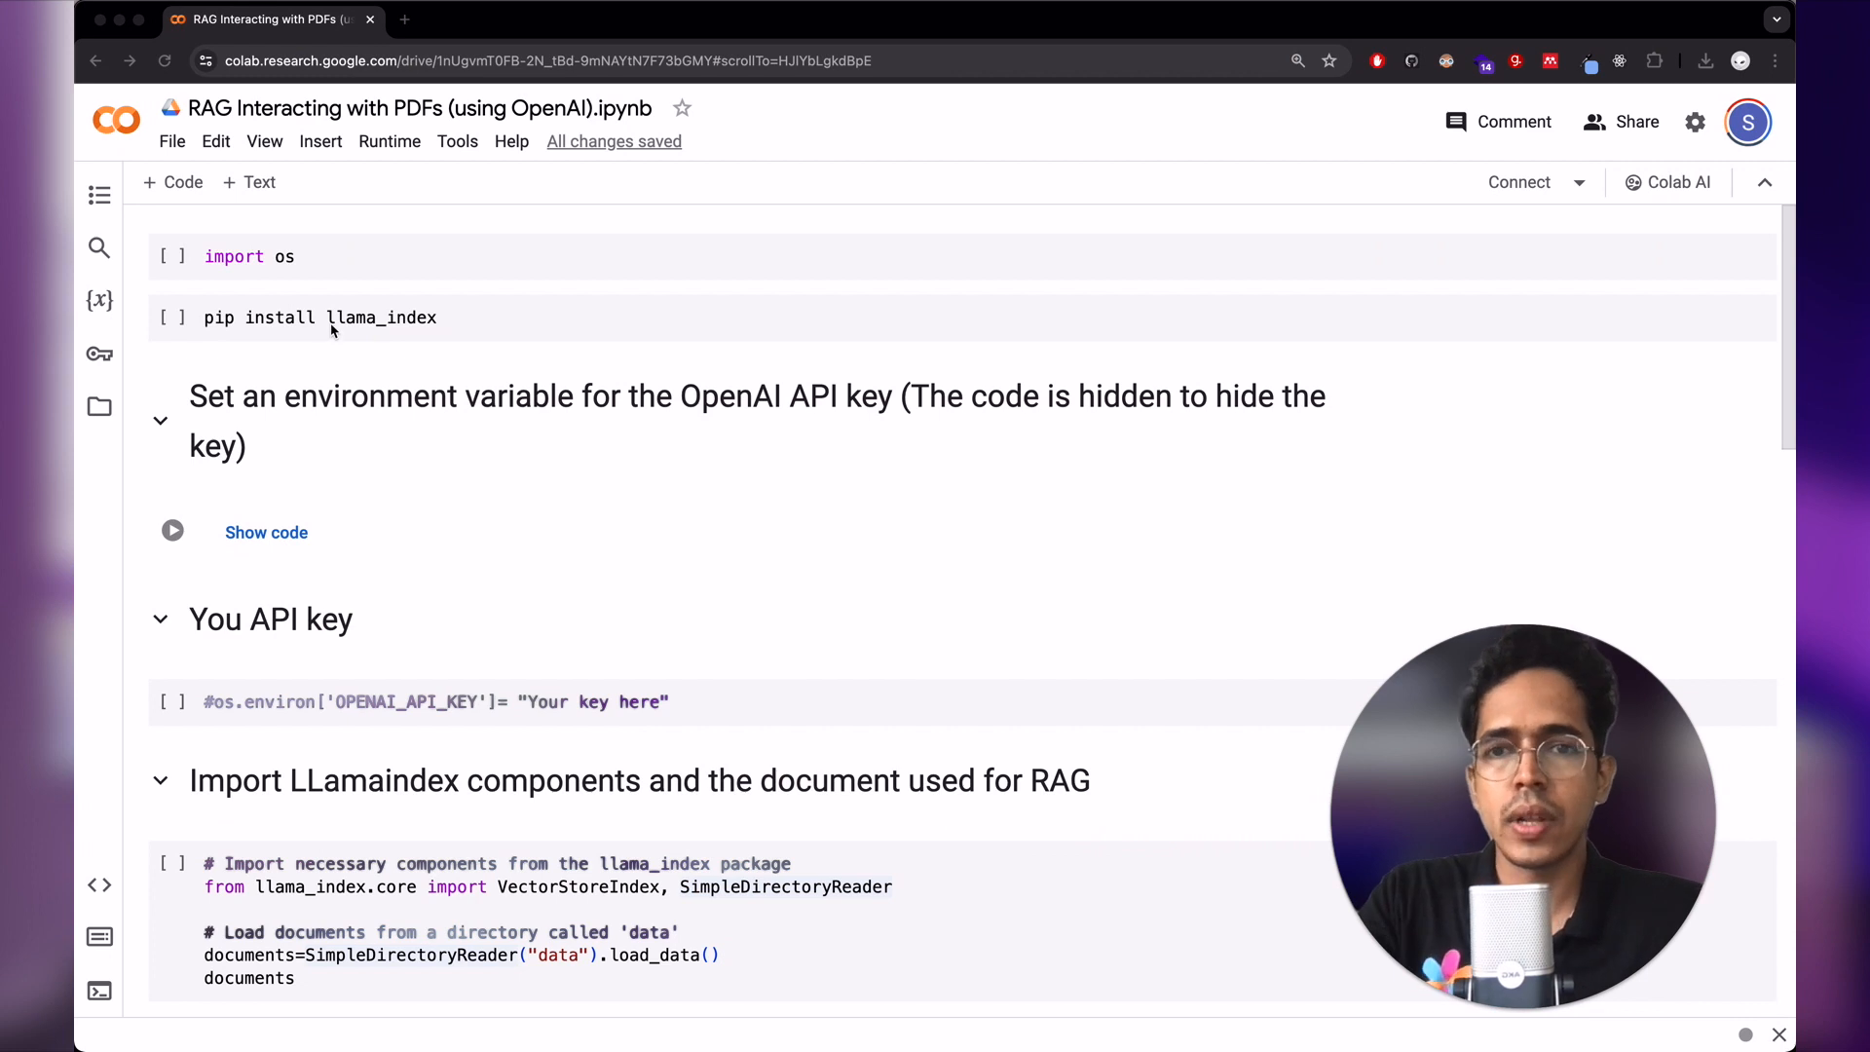
{"action": "mouse_move", "coordinate": [321, 257]}
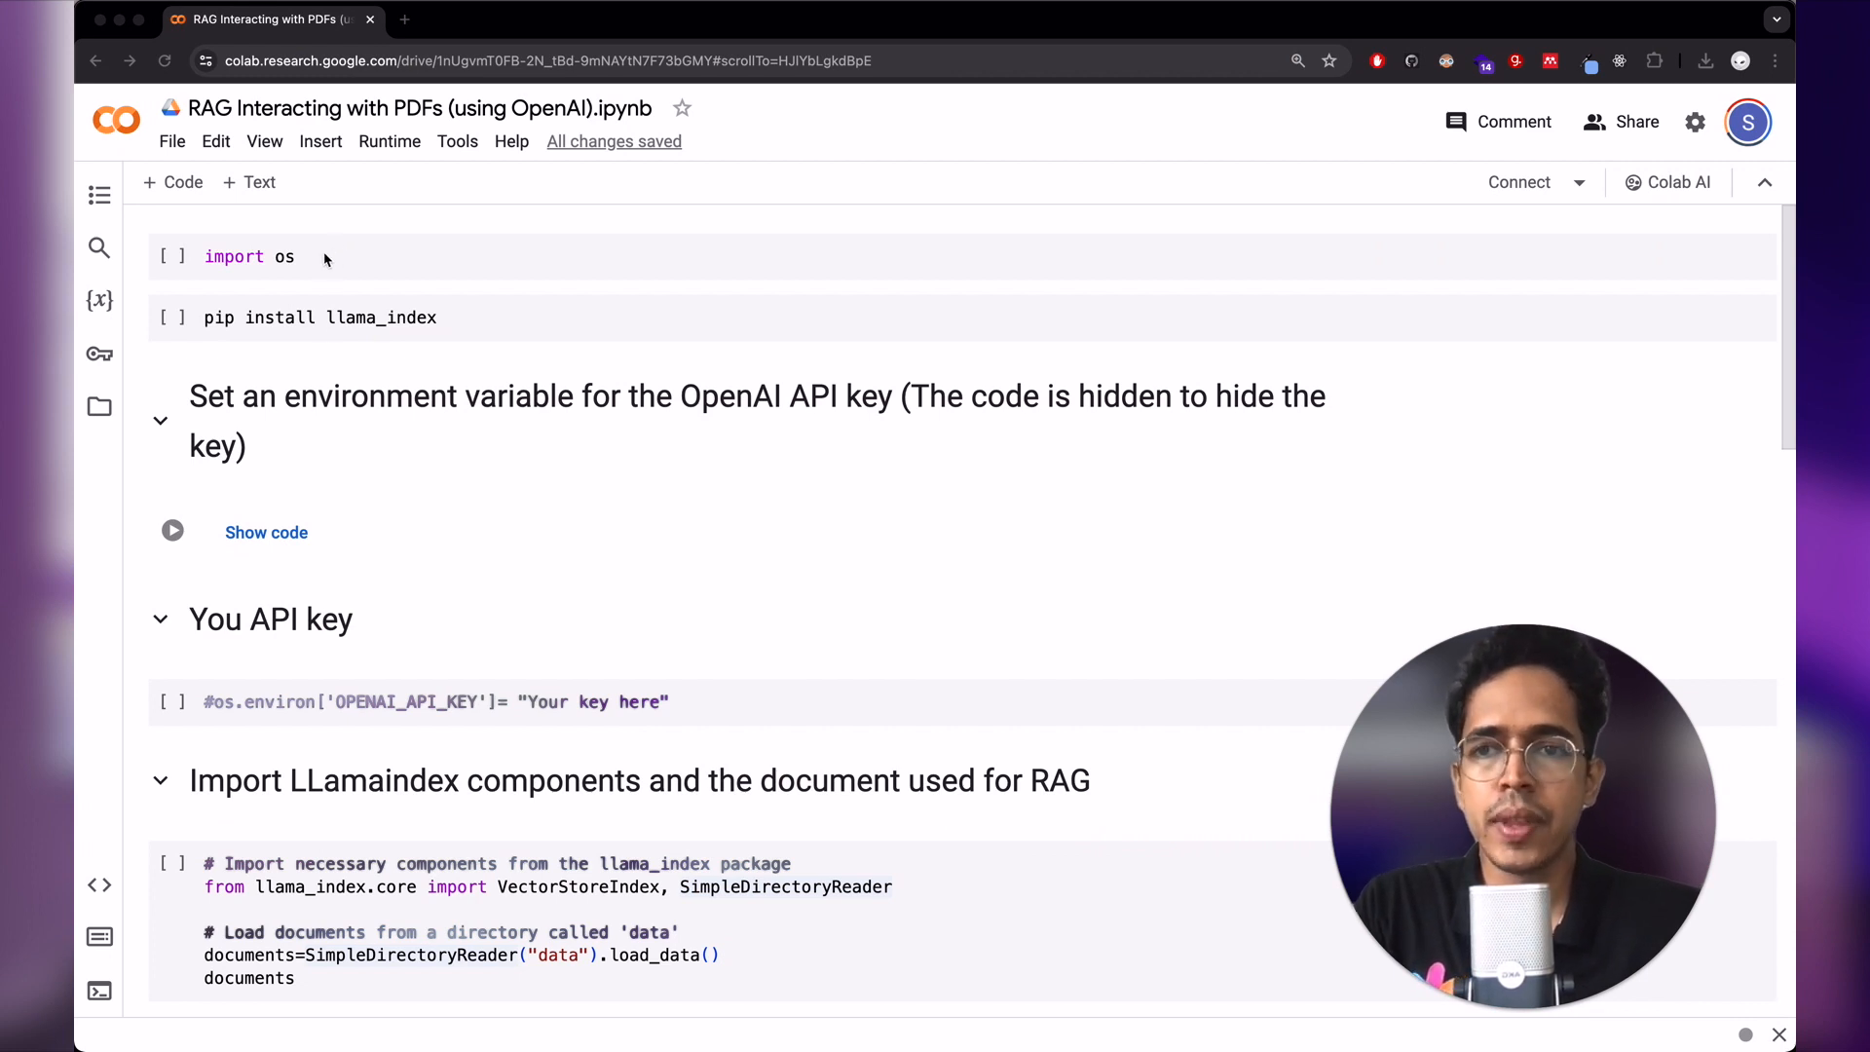
{"action": "mouse_move", "coordinate": [366, 284]}
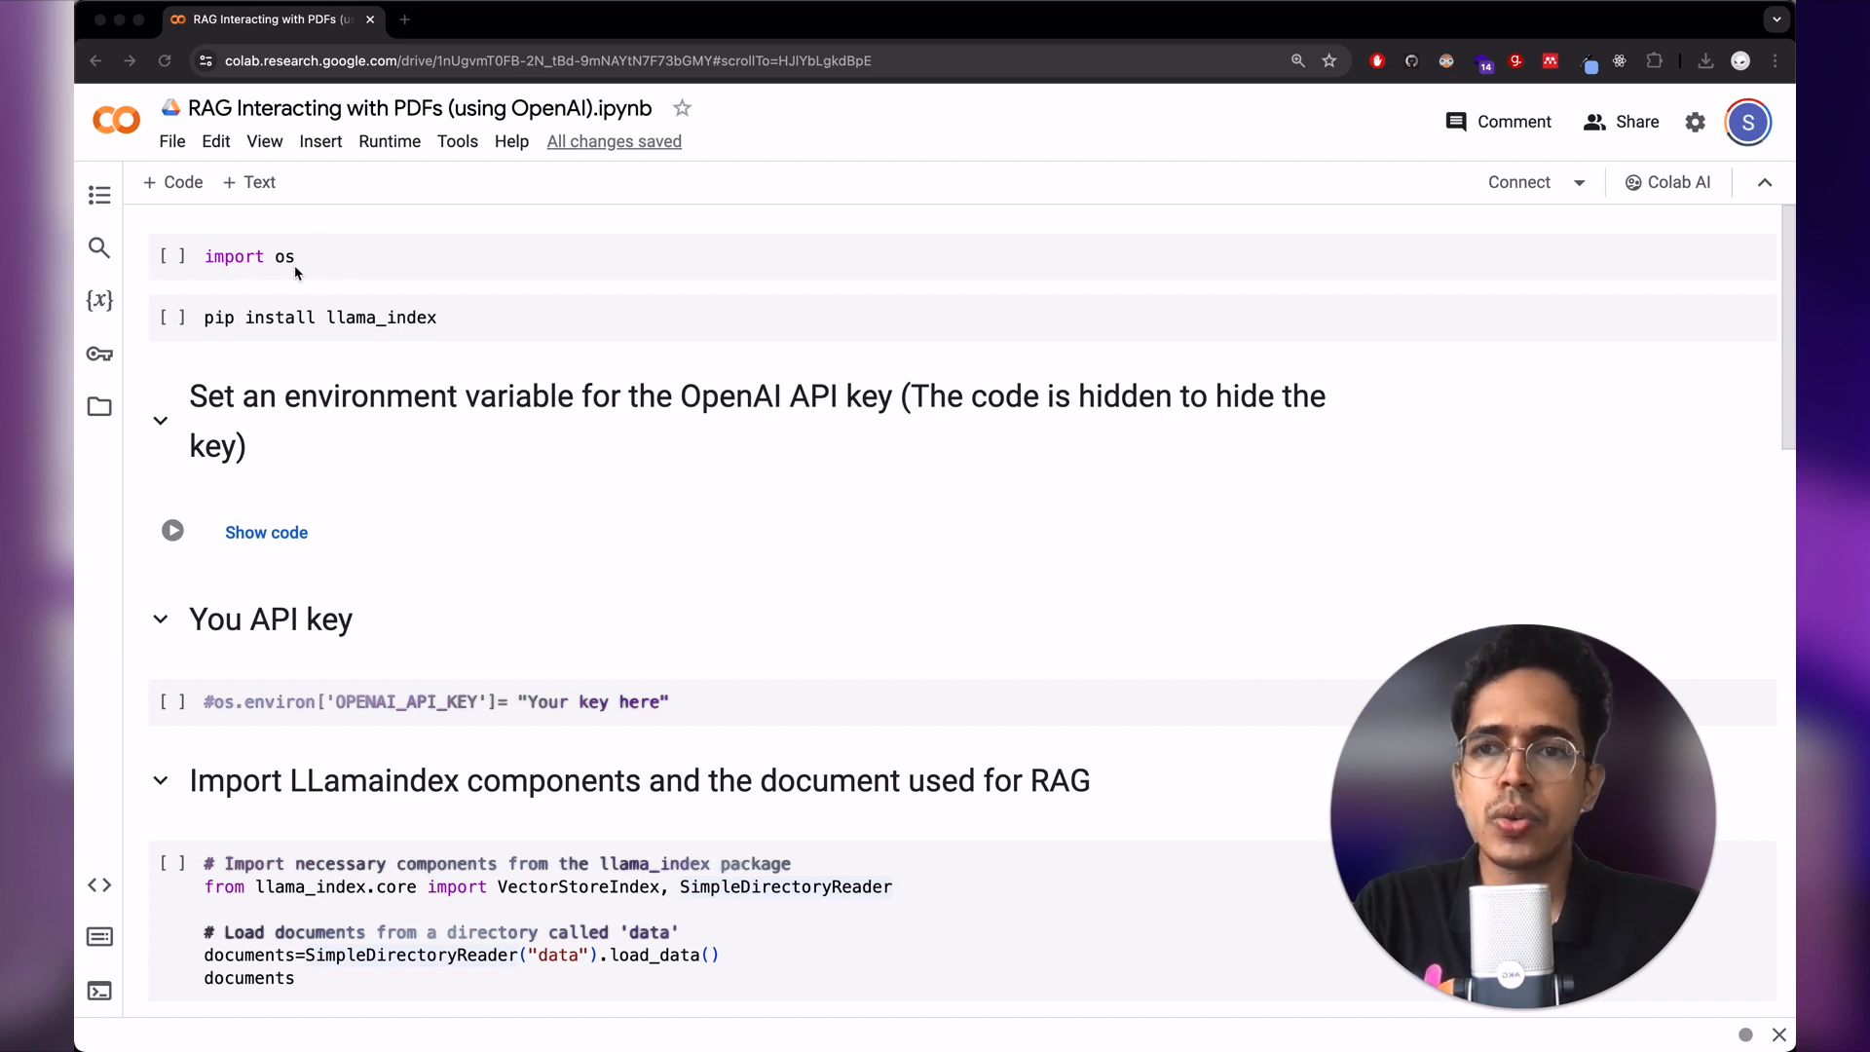
- Run the import os cell and the pip install llama_index cell on the connected runtime
{"action": "left_click", "coordinate": [286, 257]}
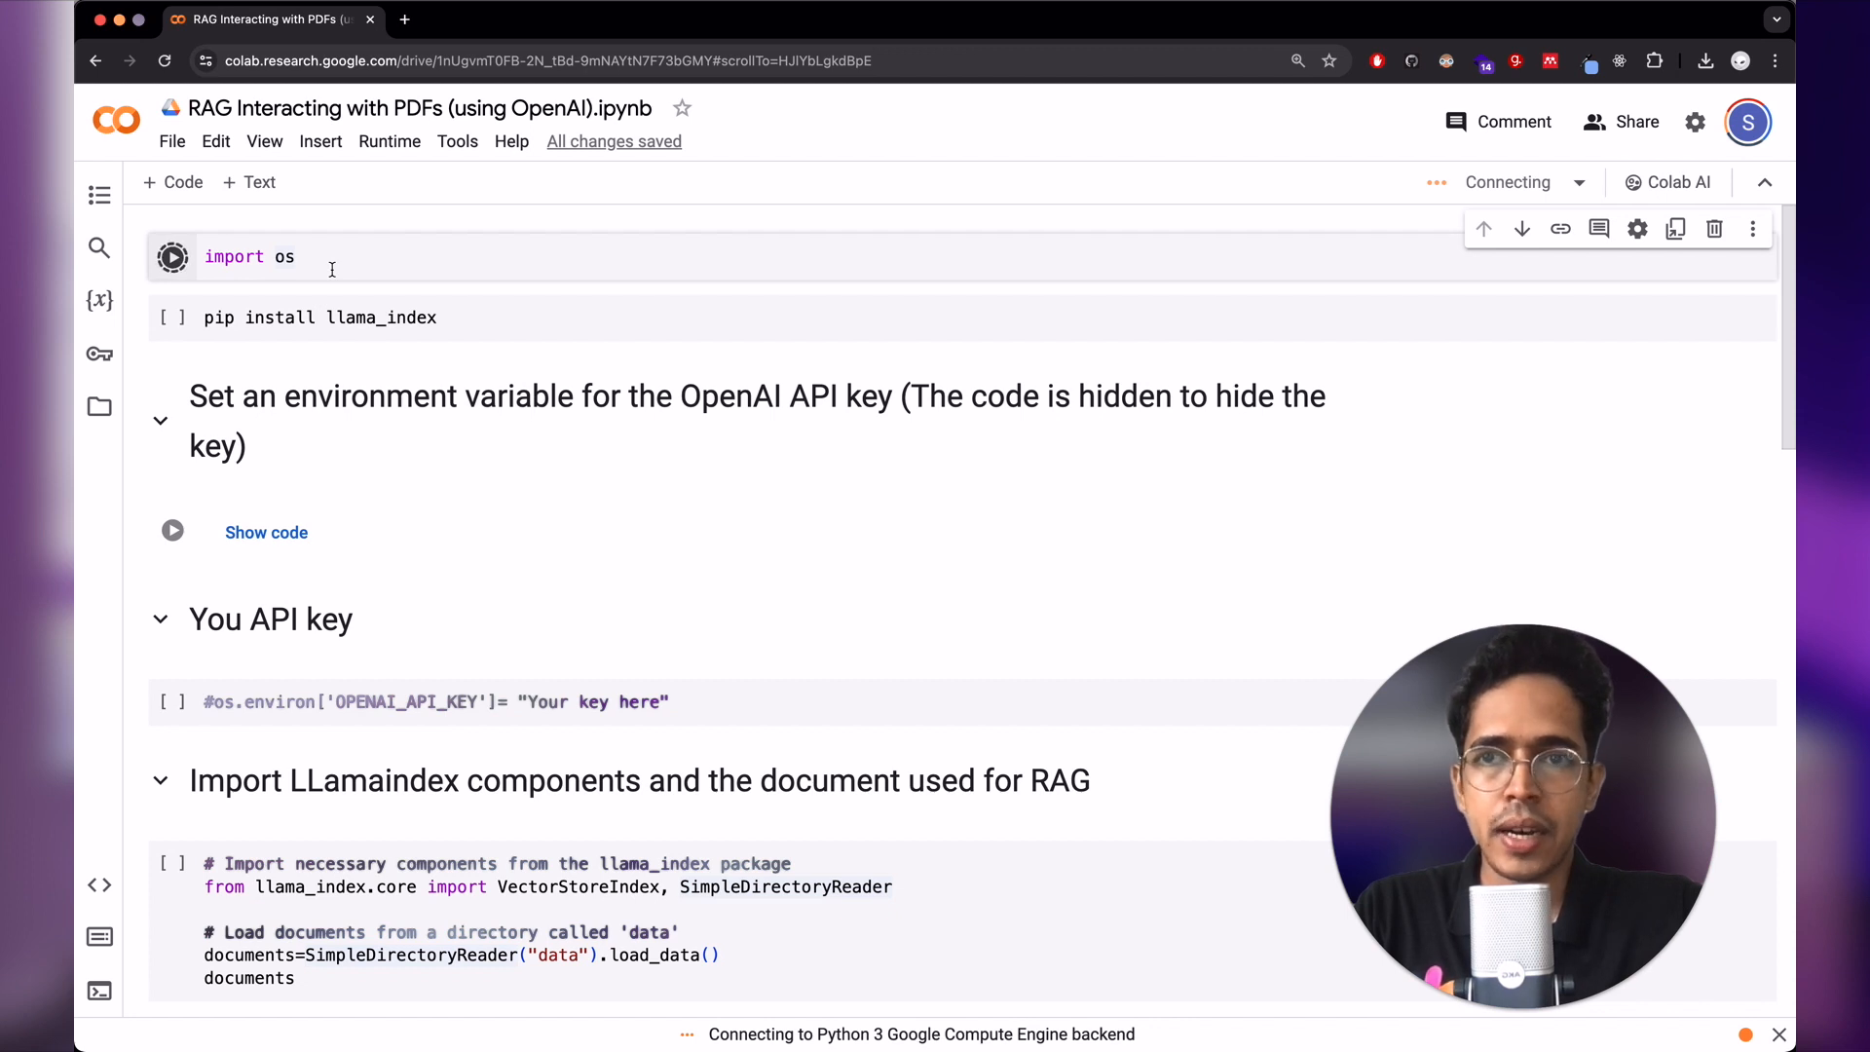
{"action": "mouse_move", "coordinate": [331, 296]}
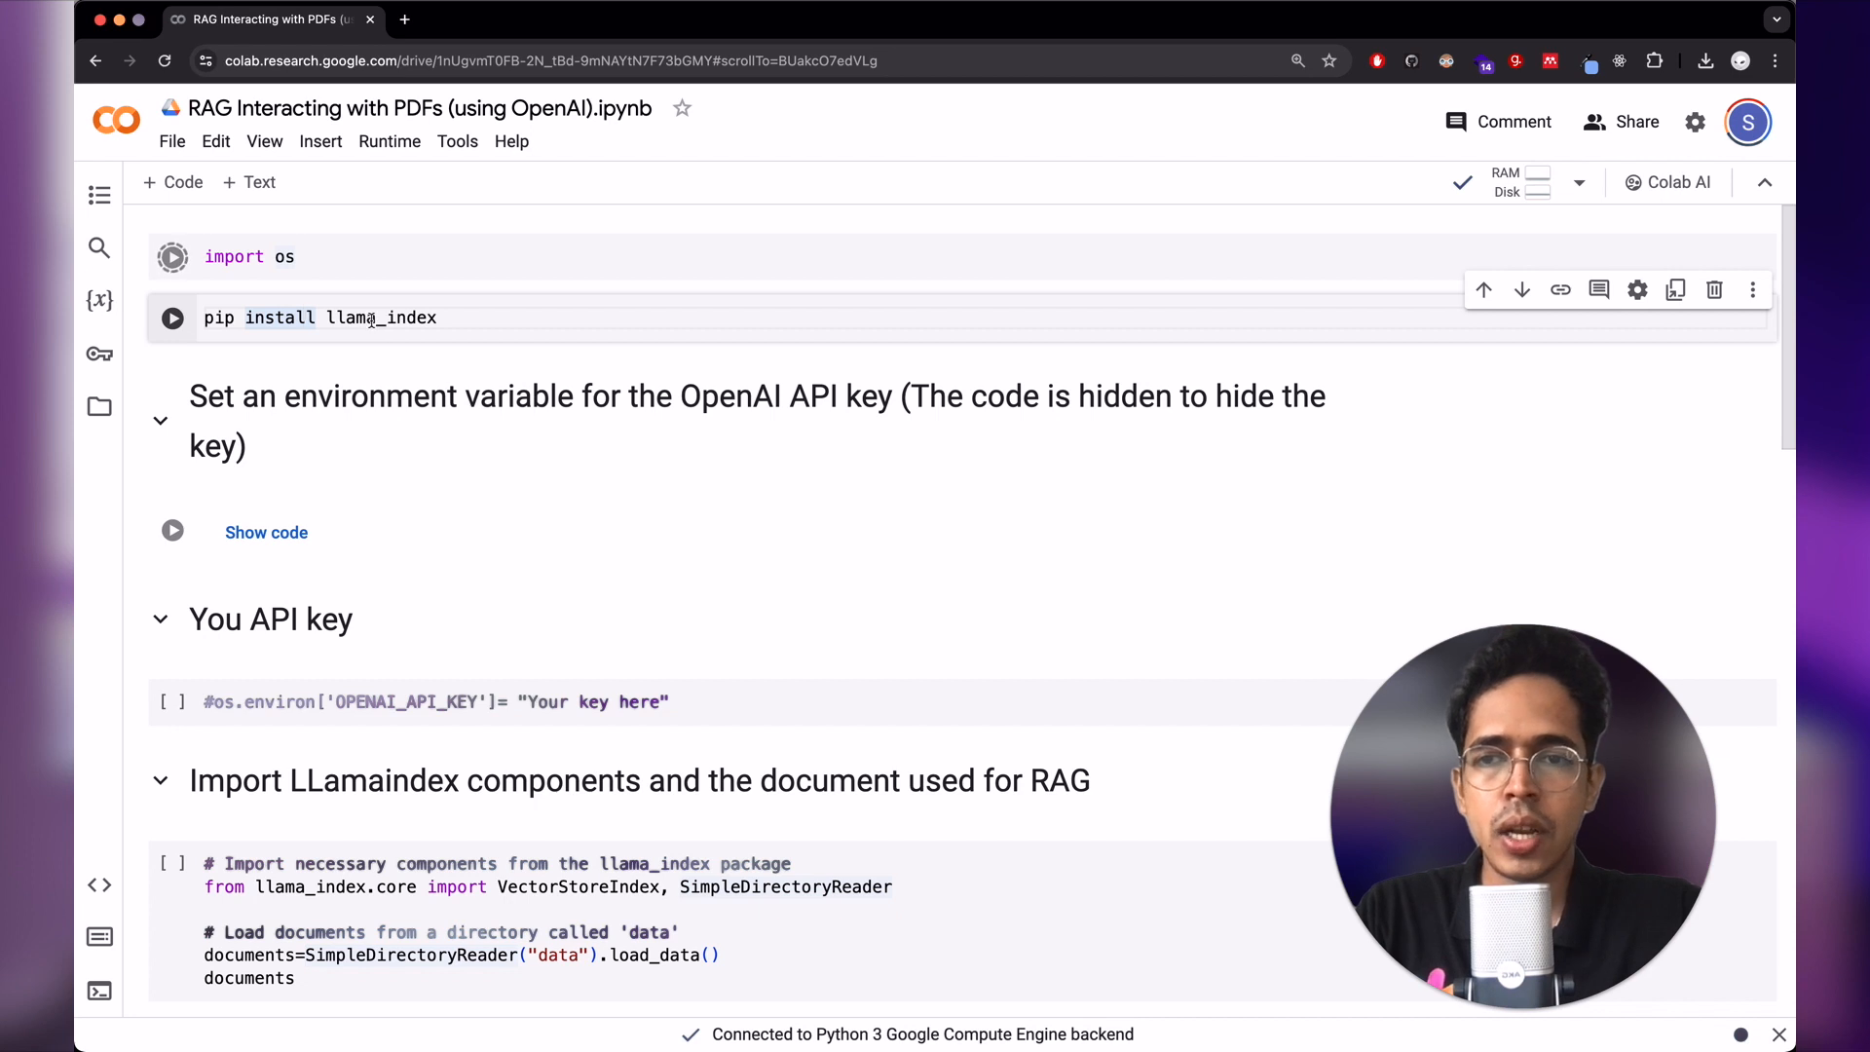
{"action": "left_click", "coordinate": [172, 257]}
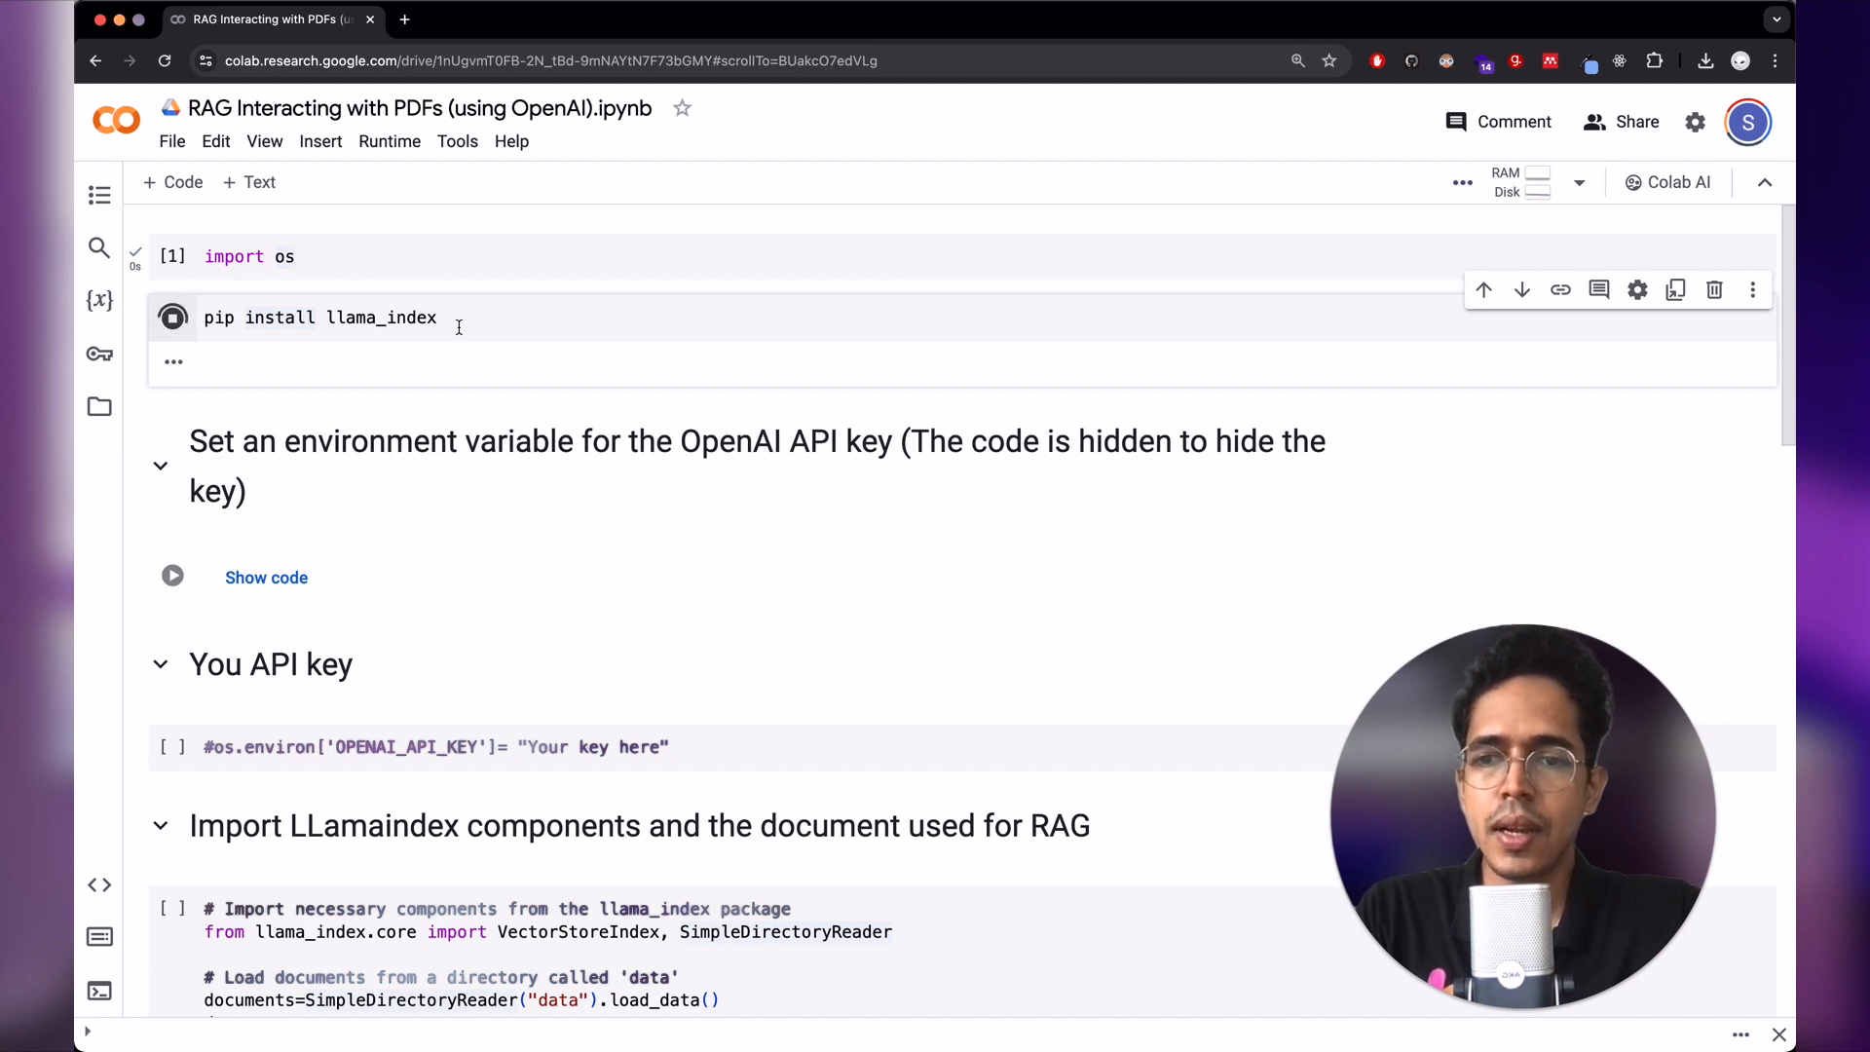
- Clear the llama_index install cell's output via Clear selected outputs
{"action": "left_click", "coordinate": [173, 318]}
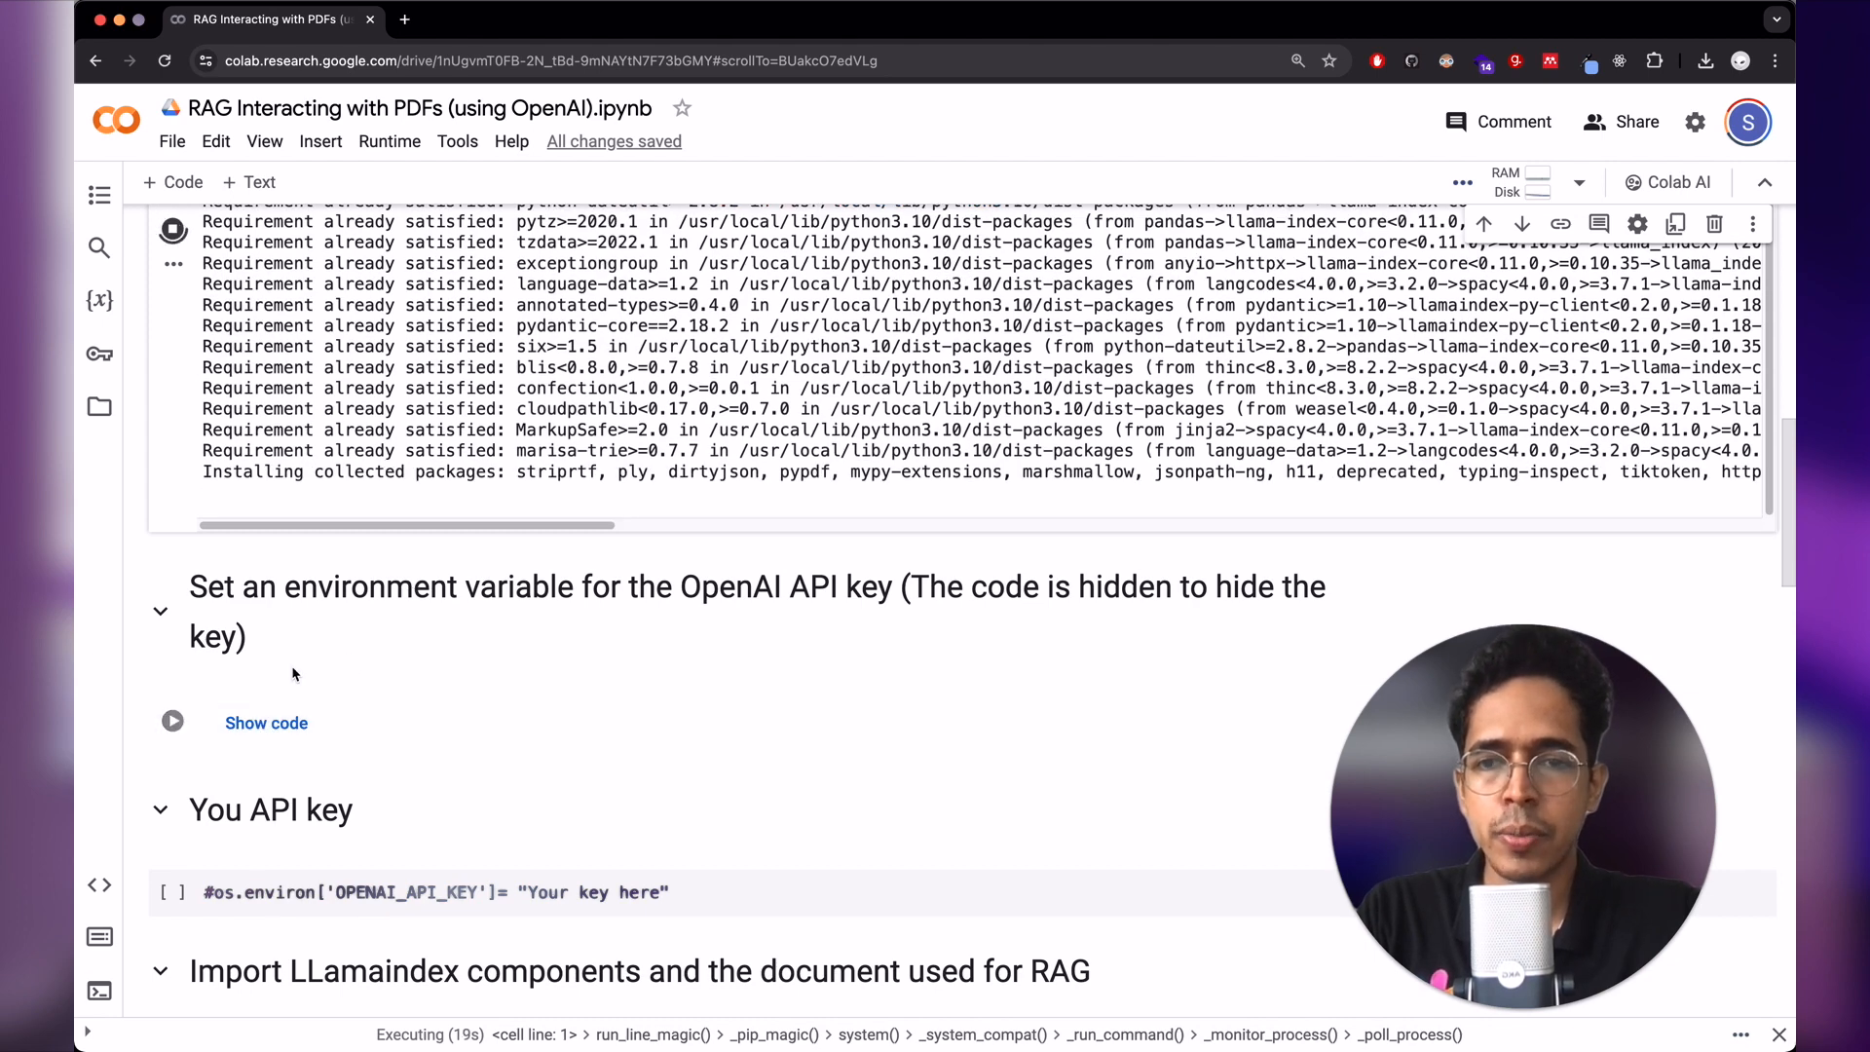
{"action": "mouse_move", "coordinate": [277, 666]}
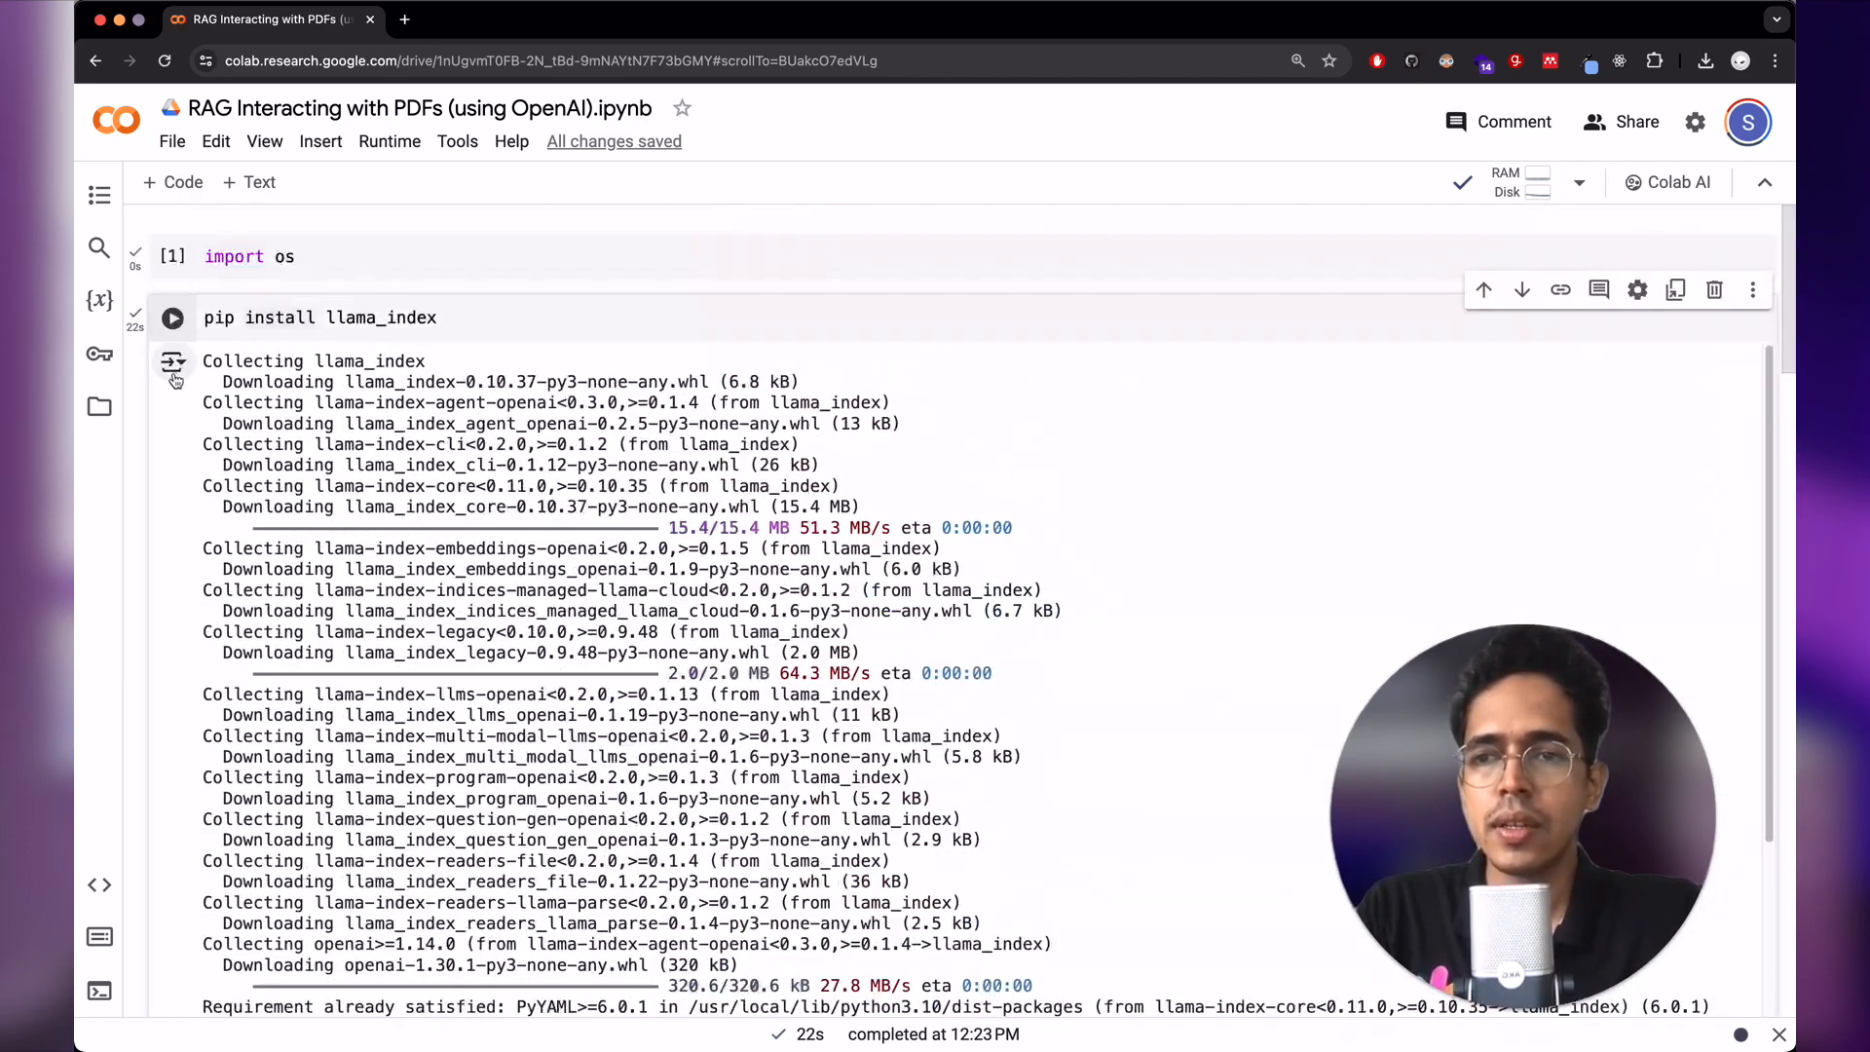
{"action": "left_click", "coordinate": [173, 362]}
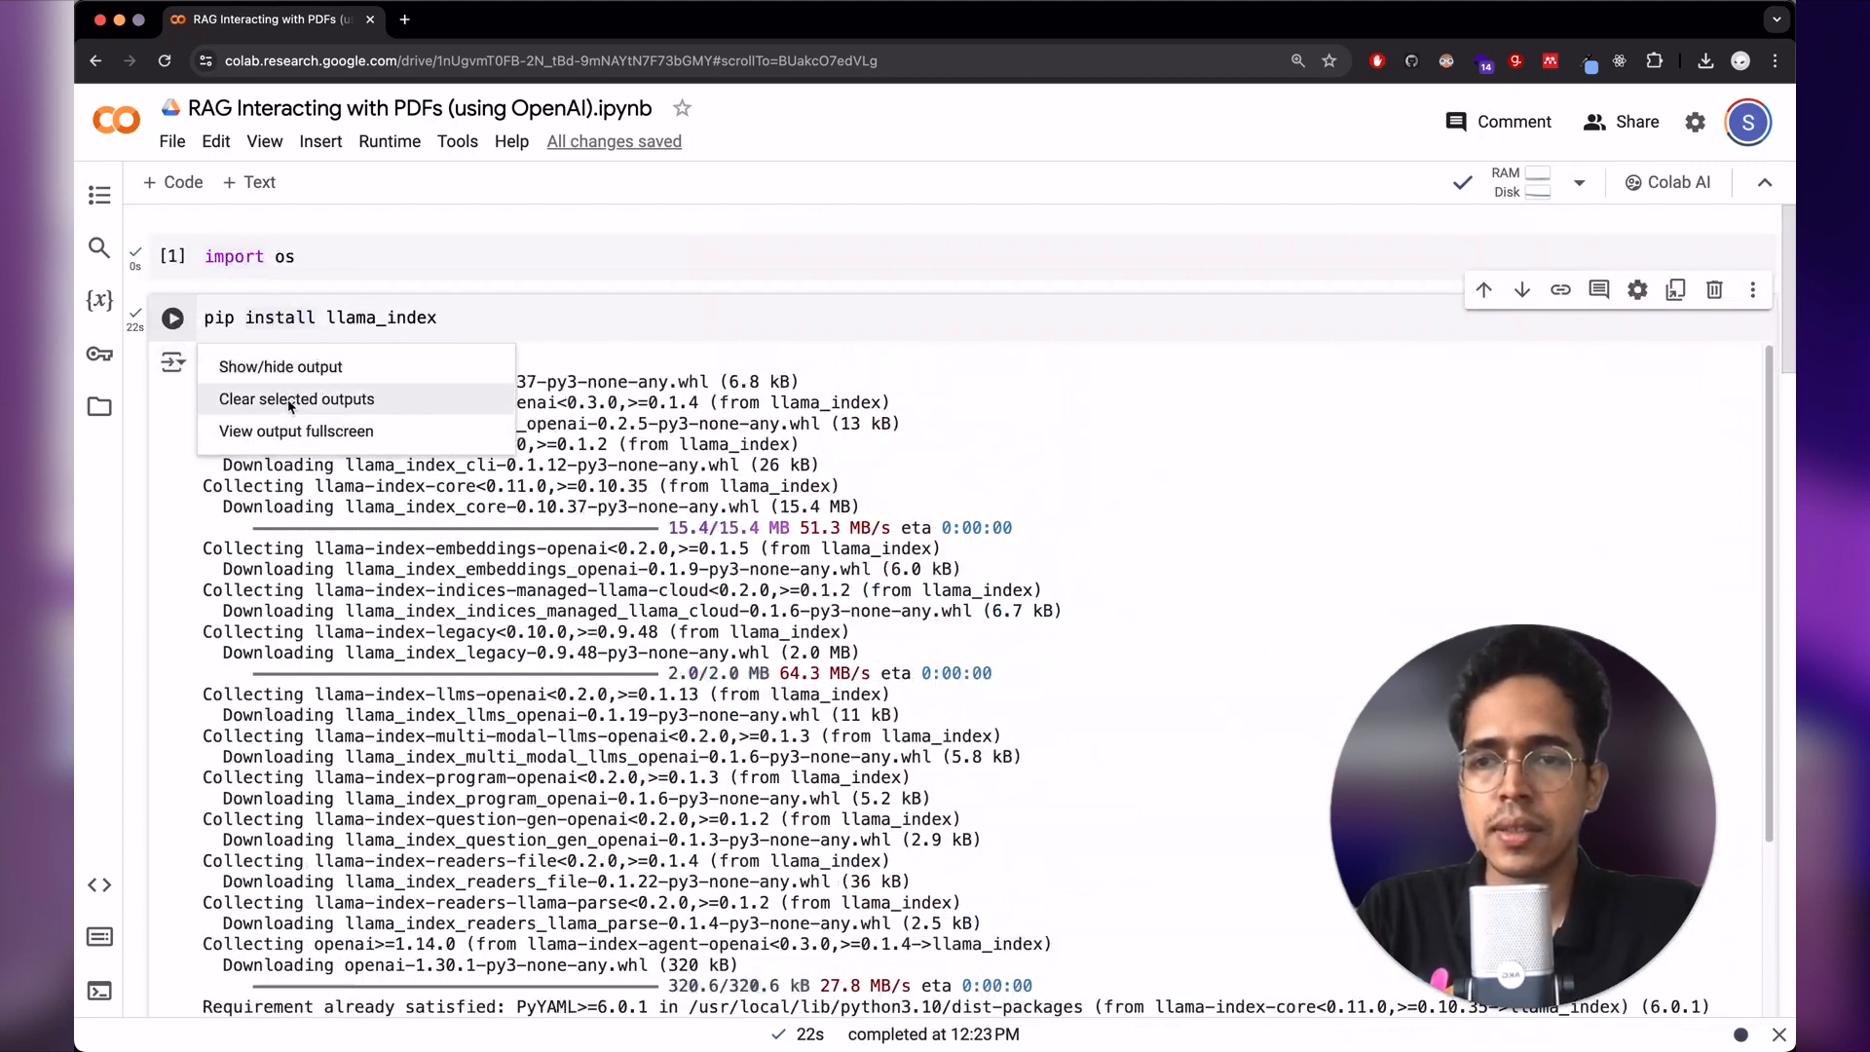
{"action": "left_click", "coordinate": [296, 397]}
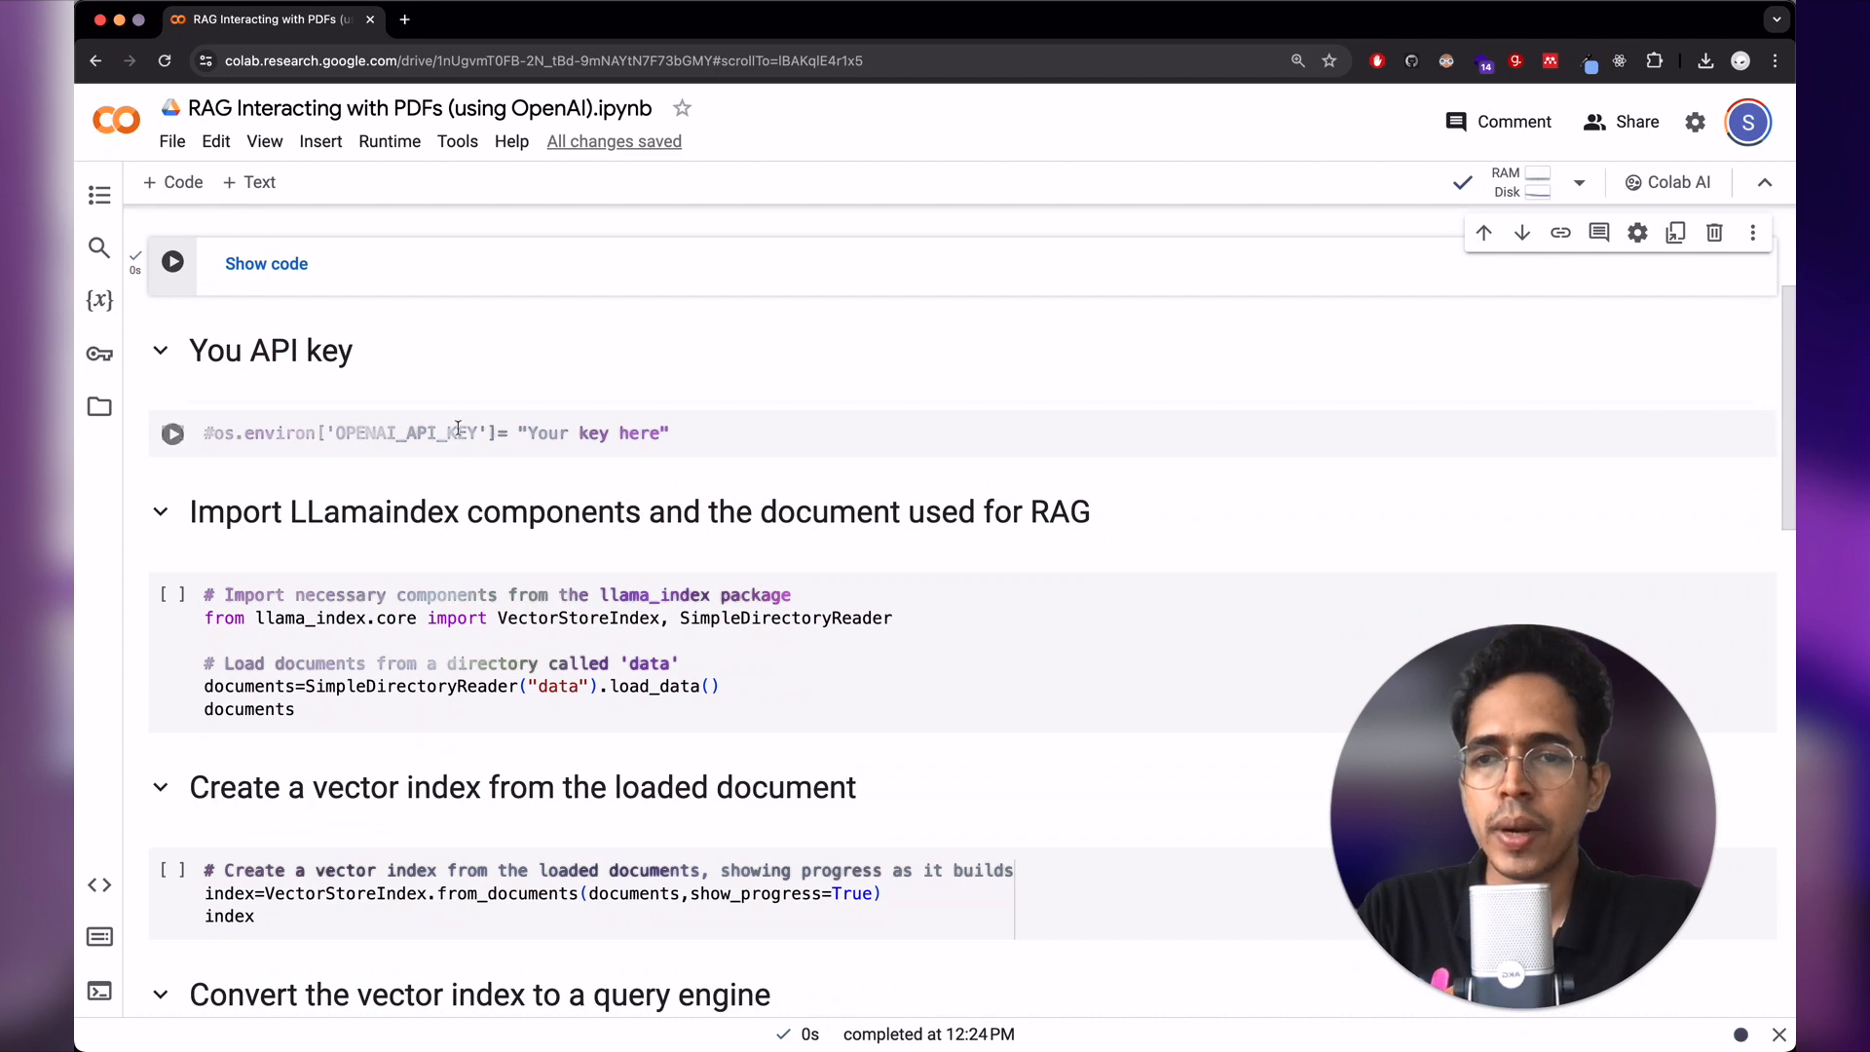
- Run the hidden API-key cell and show the runtime's Files sidebar with the data folder
{"action": "scroll", "scroll_direction": "down", "scroll_amount": 3}
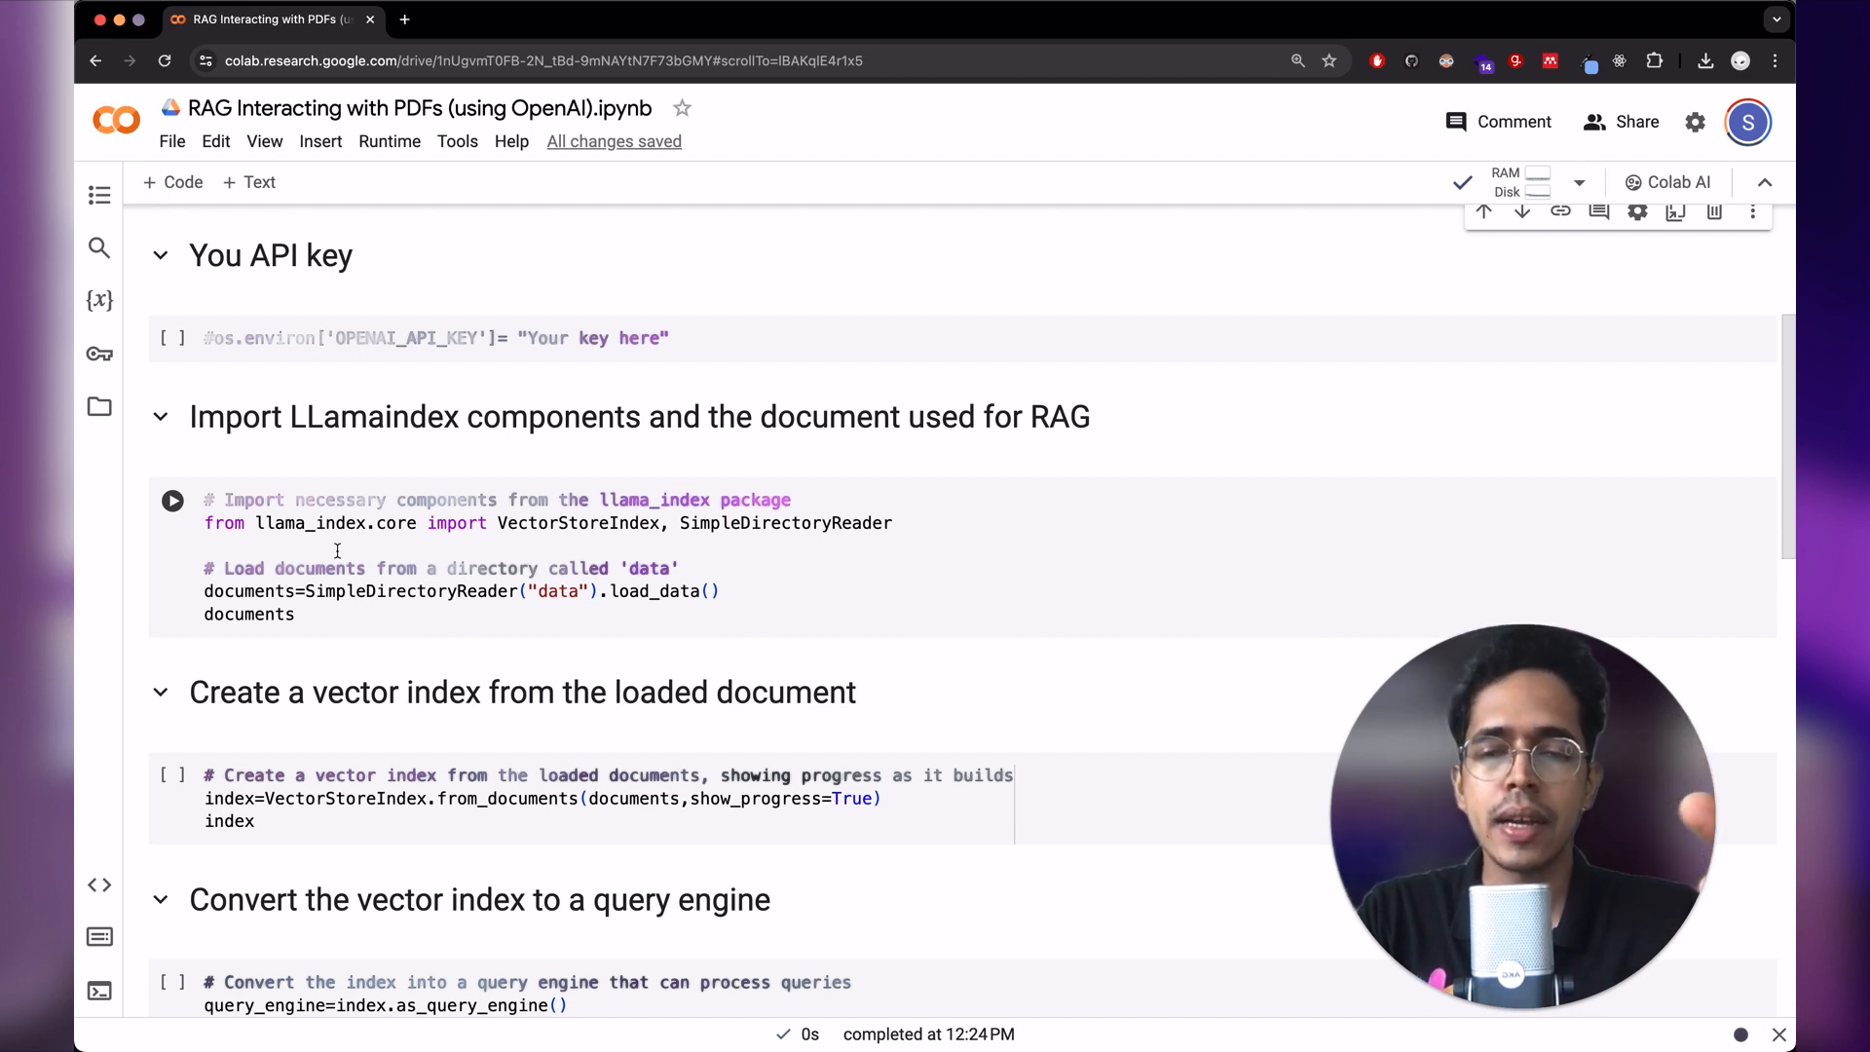
{"action": "mouse_move", "coordinate": [179, 390]}
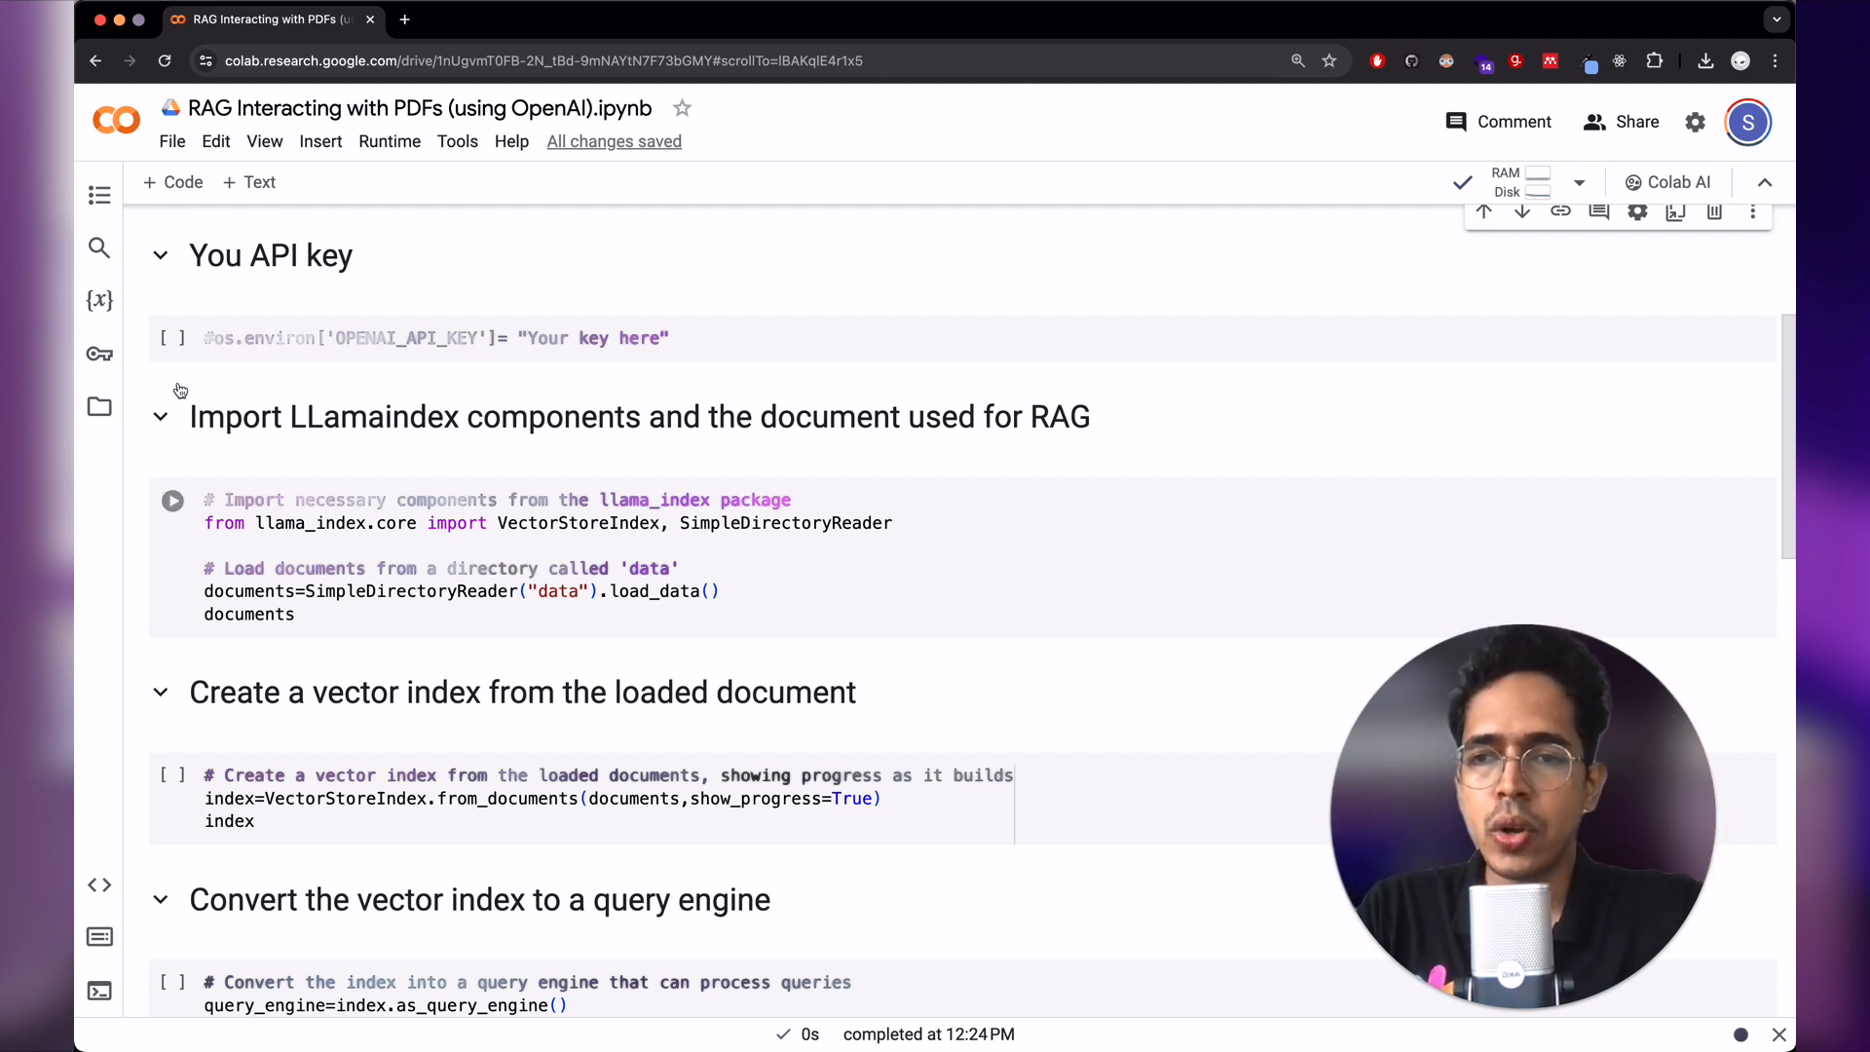
{"action": "left_click", "coordinate": [100, 407]}
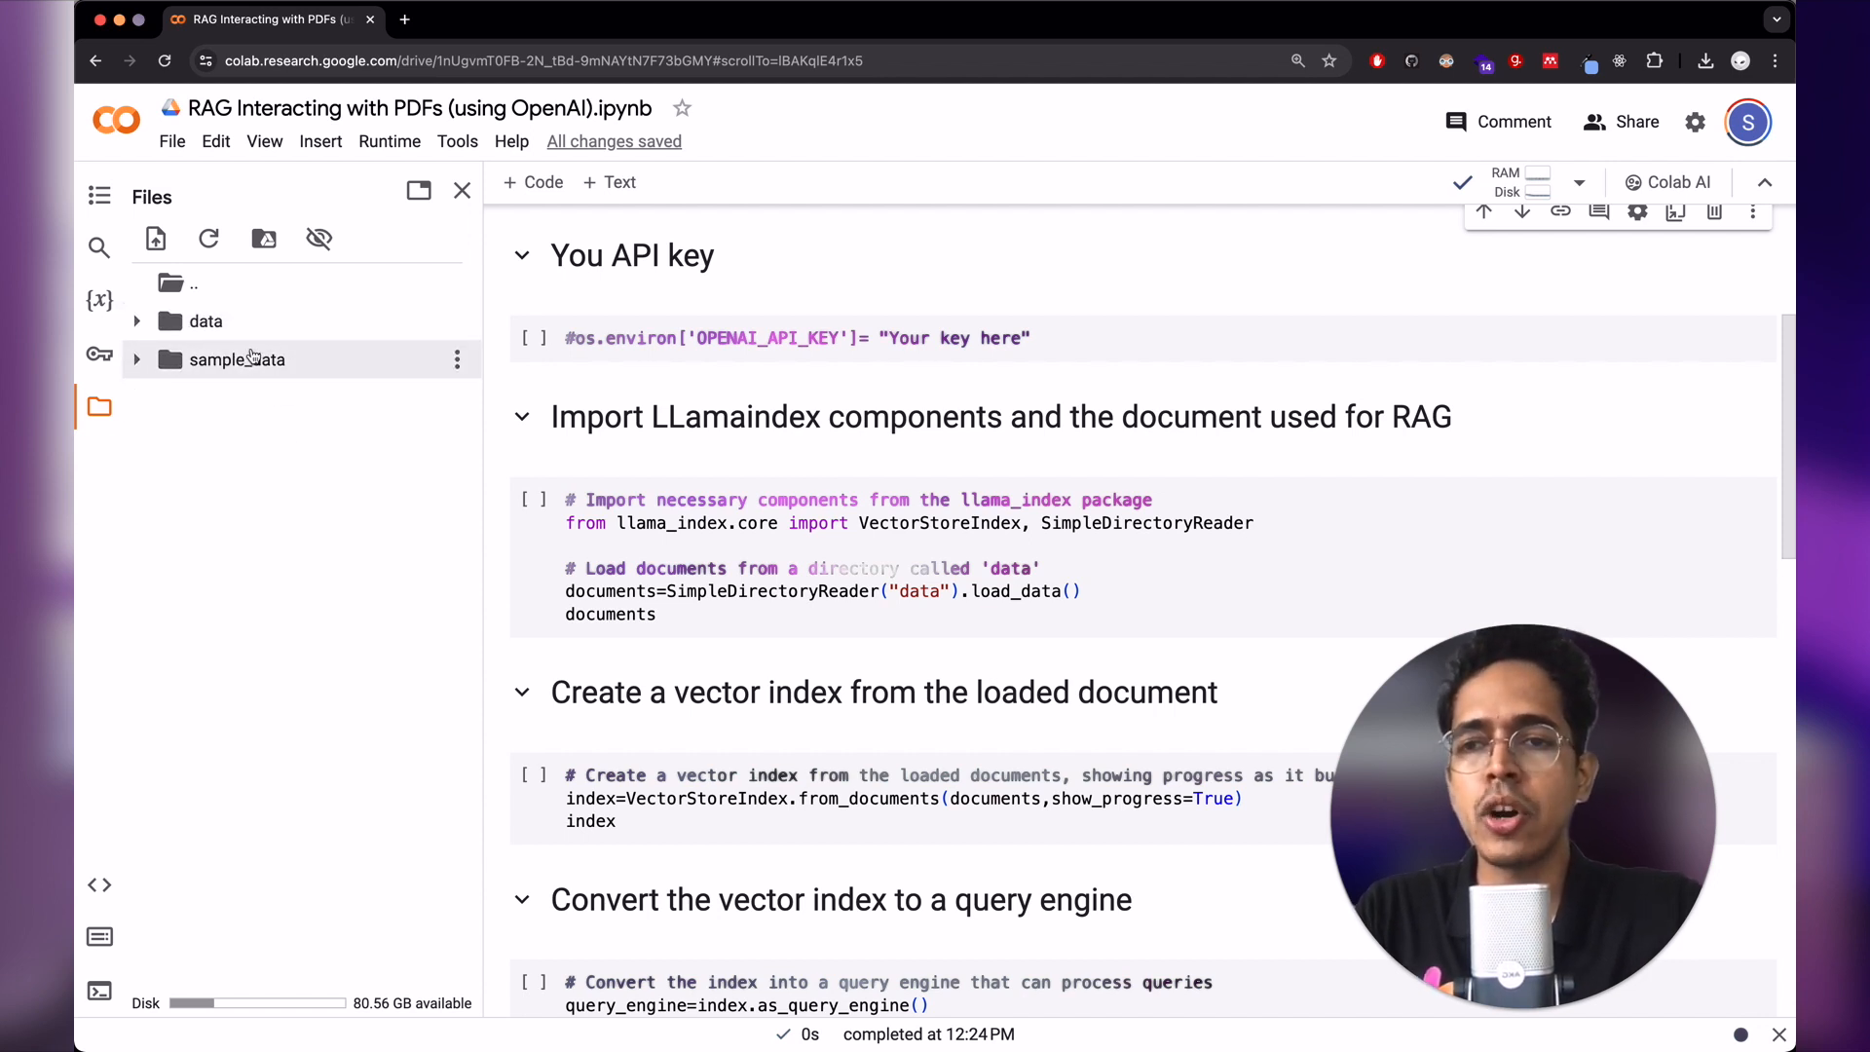
{"action": "mouse_move", "coordinate": [352, 241]}
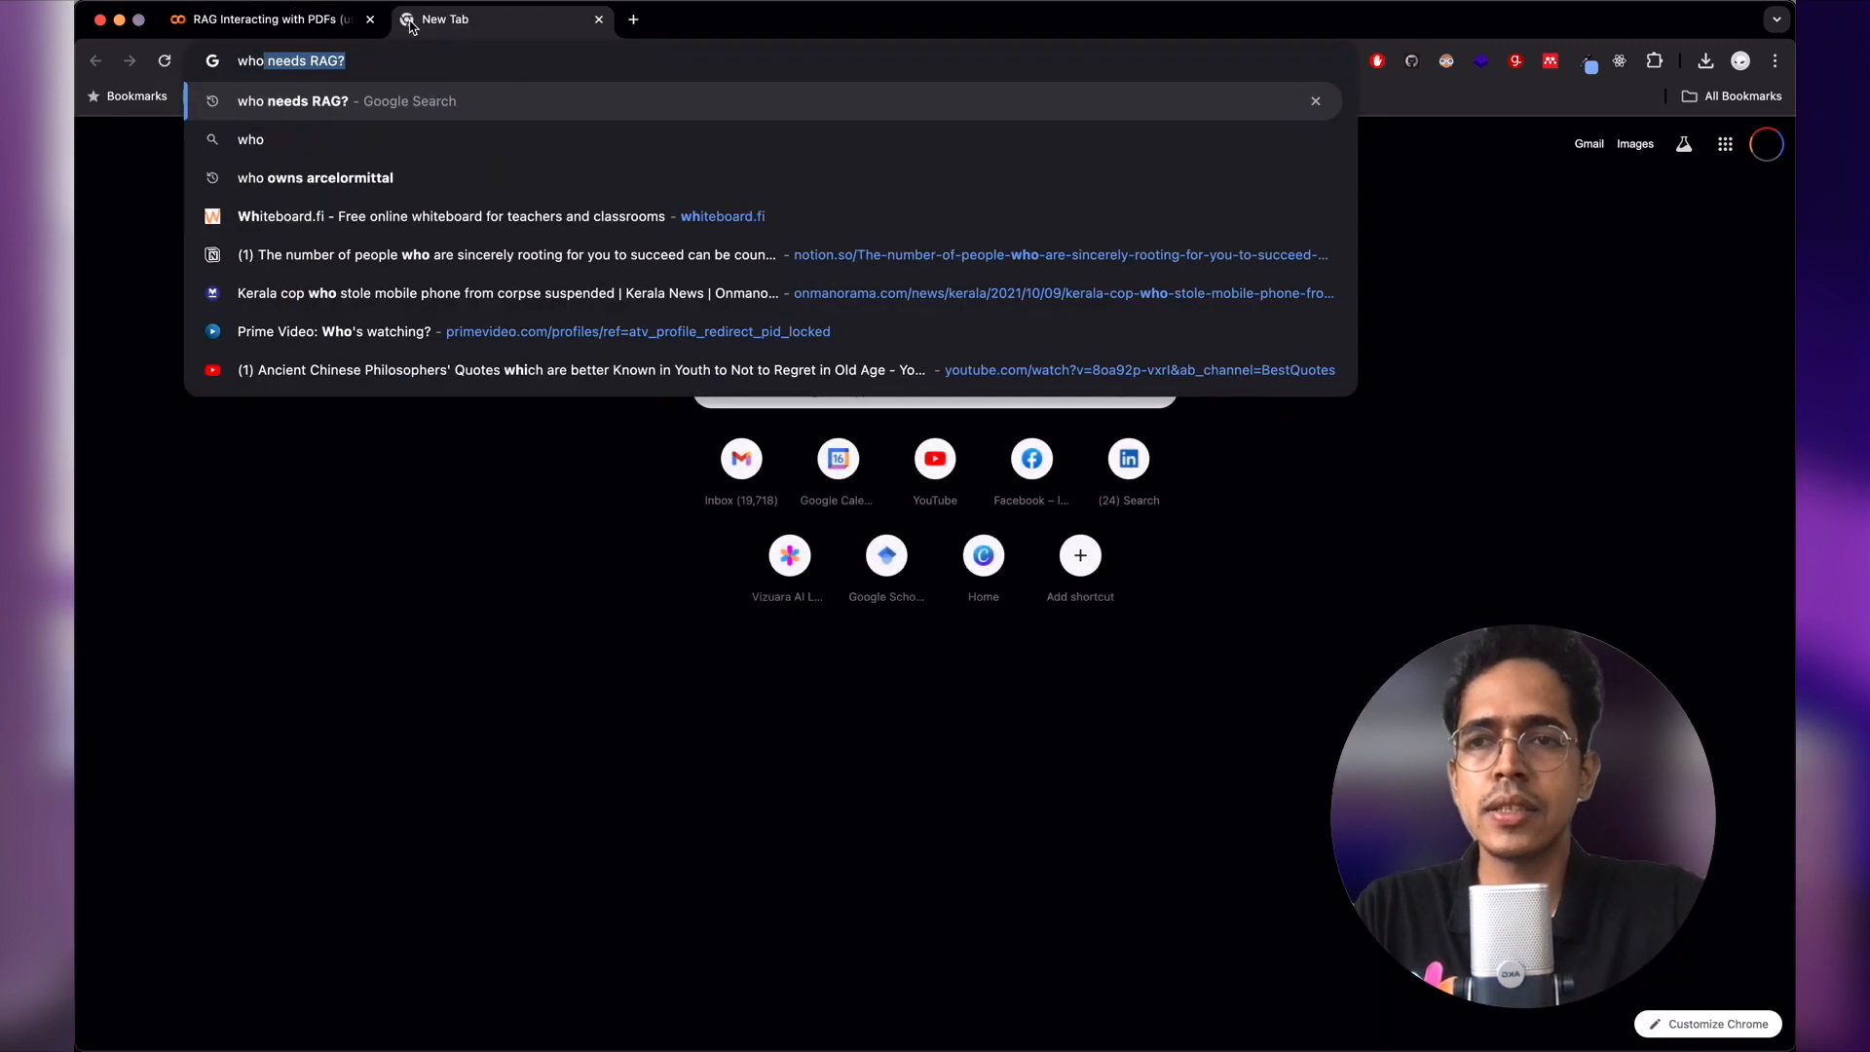
- Search Google for 'who won the ipl match yesterday' and scroll to the web results
{"action": "type", "text": "who won the ipl match yesterday"}
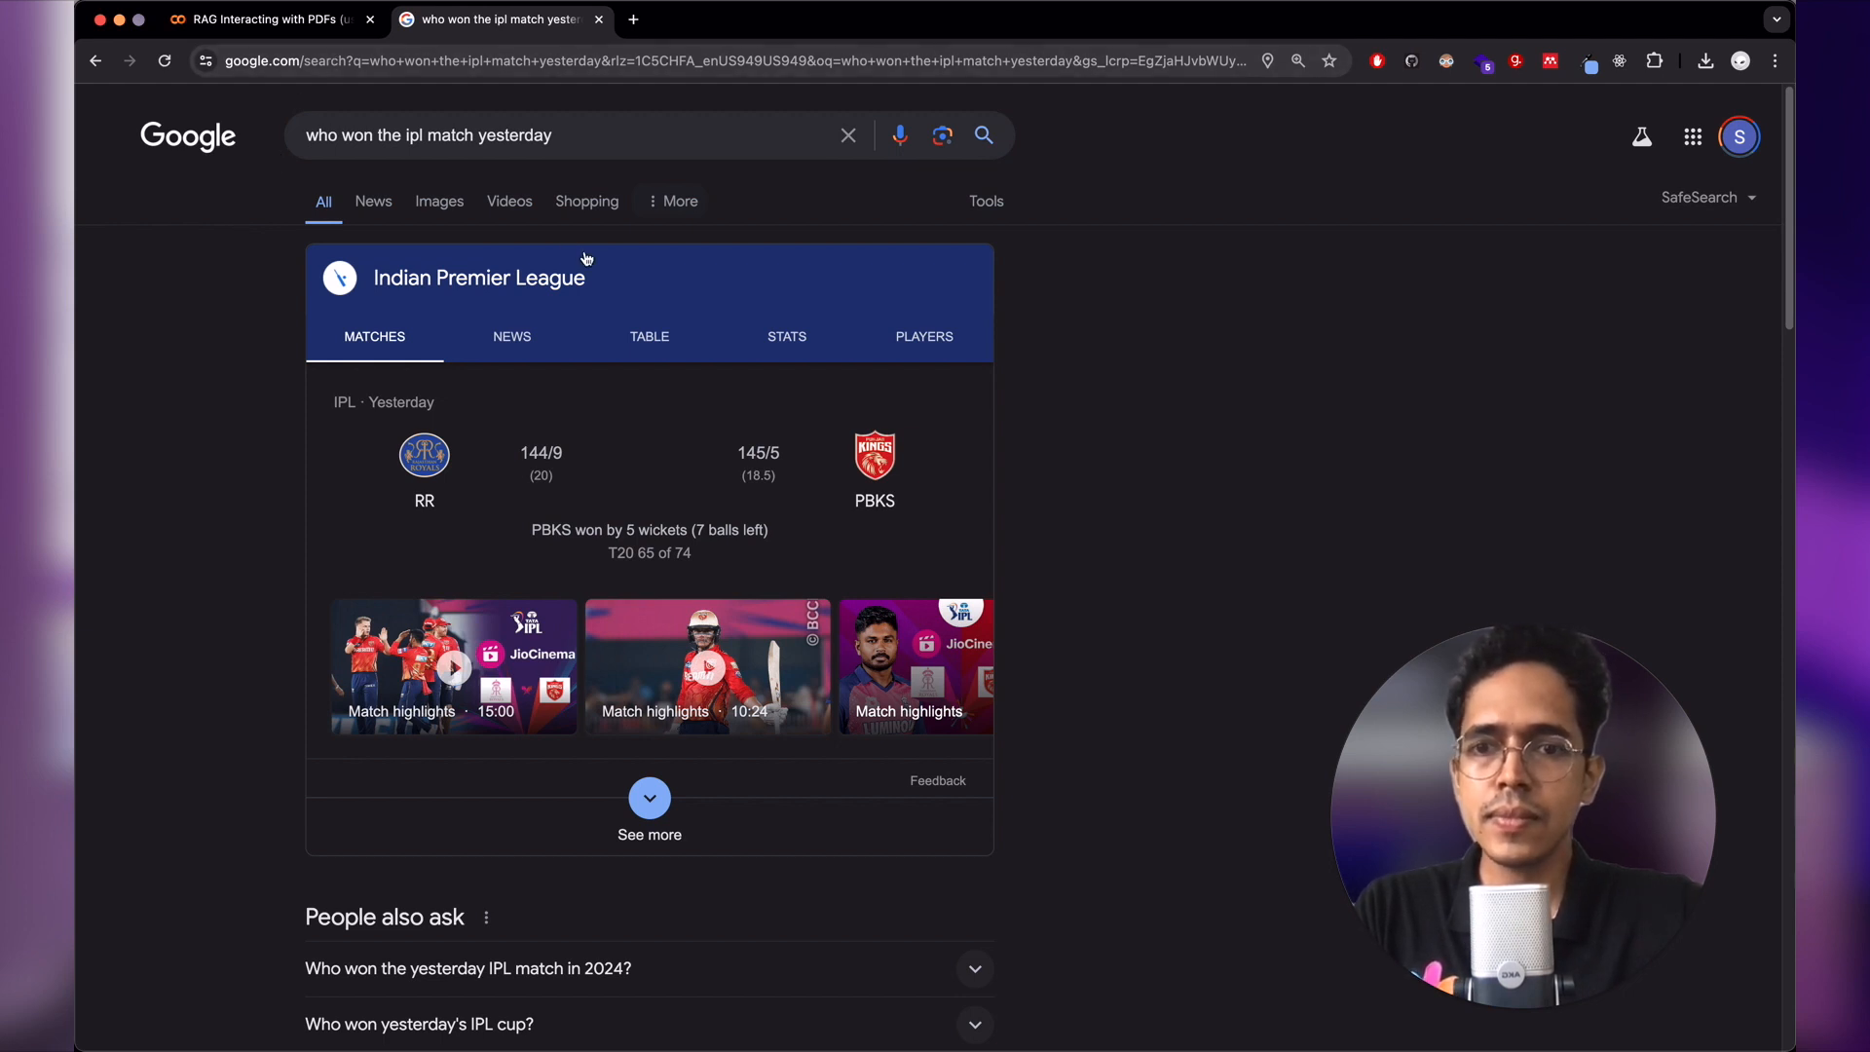
{"action": "scroll", "scroll_direction": "down", "scroll_amount": 3}
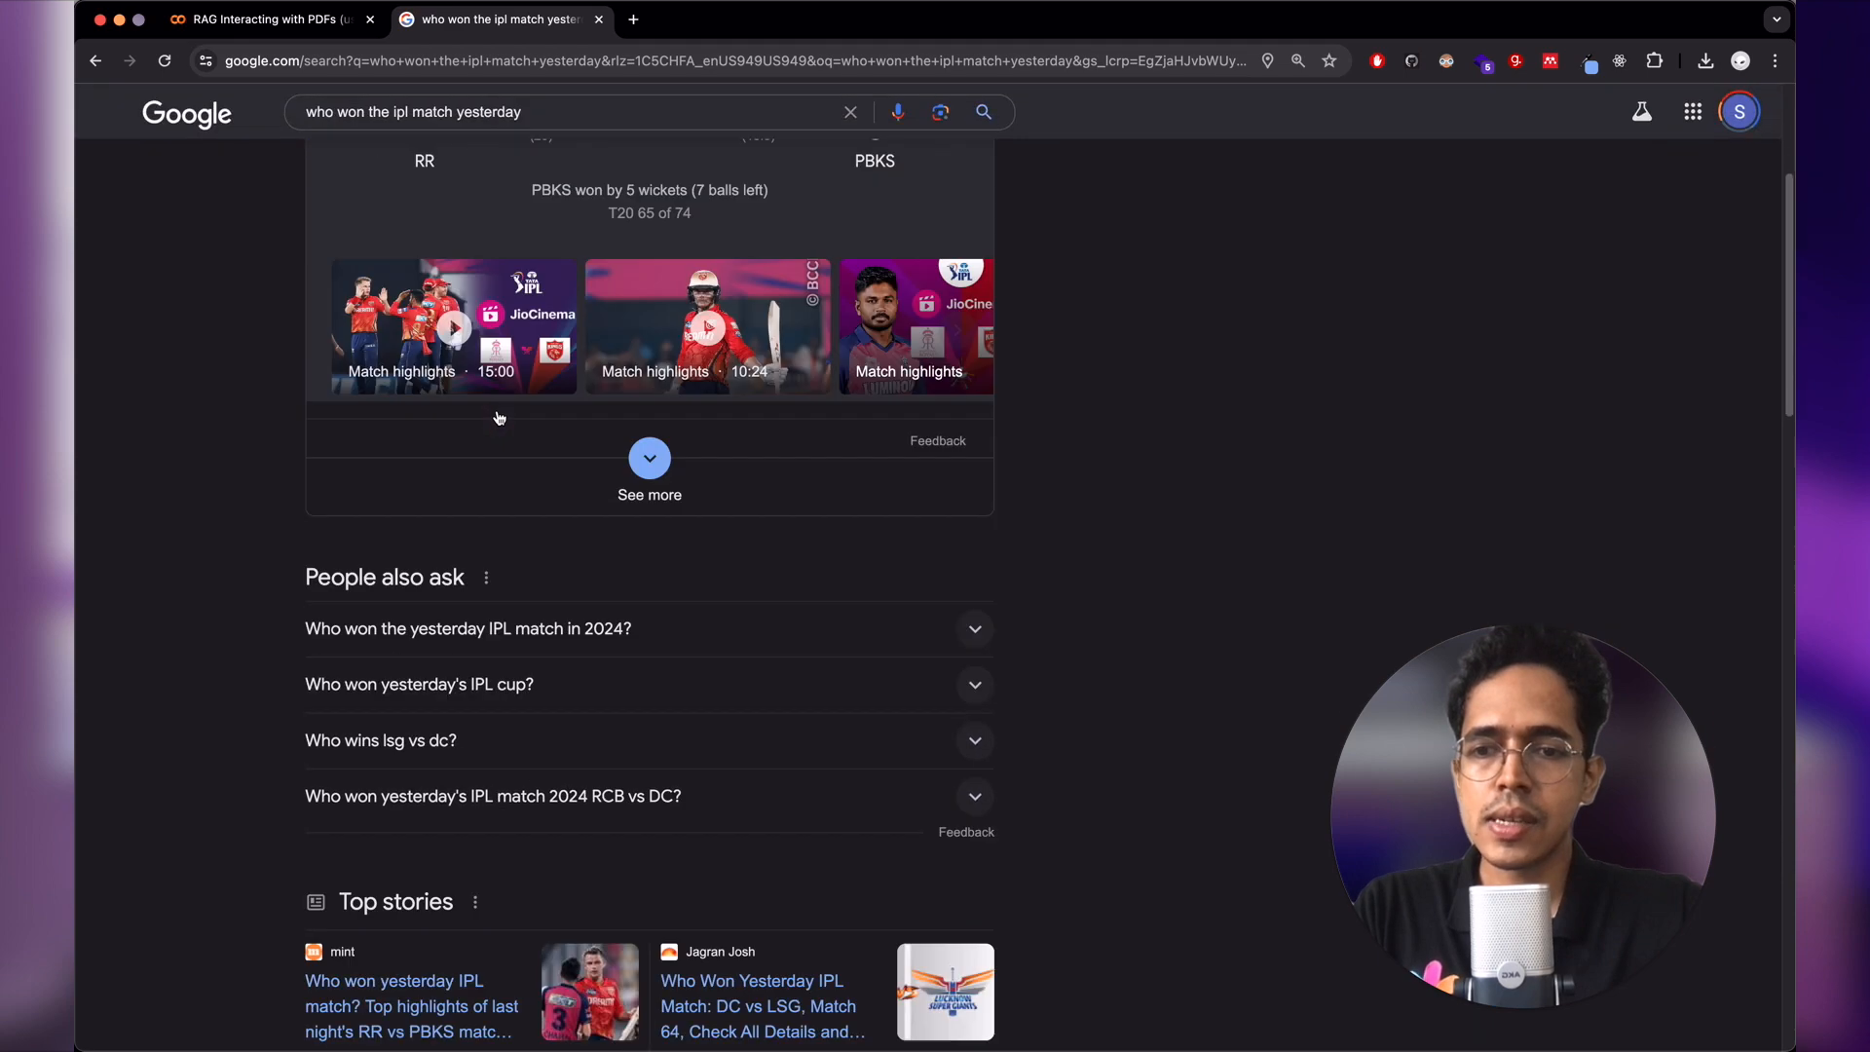
{"action": "scroll", "scroll_direction": "down", "scroll_amount": 3}
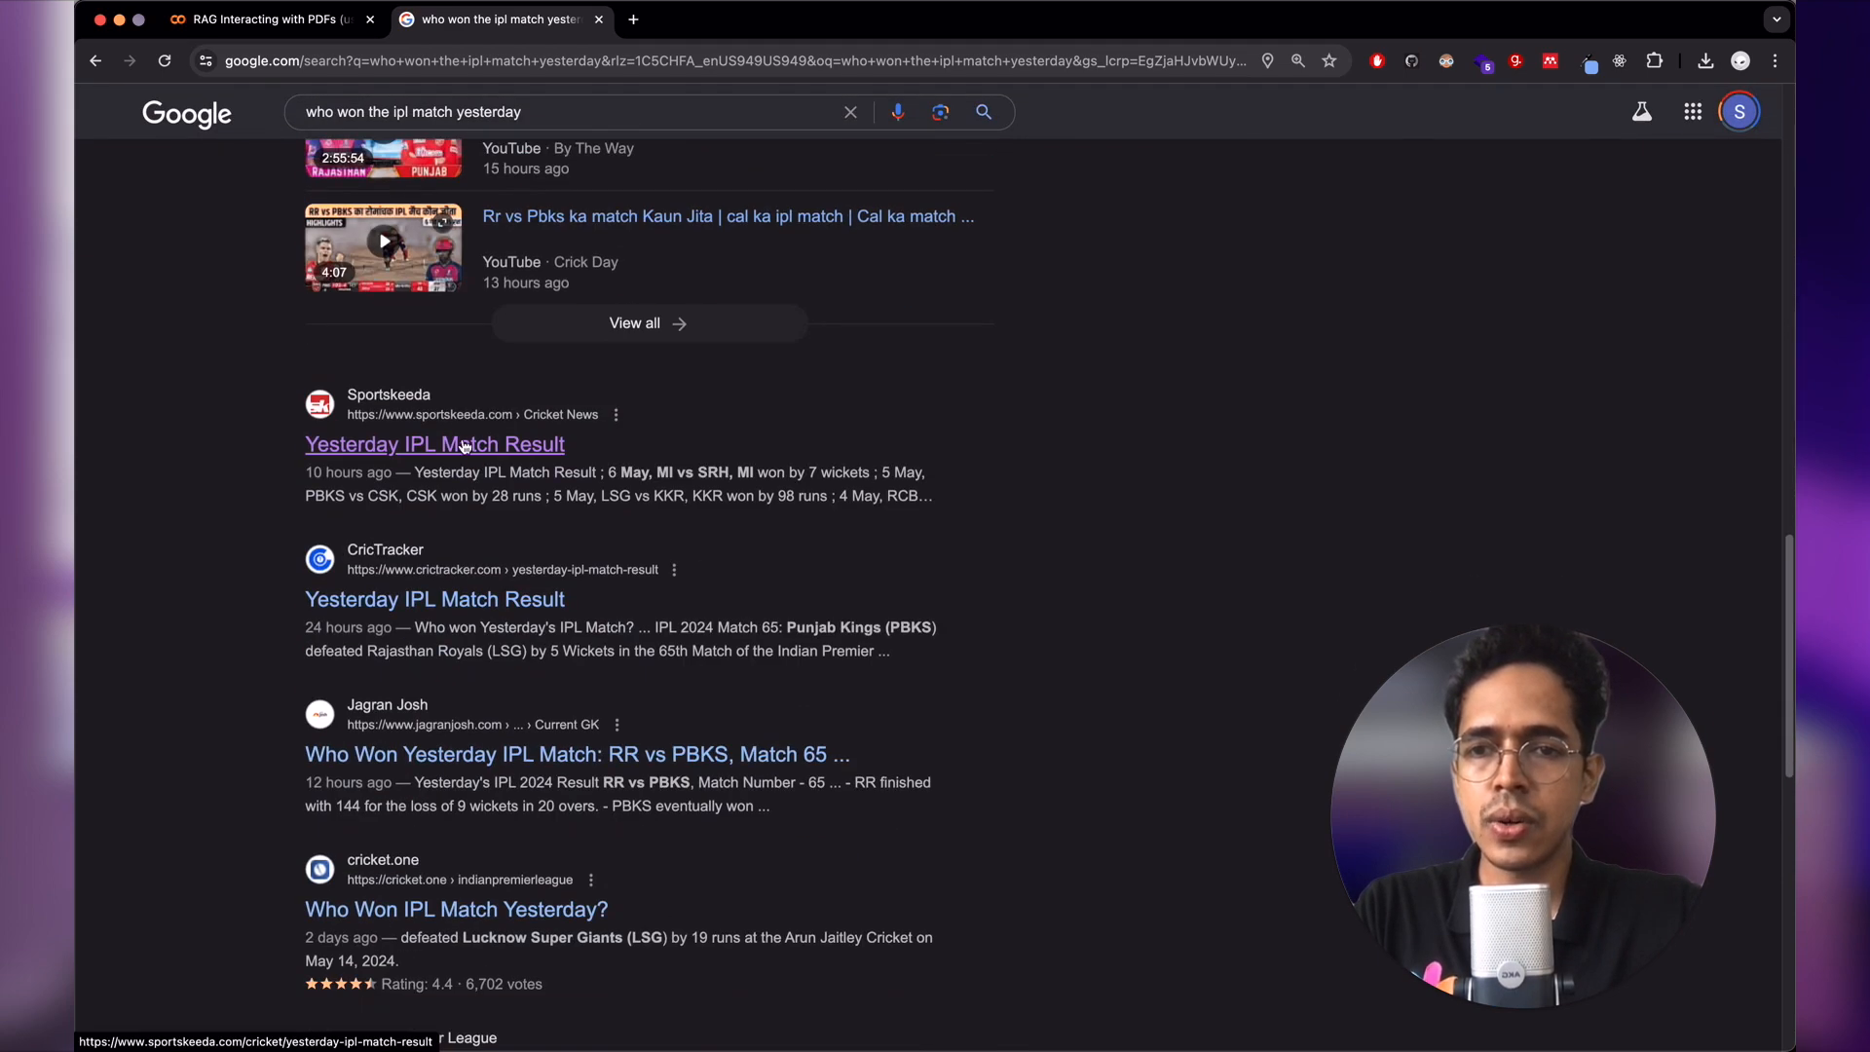
- Open the Sportskeeda Yesterday IPL Match Result page and look over the article
{"action": "left_click", "coordinate": [434, 444]}
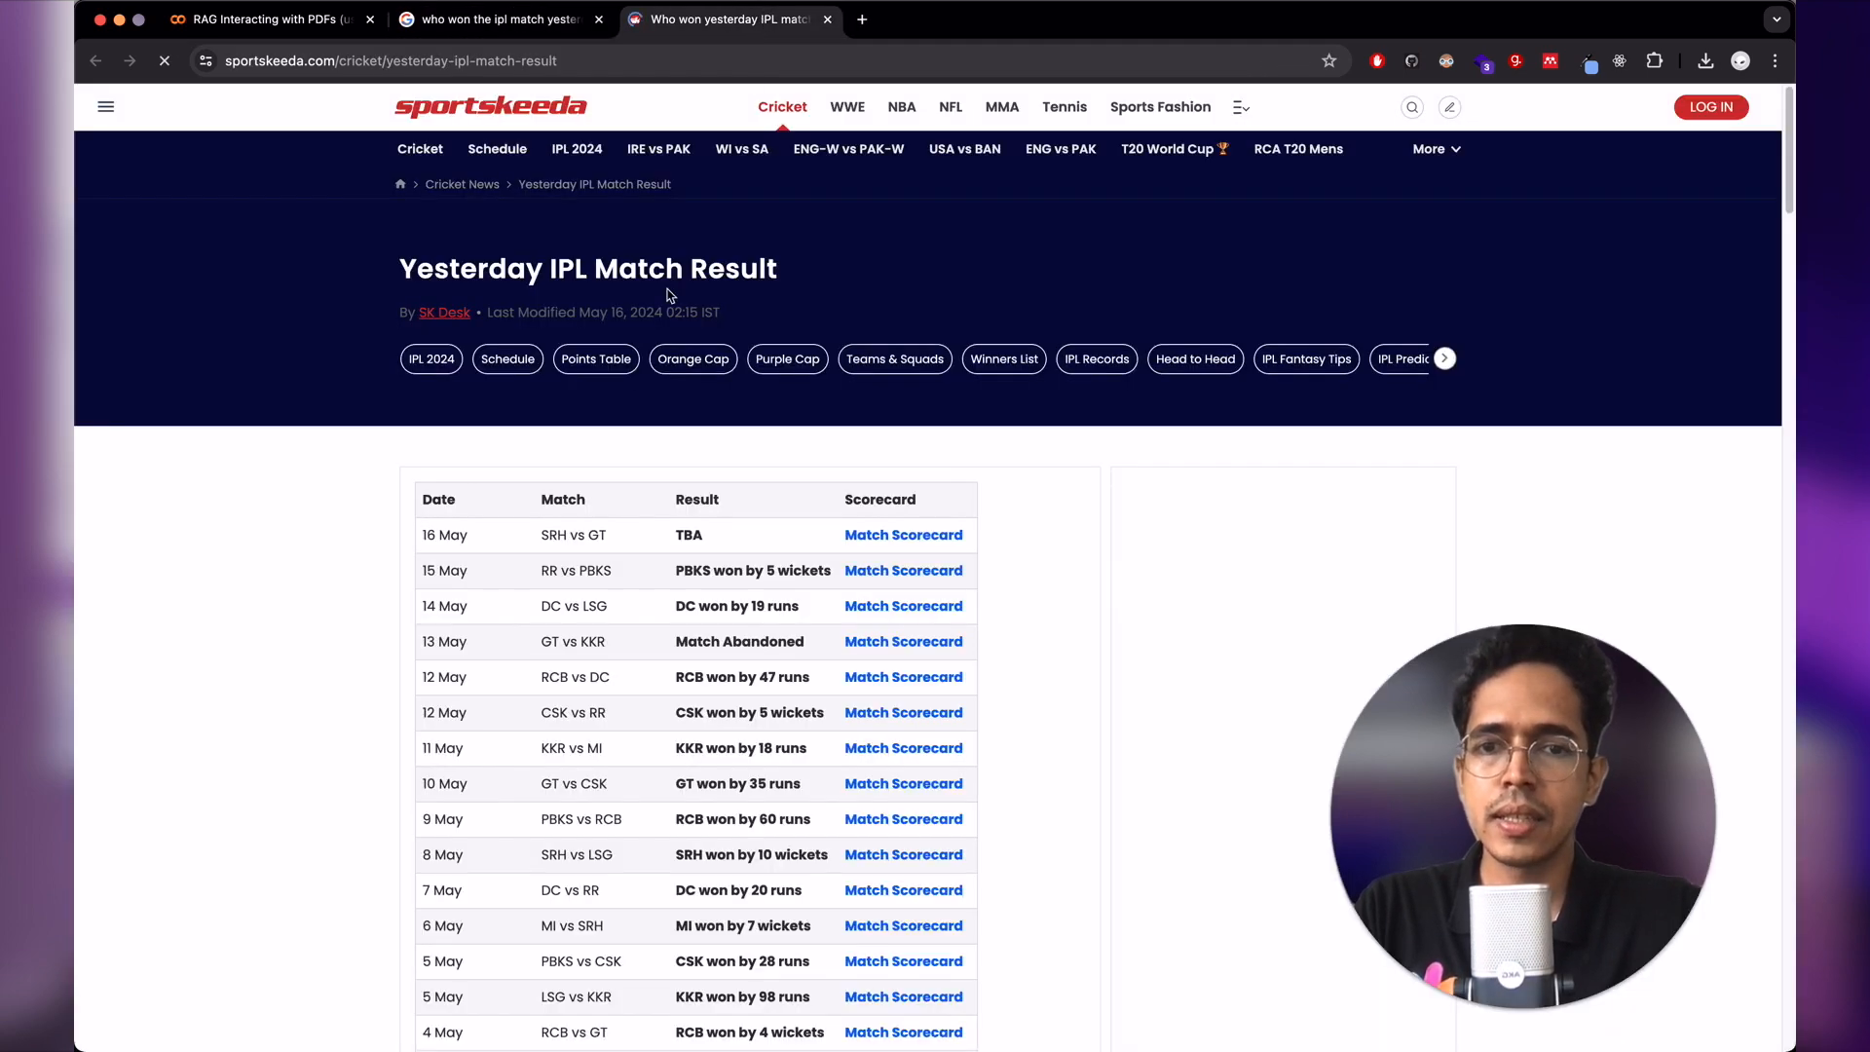
{"action": "scroll", "scroll_direction": "down", "scroll_amount": 3}
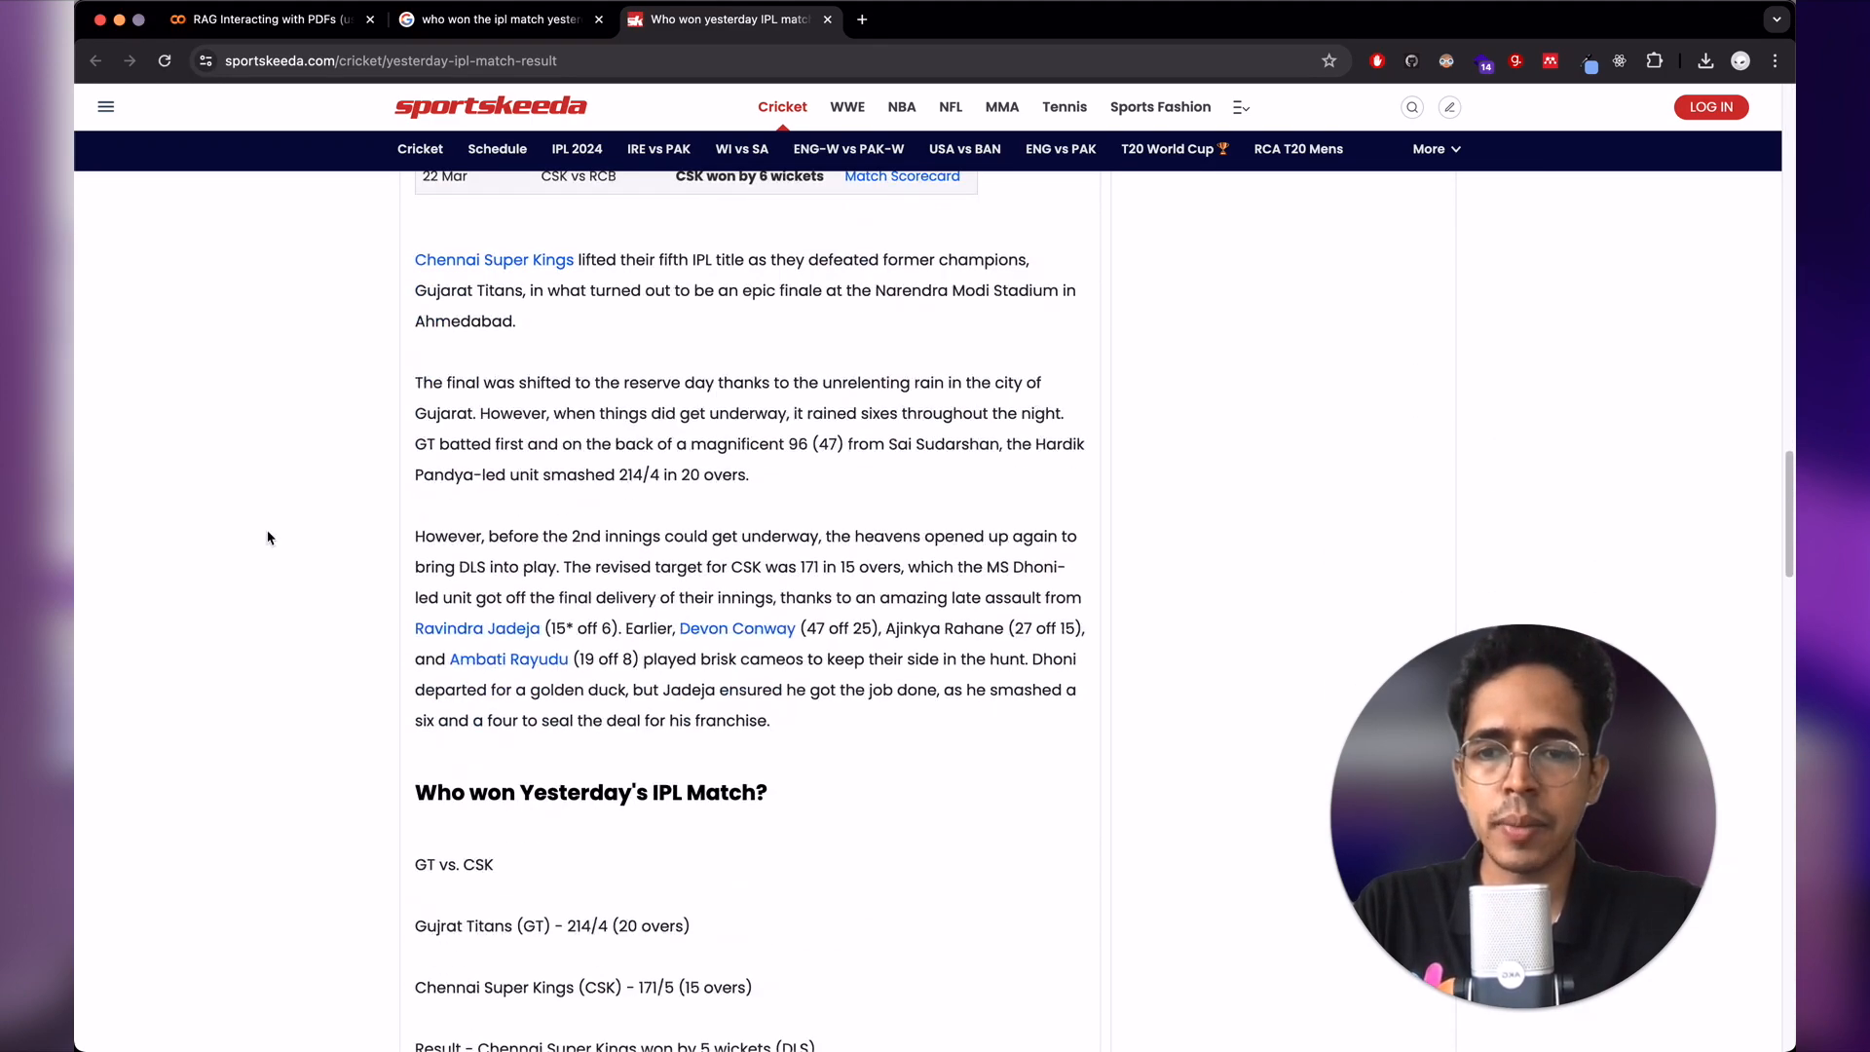
{"action": "scroll", "scroll_direction": "down", "scroll_amount": 3}
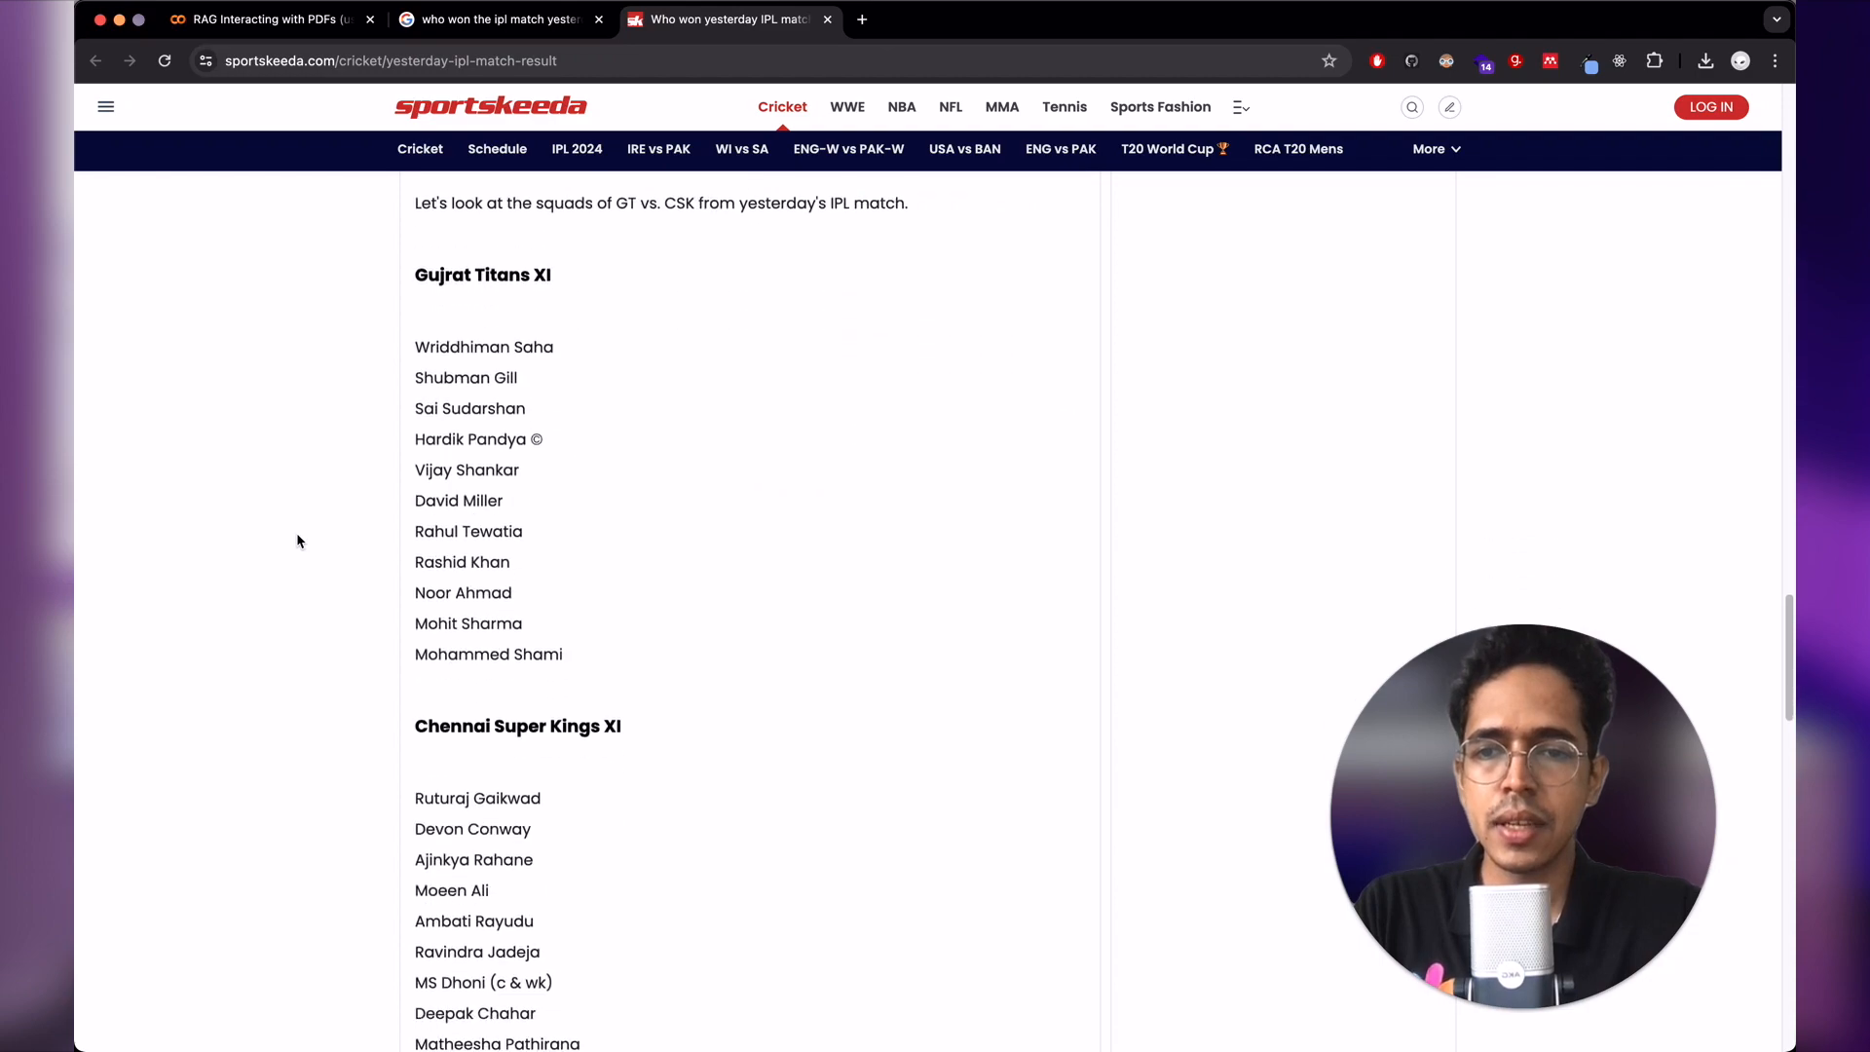
{"action": "scroll", "scroll_direction": "down", "scroll_amount": 3}
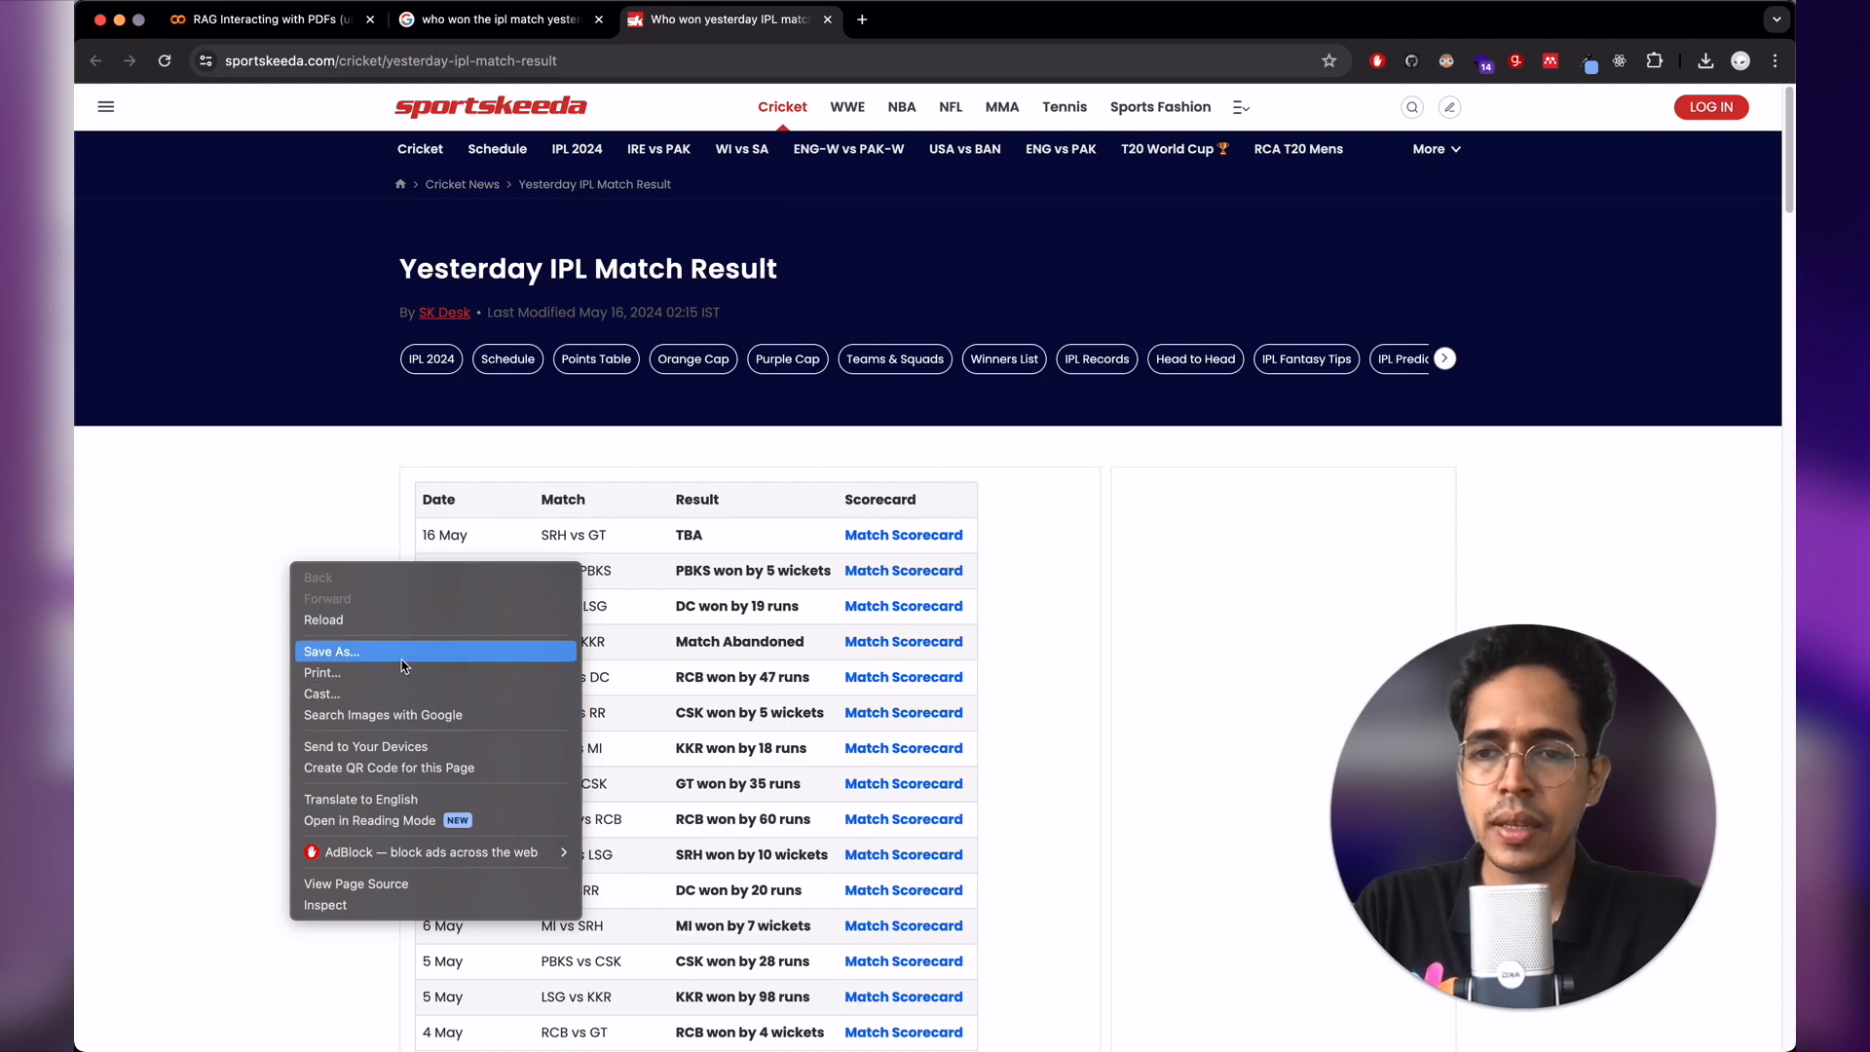
- Print the match results page as a PDF and save it into Downloads
{"action": "left_click", "coordinate": [321, 671]}
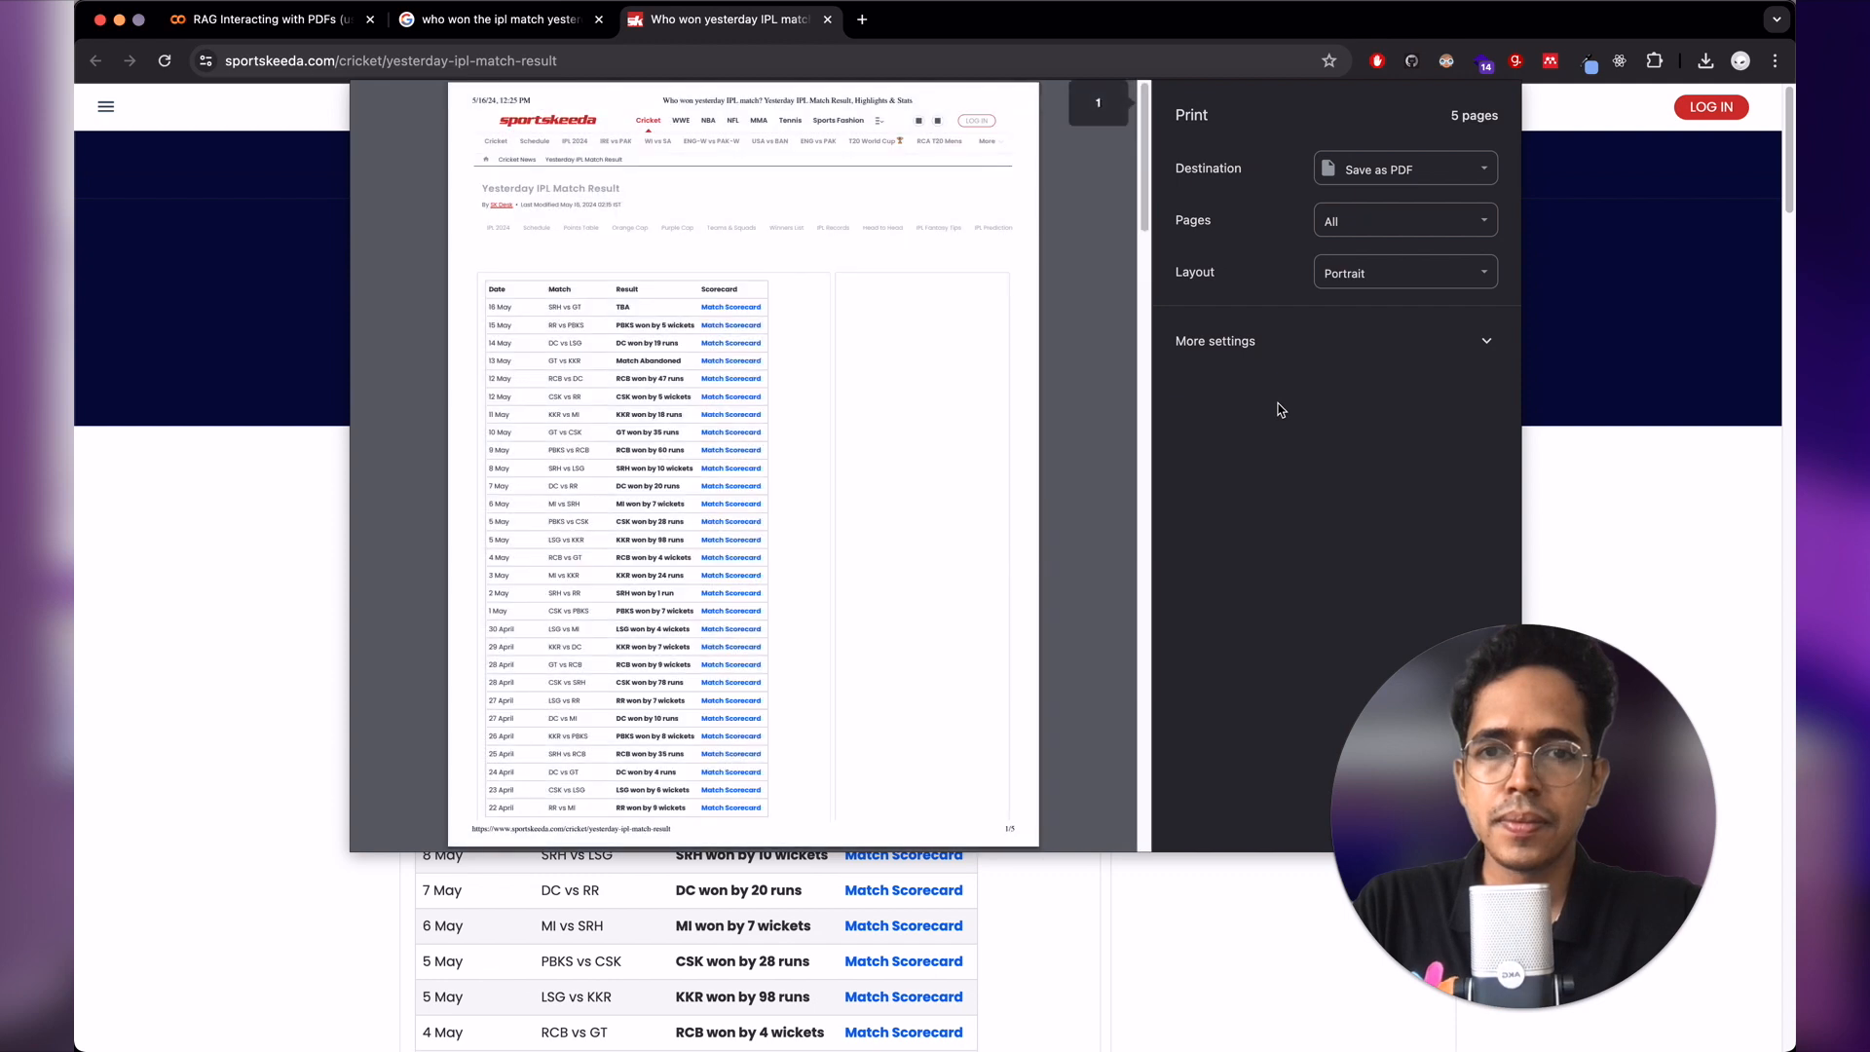
{"action": "scroll", "scroll_direction": "down", "scroll_amount": 3}
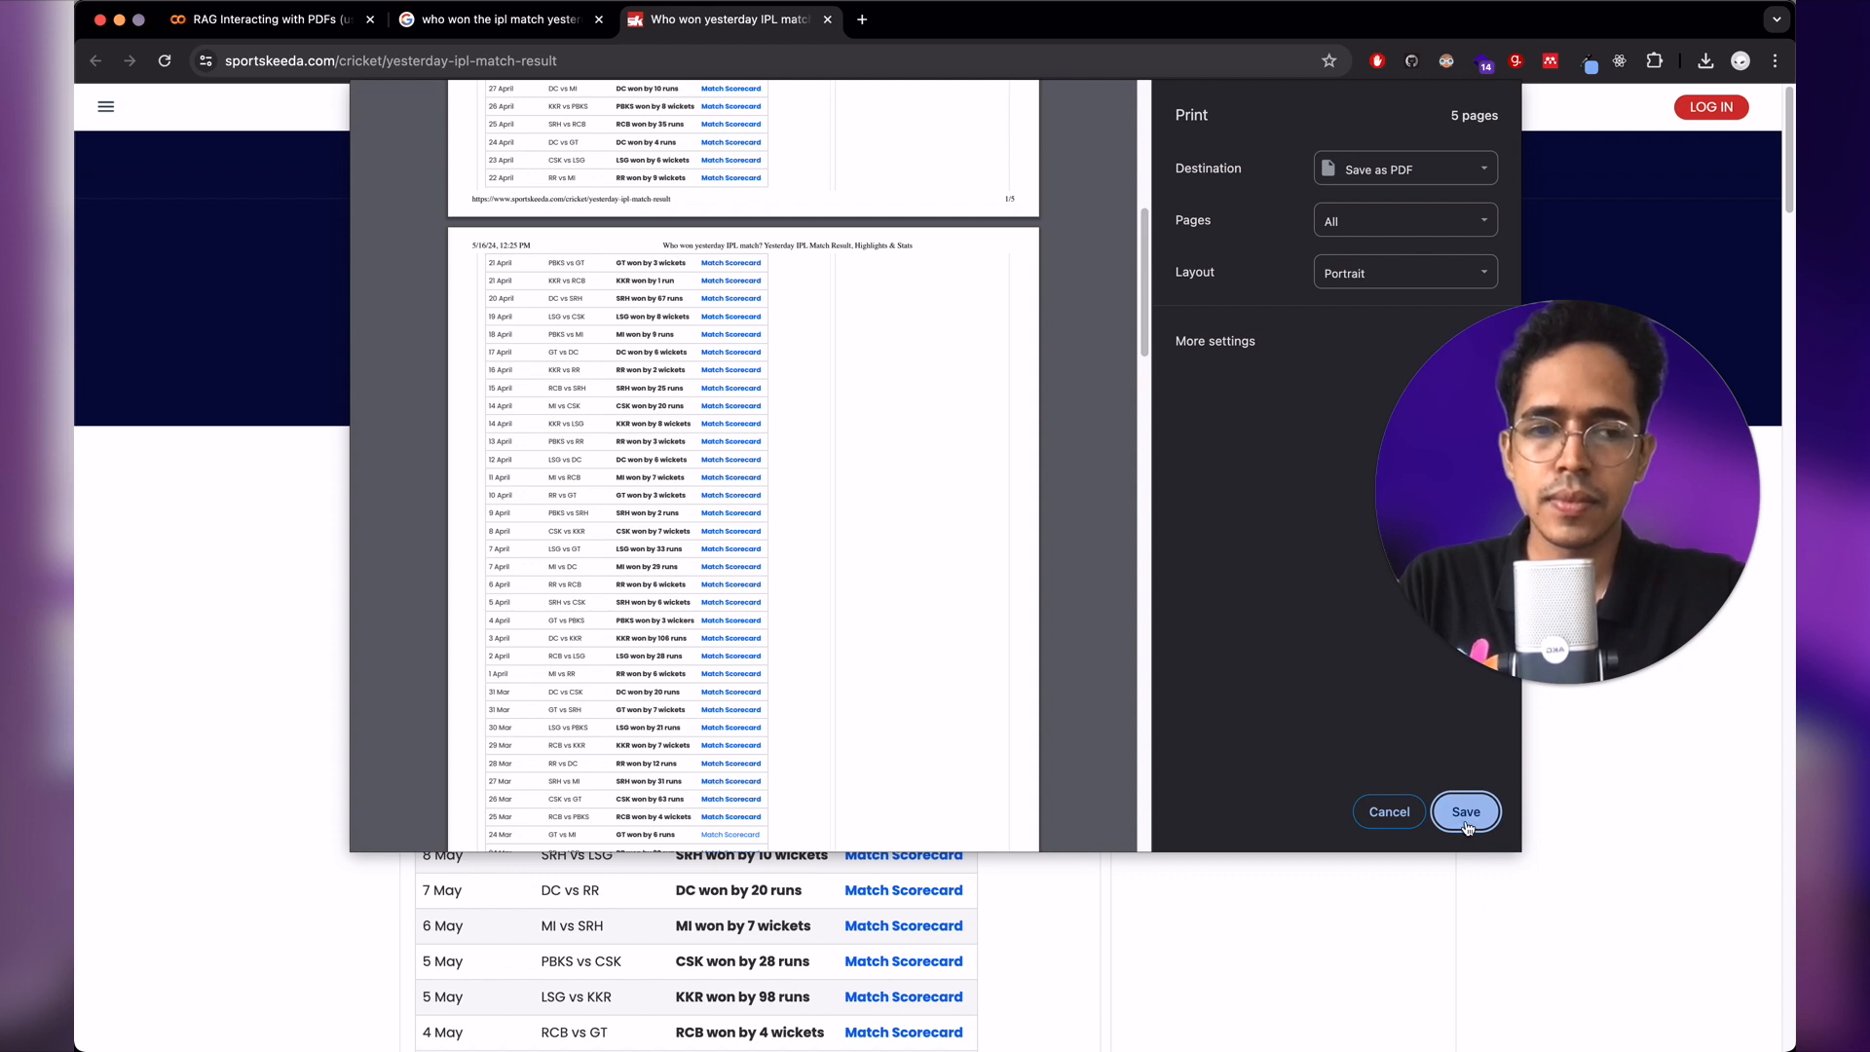
{"action": "left_click", "coordinate": [1464, 810]}
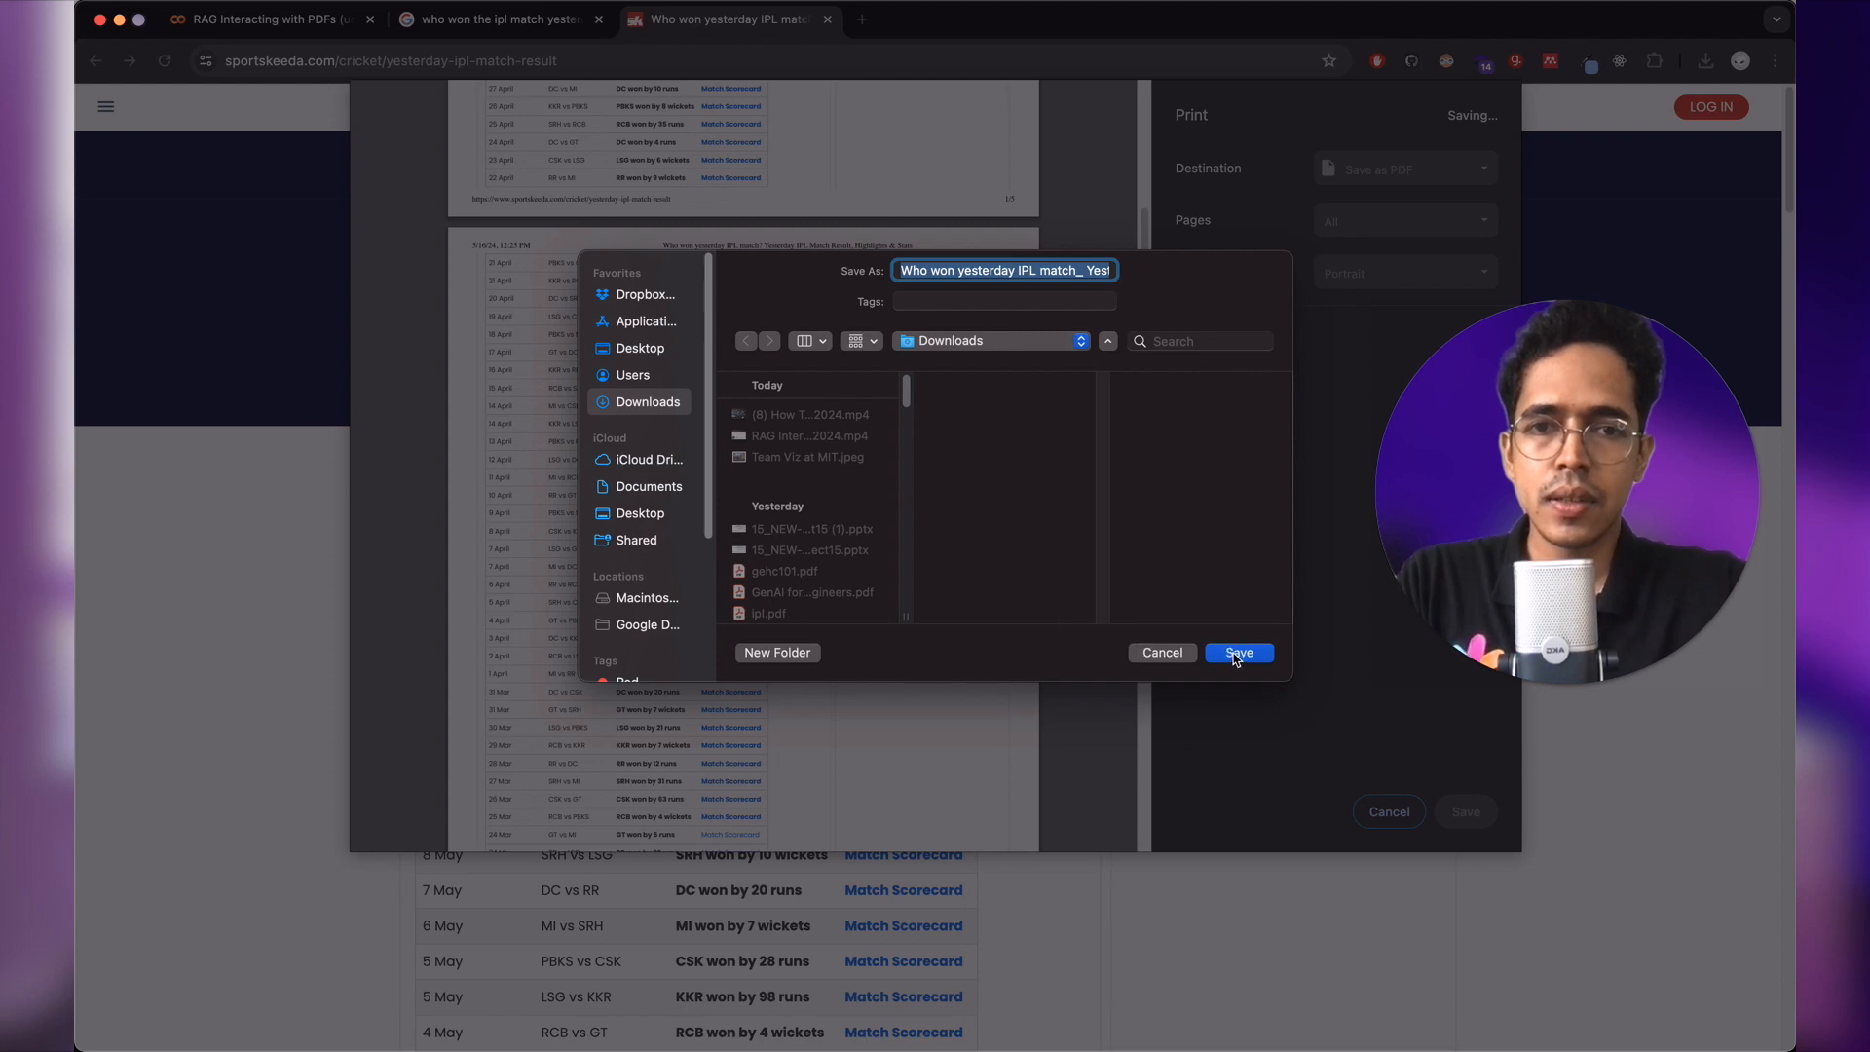
{"action": "left_click", "coordinate": [1238, 652]}
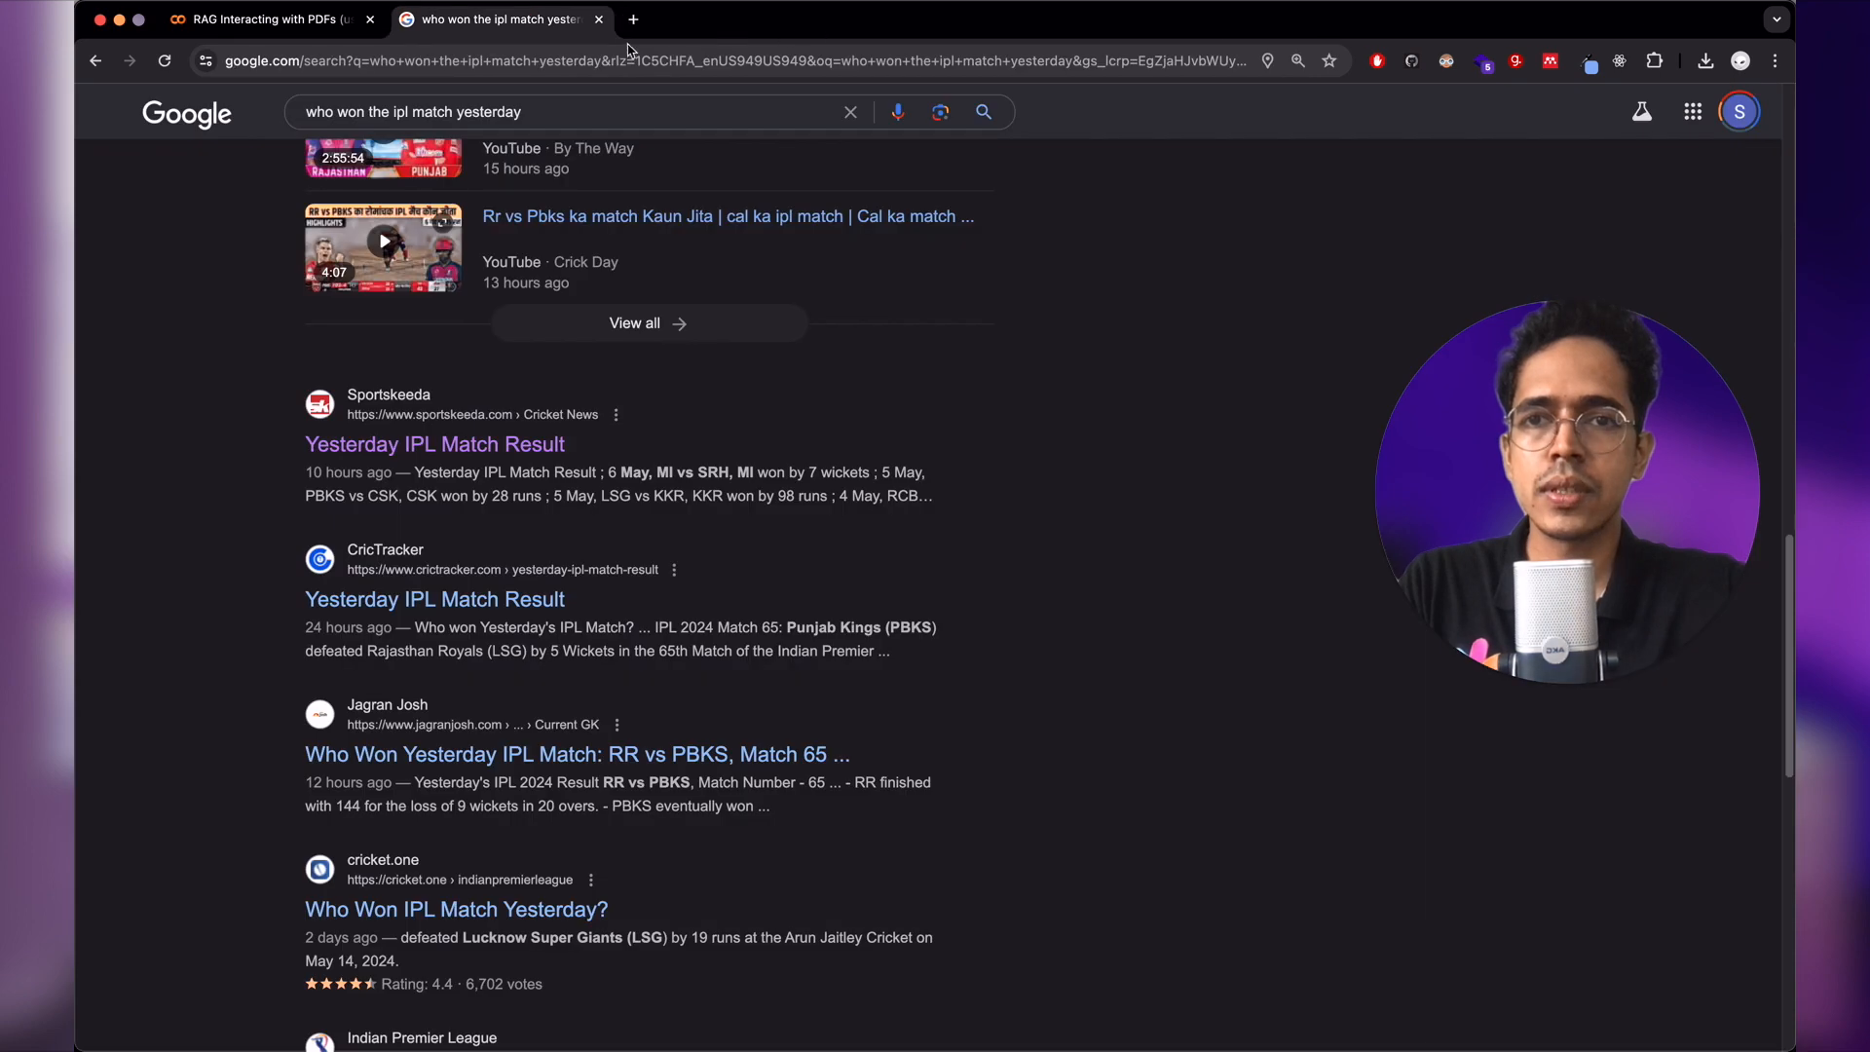
- Upload the saved IPL match result PDF into the Colab runtime's data folder
{"action": "left_click", "coordinate": [263, 20]}
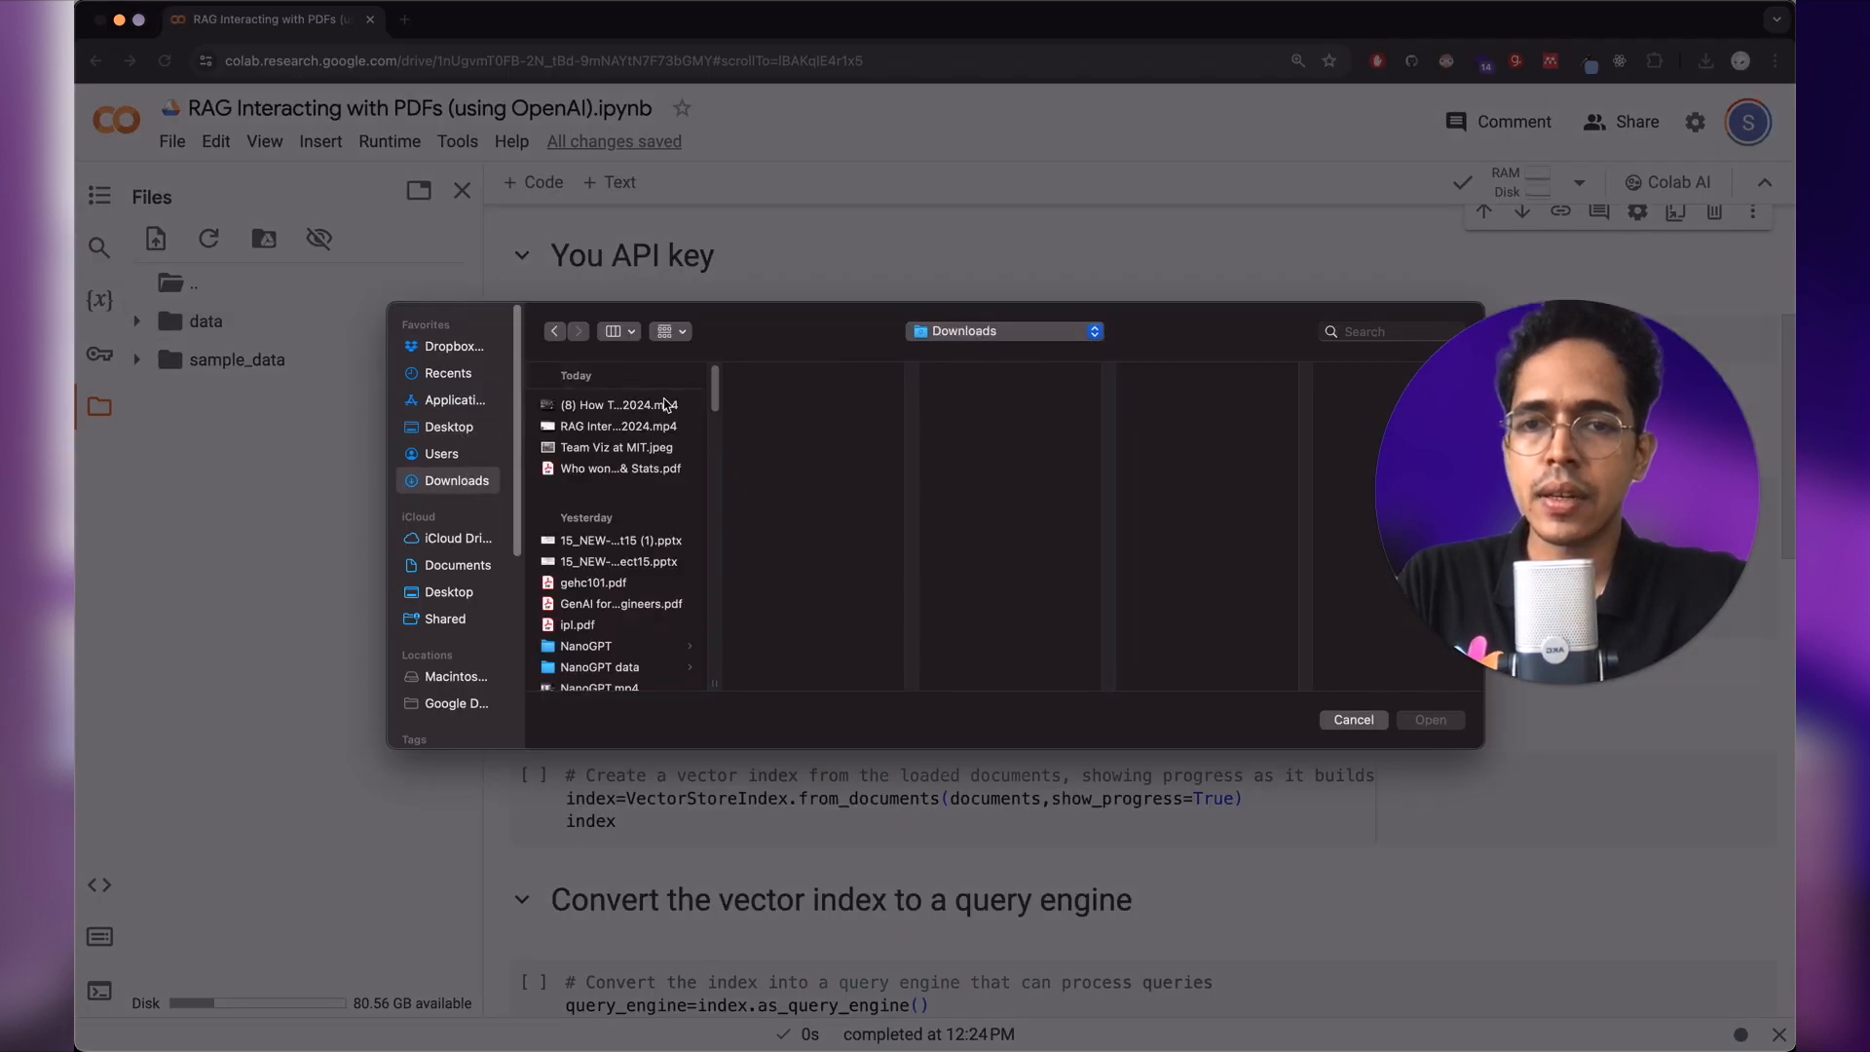
{"action": "left_click", "coordinate": [616, 467]}
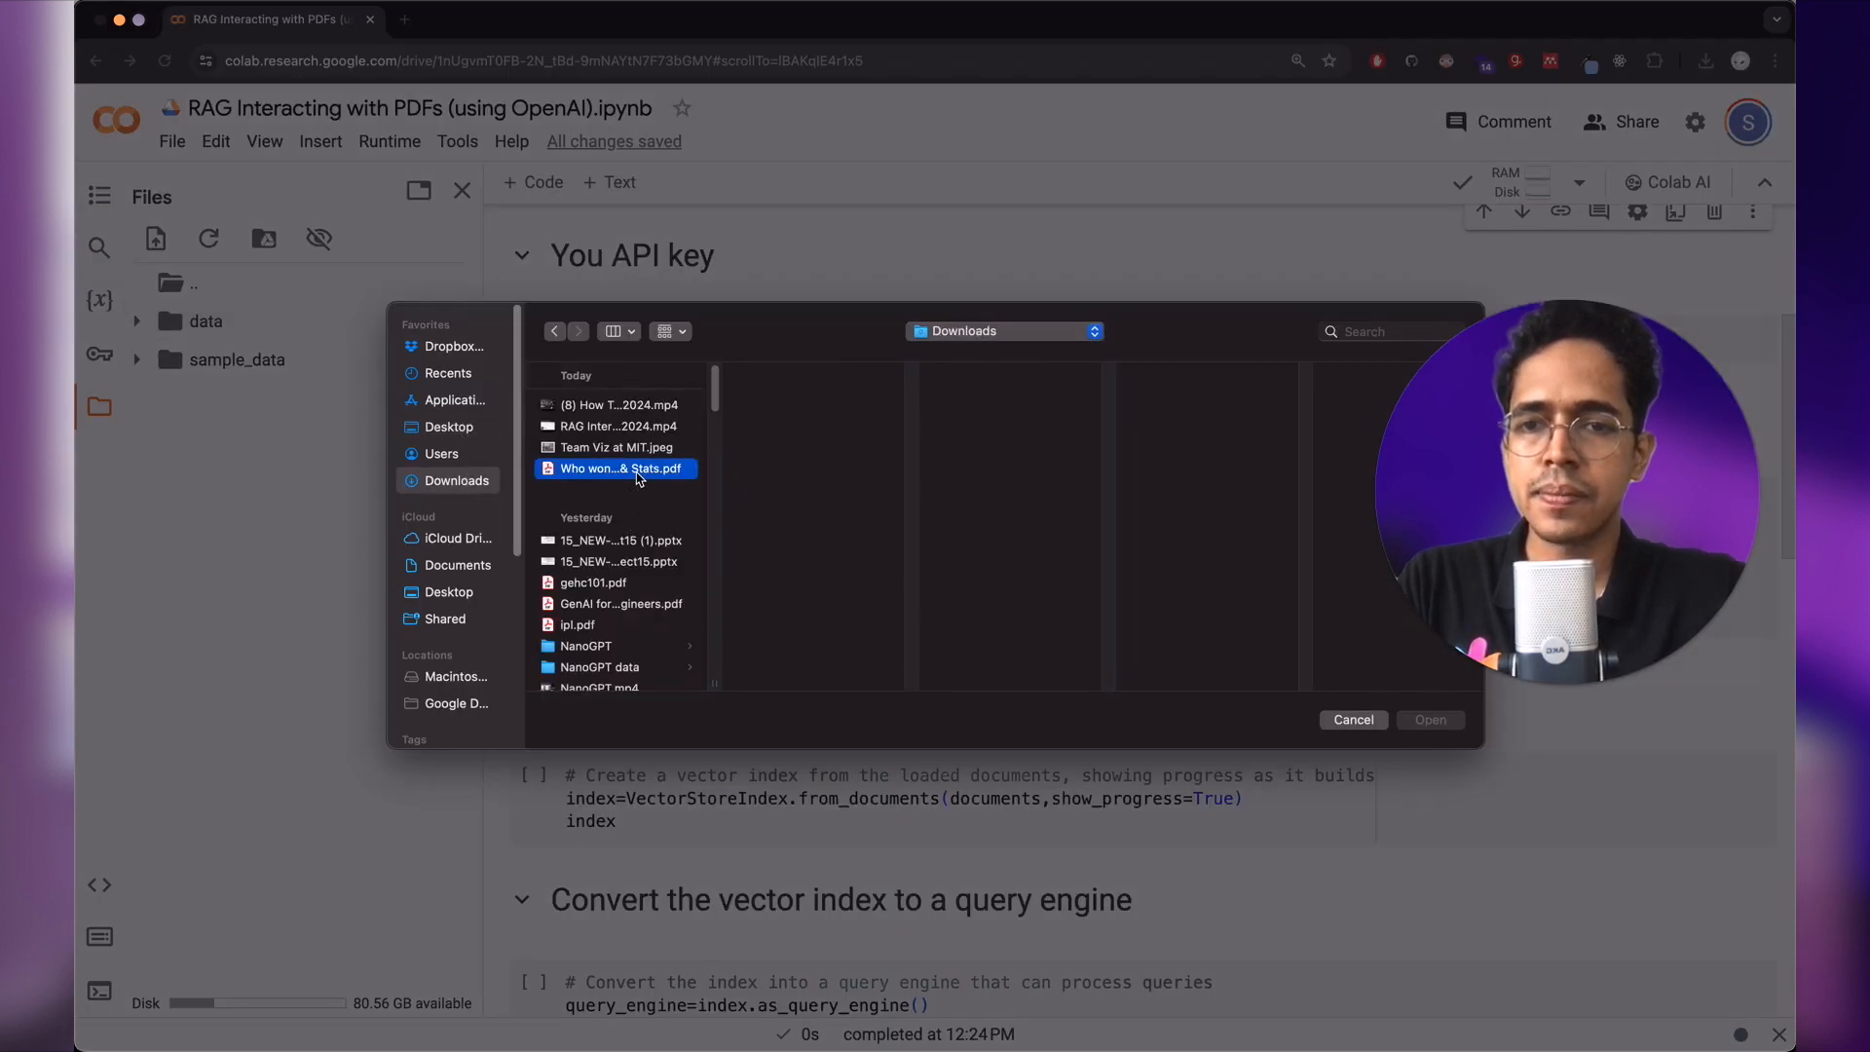
{"action": "left_click", "coordinate": [1428, 719]}
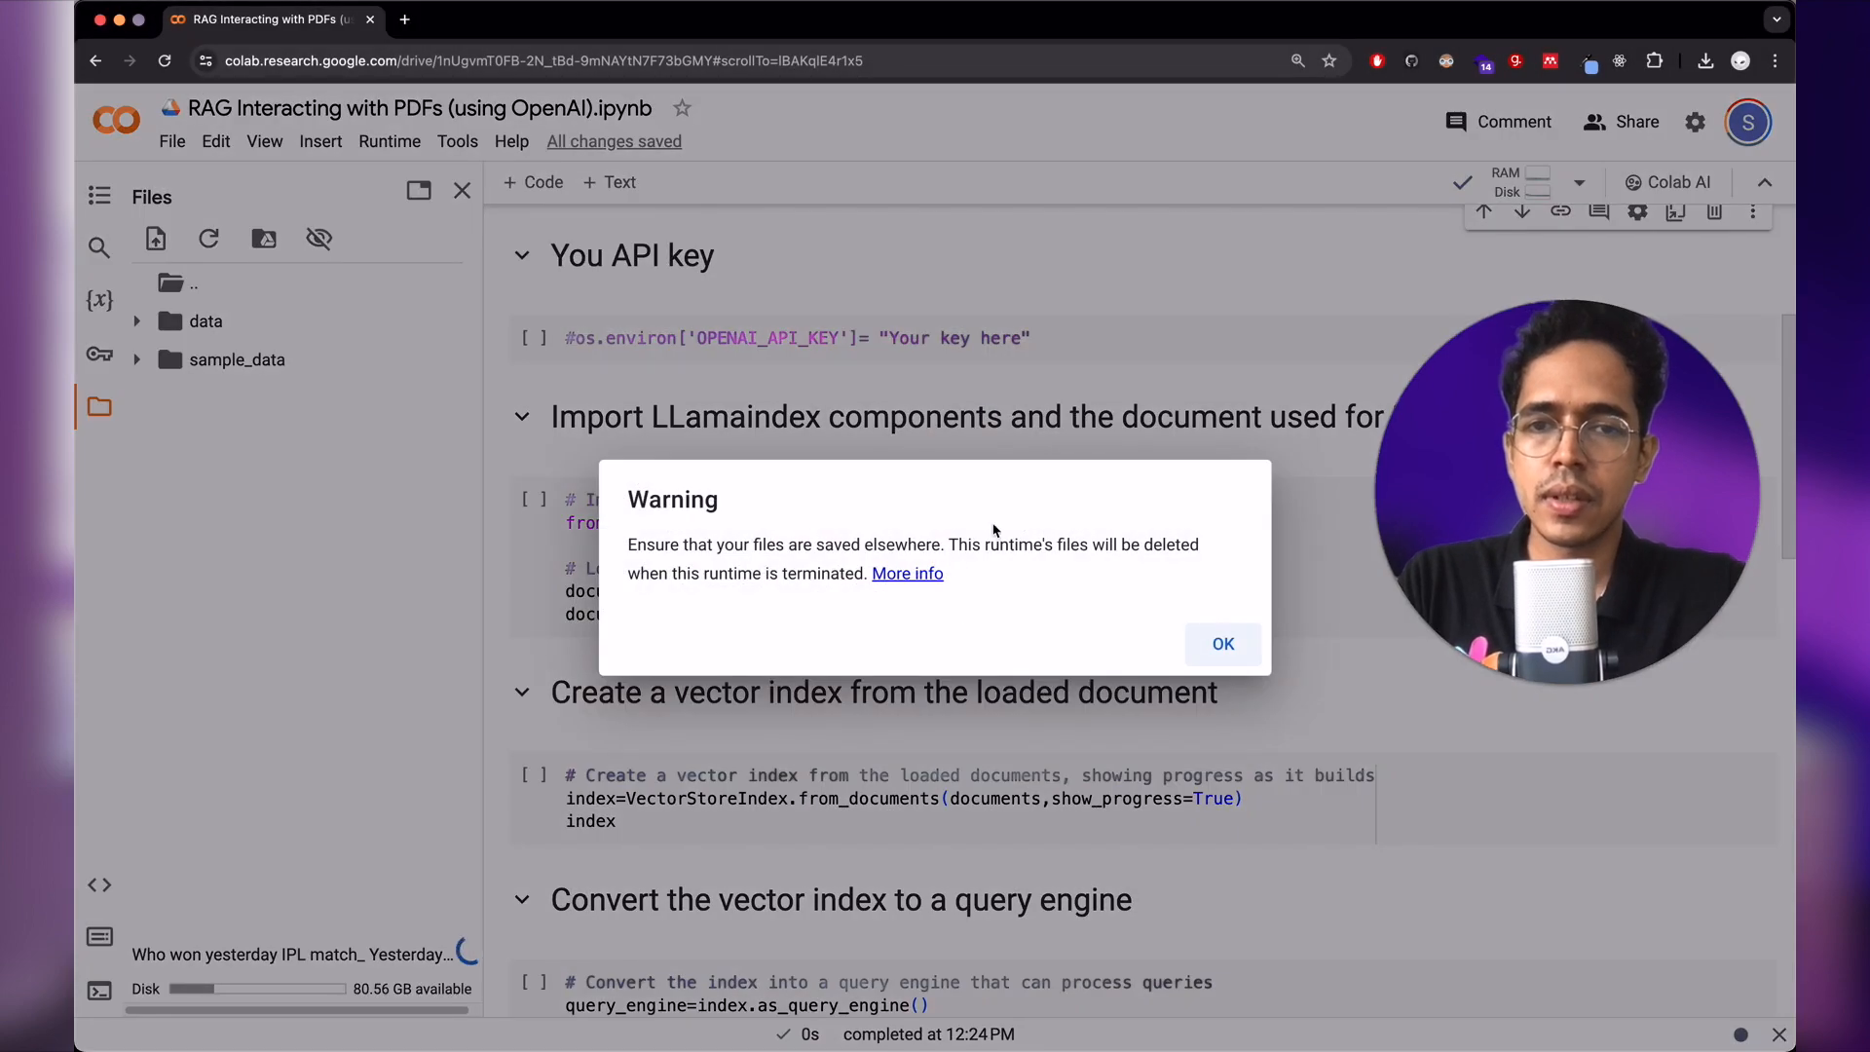
{"action": "left_click", "coordinate": [1221, 645]}
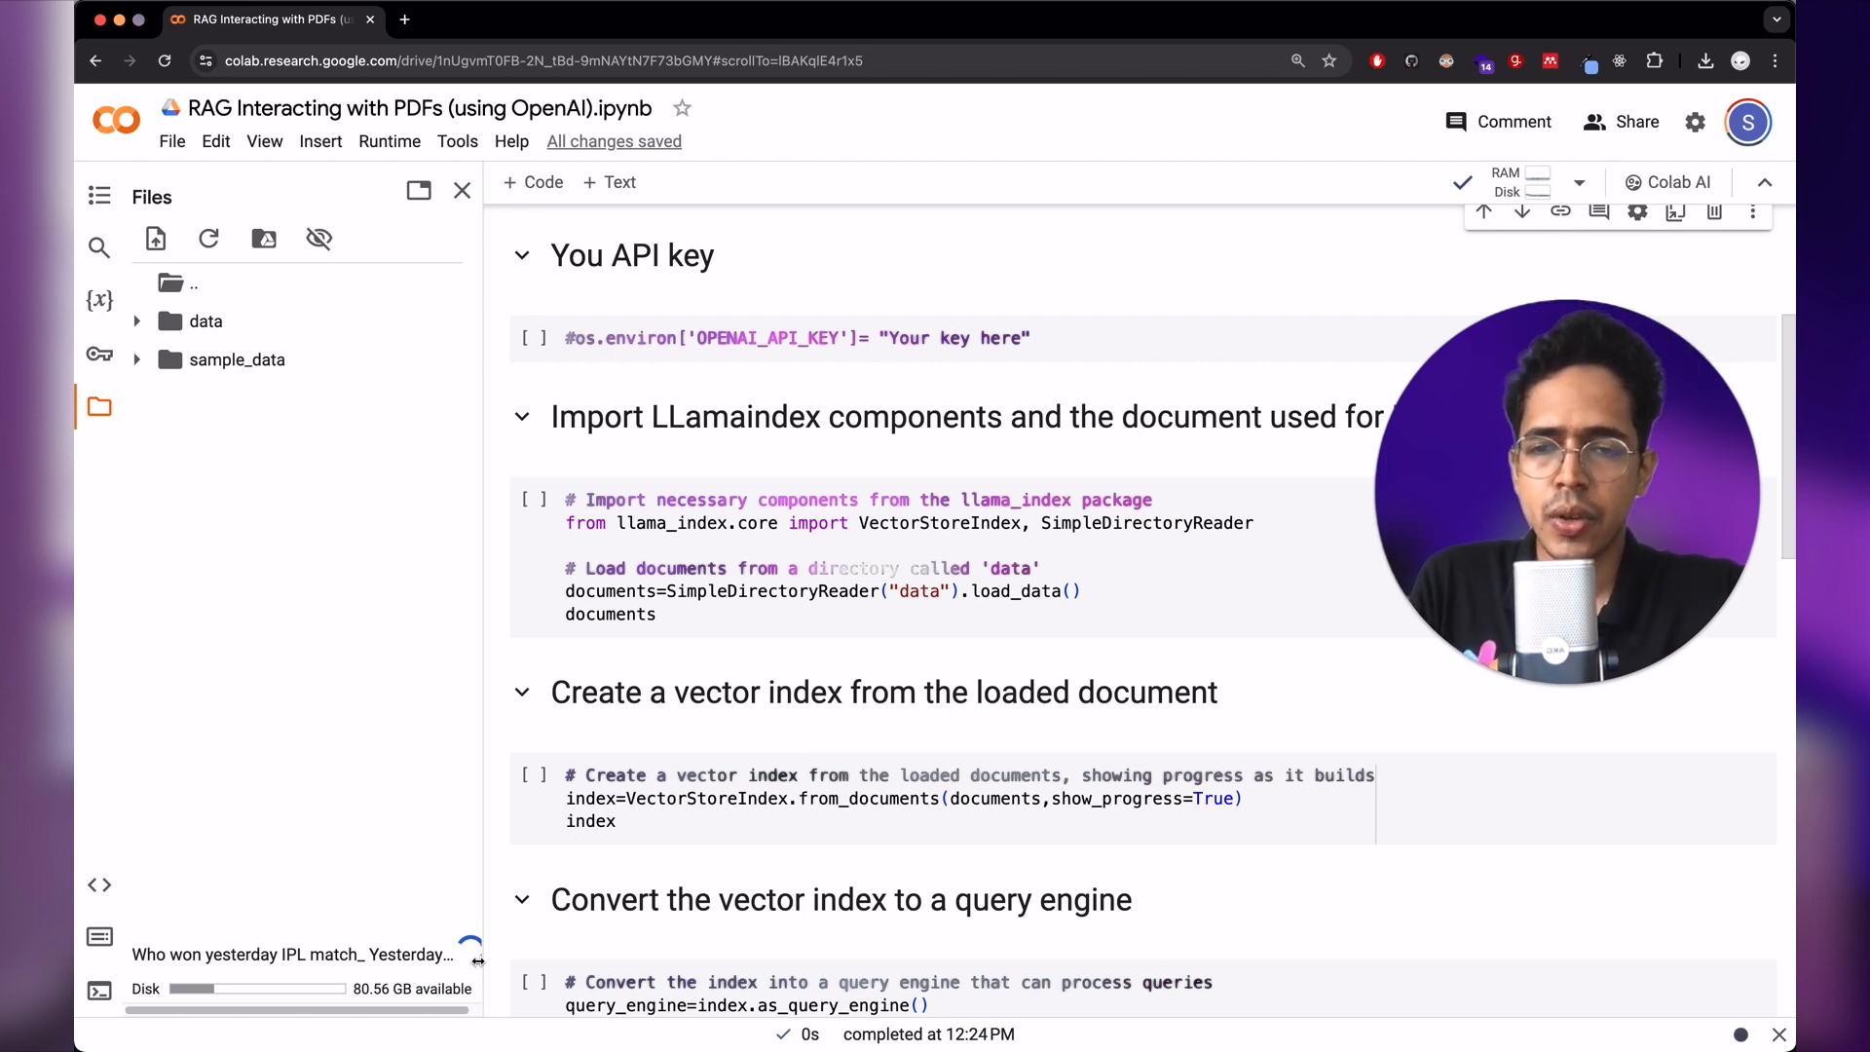
{"action": "mouse_move", "coordinate": [447, 917]}
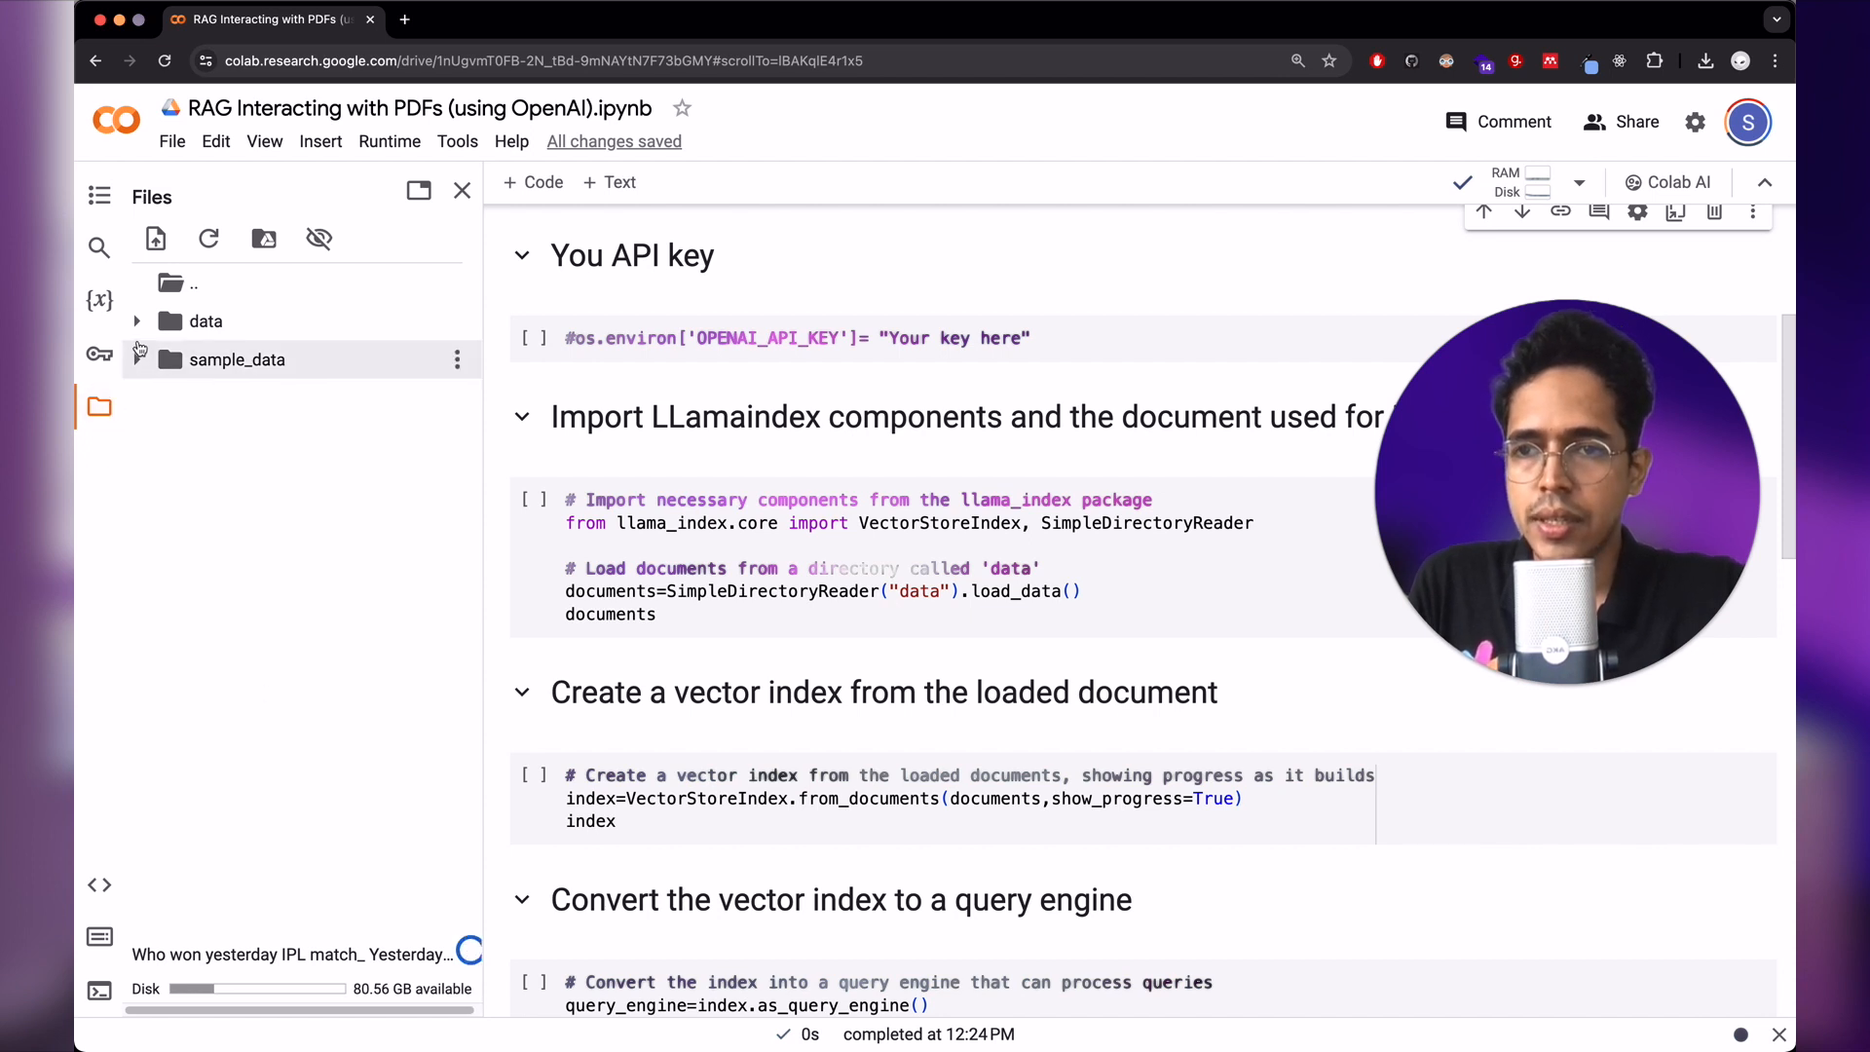
{"action": "left_click", "coordinate": [138, 322]}
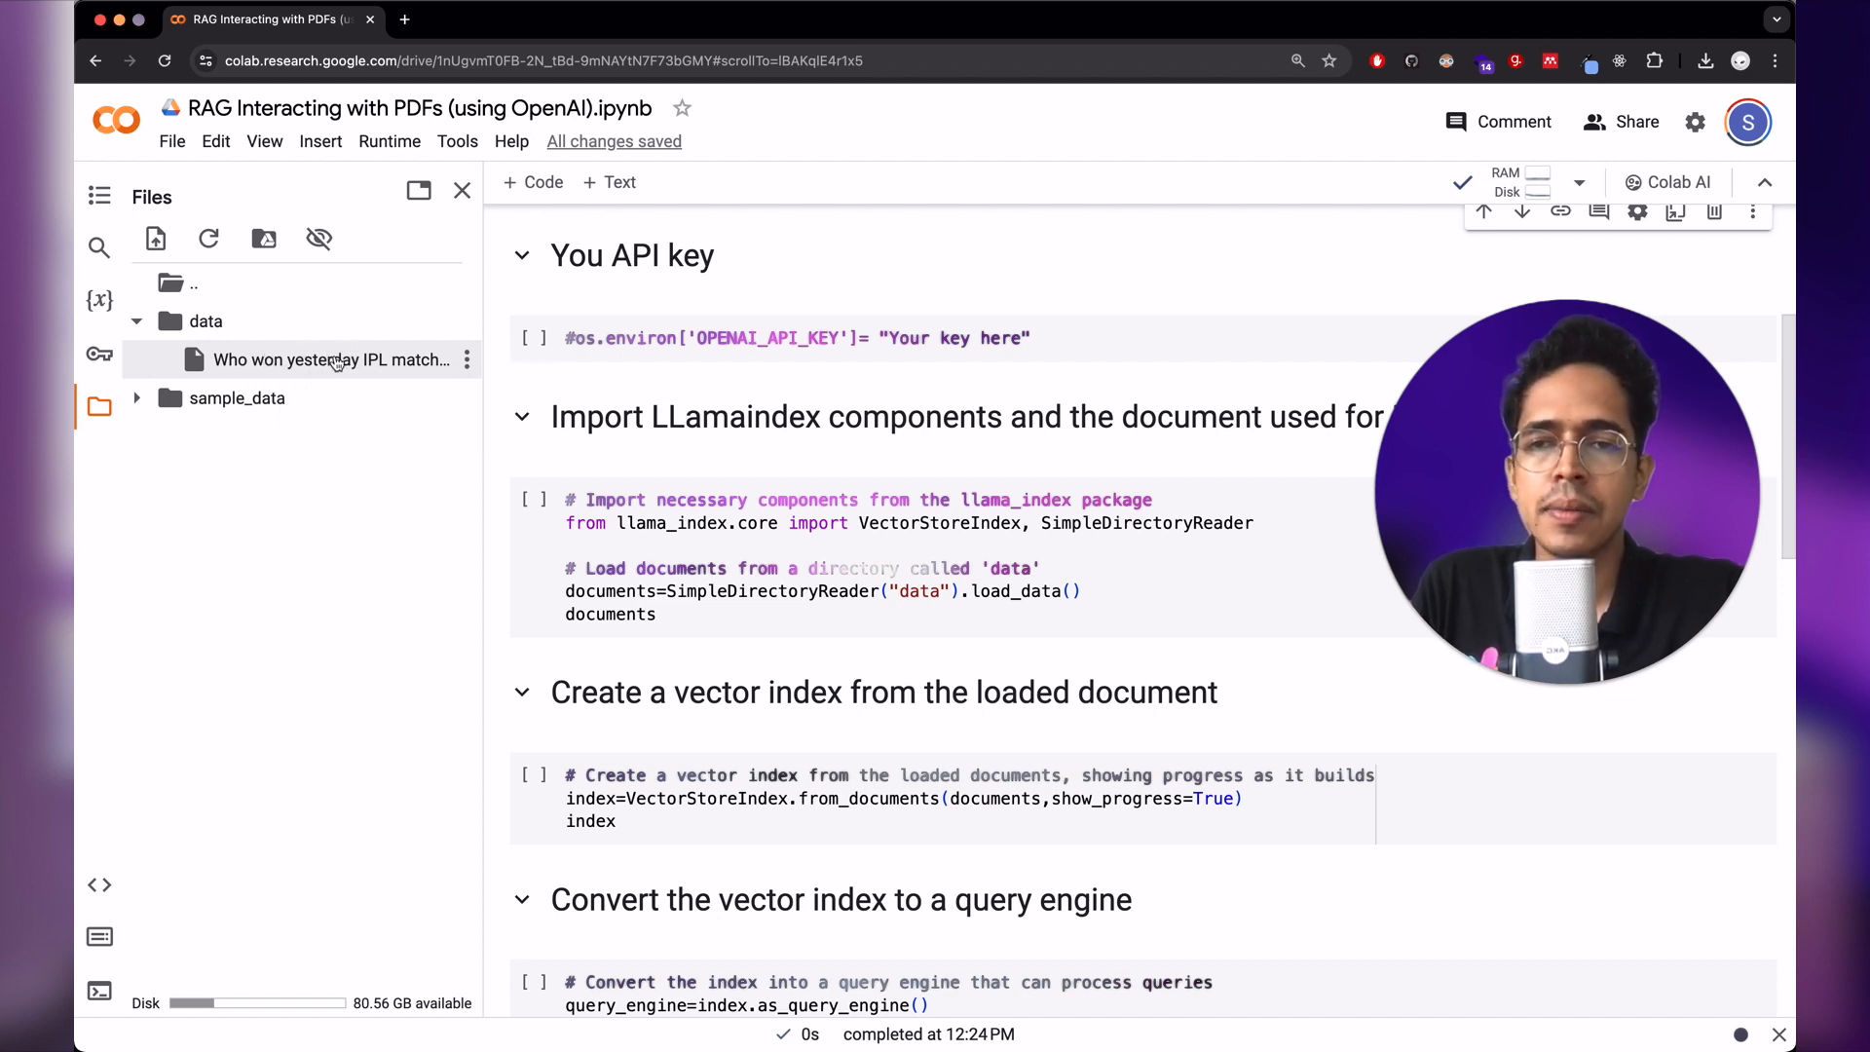
{"action": "mouse_move", "coordinate": [332, 358]}
{"action": "type", "text": "# "}
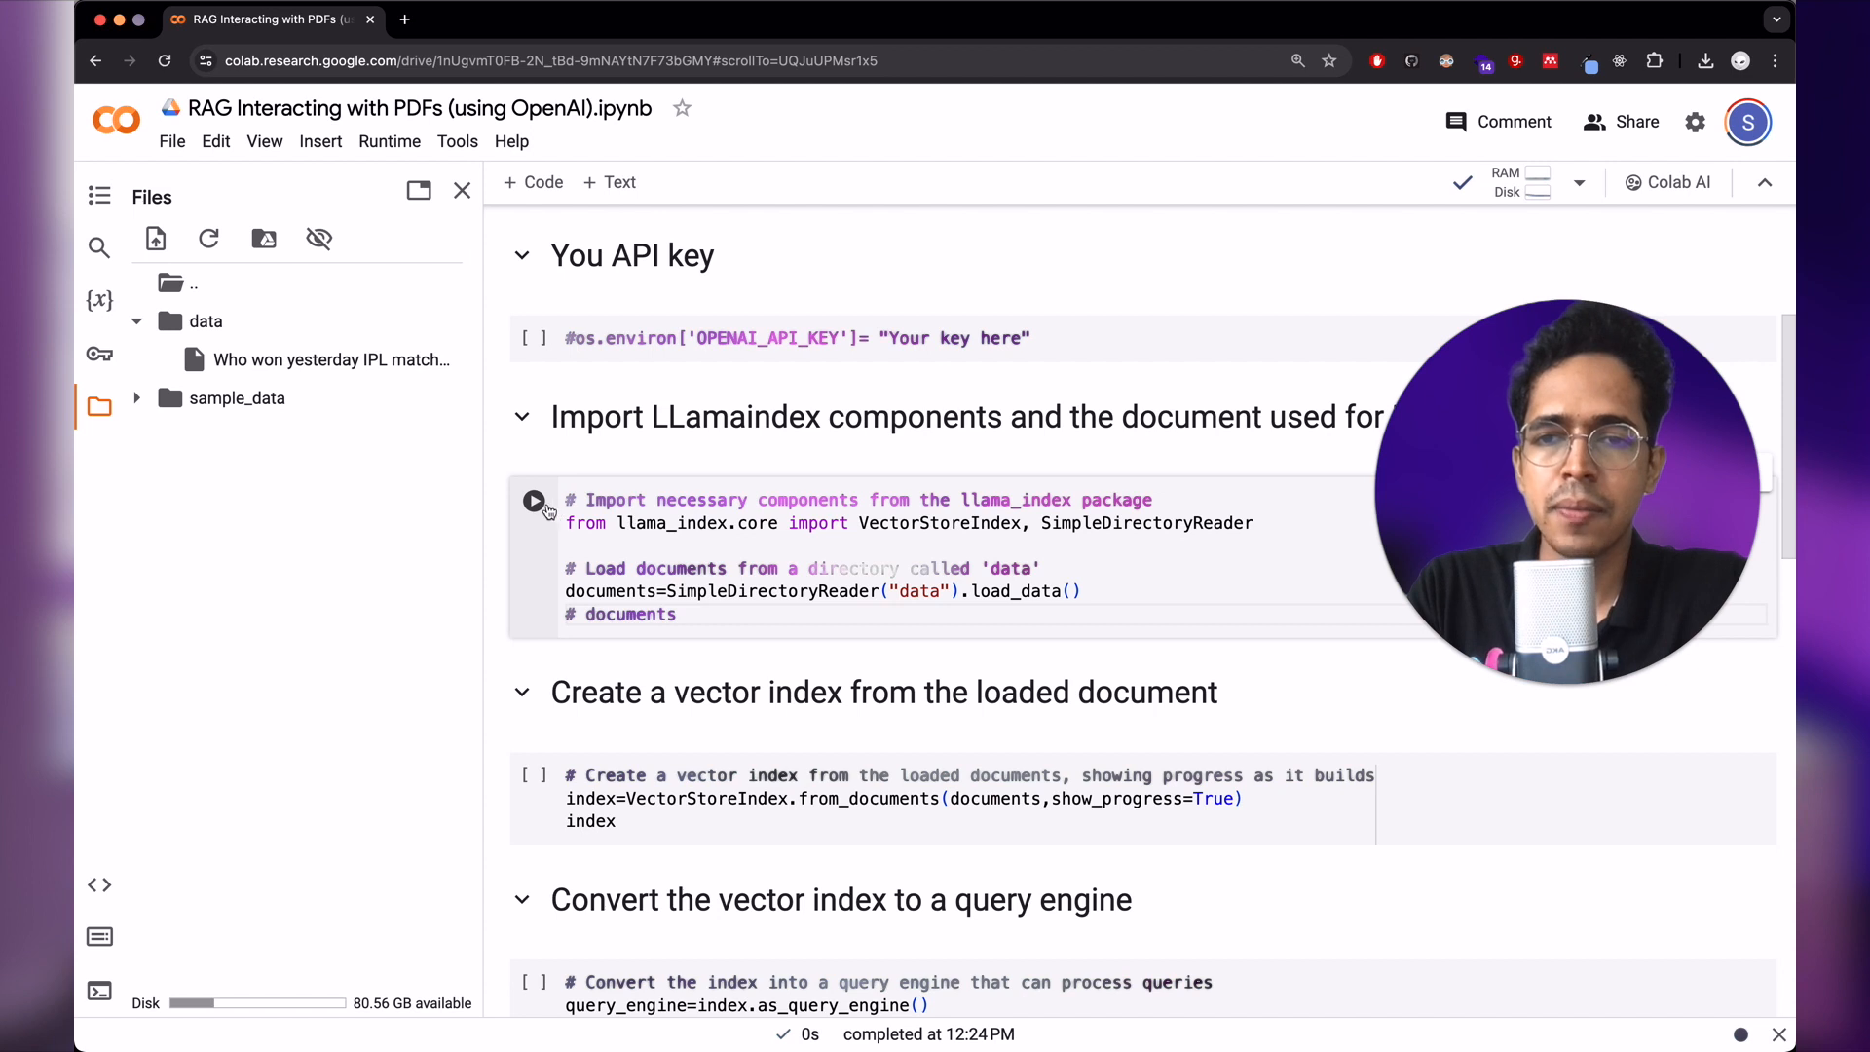
- Load the data folder's documents with the import-and-load cell and switch to the Sportskeeda tab
{"action": "left_click", "coordinate": [534, 500]}
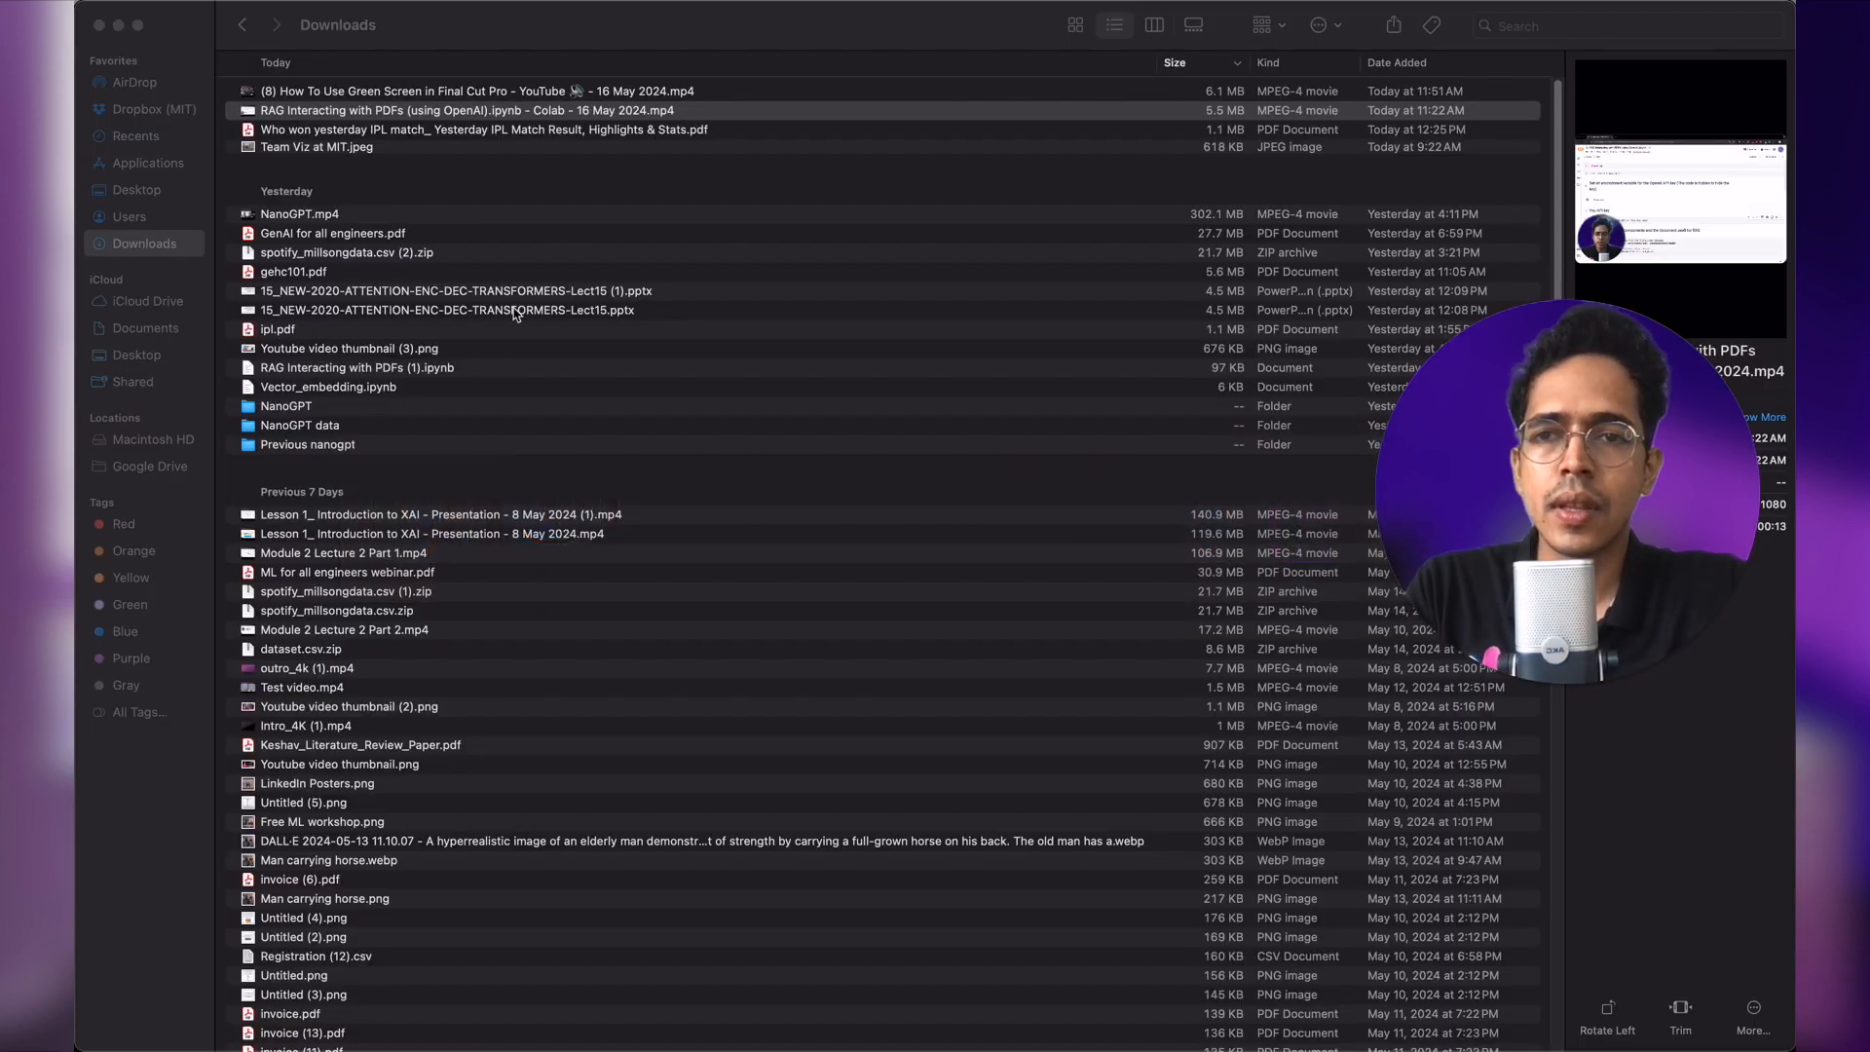
{"action": "left_click", "coordinate": [483, 128]}
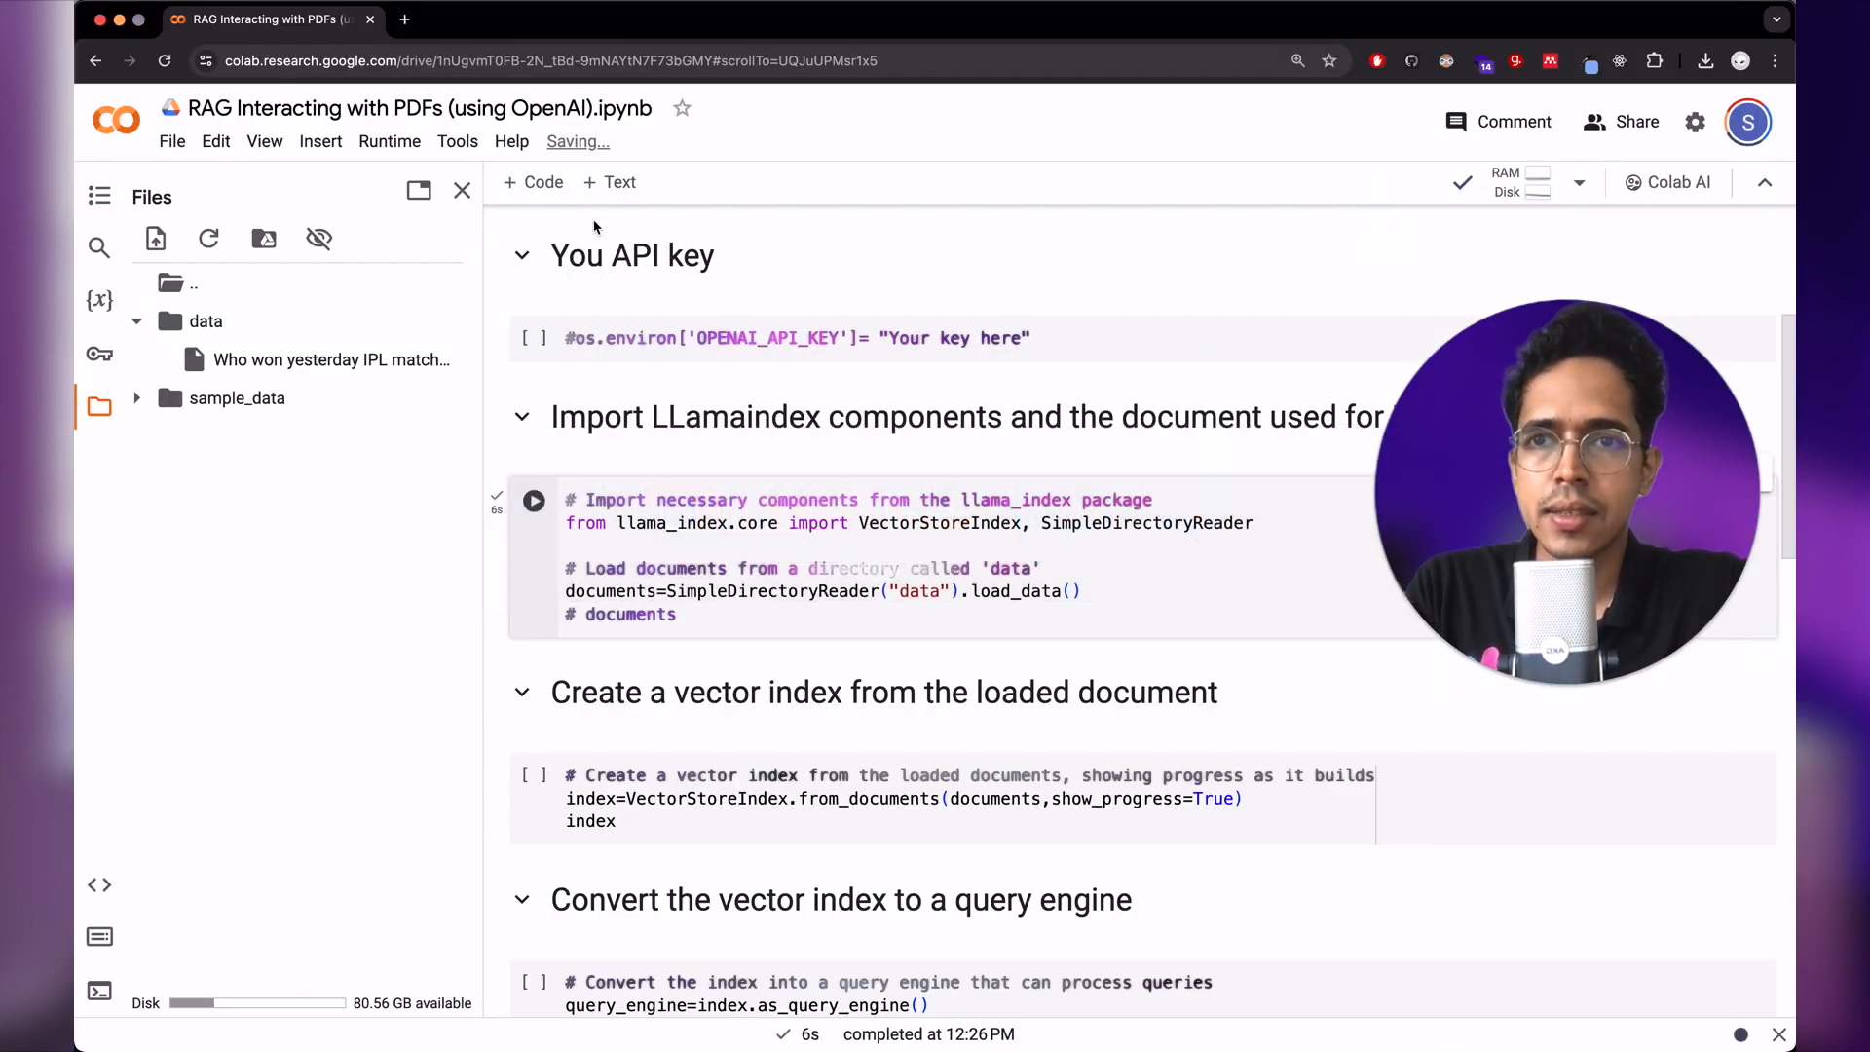
{"action": "left_click", "coordinate": [691, 545]}
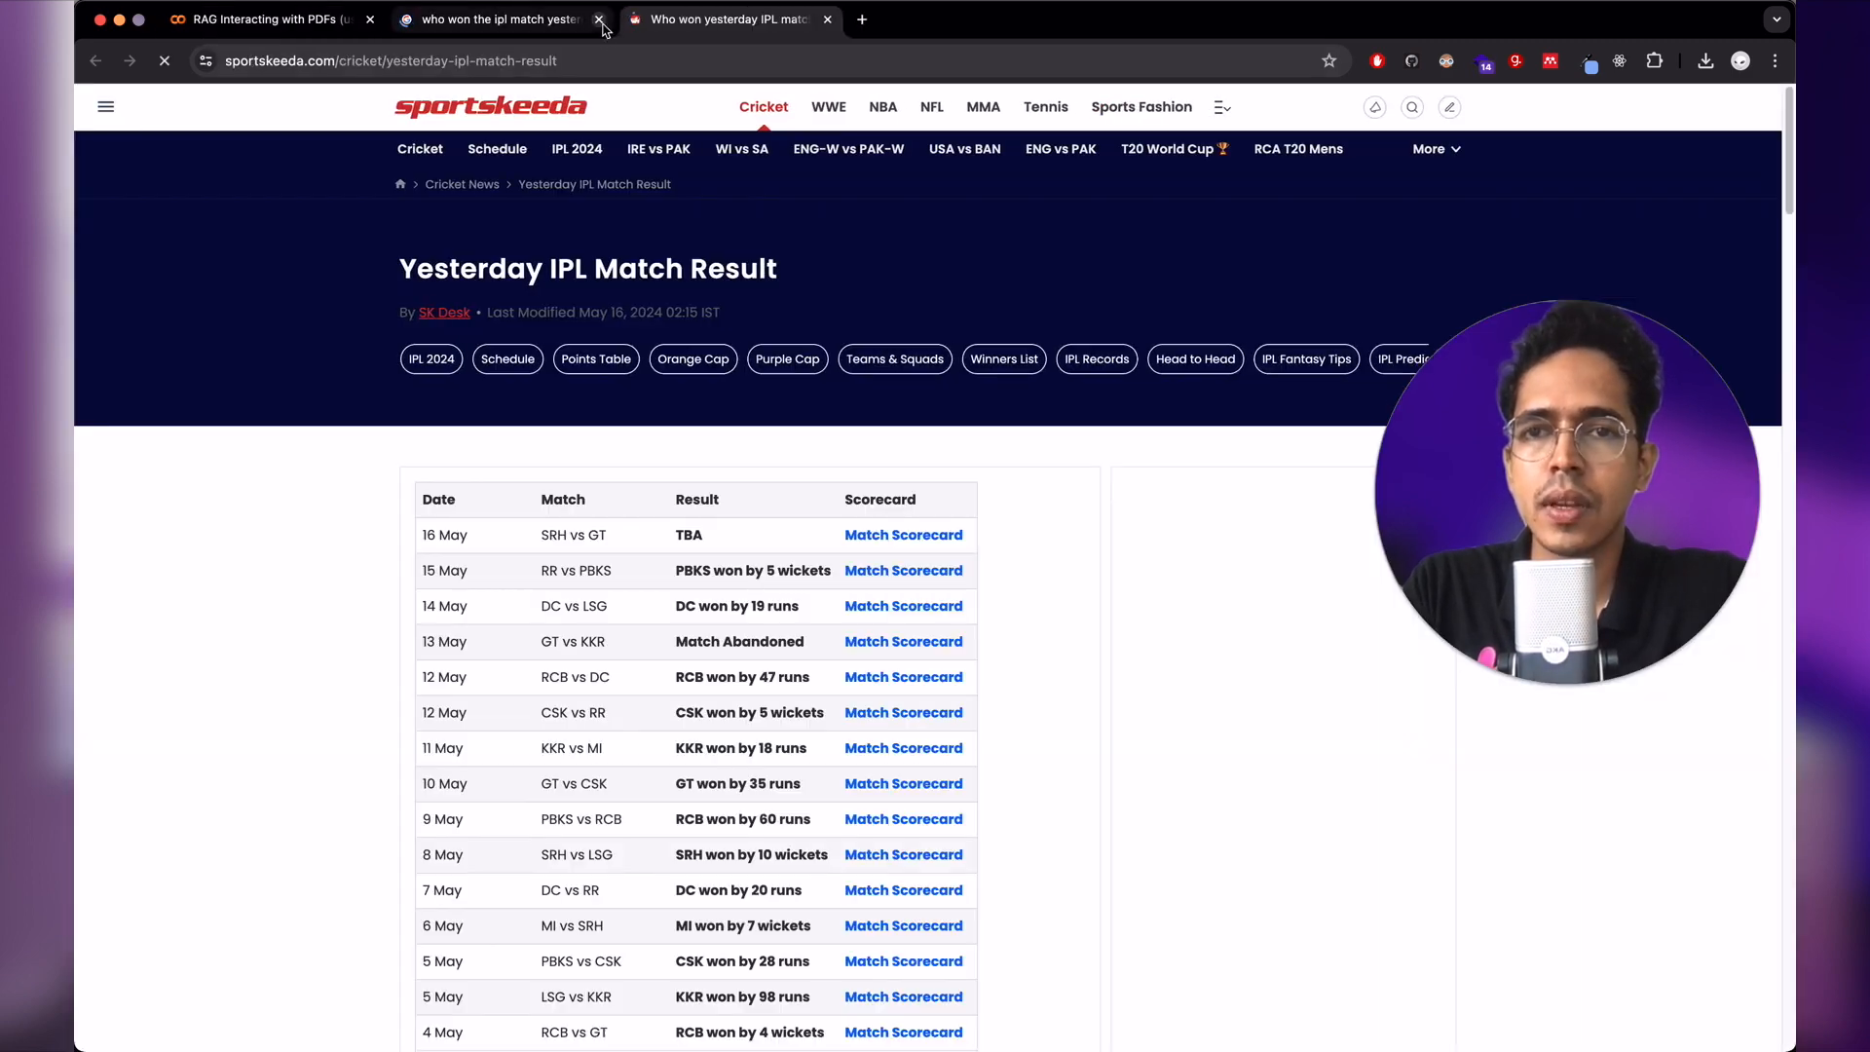
- Close the search results tab and scroll through the Sportskeeda IPL article
{"action": "left_click", "coordinate": [598, 20]}
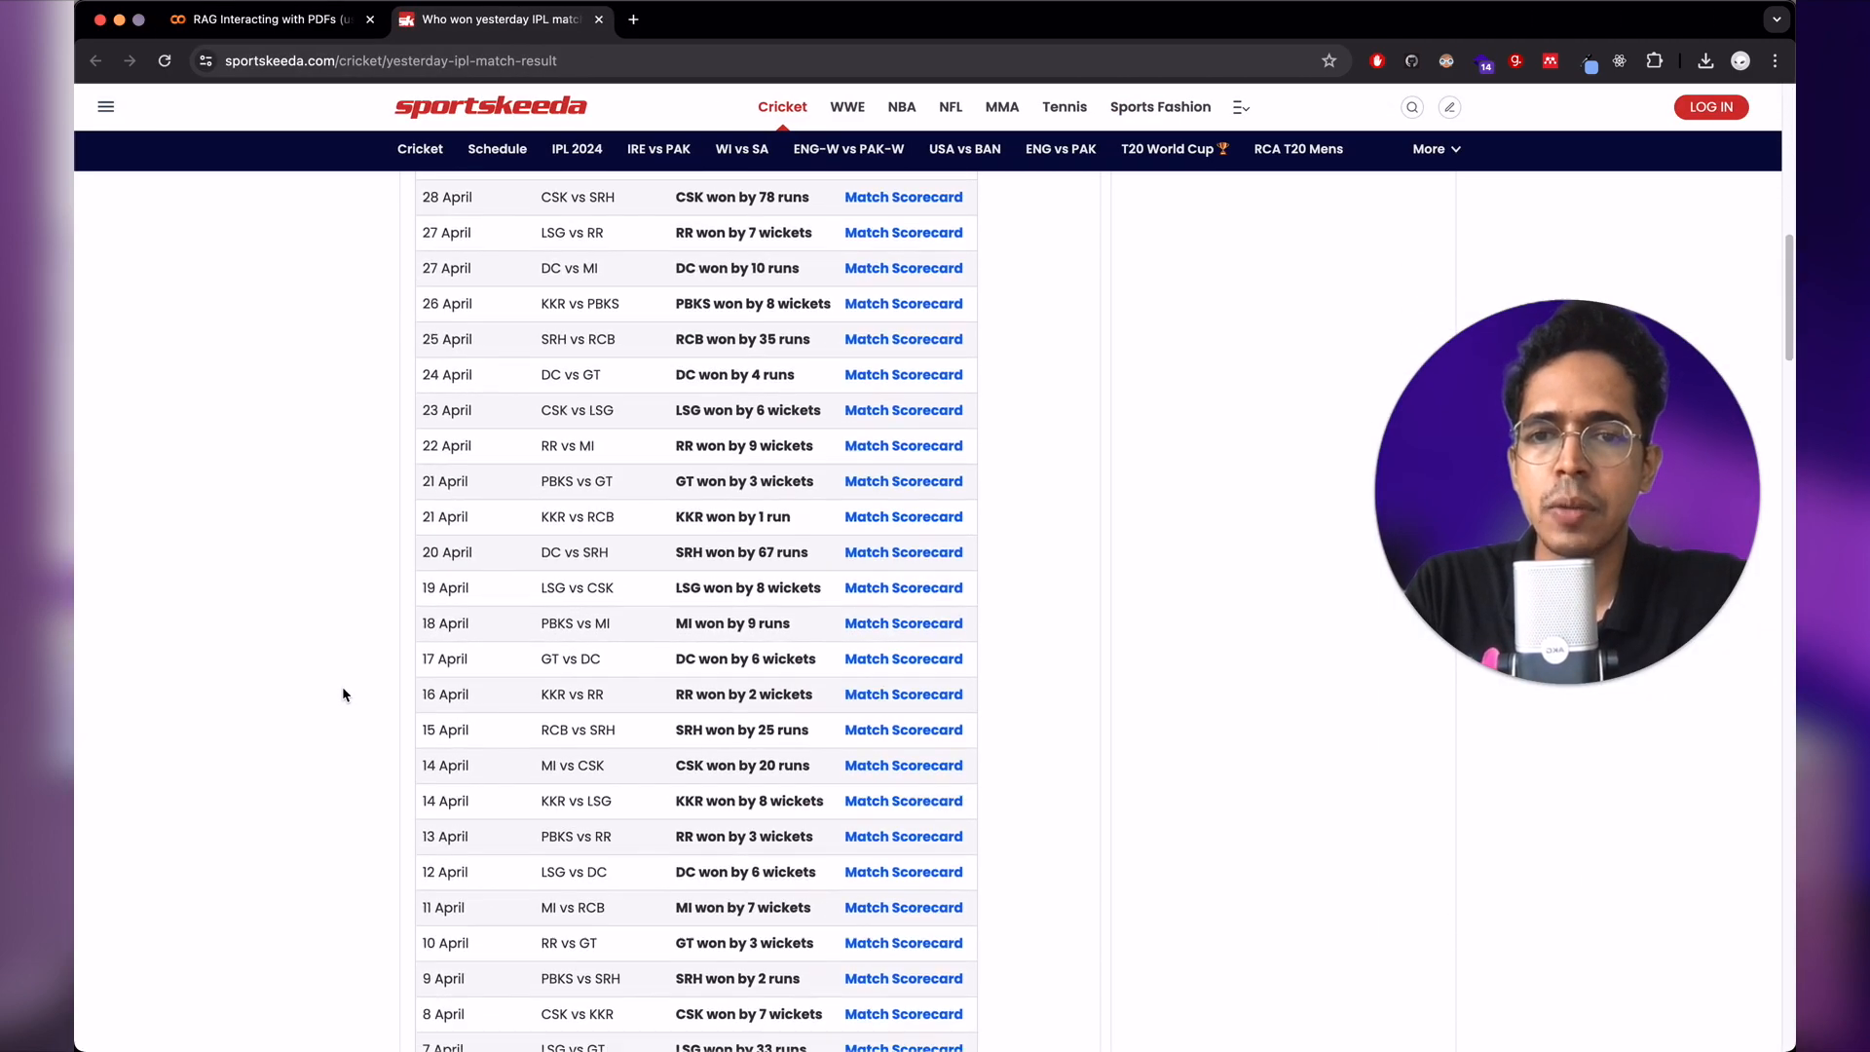
{"action": "scroll", "scroll_direction": "down", "scroll_amount": 3}
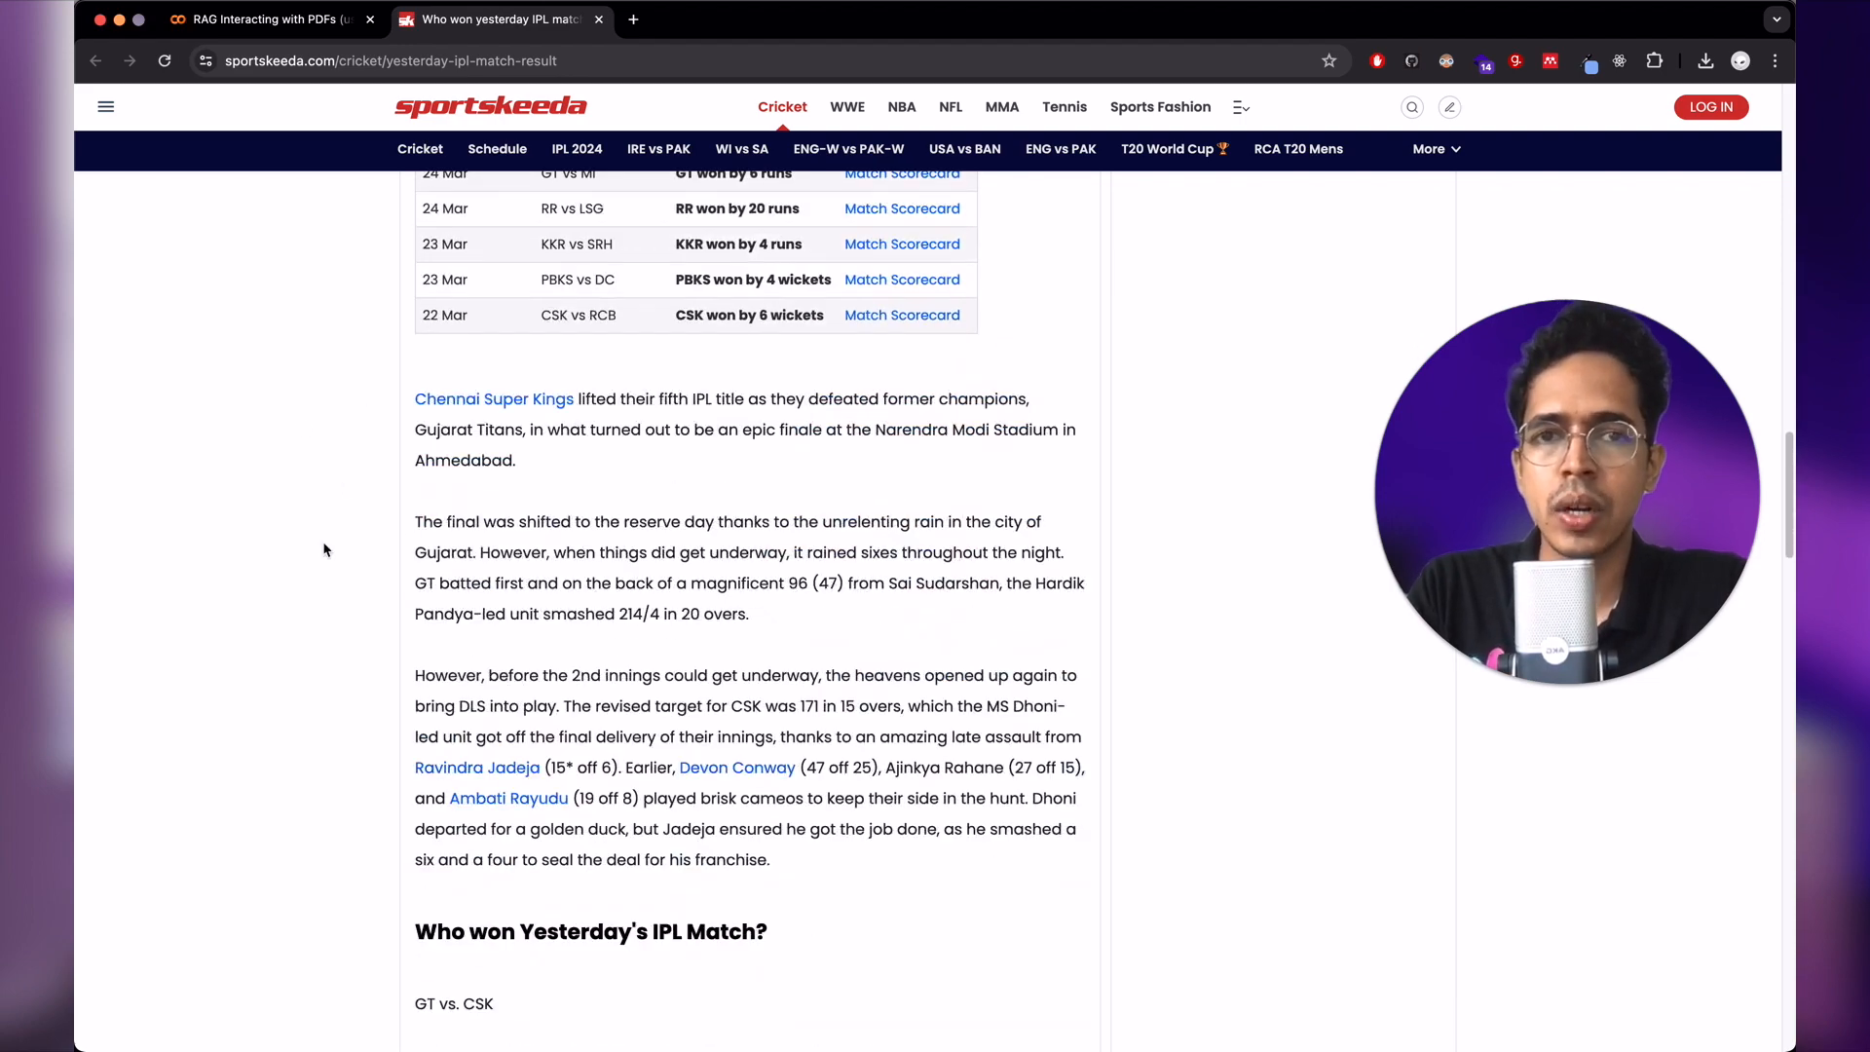
{"action": "scroll", "scroll_direction": "down", "scroll_amount": 3}
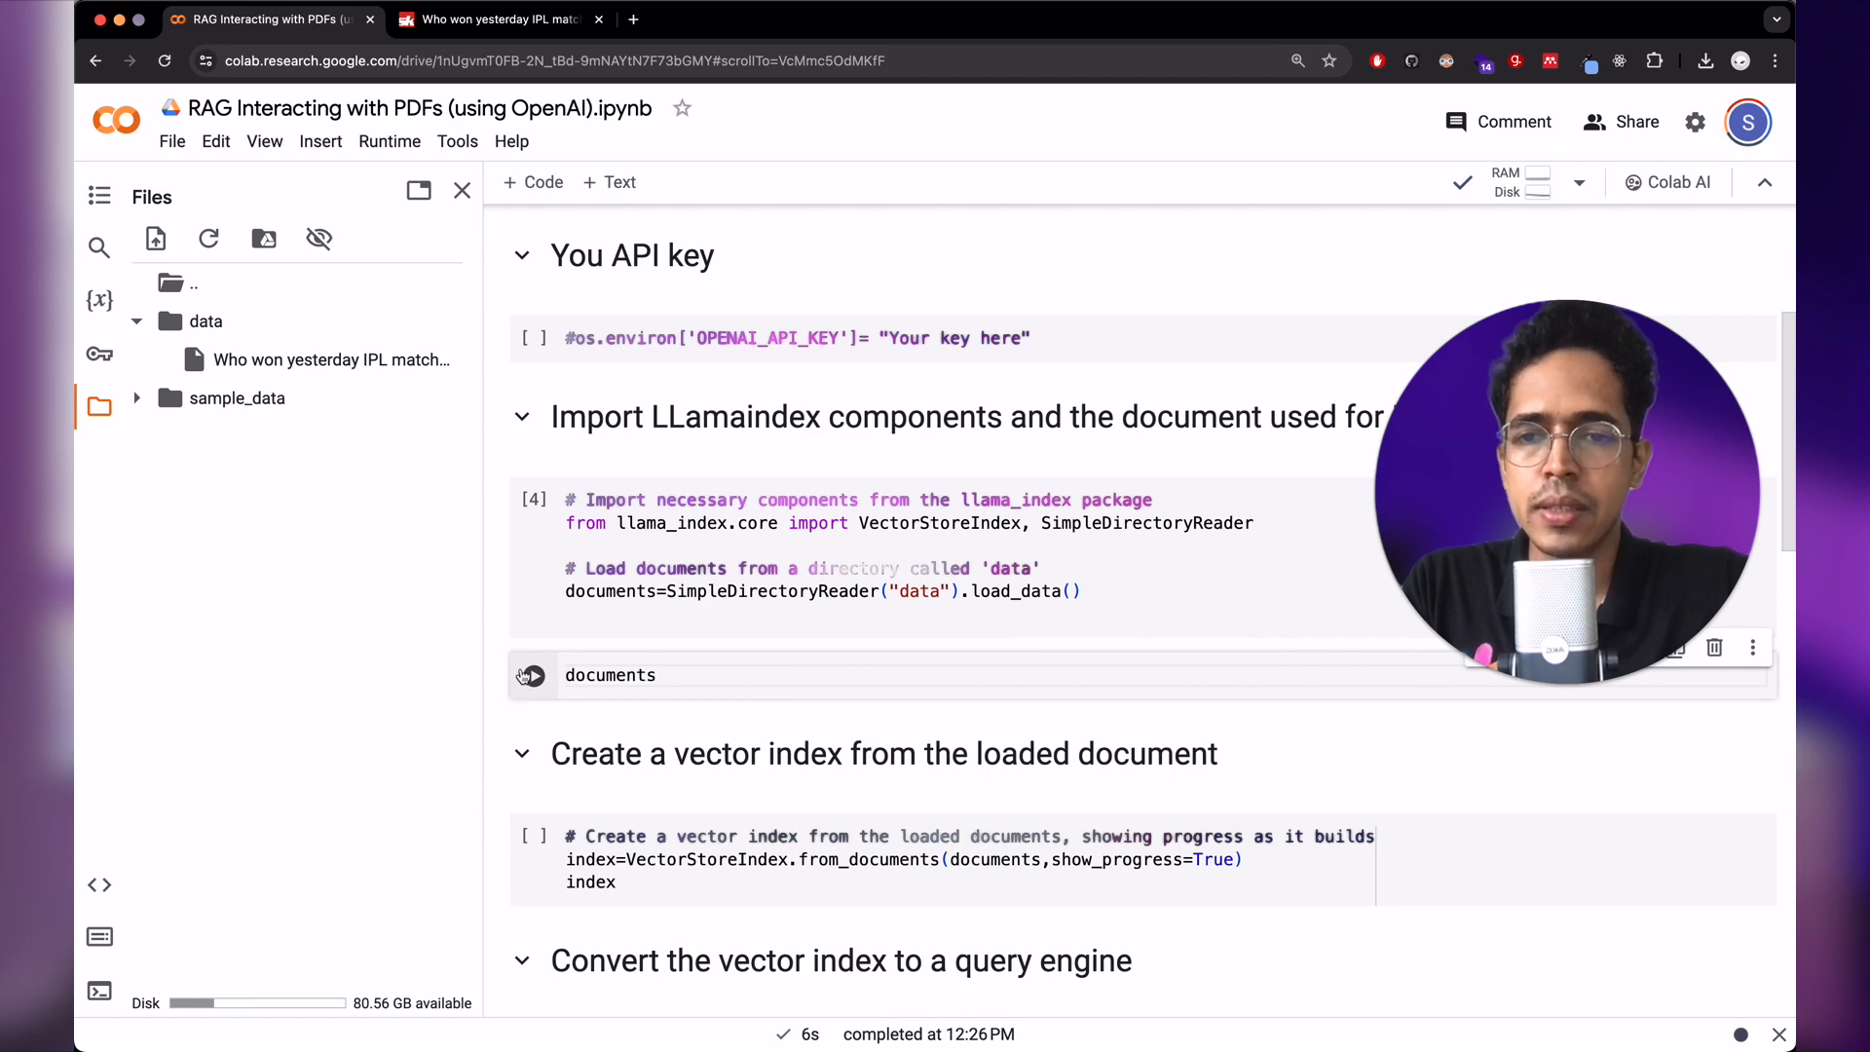
- Run the 'documents' cell and point out a \n marker in the extracted IPL text
{"action": "left_click", "coordinate": [531, 675]}
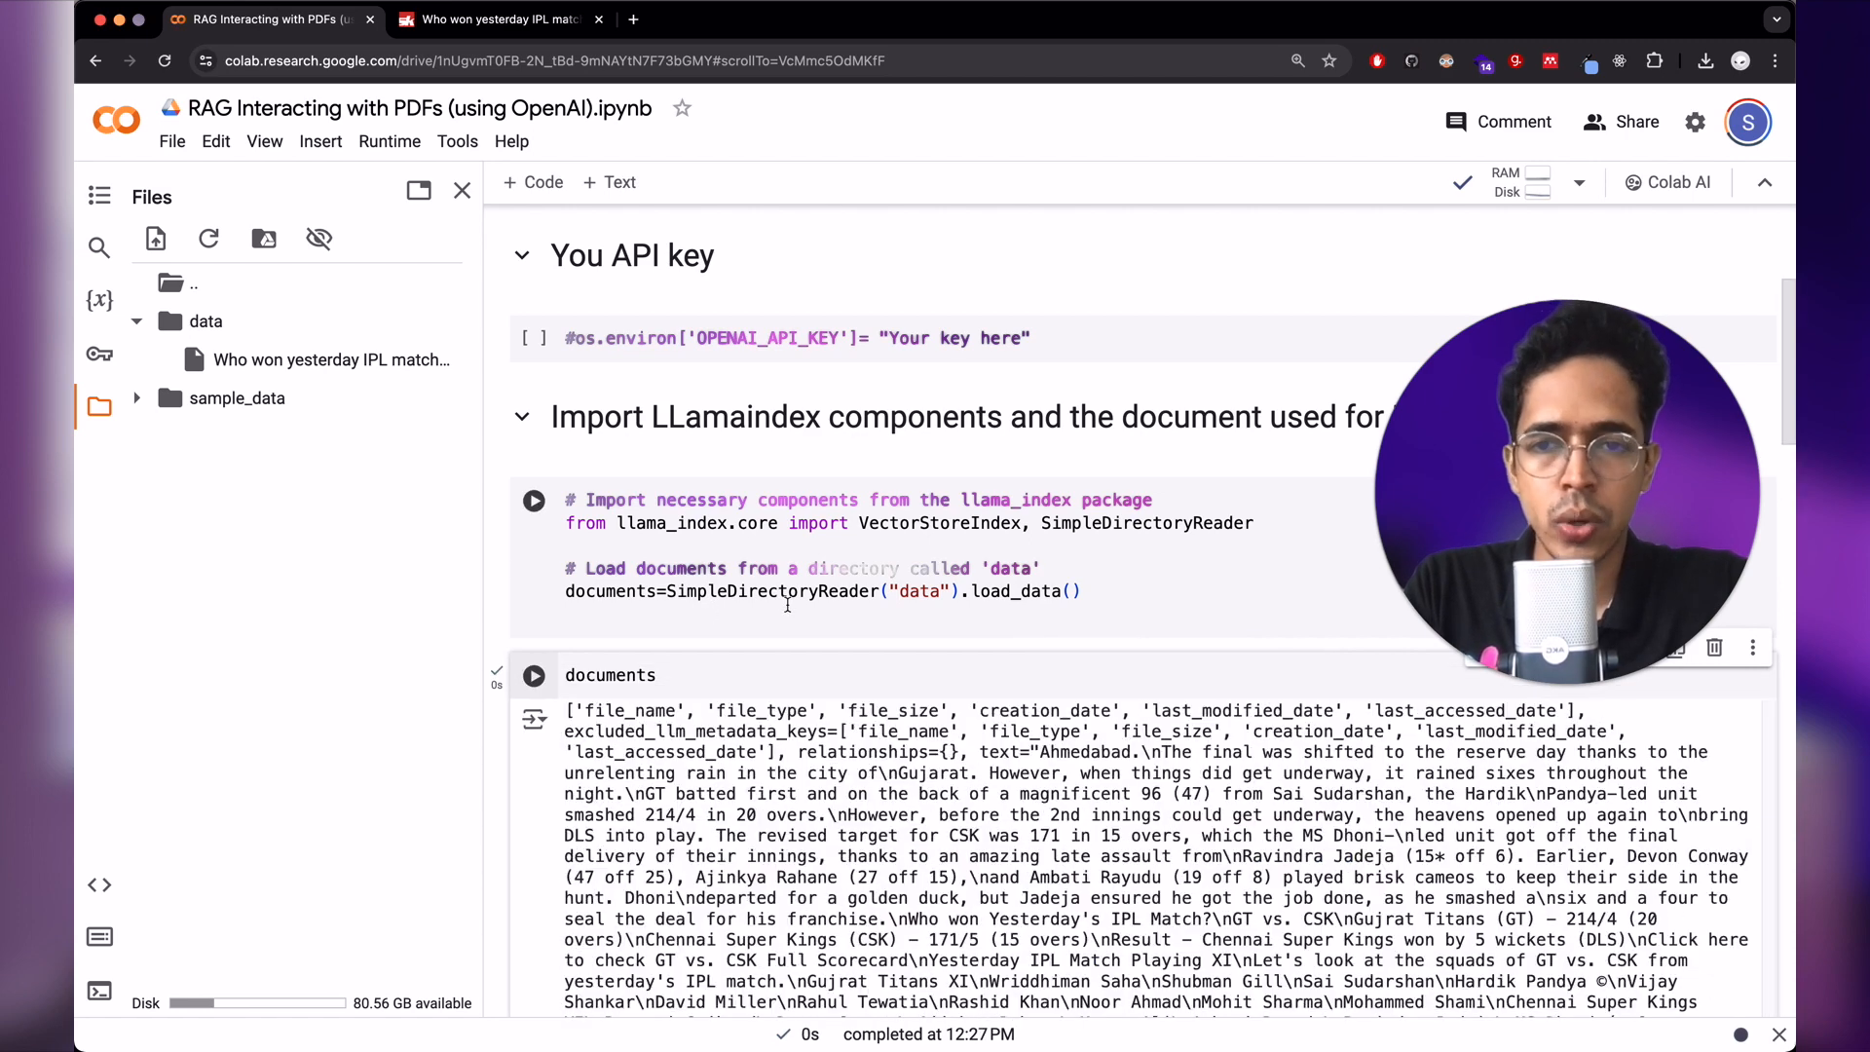
{"action": "scroll", "scroll_direction": "down", "scroll_amount": 3}
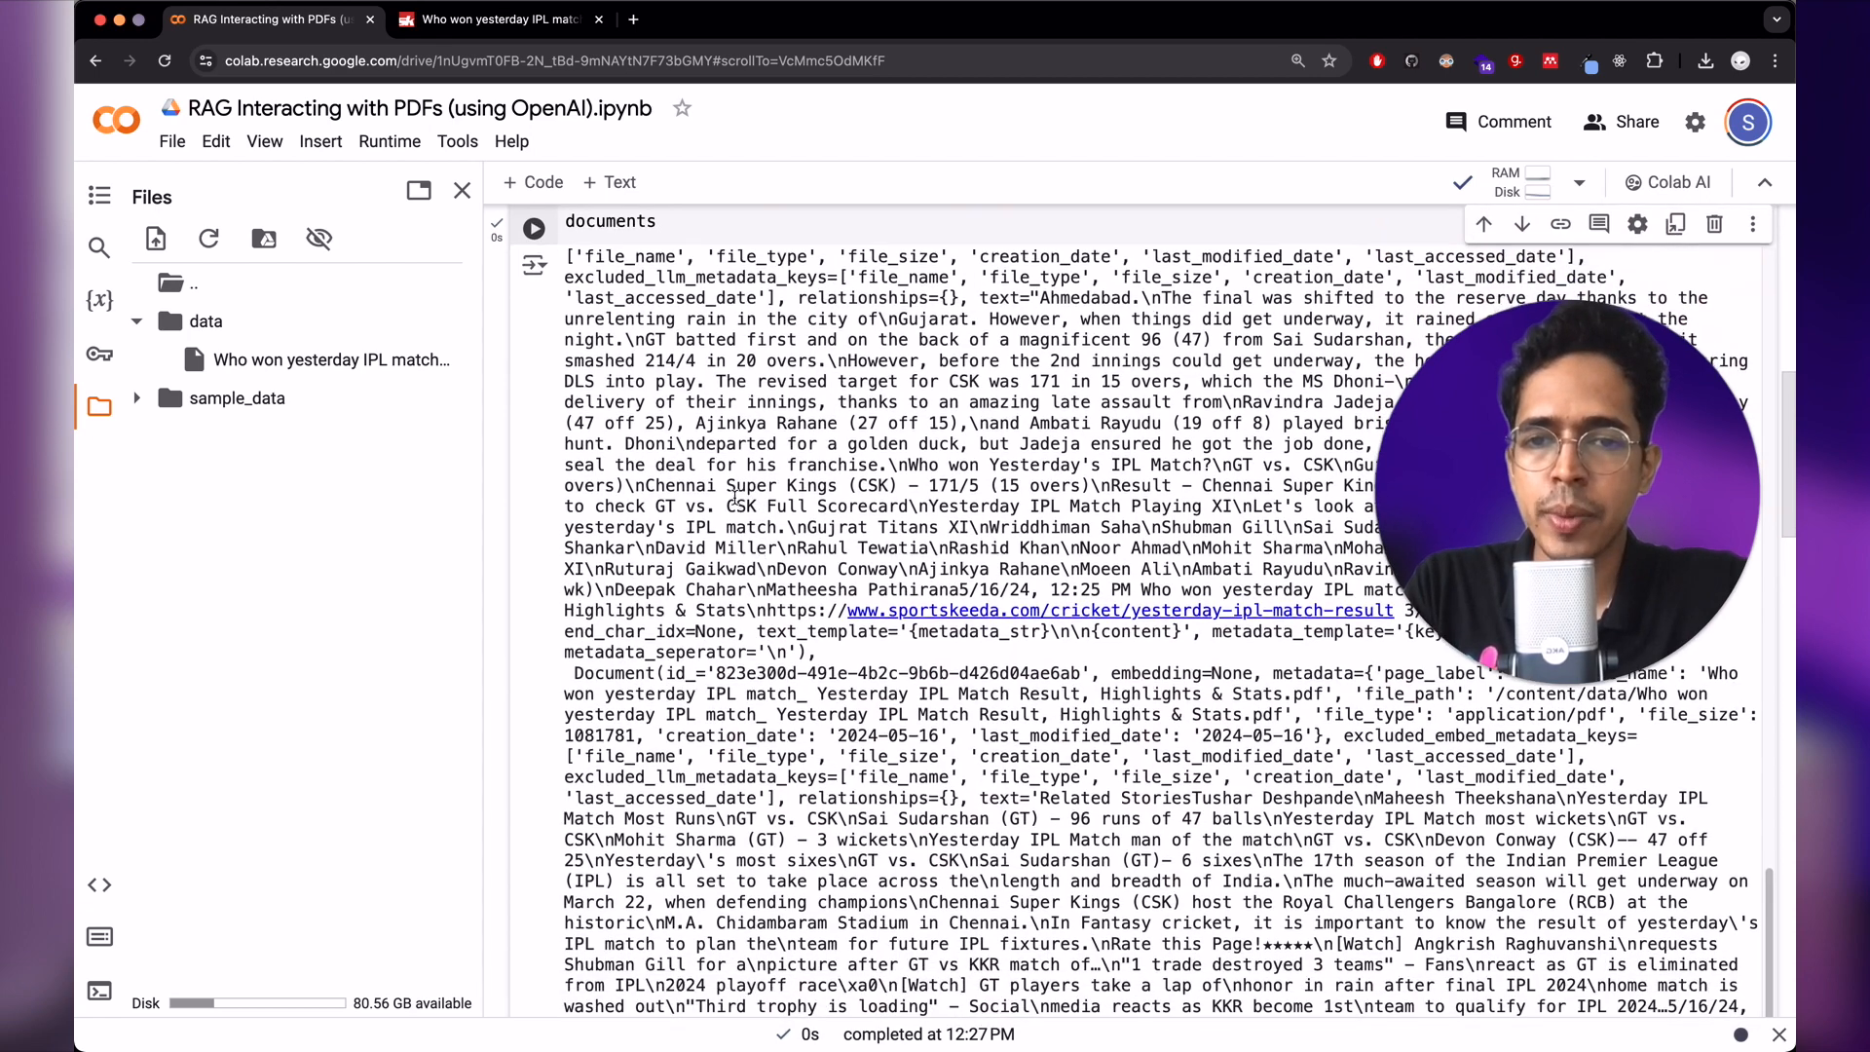
{"action": "left_click", "coordinate": [488, 19]}
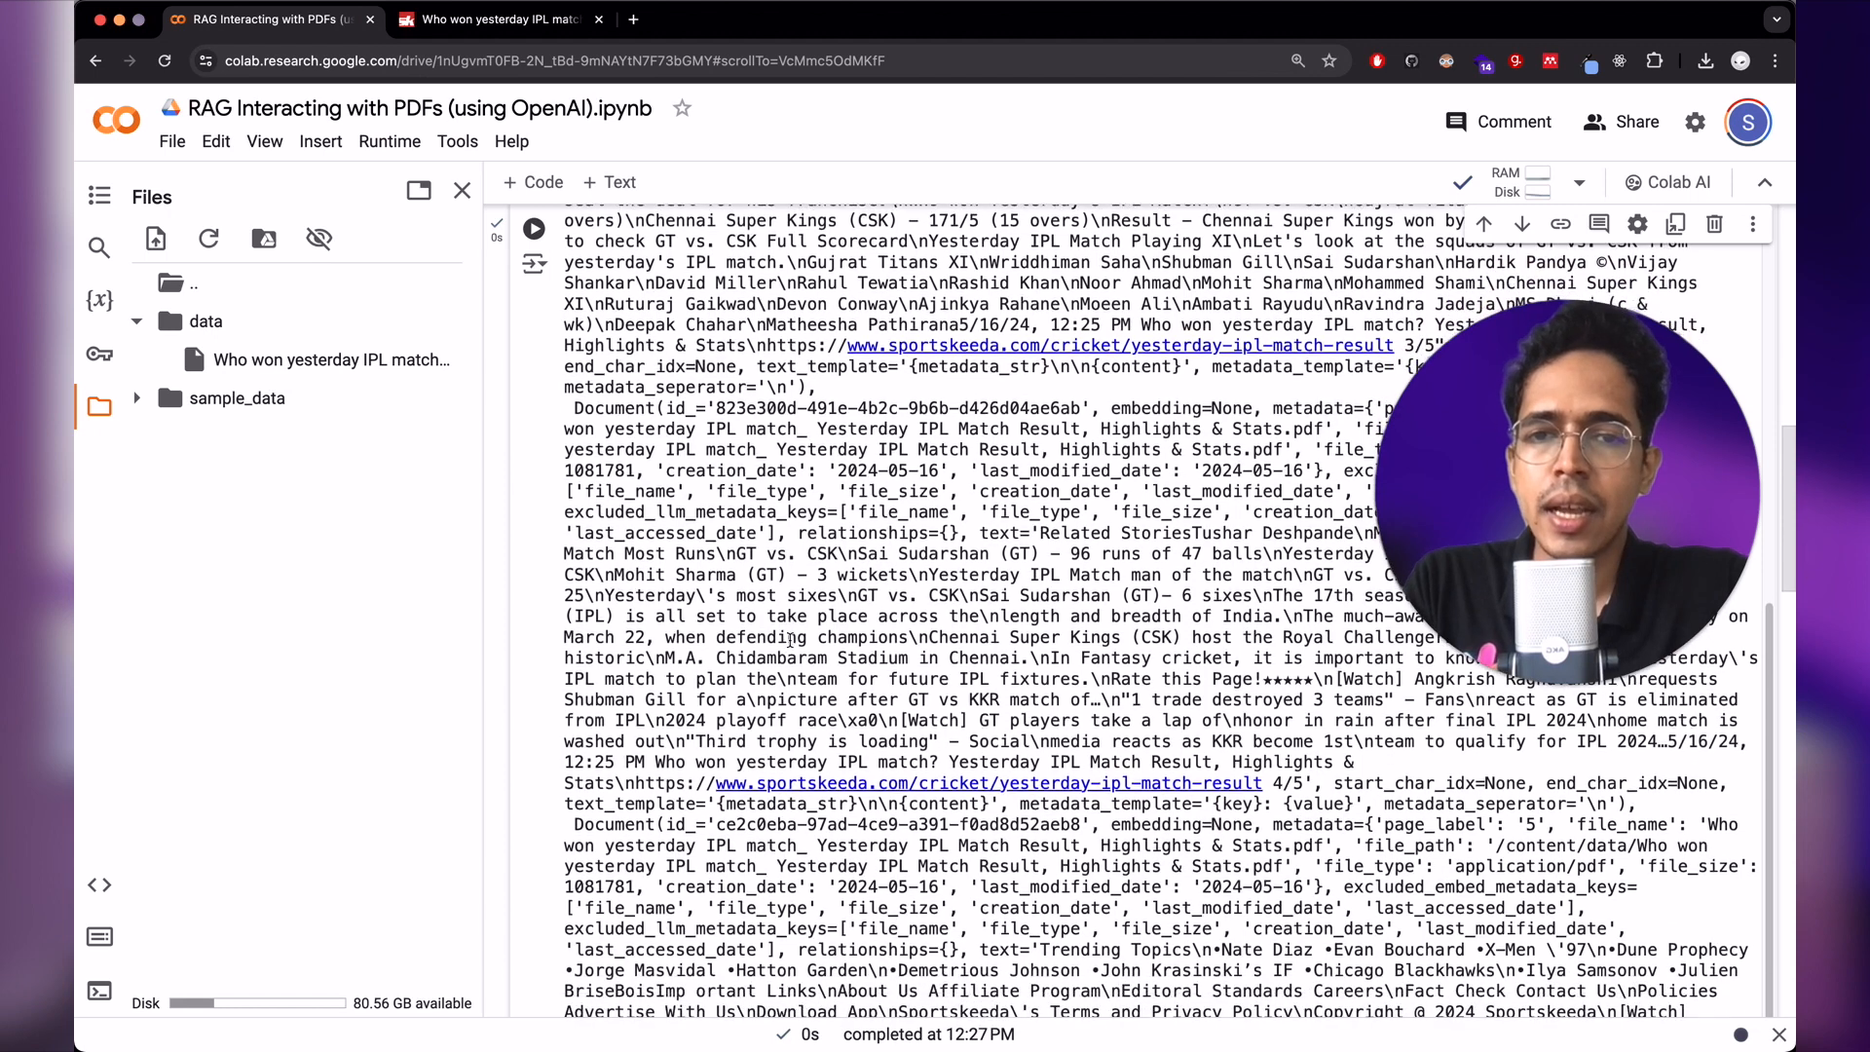
{"action": "double_click", "coordinate": [841, 553]}
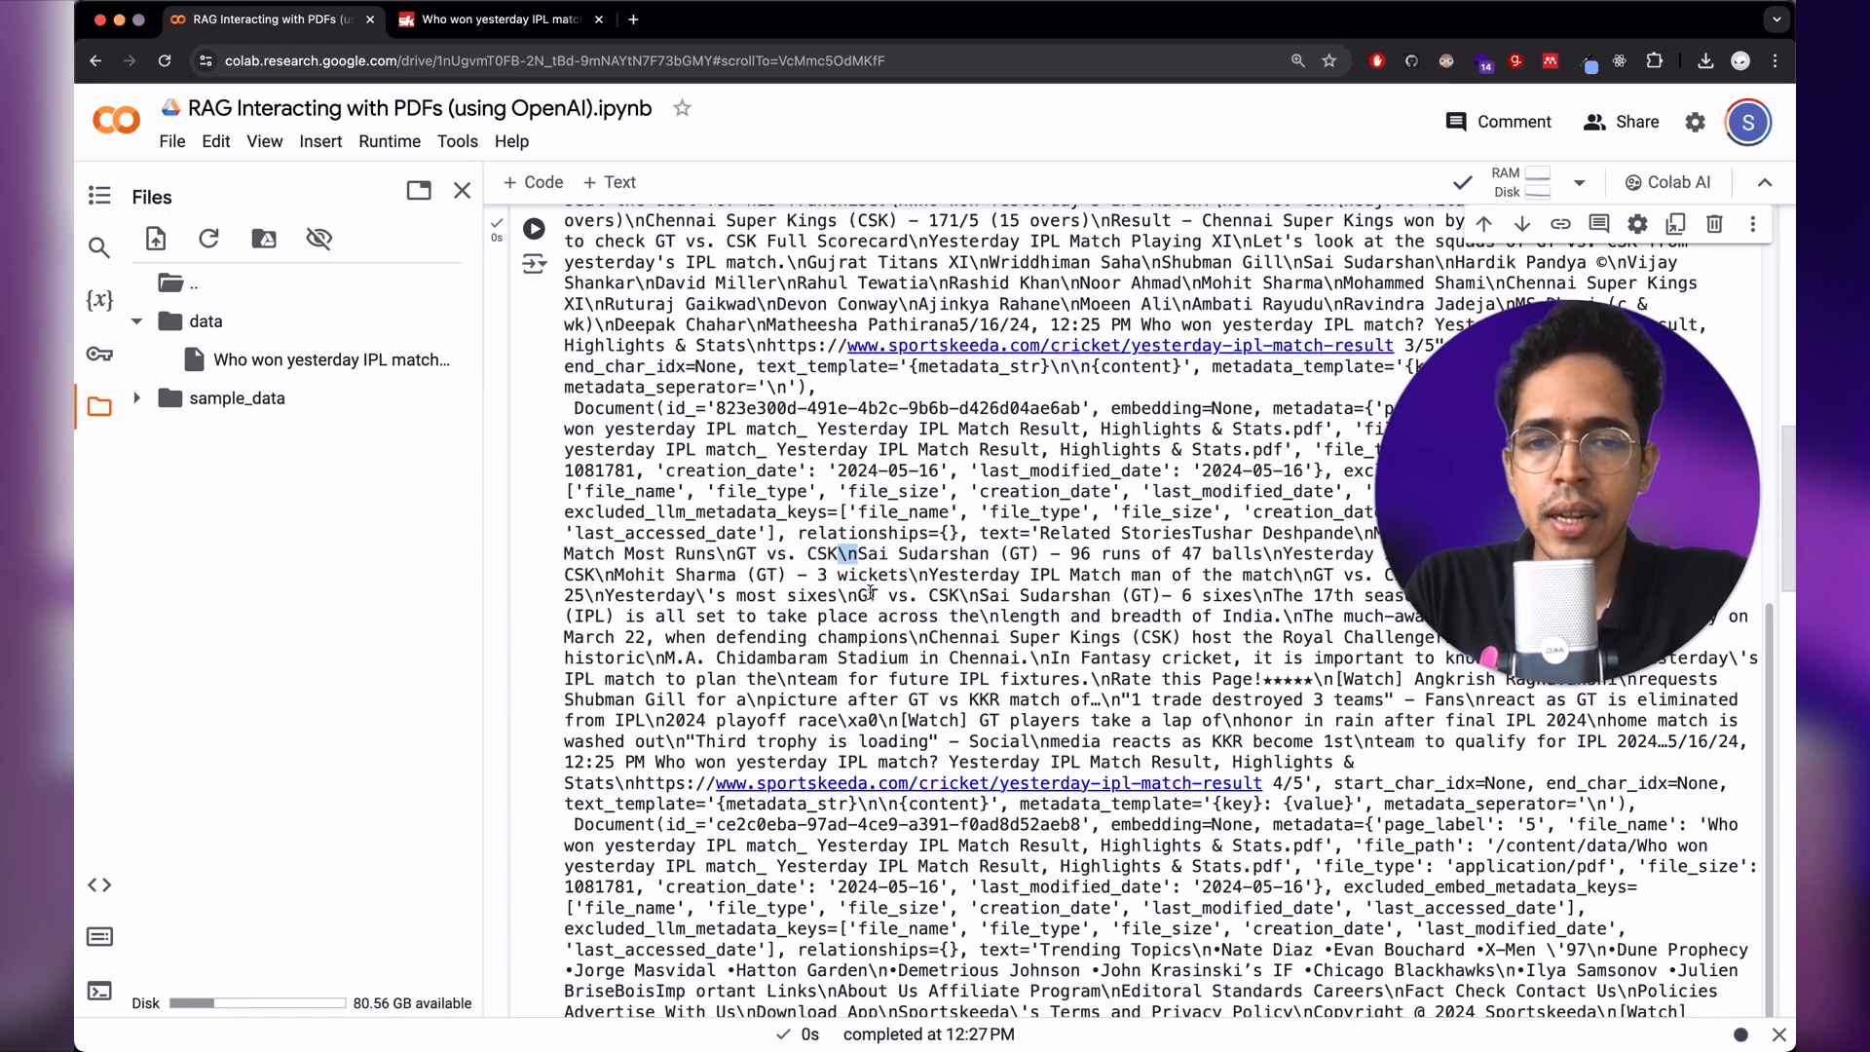
- Scroll through the loaded Document objects' page-by-page text and metadata
{"action": "scroll", "scroll_direction": "down", "scroll_amount": 3}
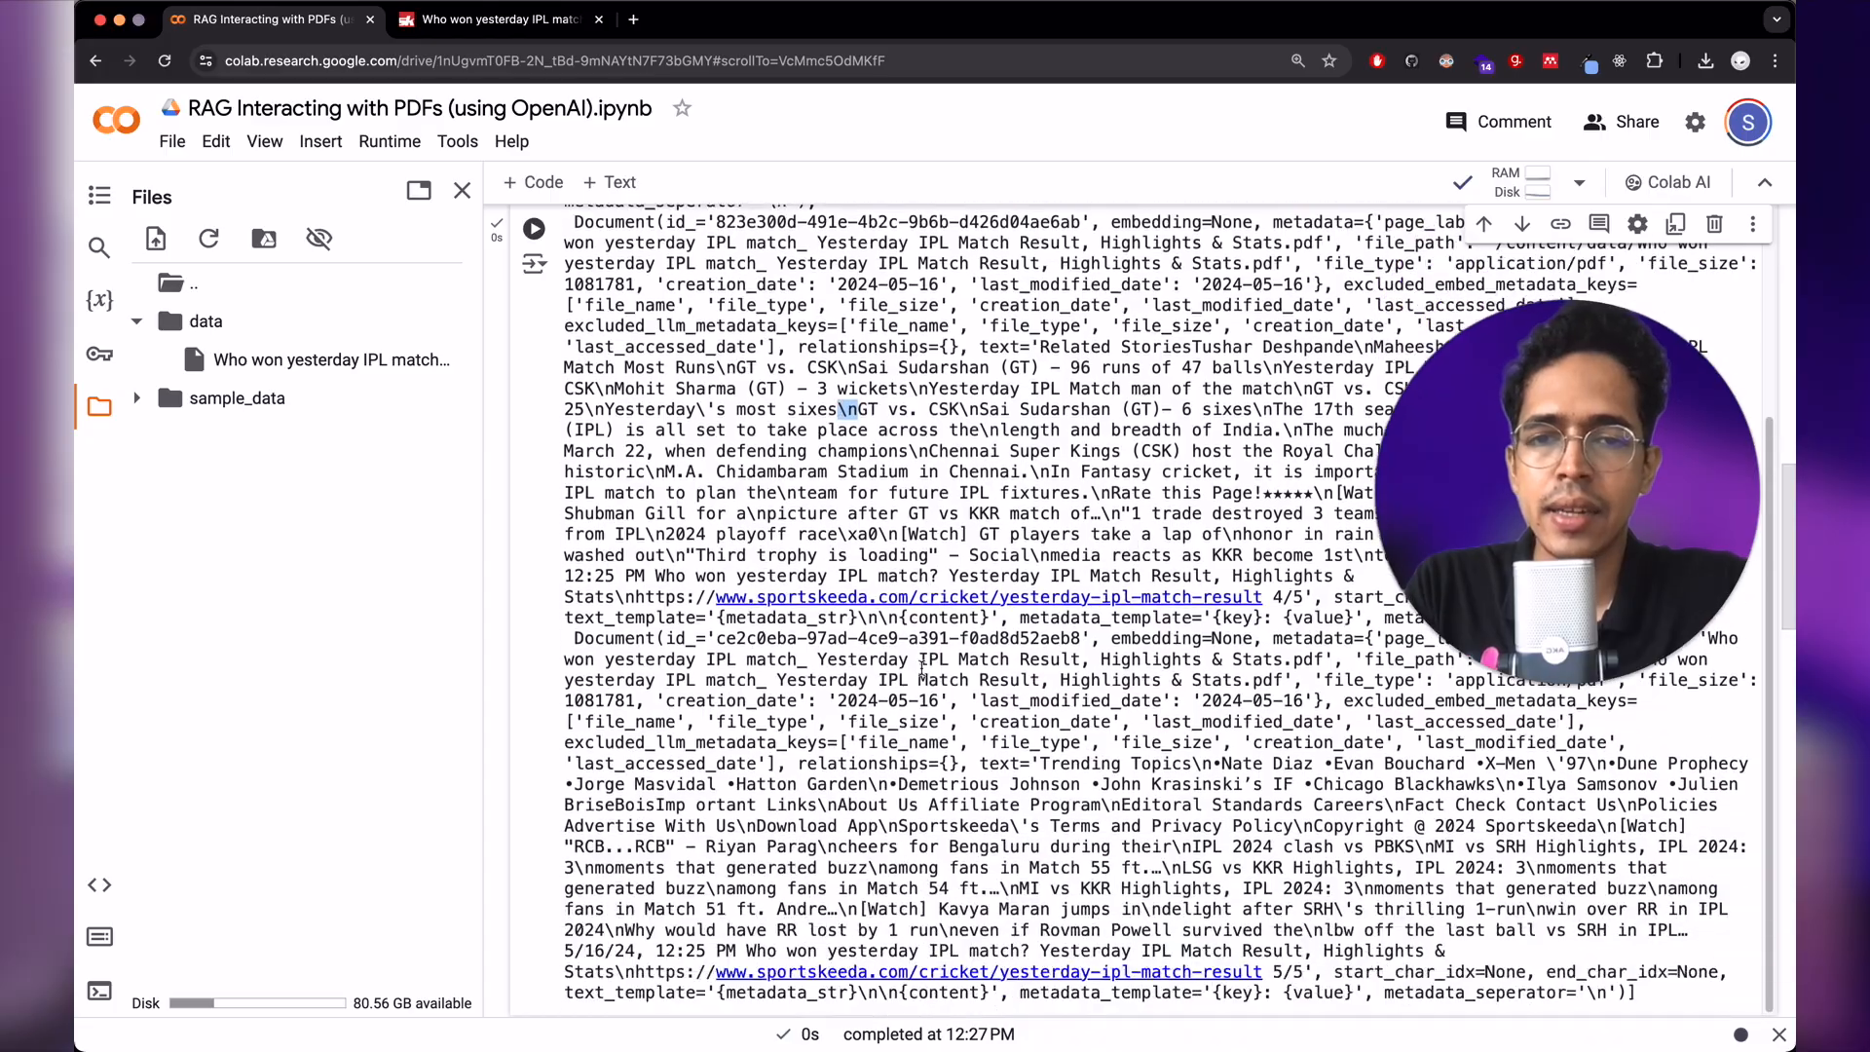
{"action": "scroll", "scroll_direction": "down", "scroll_amount": 3}
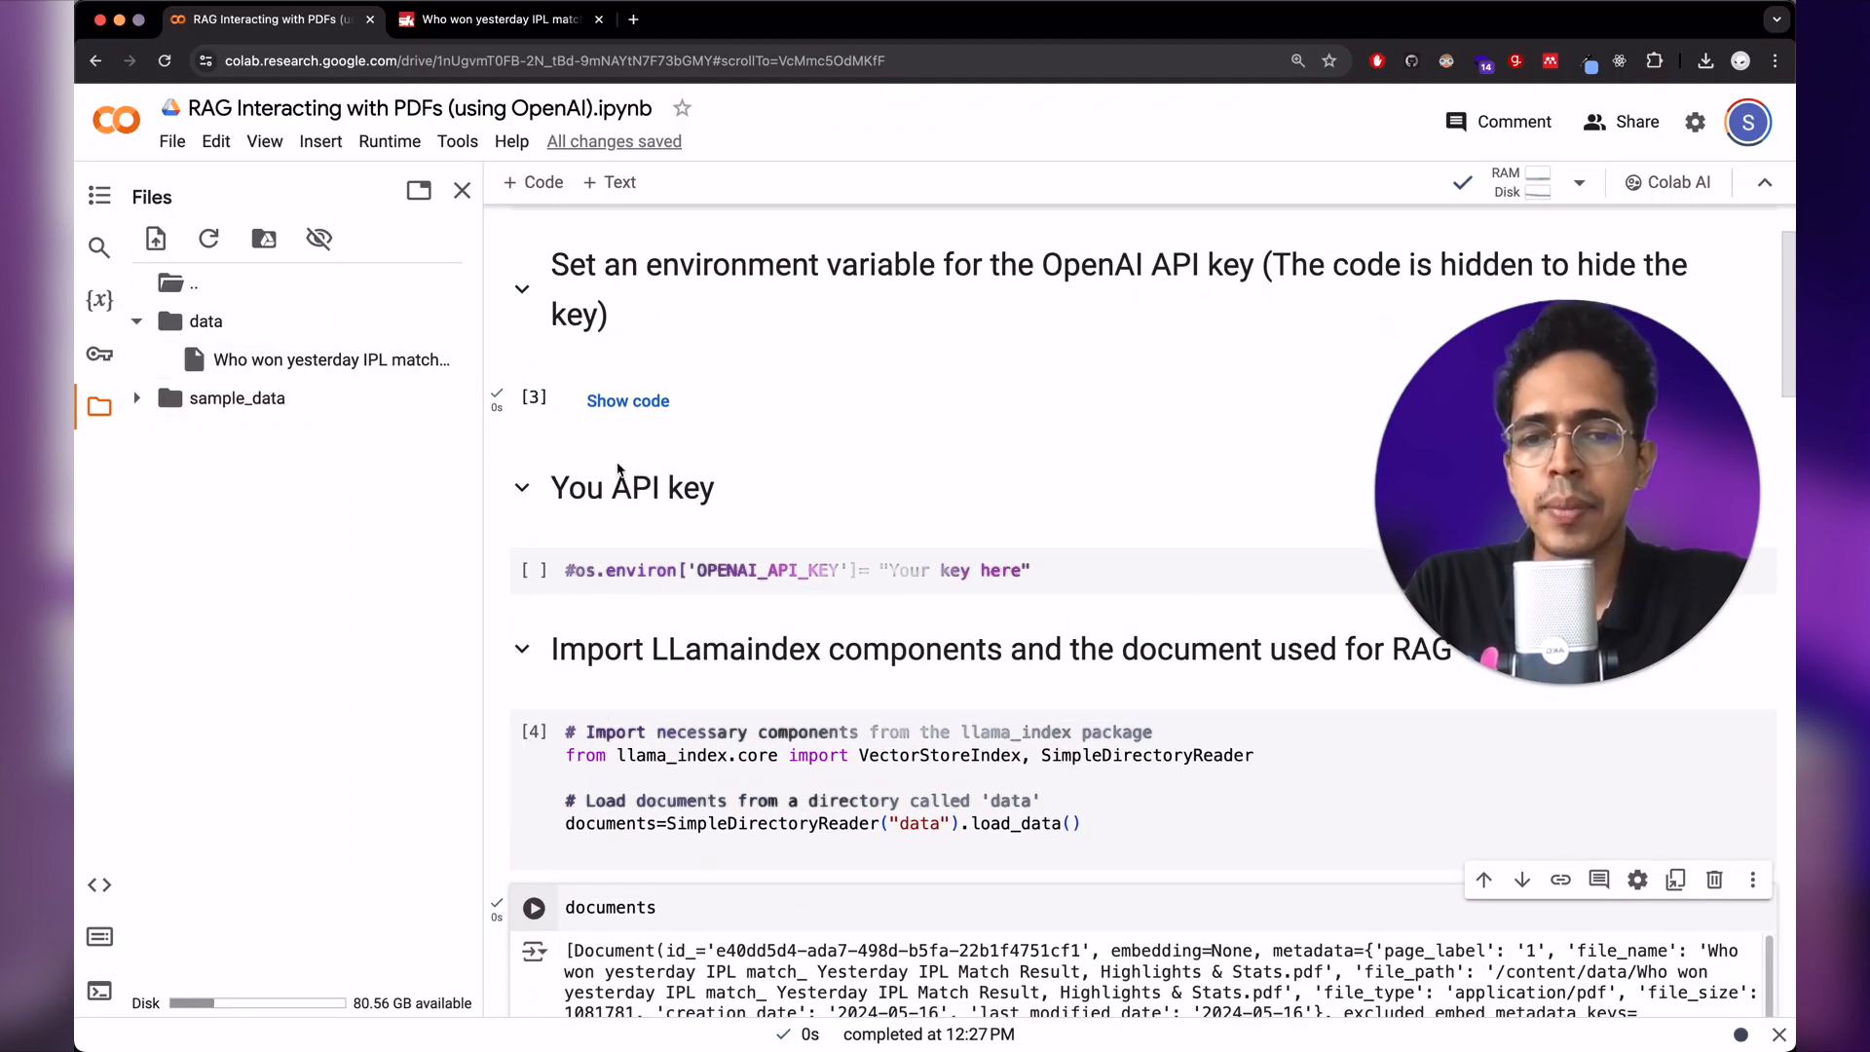
{"action": "scroll", "scroll_direction": "down", "scroll_amount": 3}
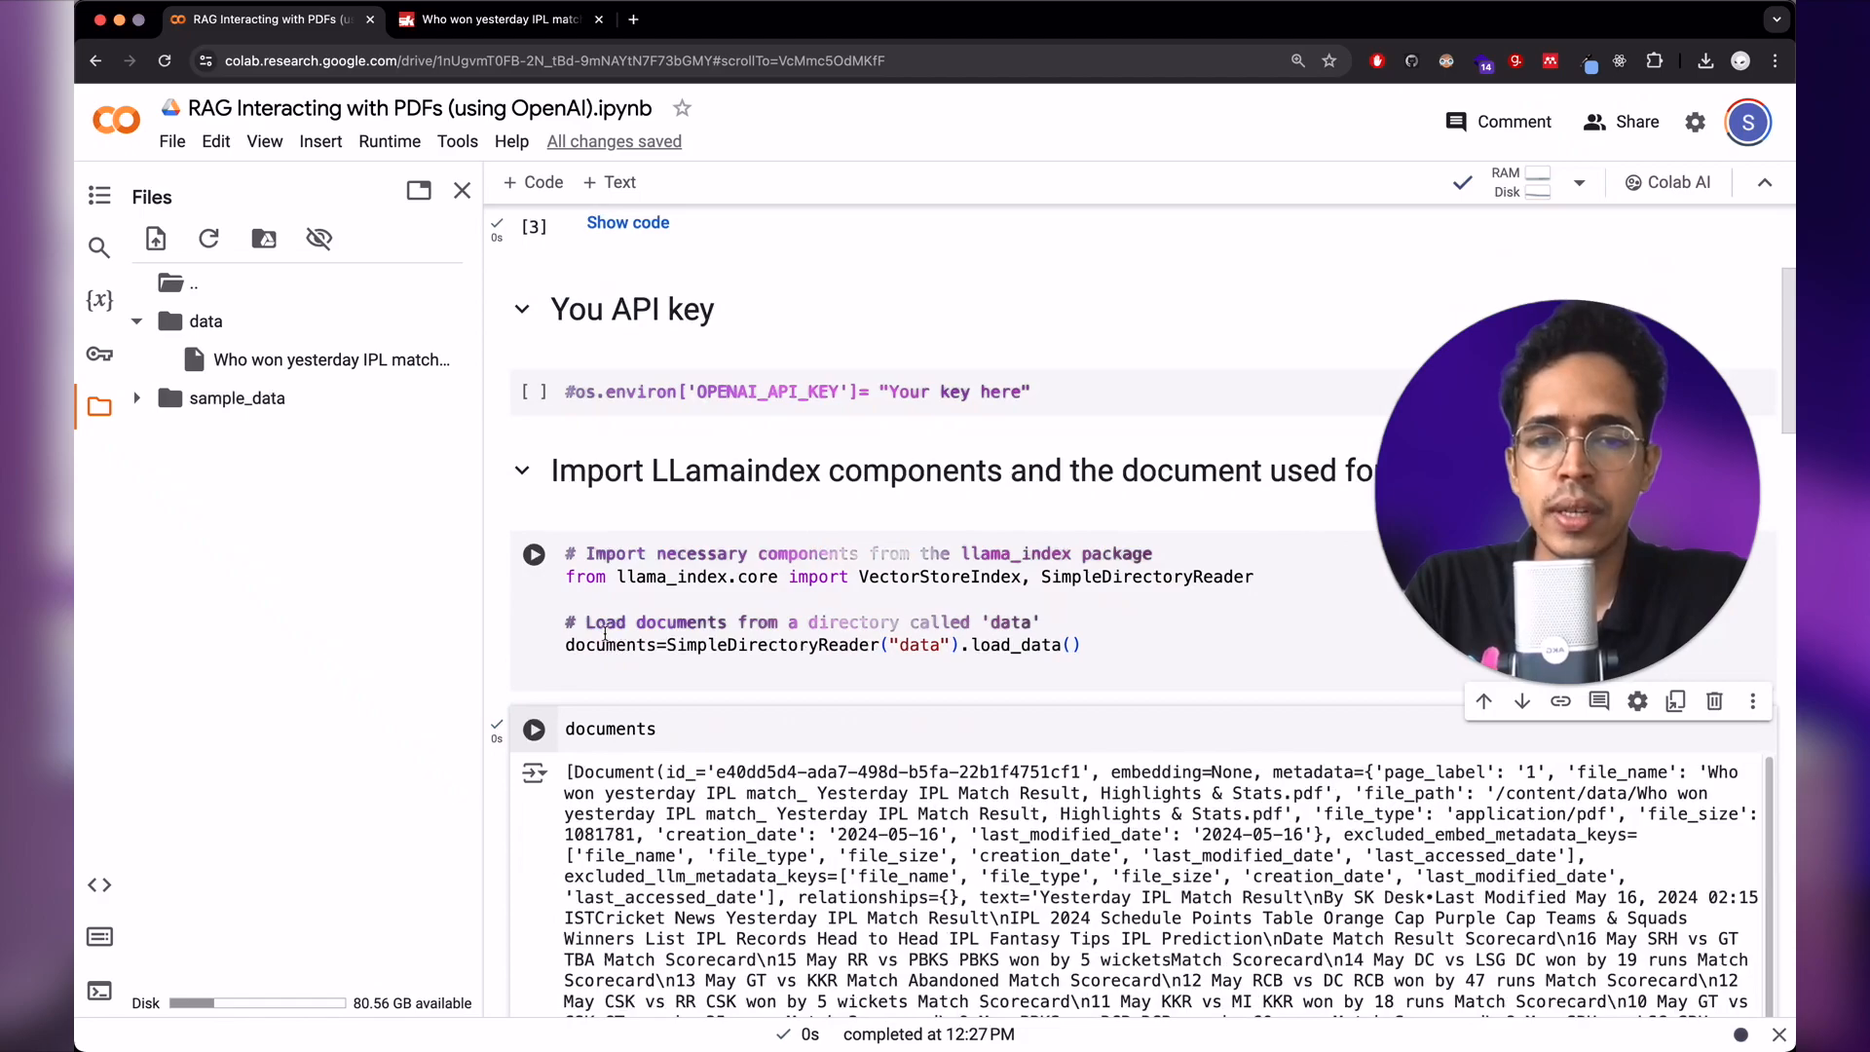
{"action": "scroll", "scroll_direction": "down", "scroll_amount": 3}
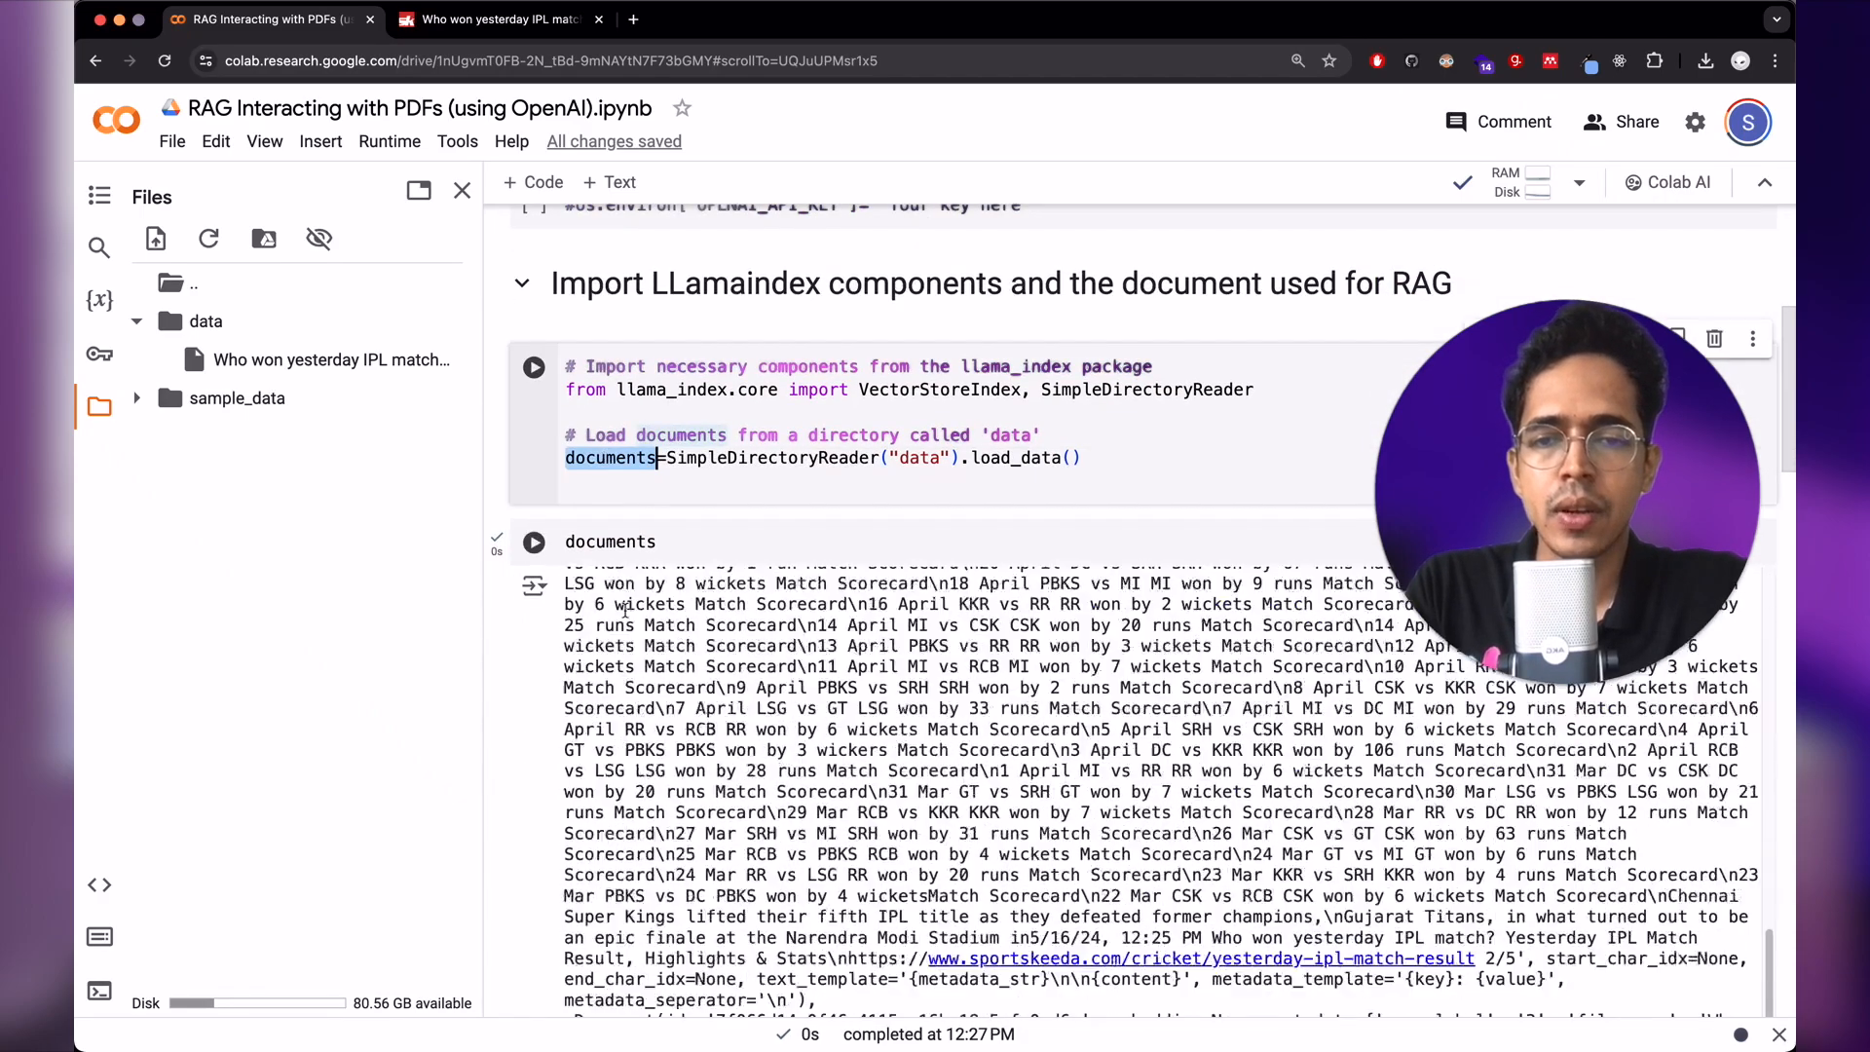
- Build the VectorStoreIndex from the documents and print the index object in its own cell
{"action": "scroll", "scroll_direction": "down", "scroll_amount": 3}
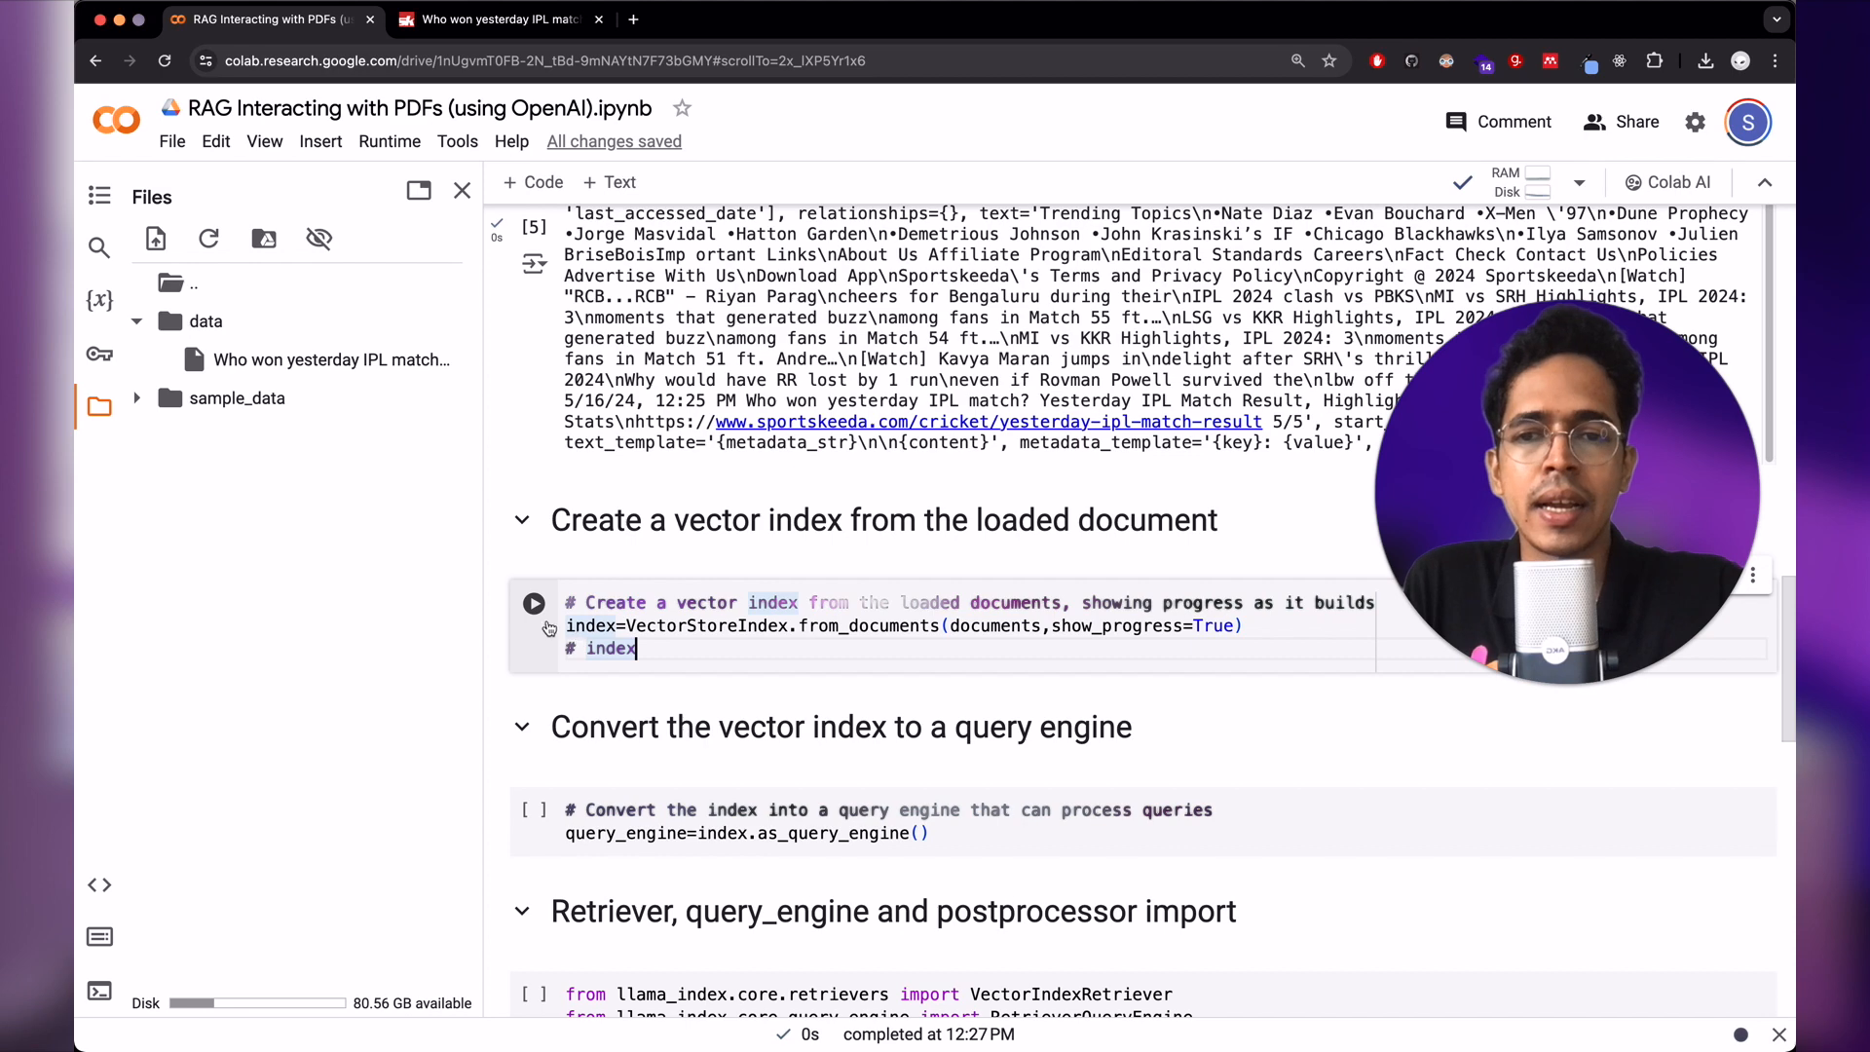
{"action": "left_click", "coordinate": [534, 602]}
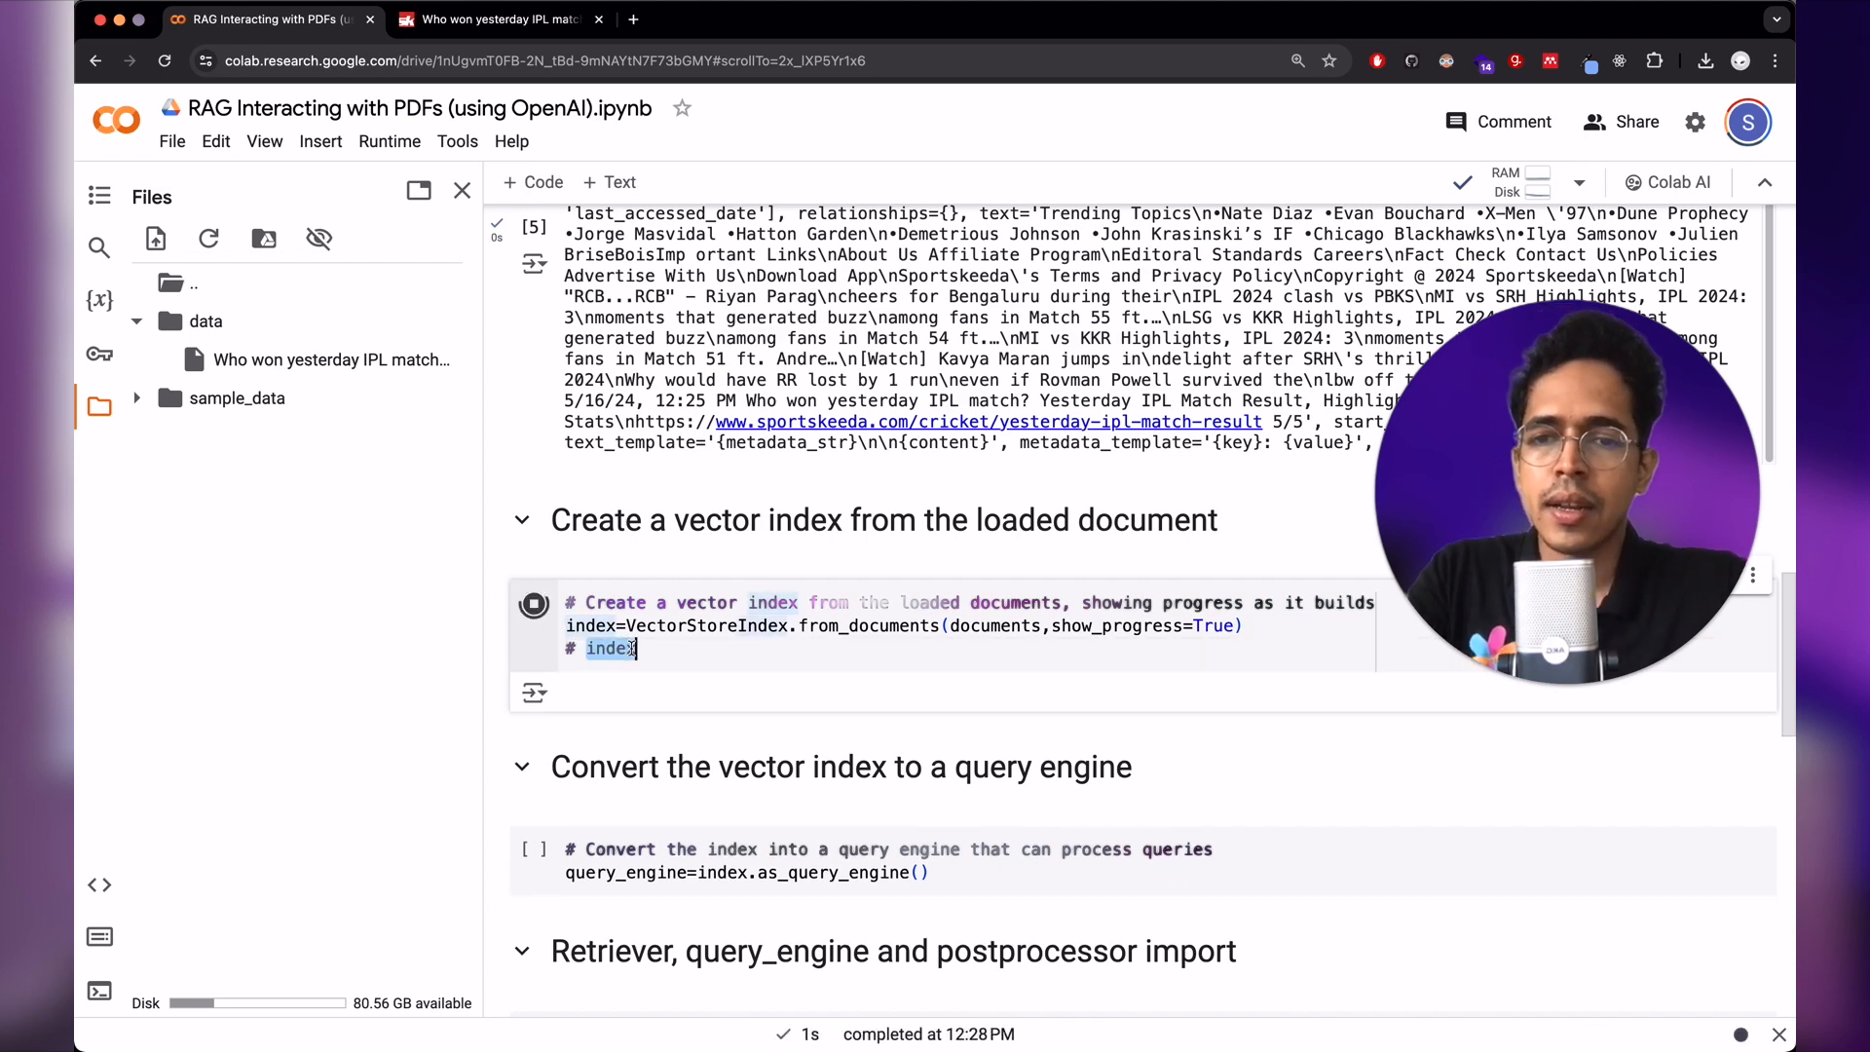
{"action": "left_click", "coordinate": [533, 604]}
{"action": "type", "text": "index"}
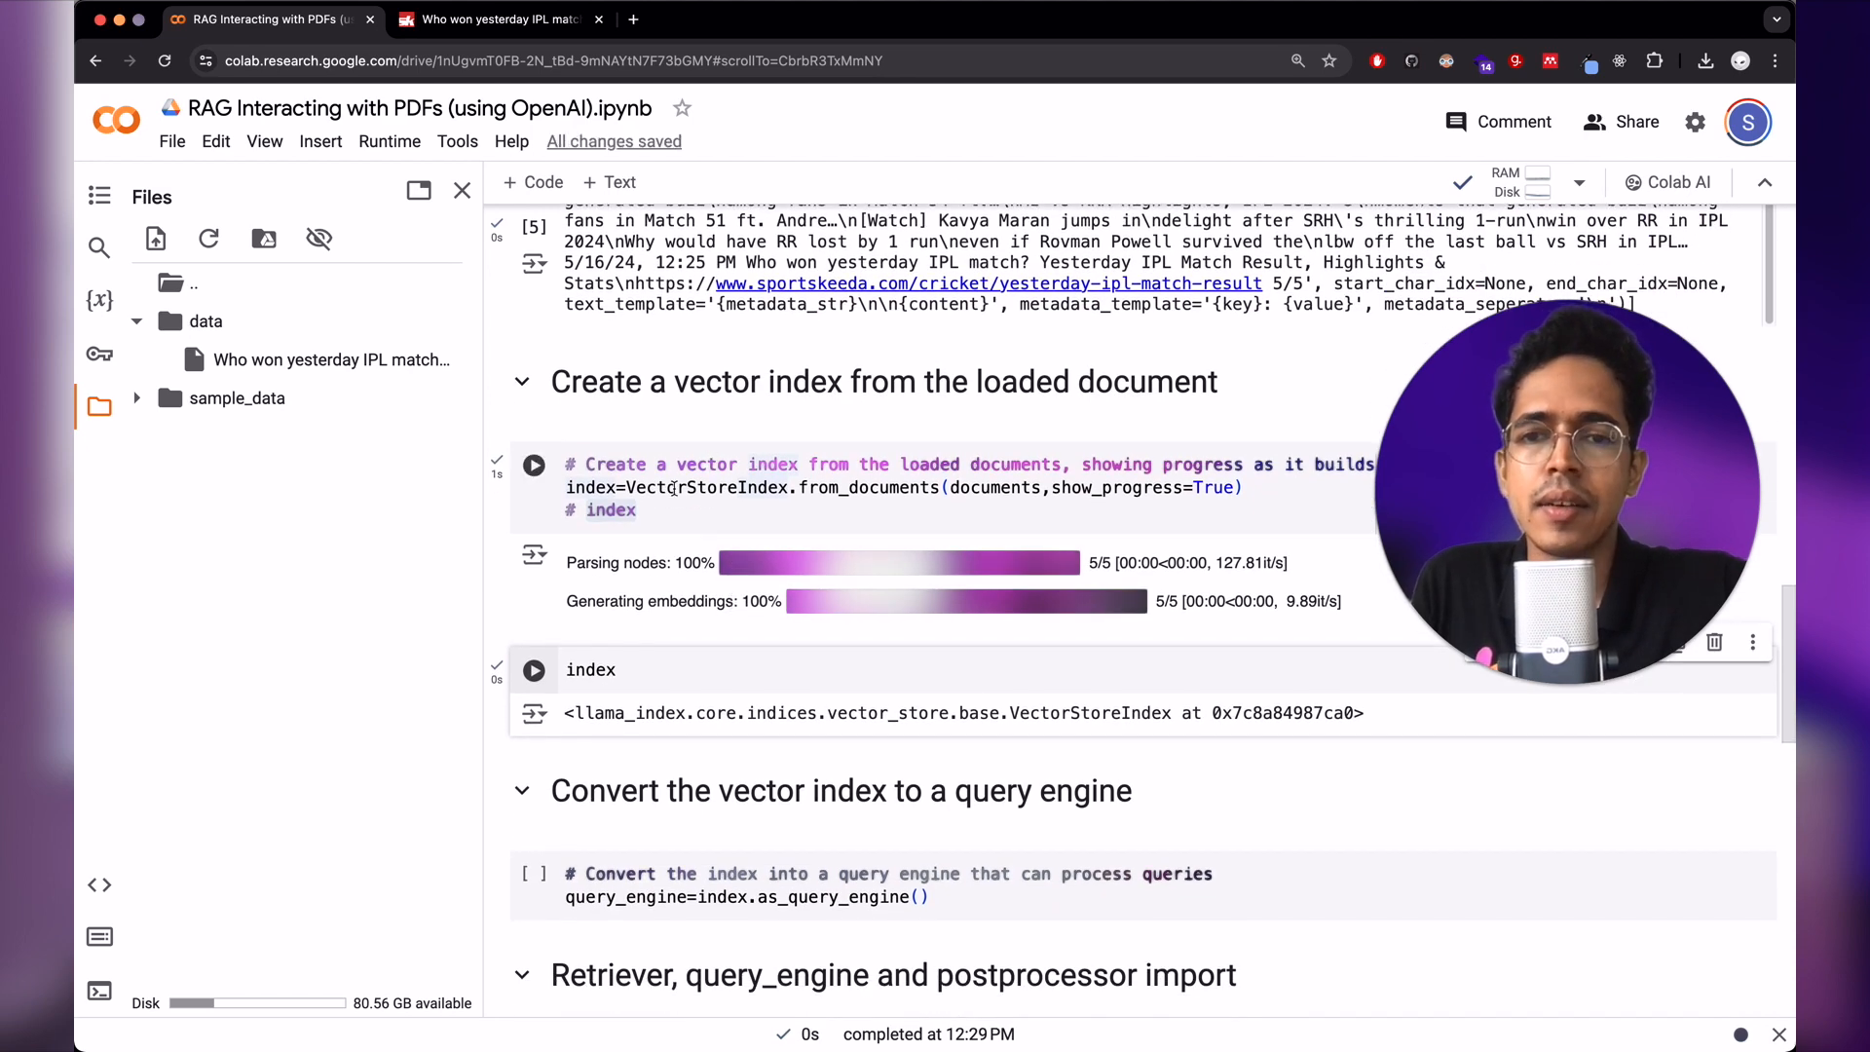
{"action": "scroll", "scroll_direction": "down", "scroll_amount": 3}
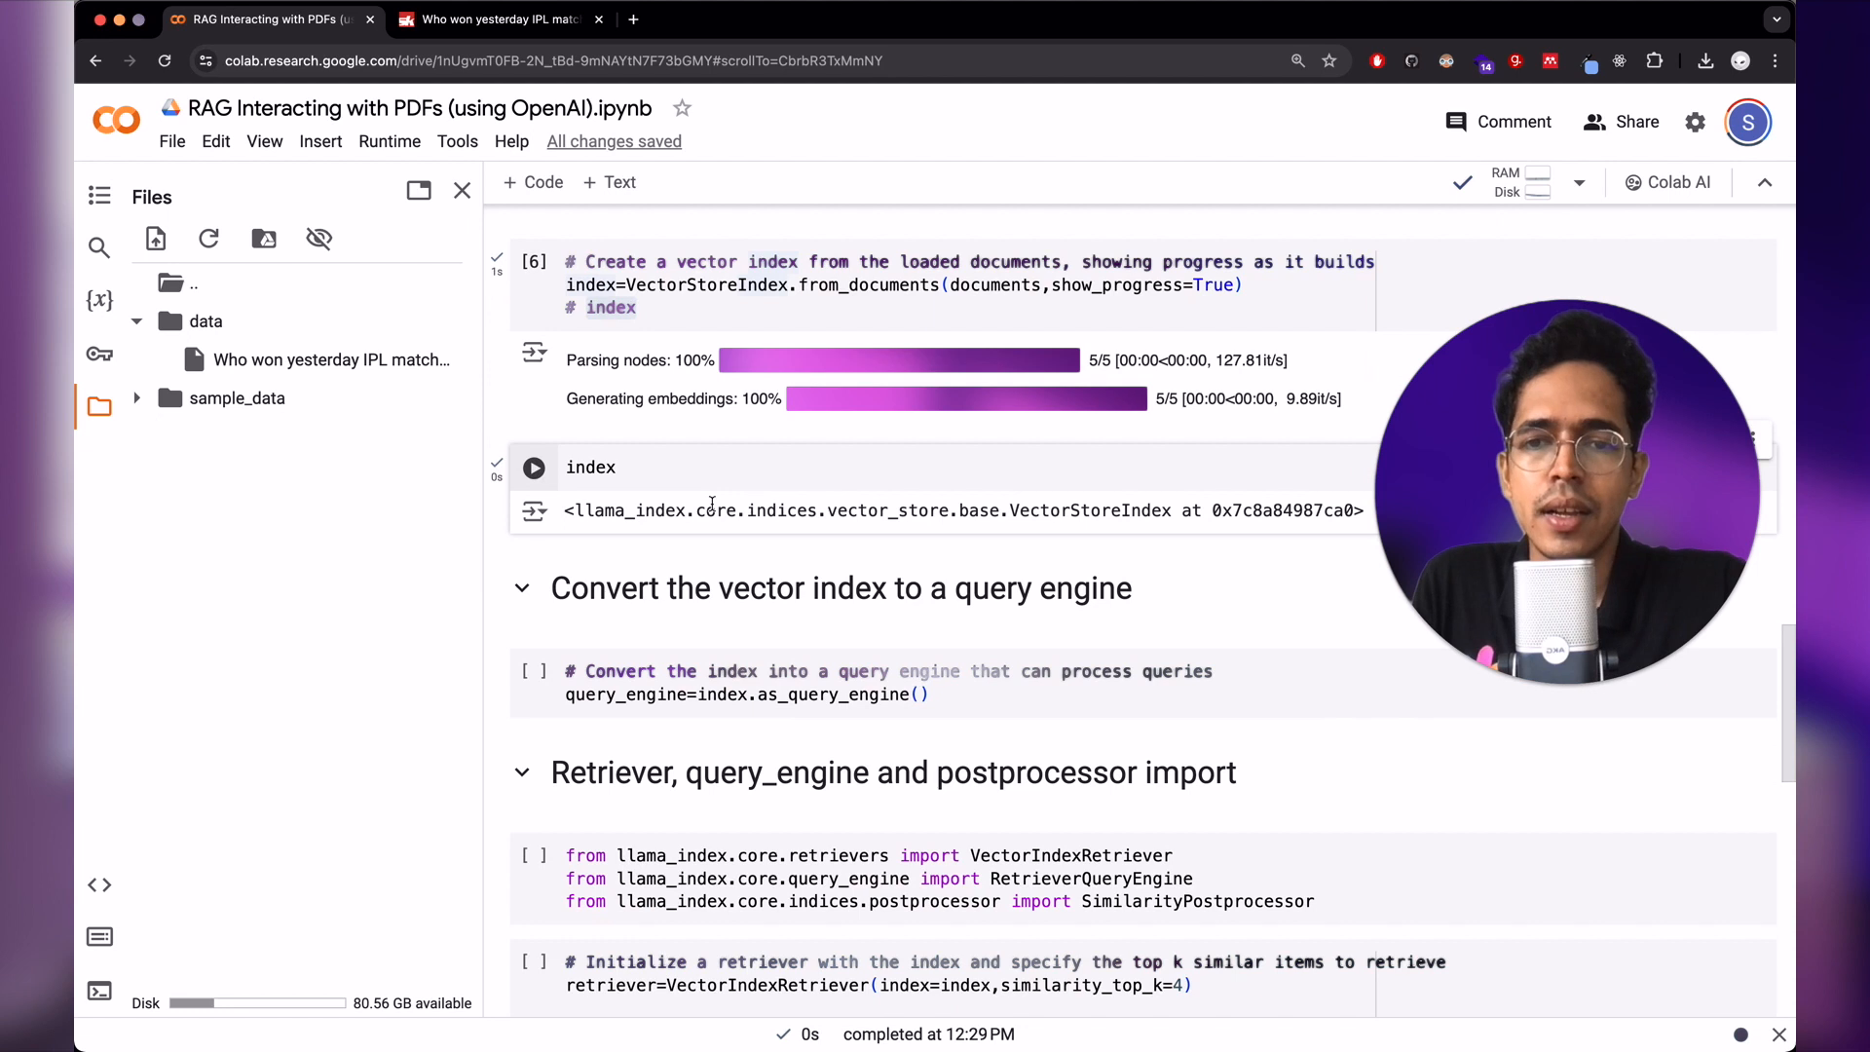
{"action": "mouse_move", "coordinate": [660, 690]}
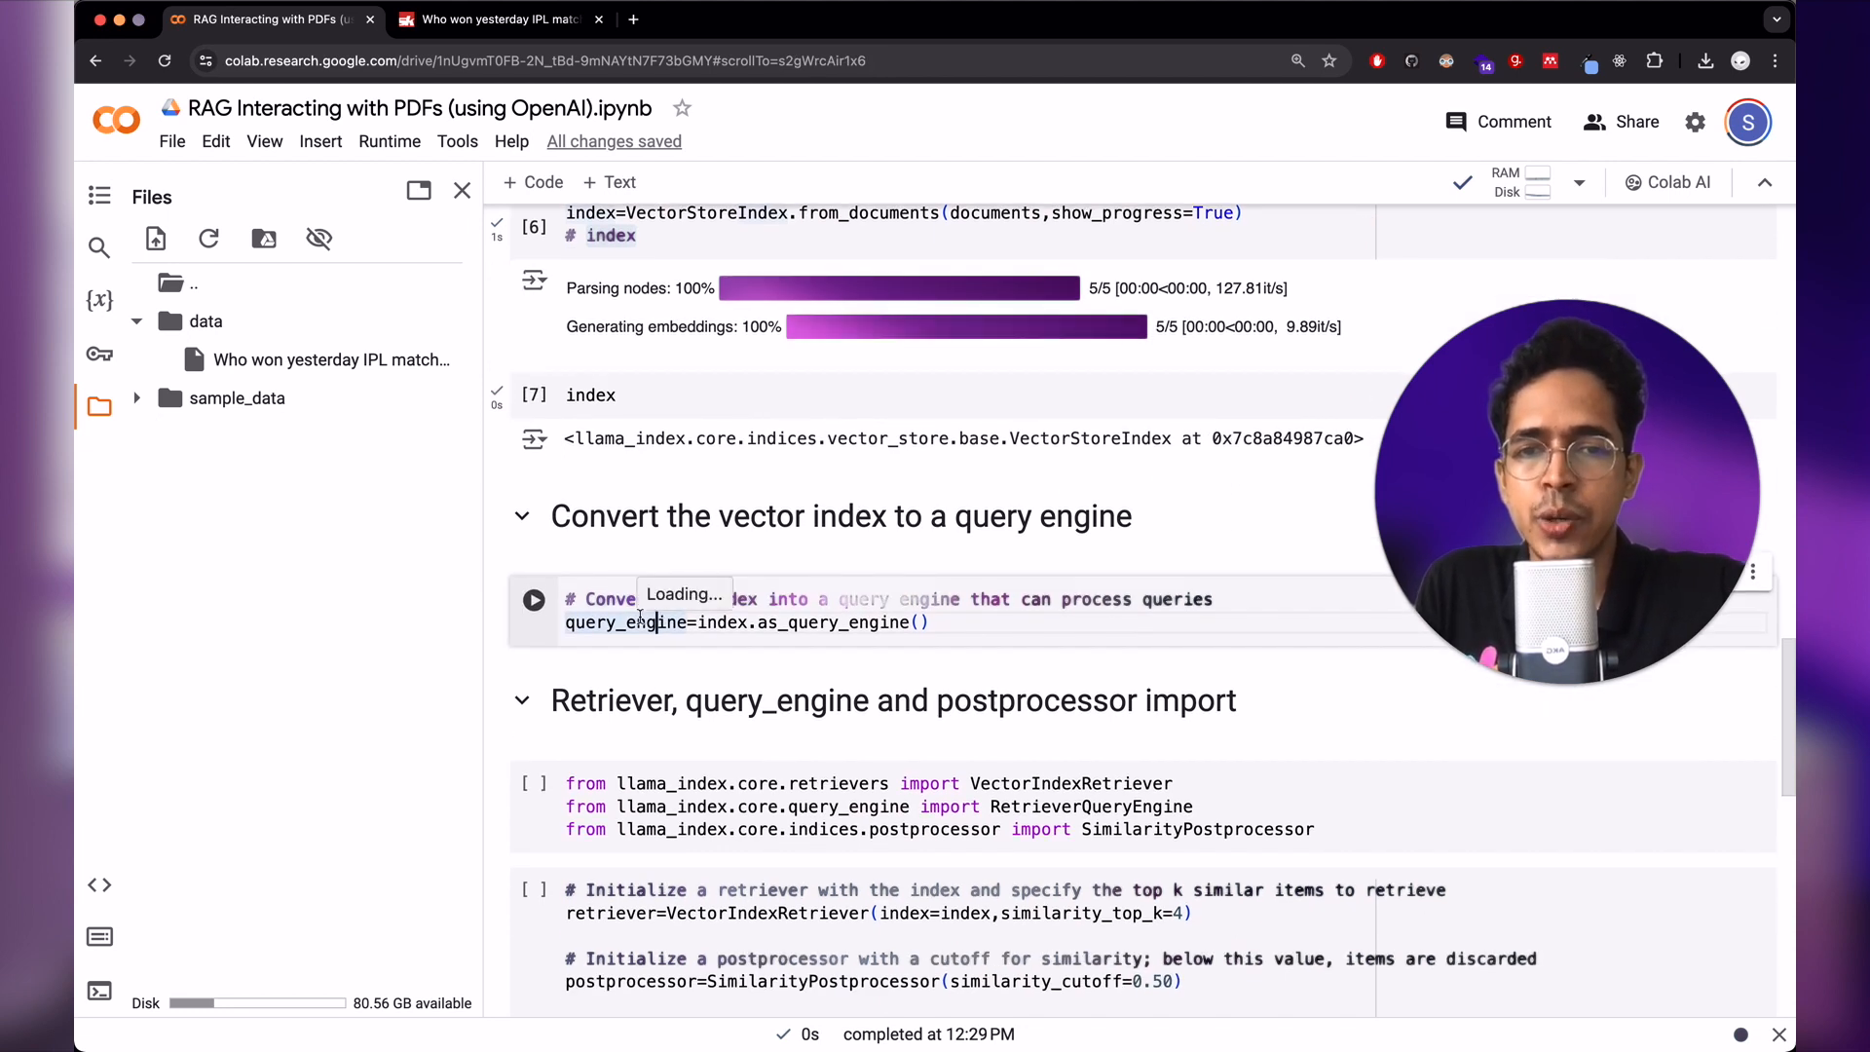
- Convert the index into a query engine with as_query_engine and run the retriever imports
{"action": "left_click", "coordinate": [533, 597]}
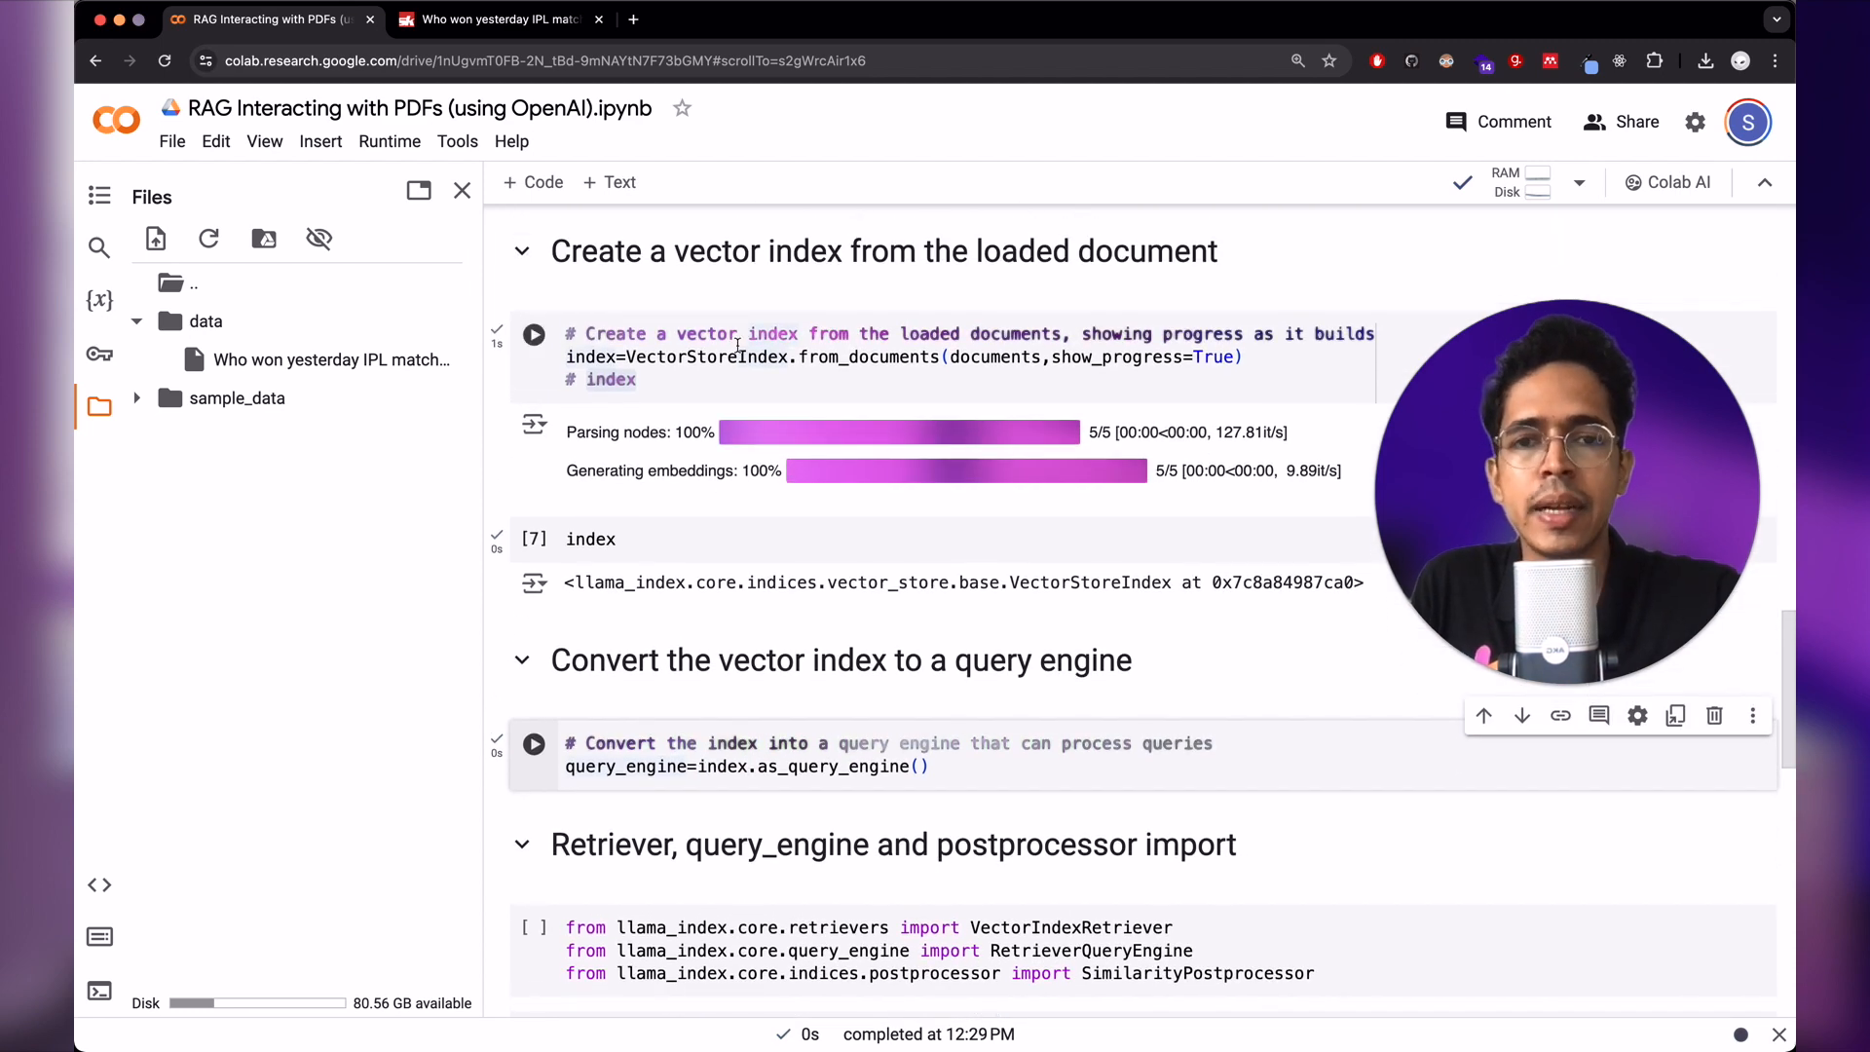
{"action": "scroll", "scroll_direction": "down", "scroll_amount": 3}
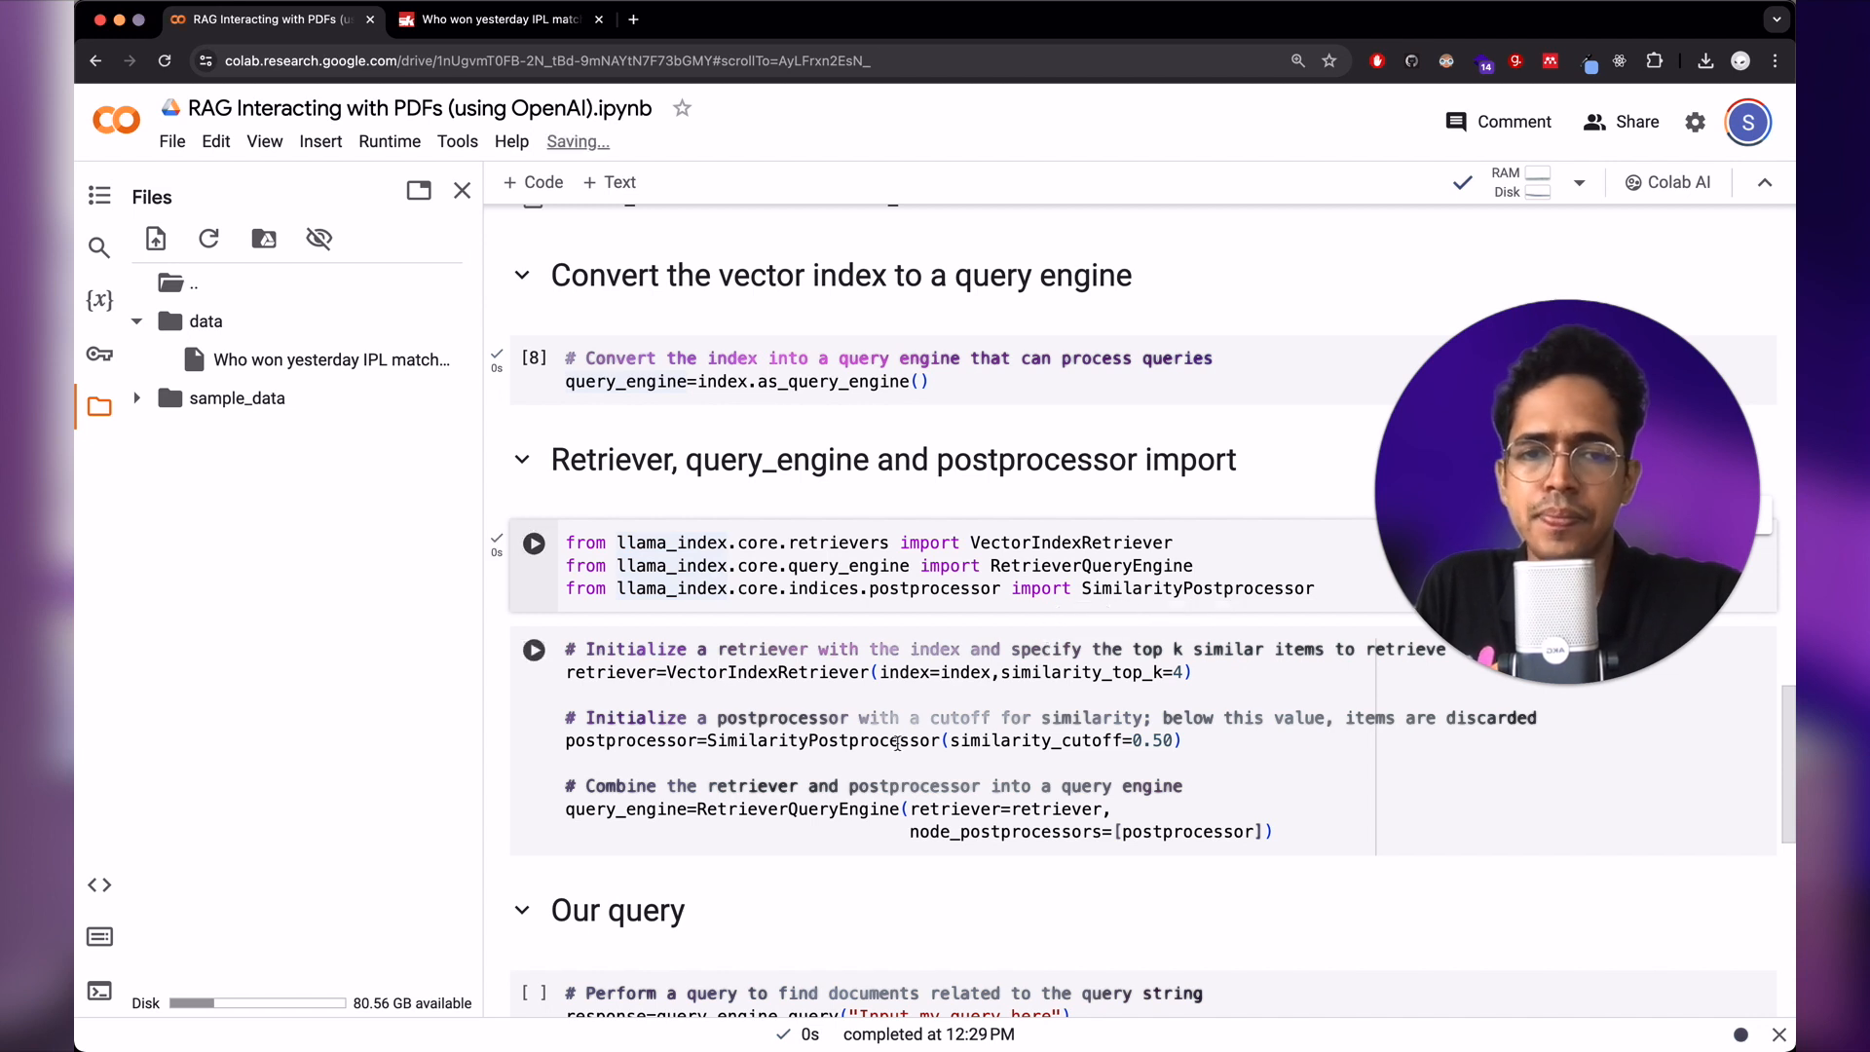
{"action": "scroll", "scroll_direction": "down", "scroll_amount": 3}
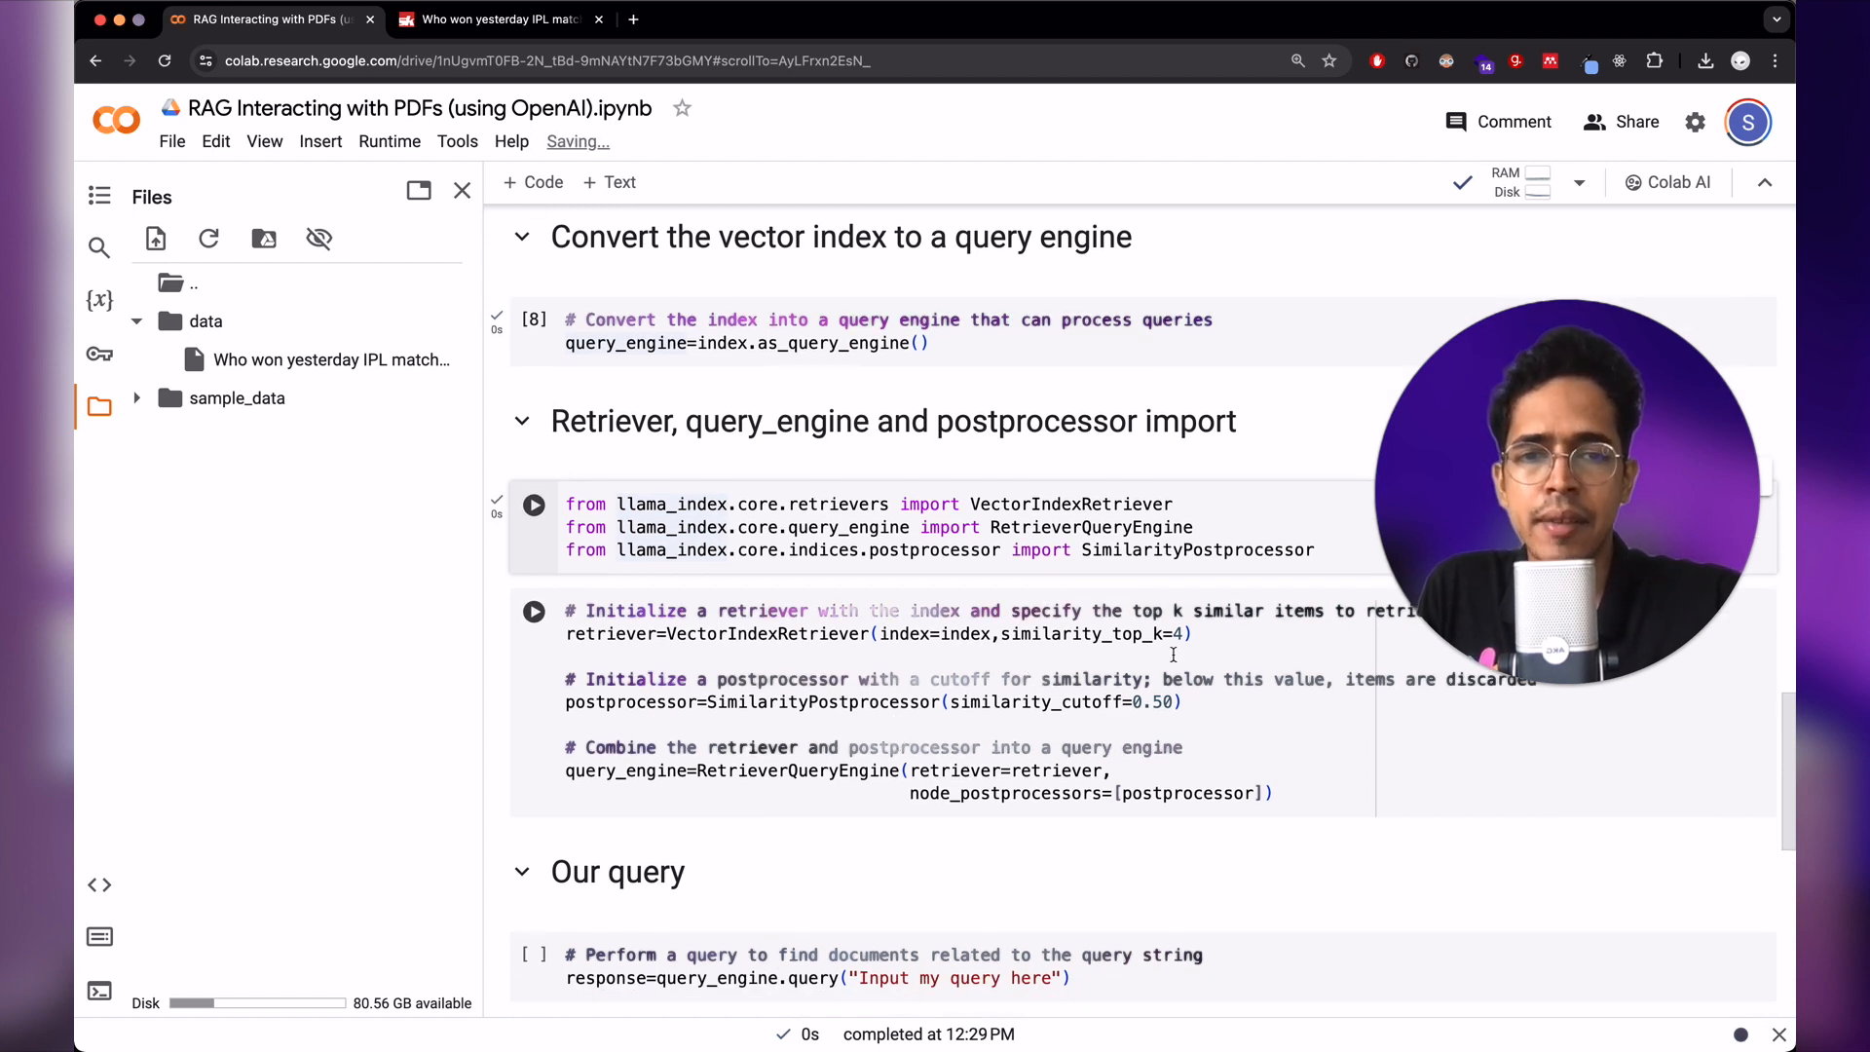
{"action": "scroll", "scroll_direction": "down", "scroll_amount": 3}
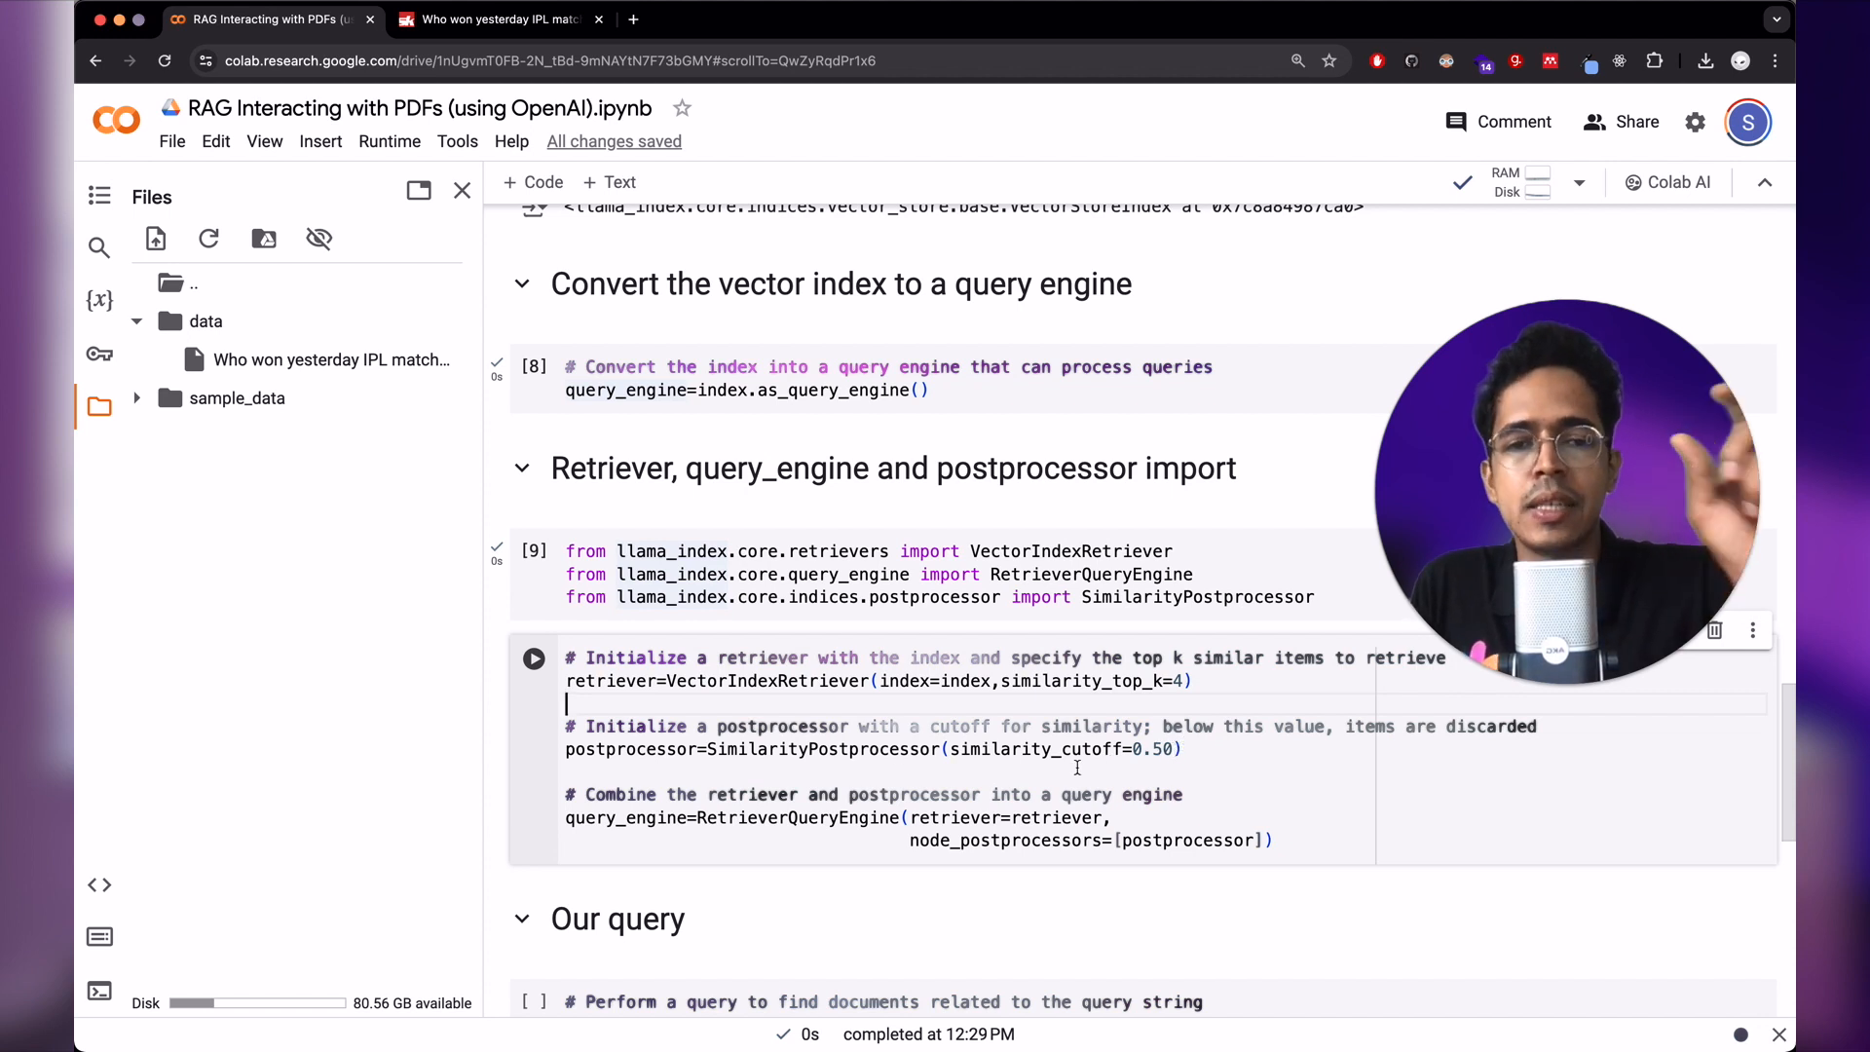
- Set up a VectorIndexRetriever with top-4 results and a 0.50 SimilarityPostprocessor cutoff
{"action": "triple_click", "coordinate": [835, 748]}
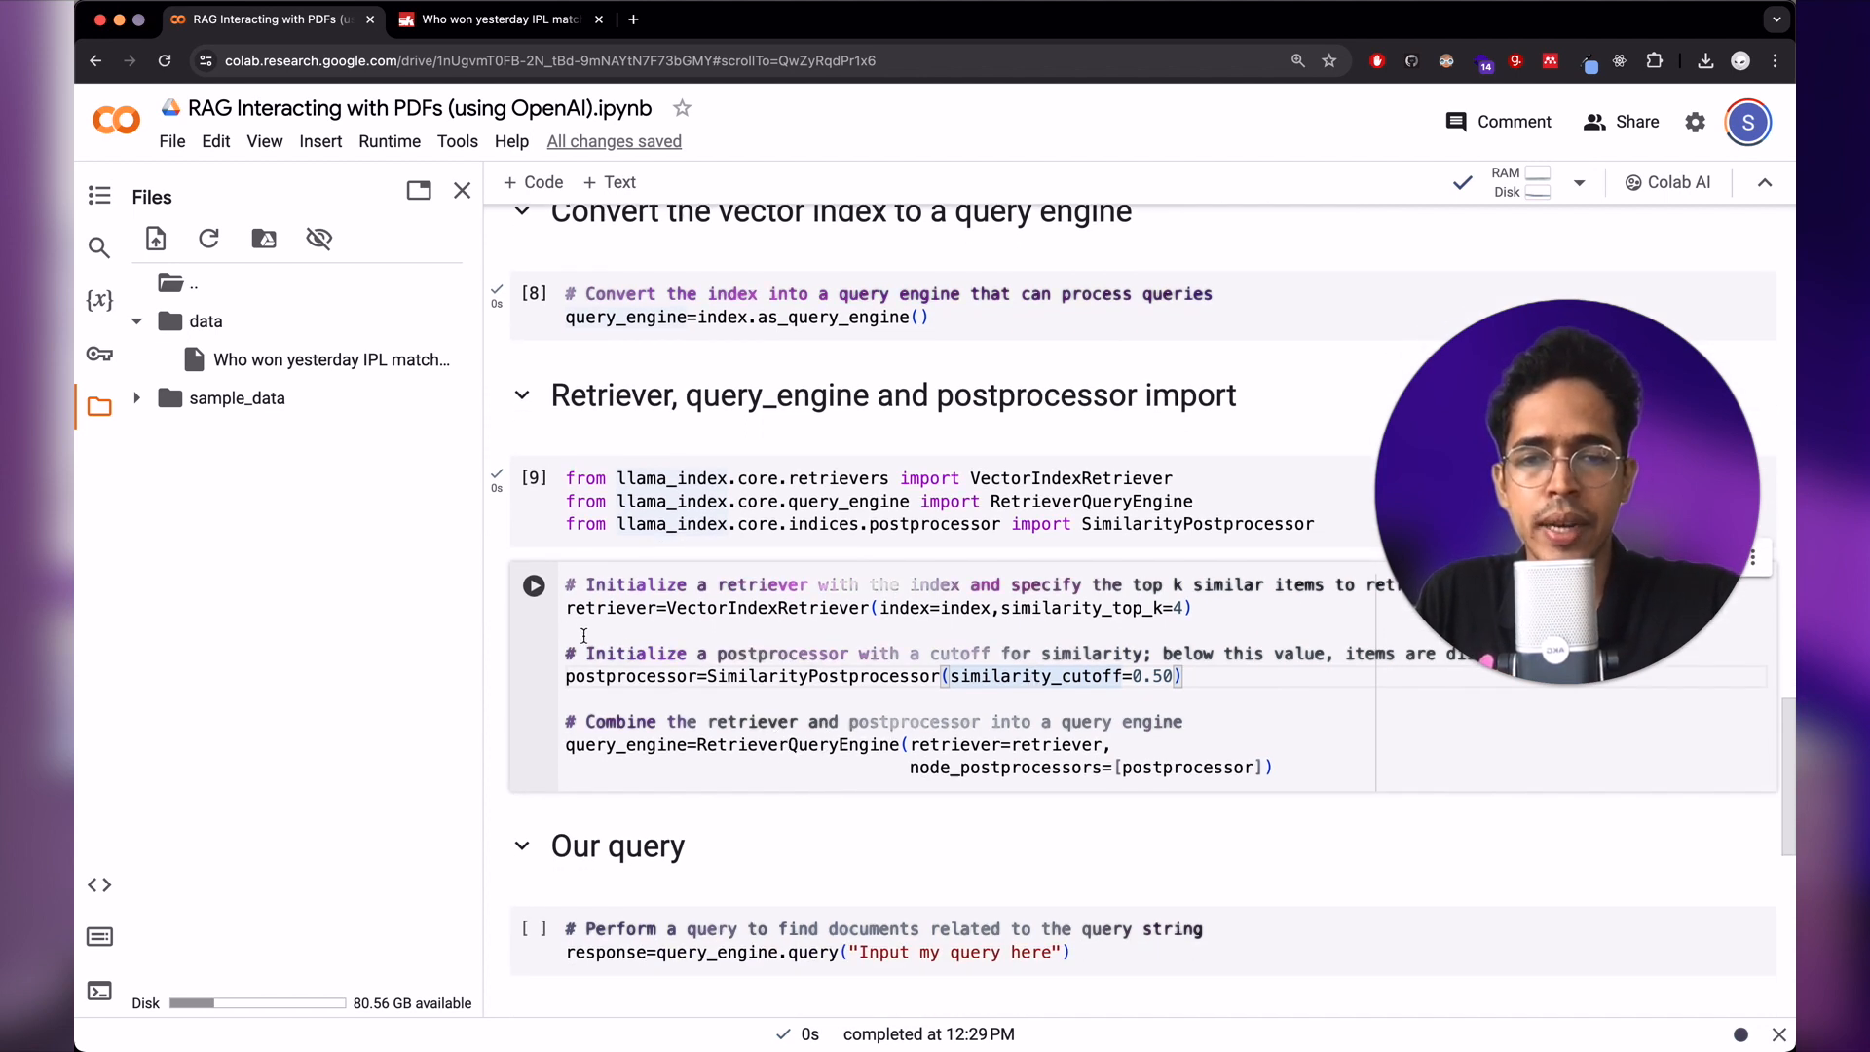
{"action": "left_click", "coordinate": [533, 584]}
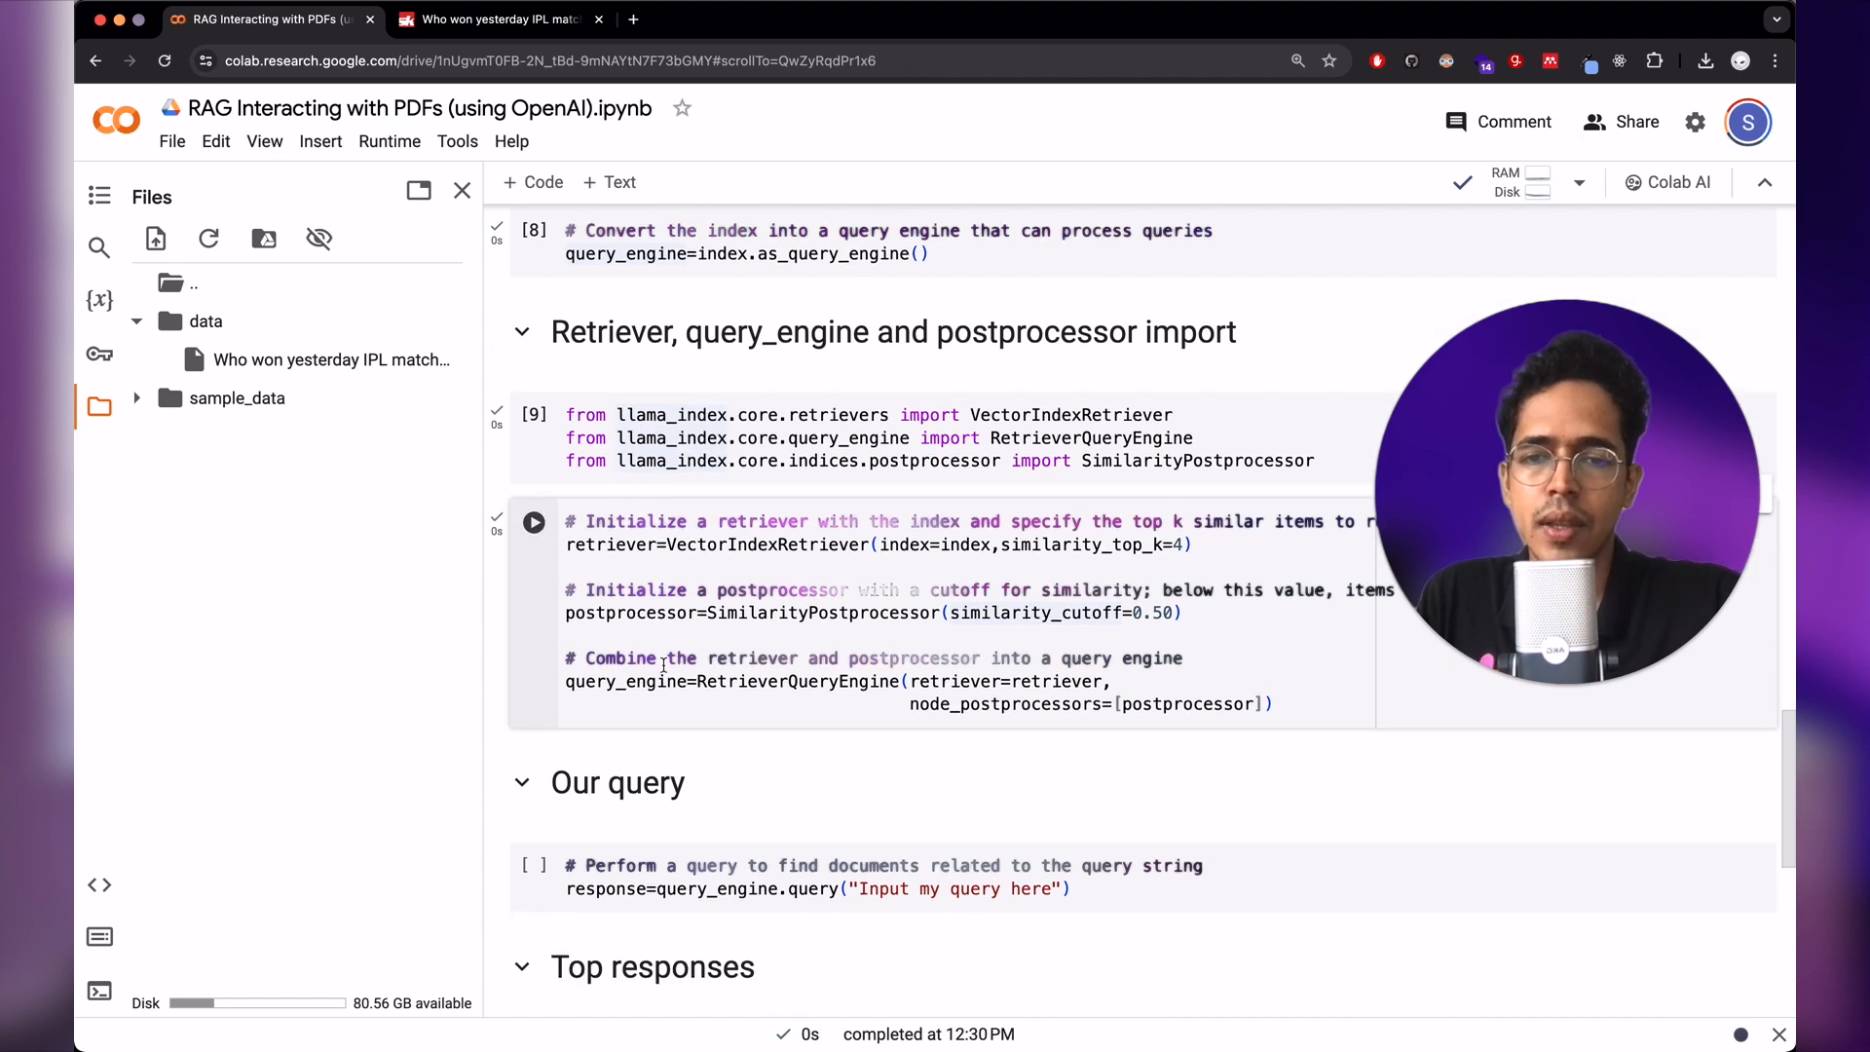
- Trace query_engine back to the index variable it is built from
{"action": "scroll", "scroll_direction": "down", "scroll_amount": 3}
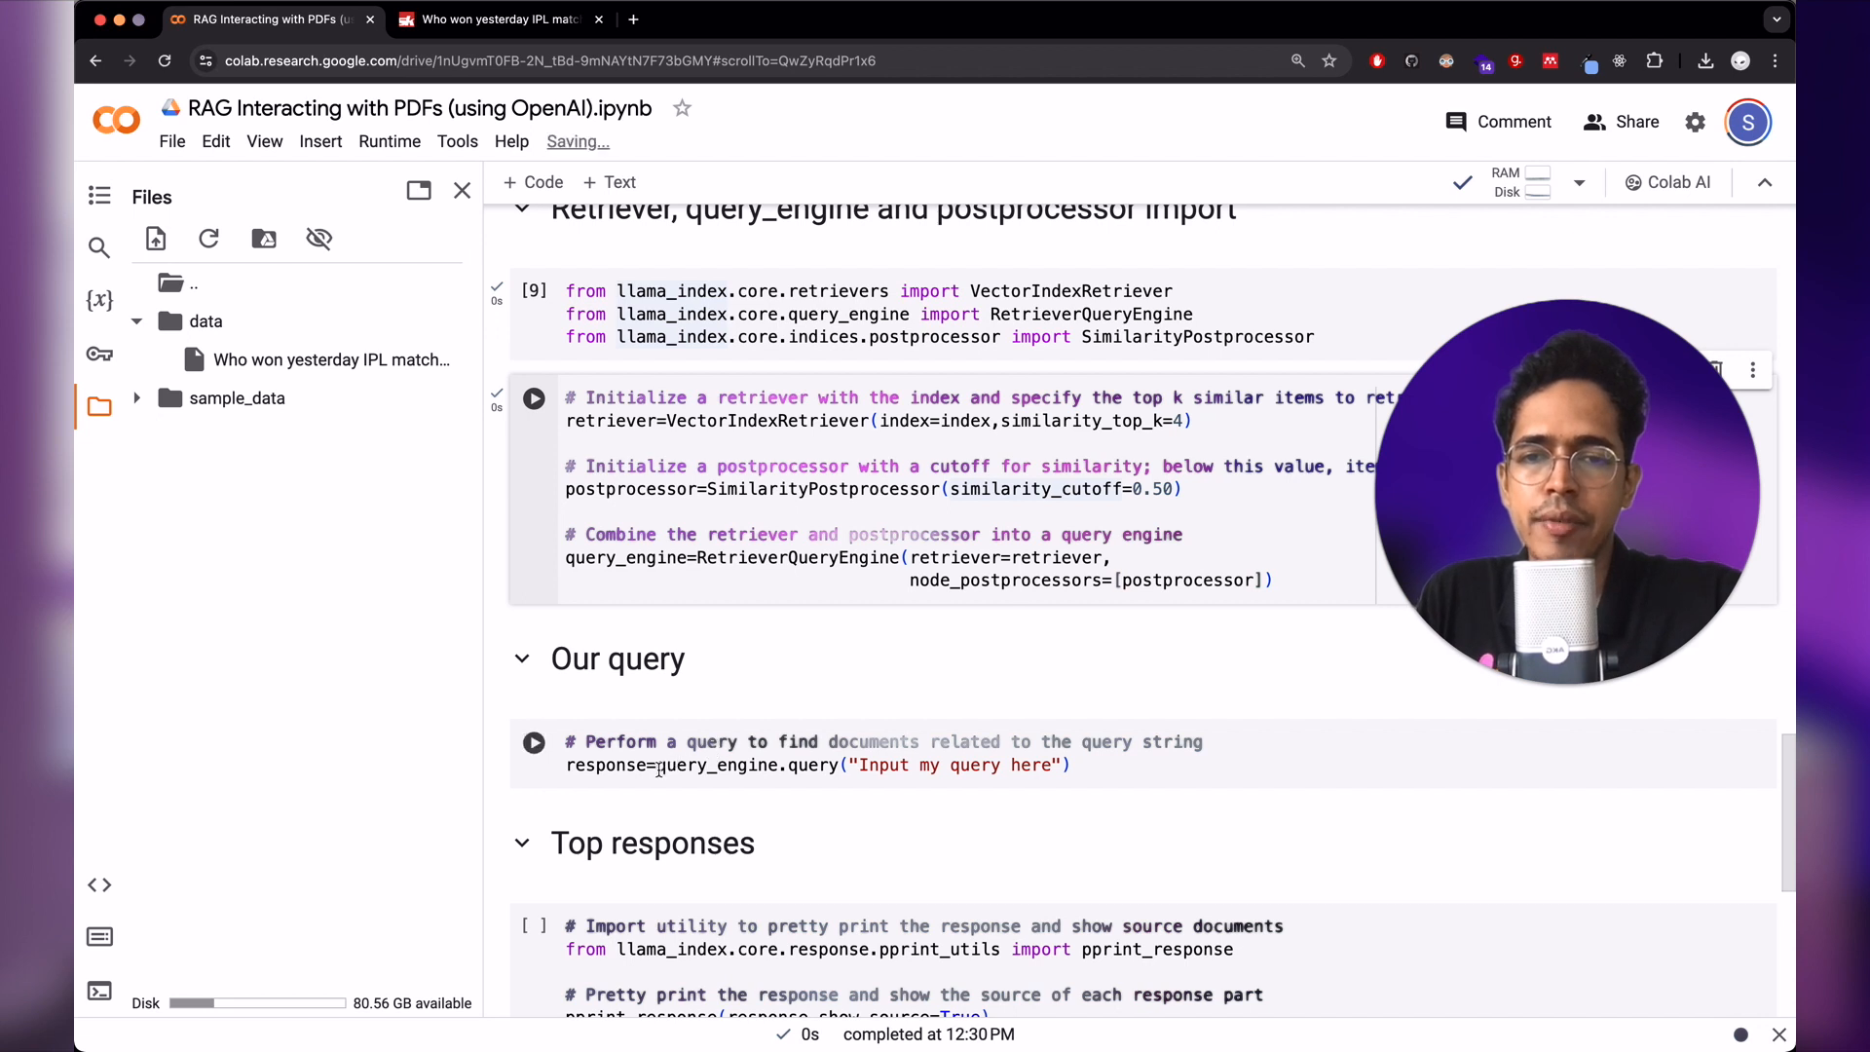
{"action": "double_click", "coordinate": [715, 763]}
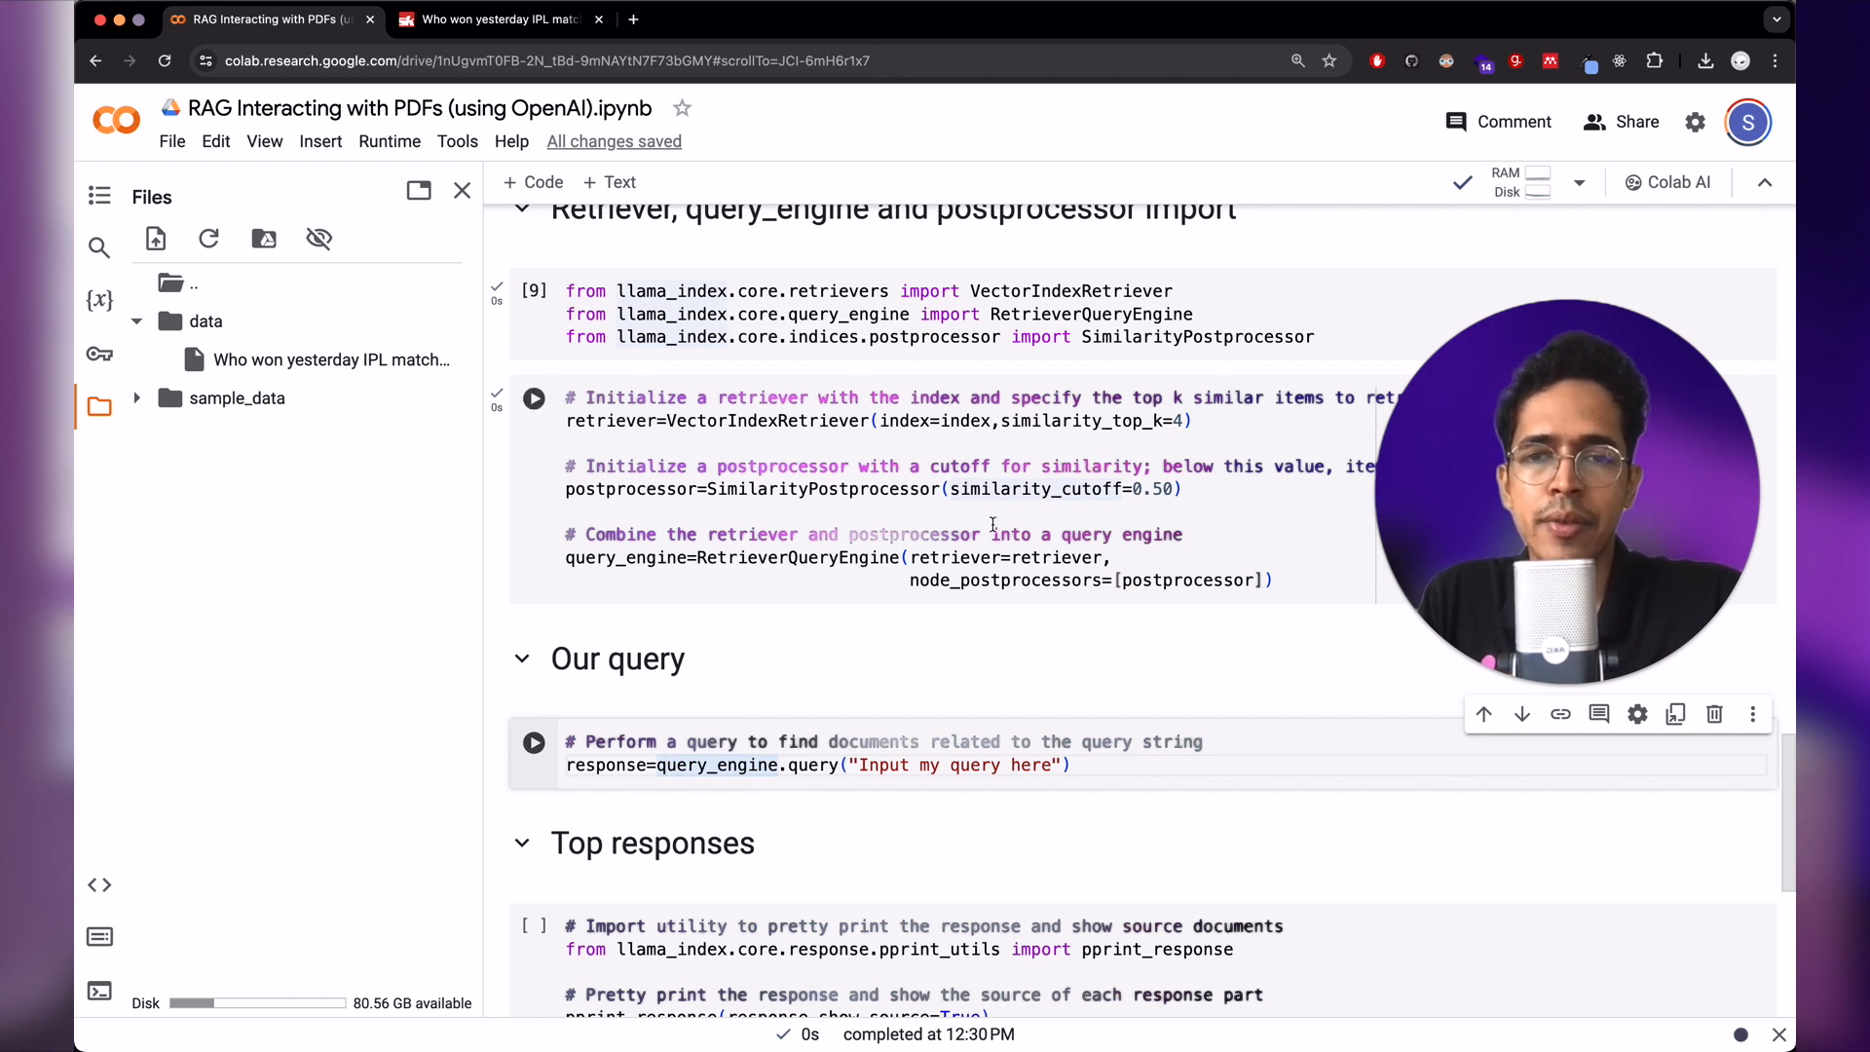
{"action": "double_click", "coordinate": [954, 557]}
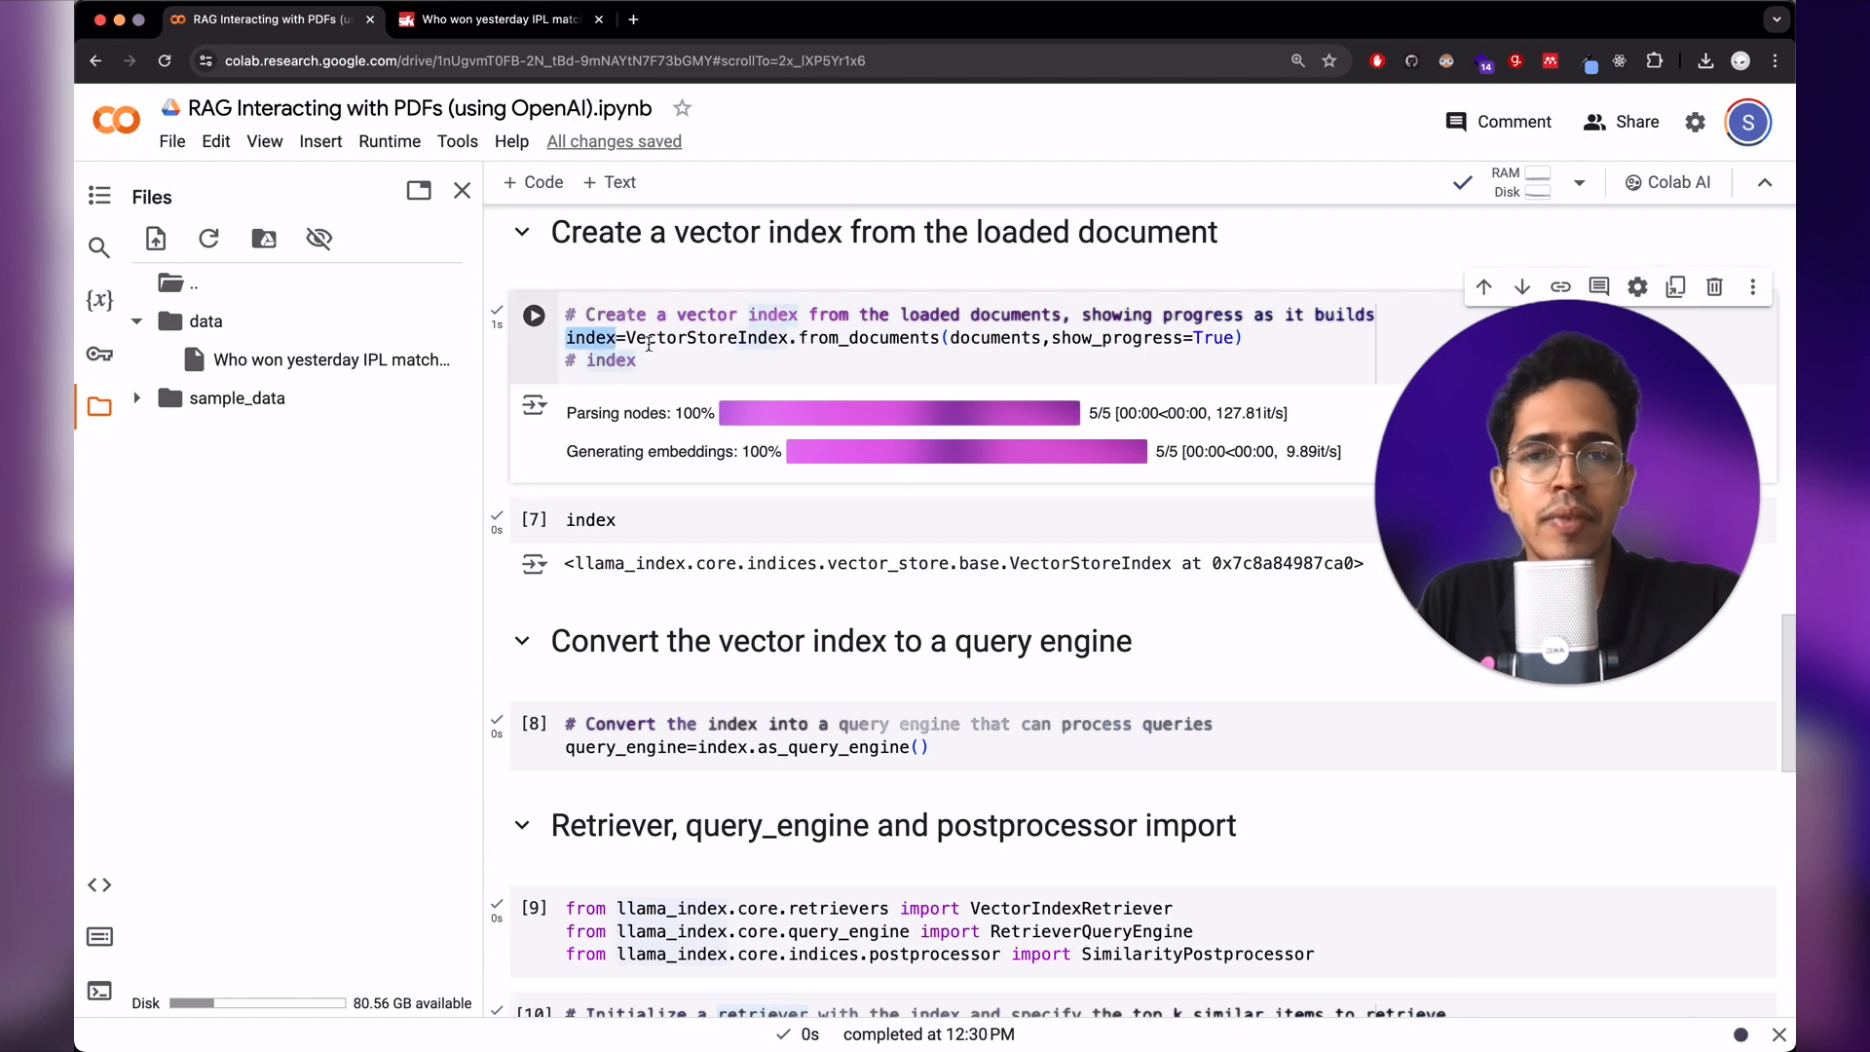
{"action": "scroll", "scroll_direction": "down", "scroll_amount": 3}
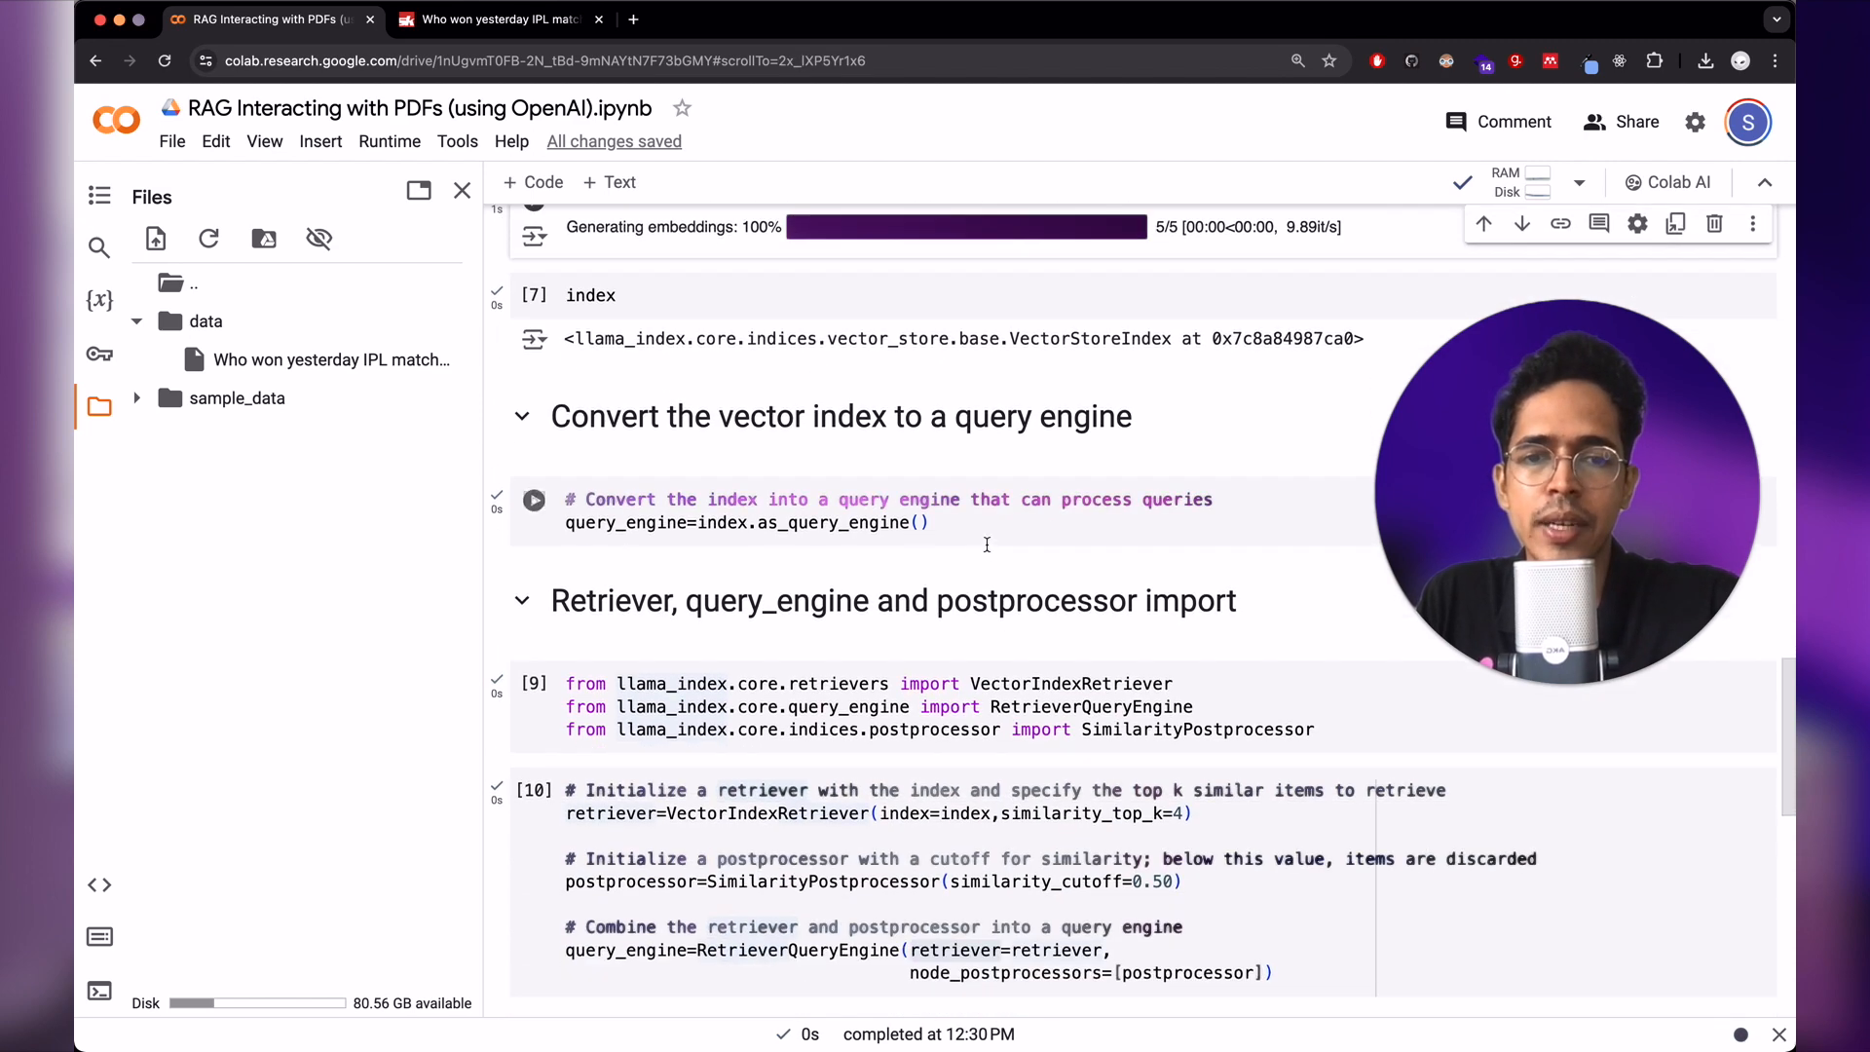
{"action": "scroll", "scroll_direction": "down", "scroll_amount": 3}
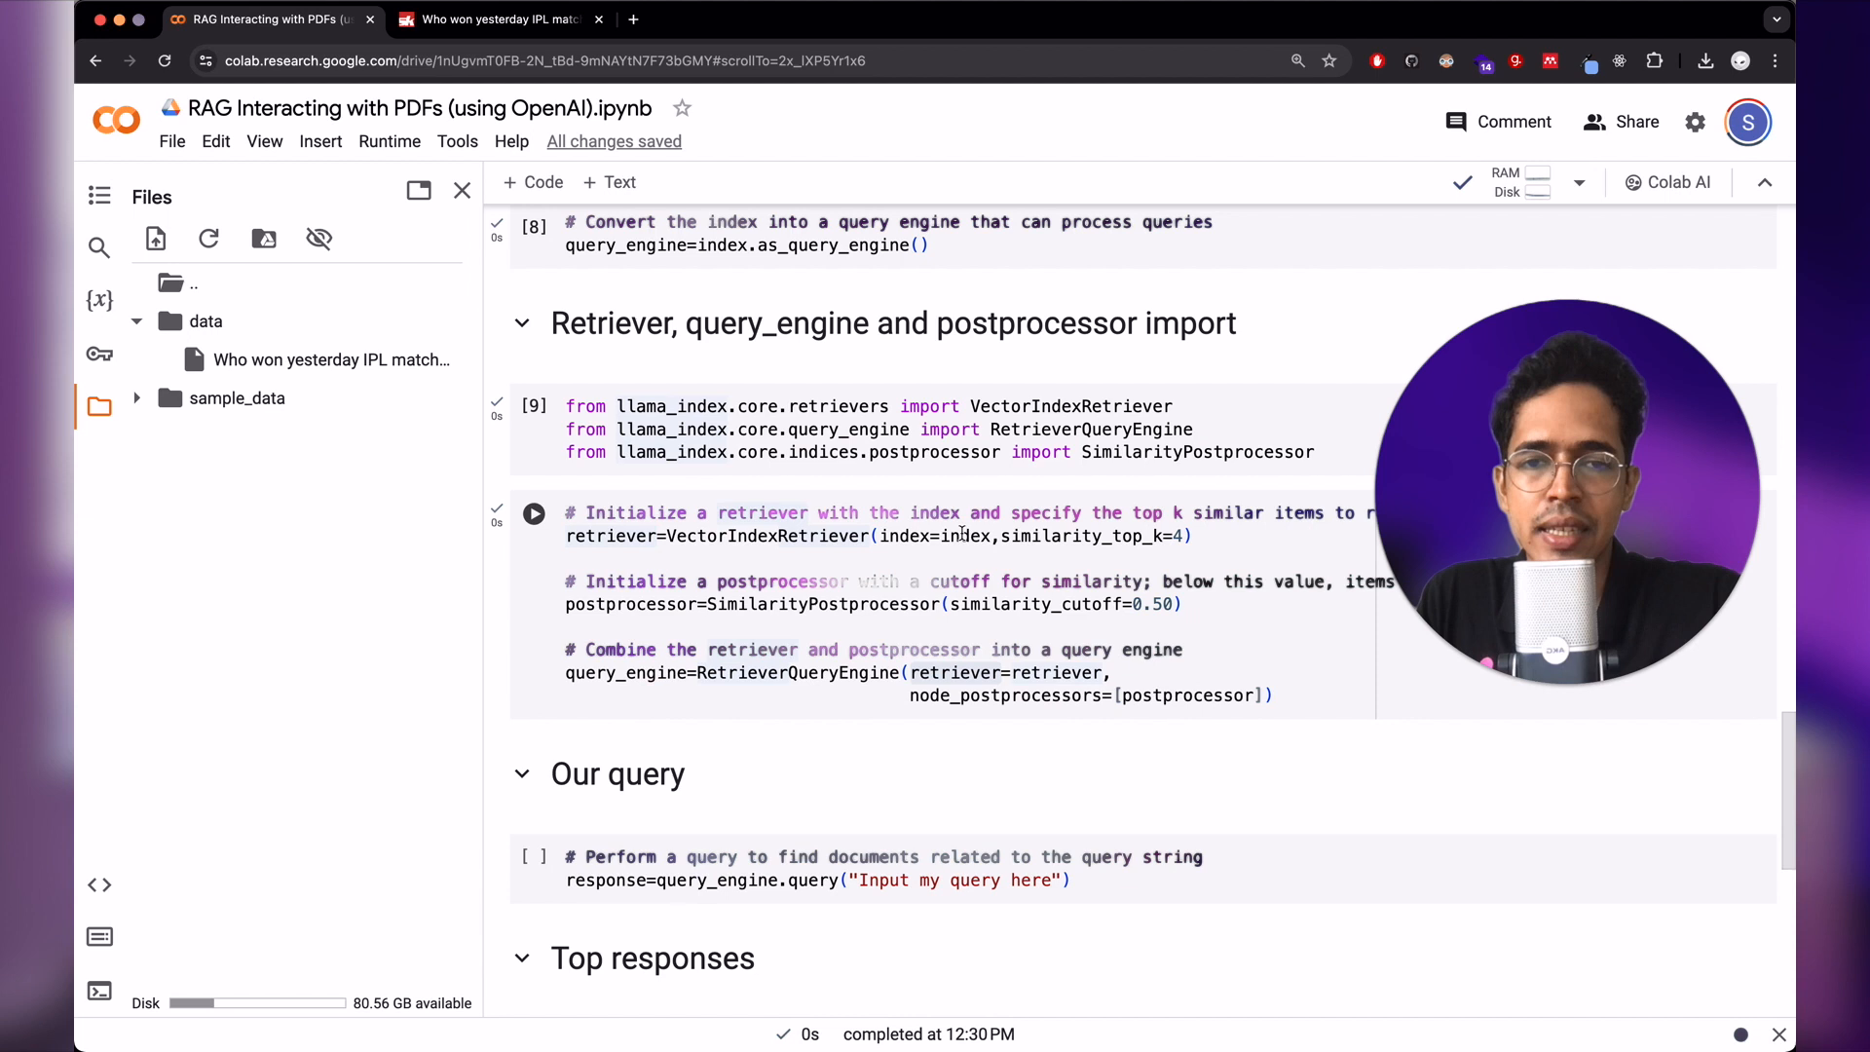
- Run the retriever cell: top-4 VectorIndexRetriever, 0.50 SimilarityPostprocessor cutoff, combined into a RetrieverQueryEngine
{"action": "double_click", "coordinate": [964, 535]}
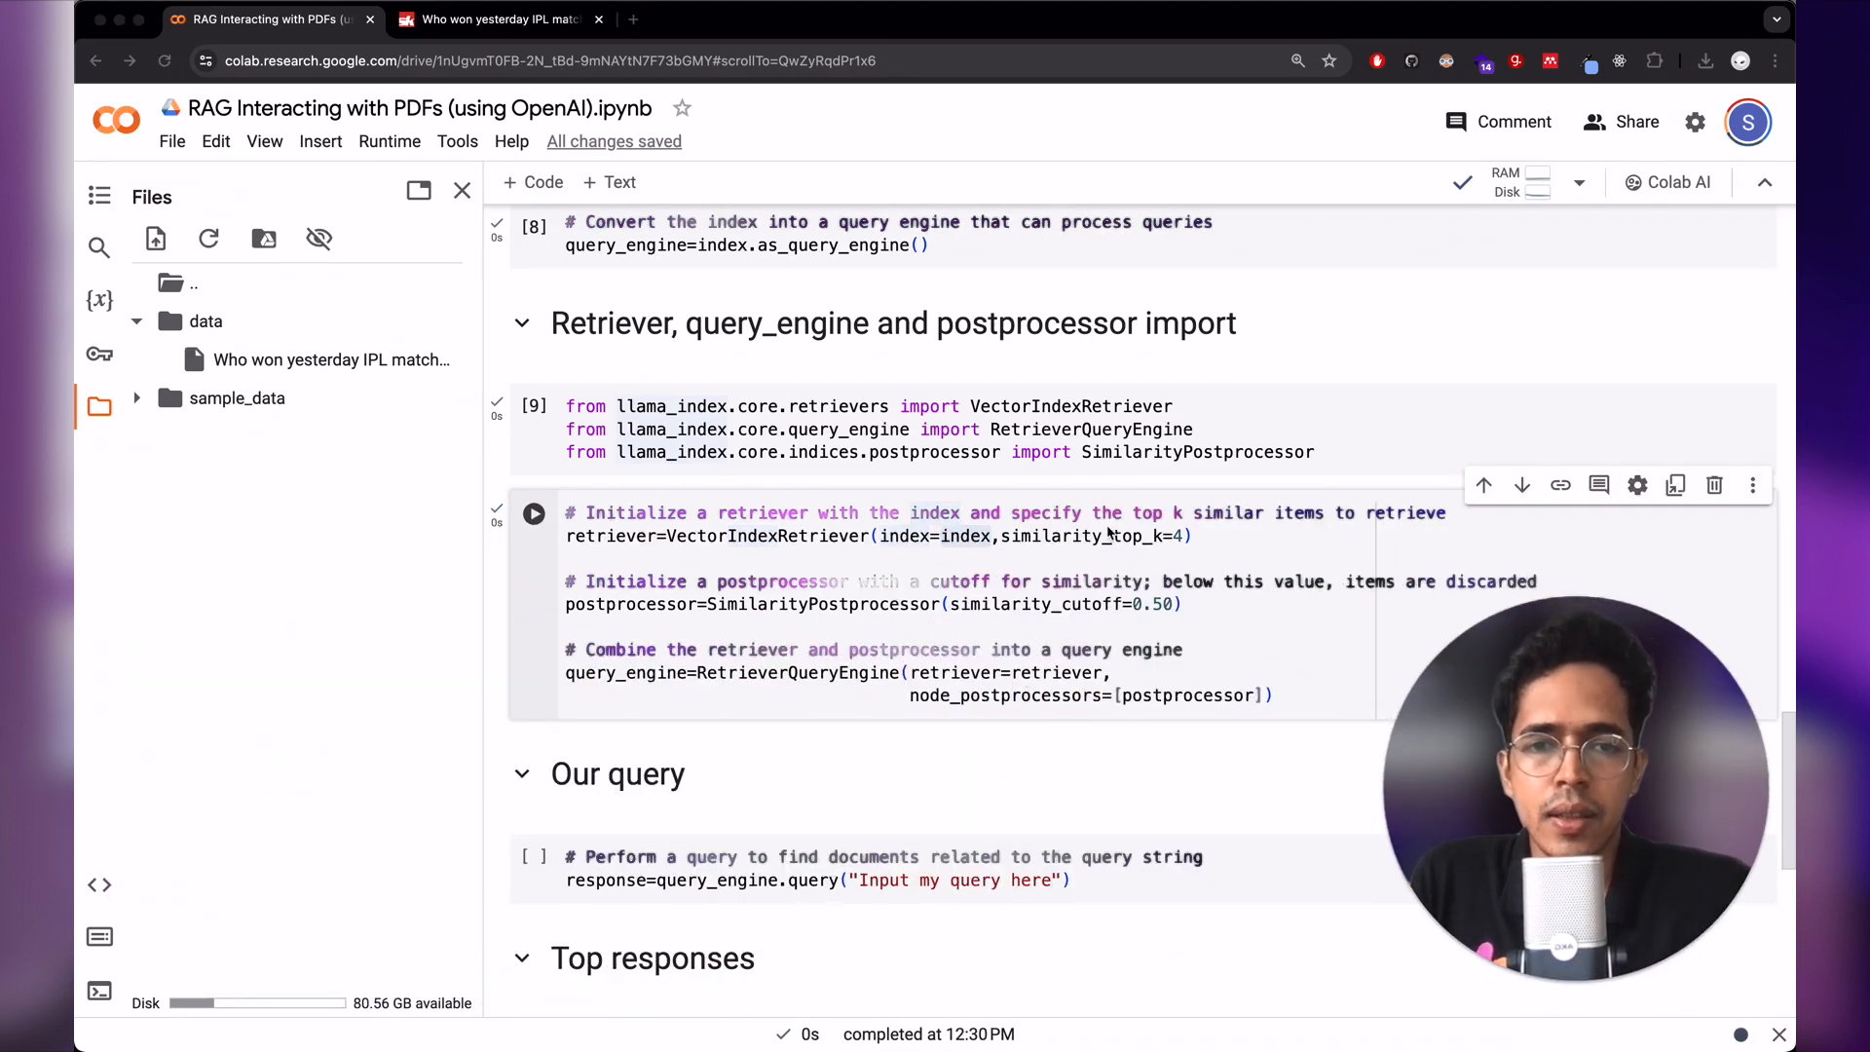
{"action": "double_click", "coordinate": [966, 535]}
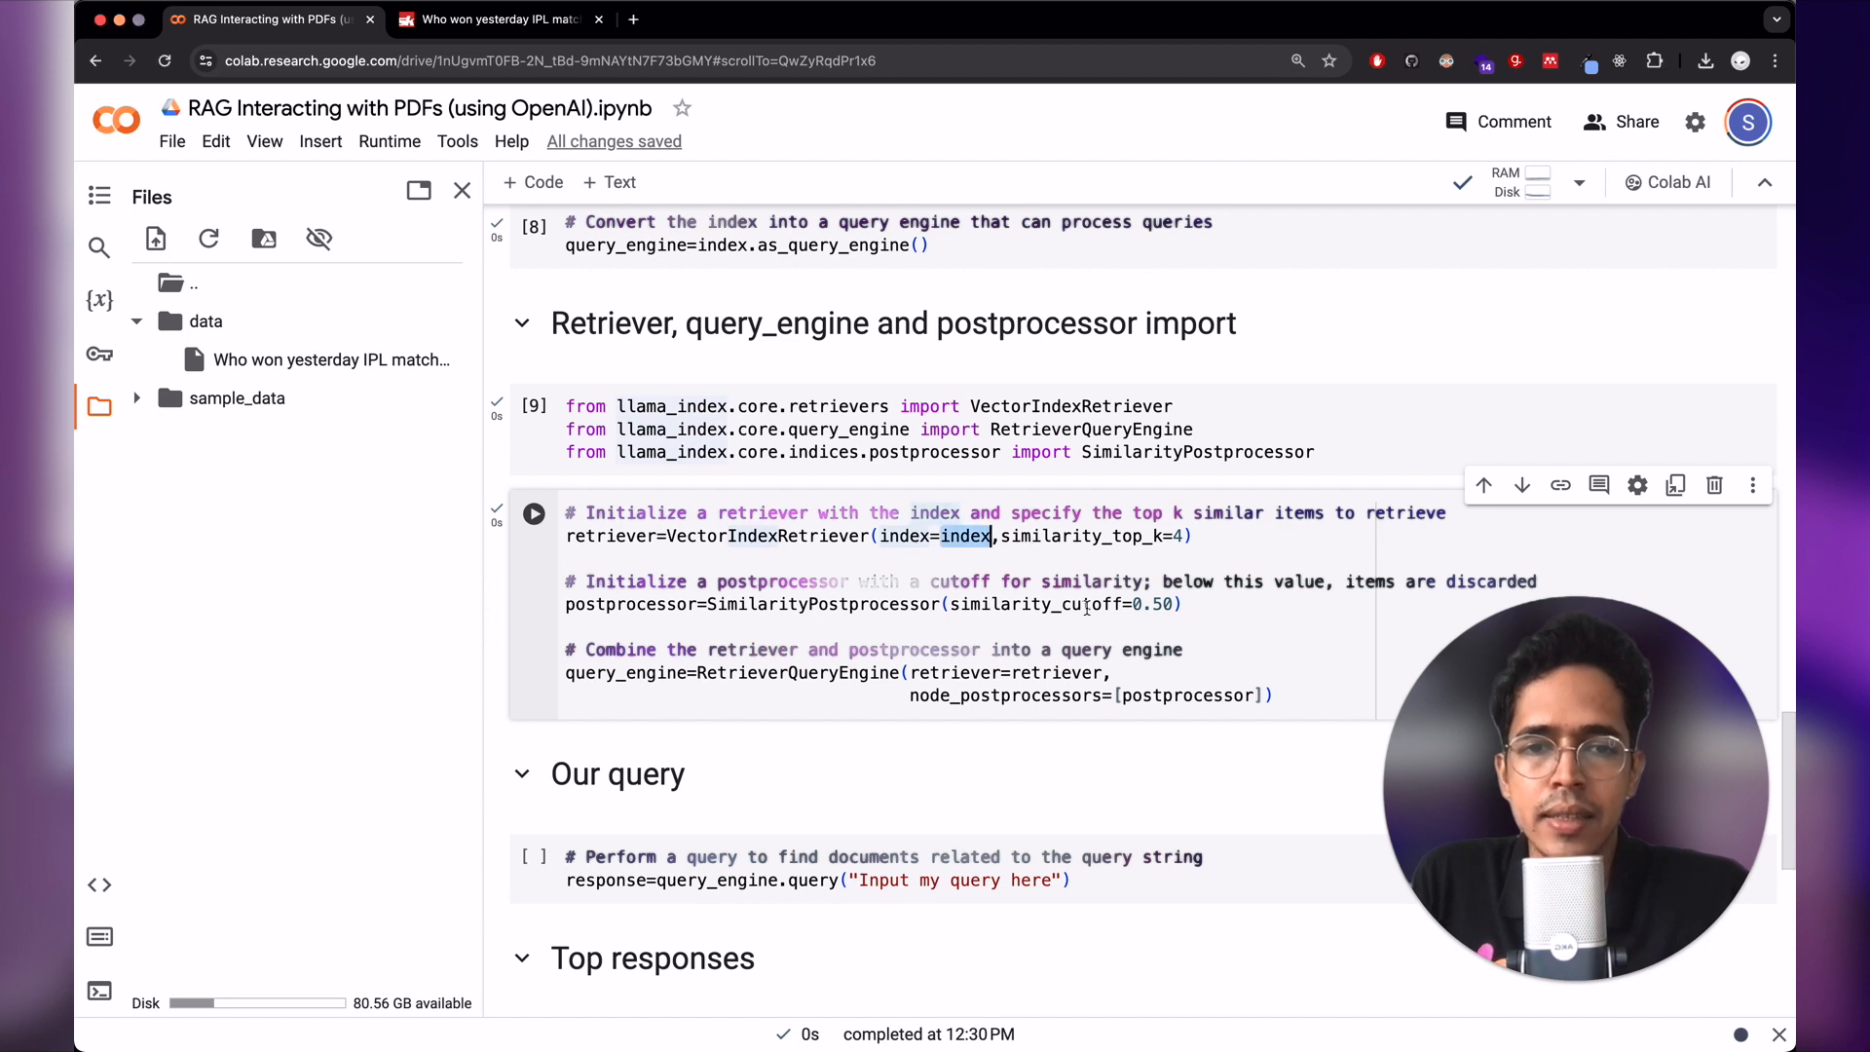
{"action": "double_click", "coordinate": [631, 604]}
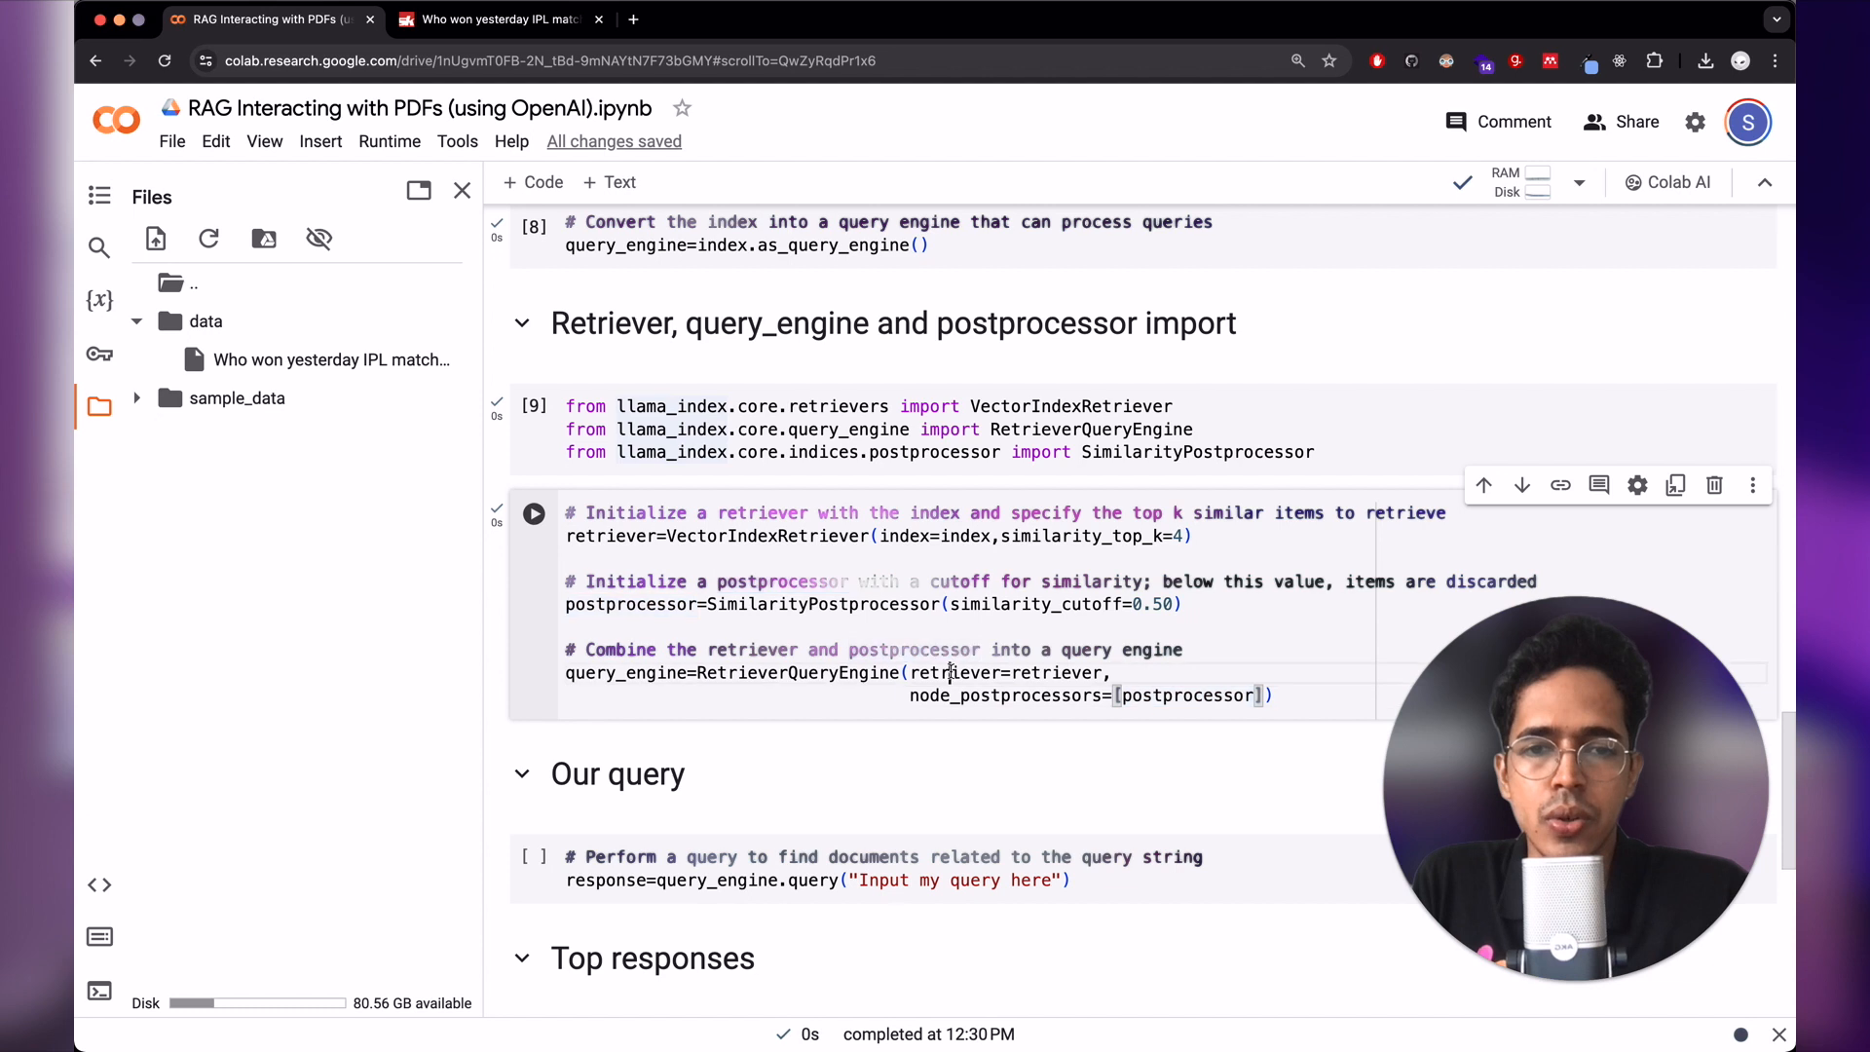
{"action": "double_click", "coordinate": [903, 536]}
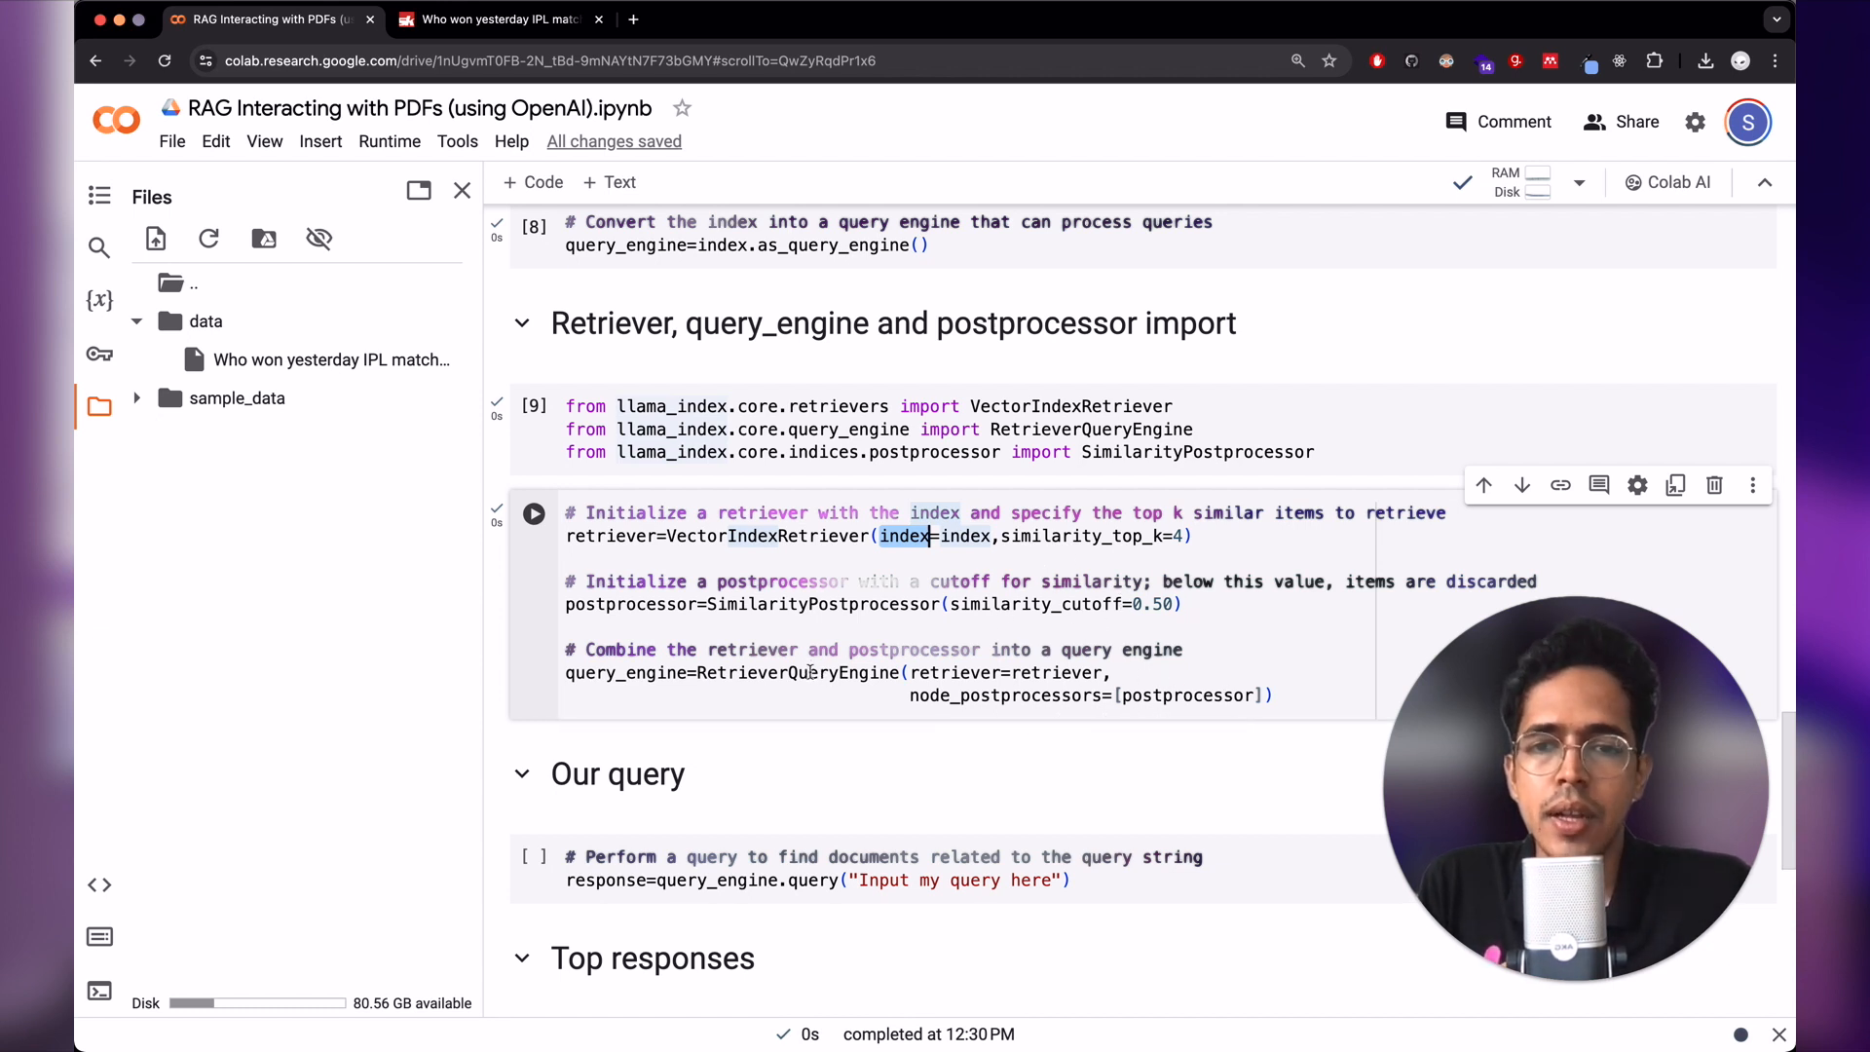
{"action": "scroll", "scroll_direction": "down", "scroll_amount": 3}
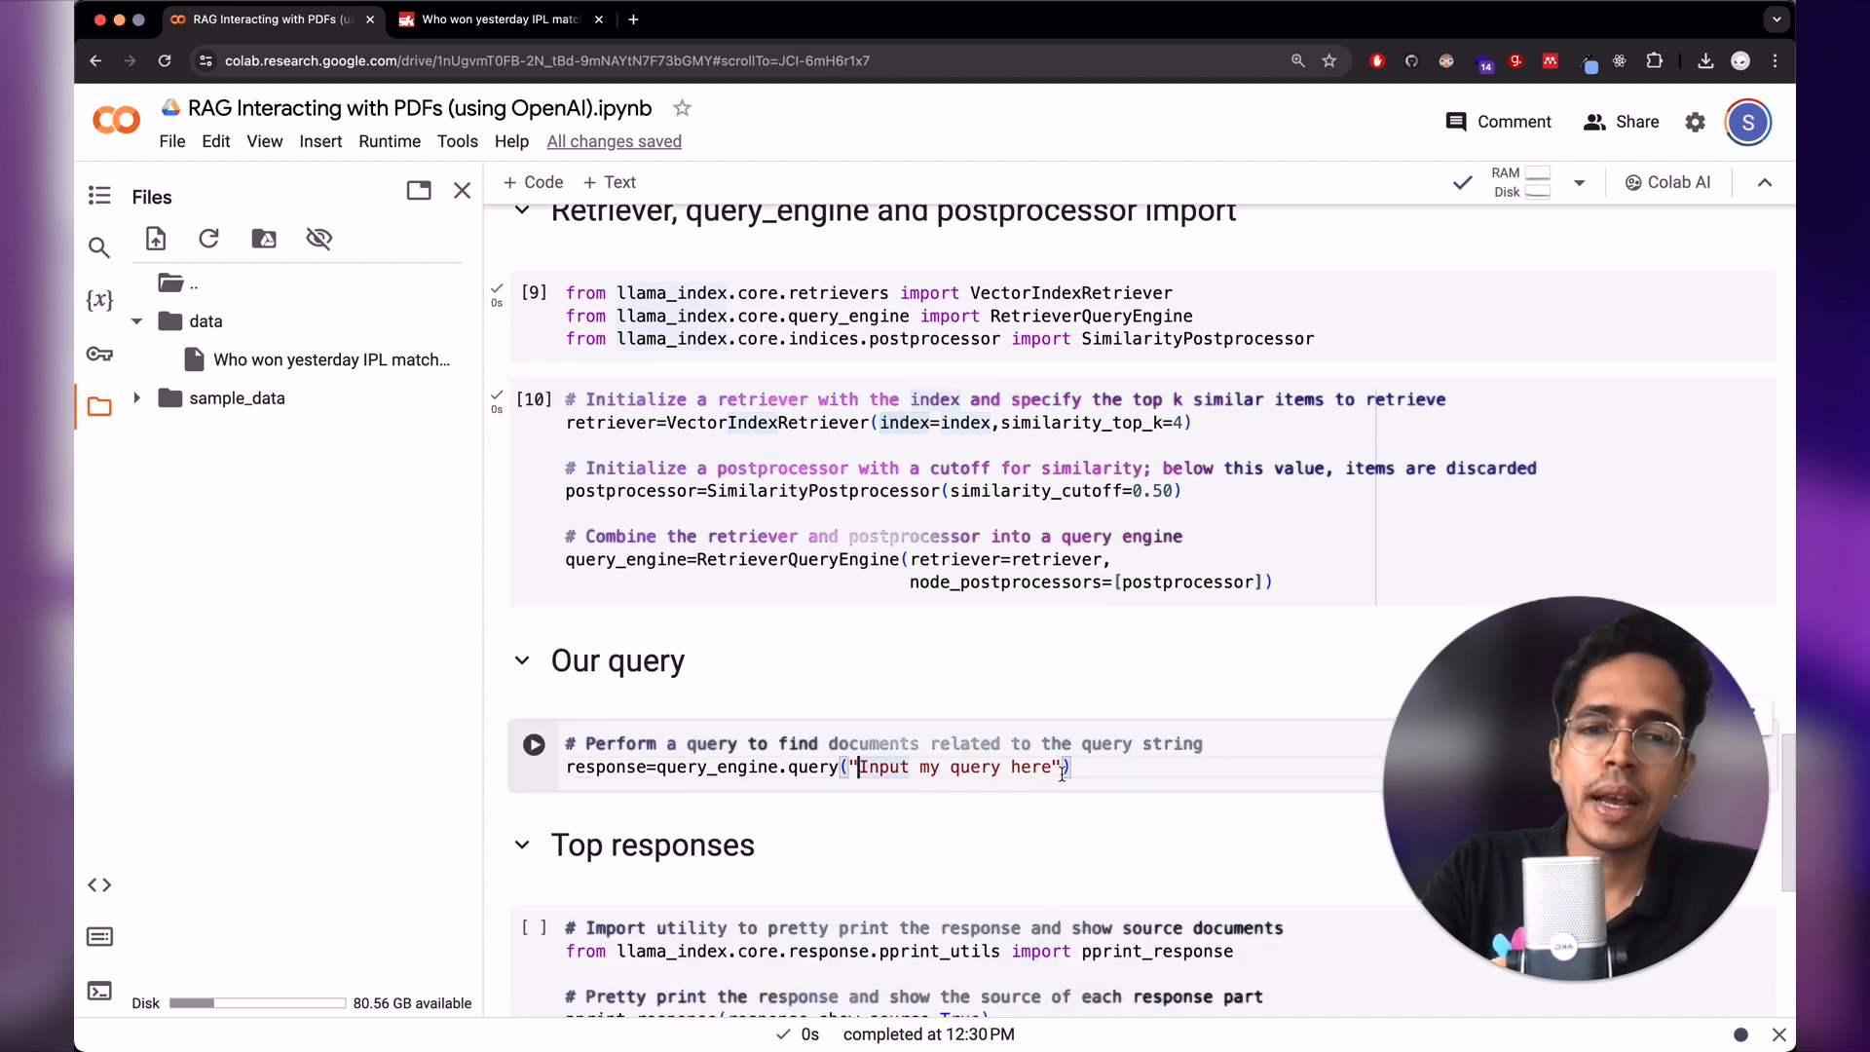
- Query "Which team won the most matches so far?" and run it
{"action": "type", "text": "Who"}
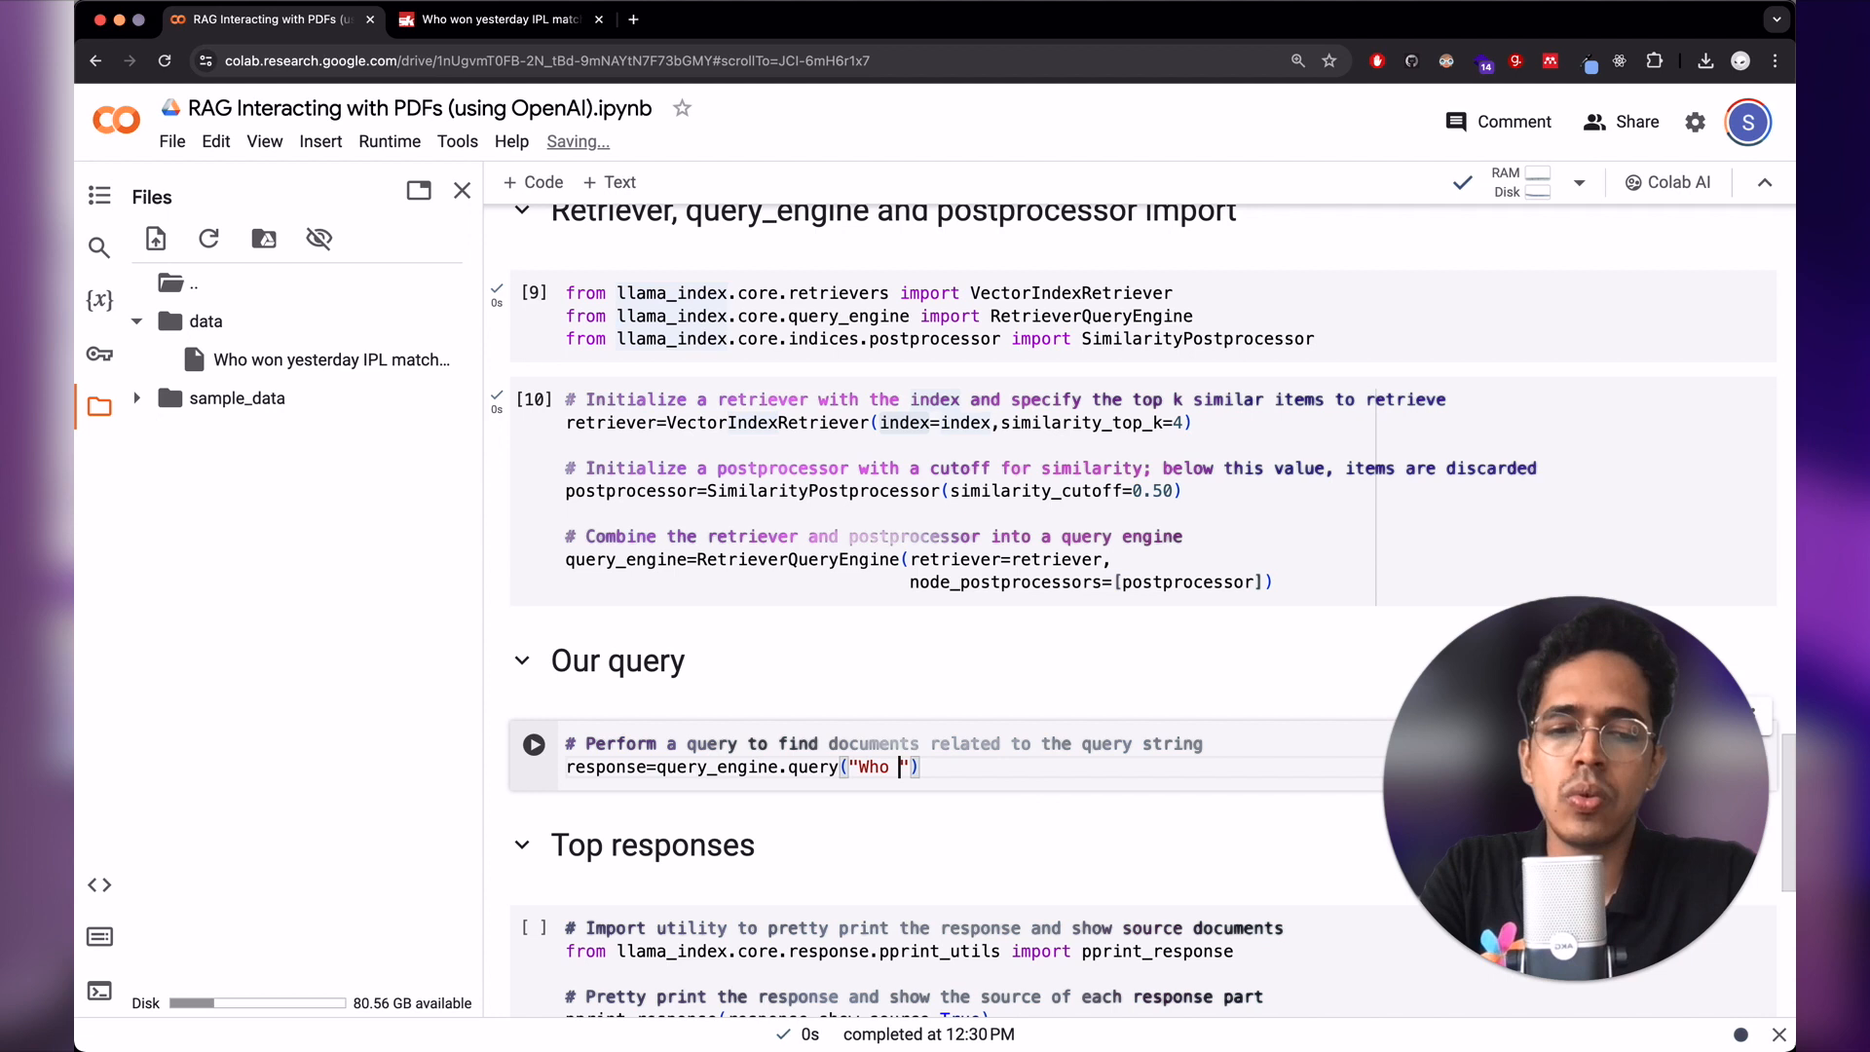
{"action": "type", "text": "Which"}
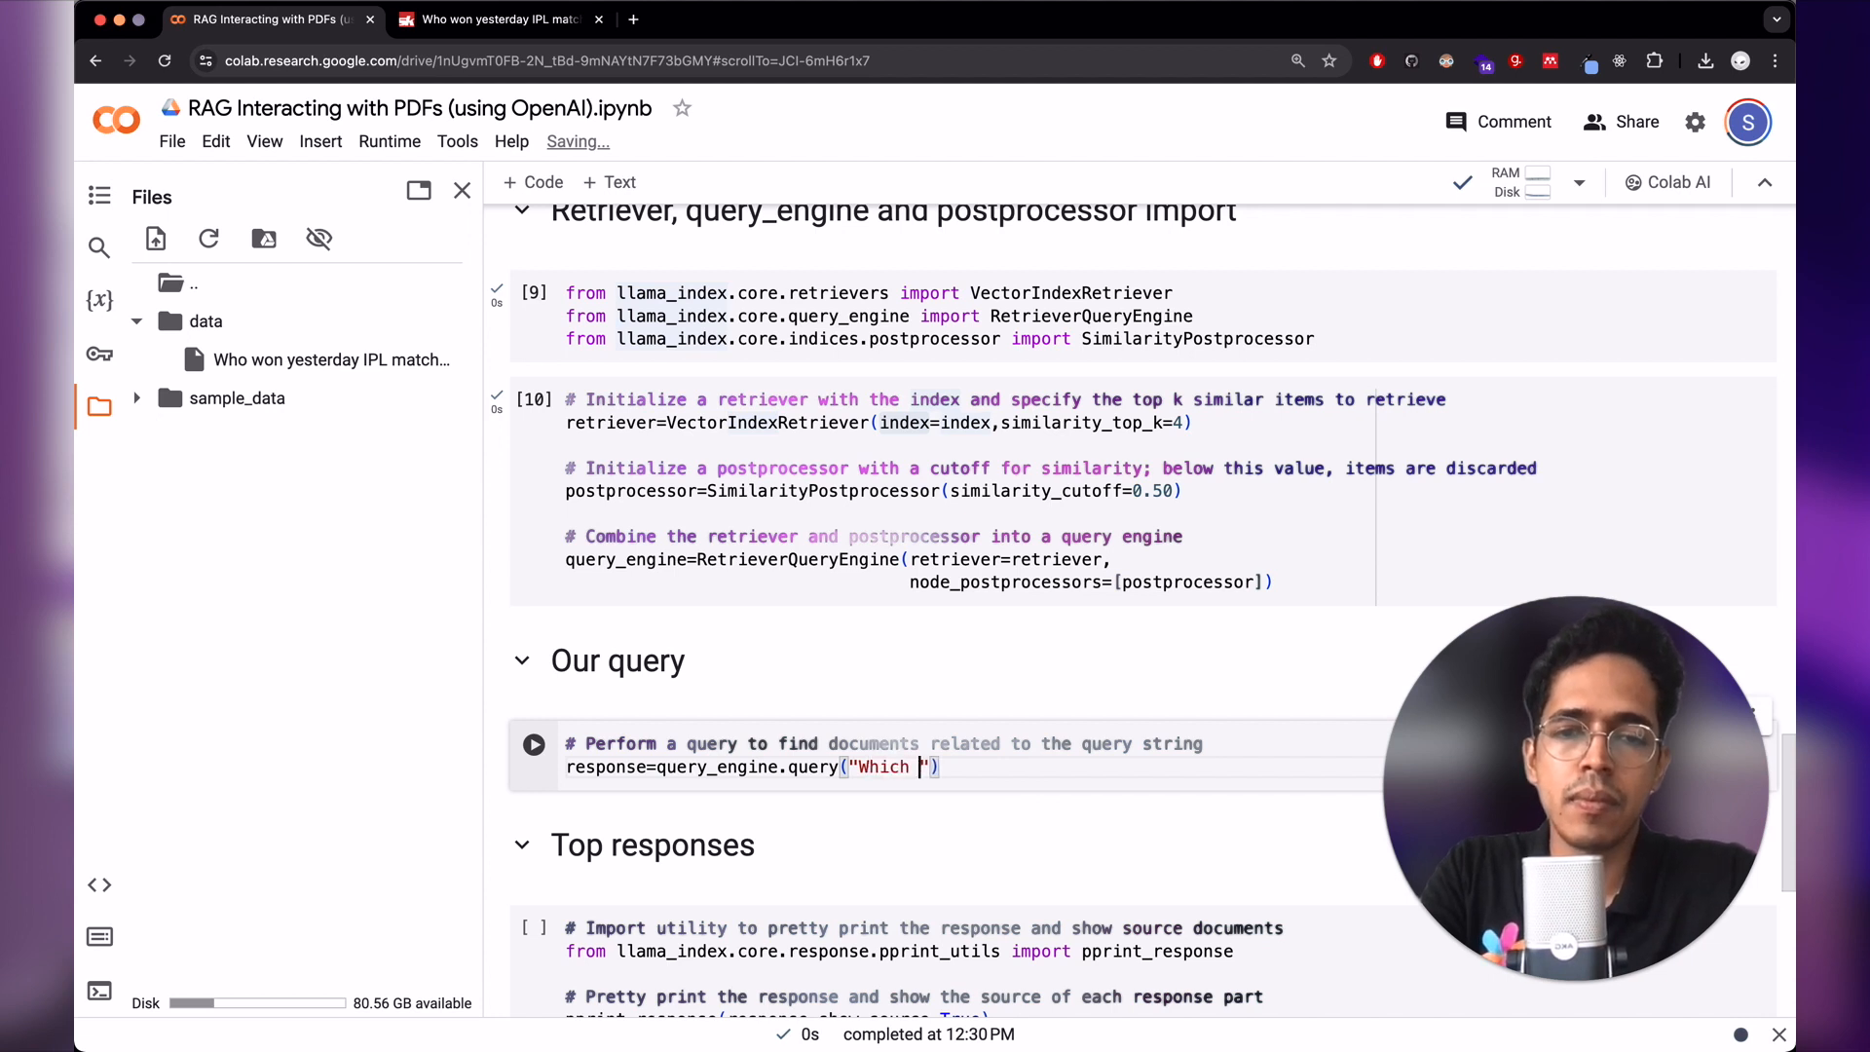
{"action": "type", "text": "team won the most matches so far?"}
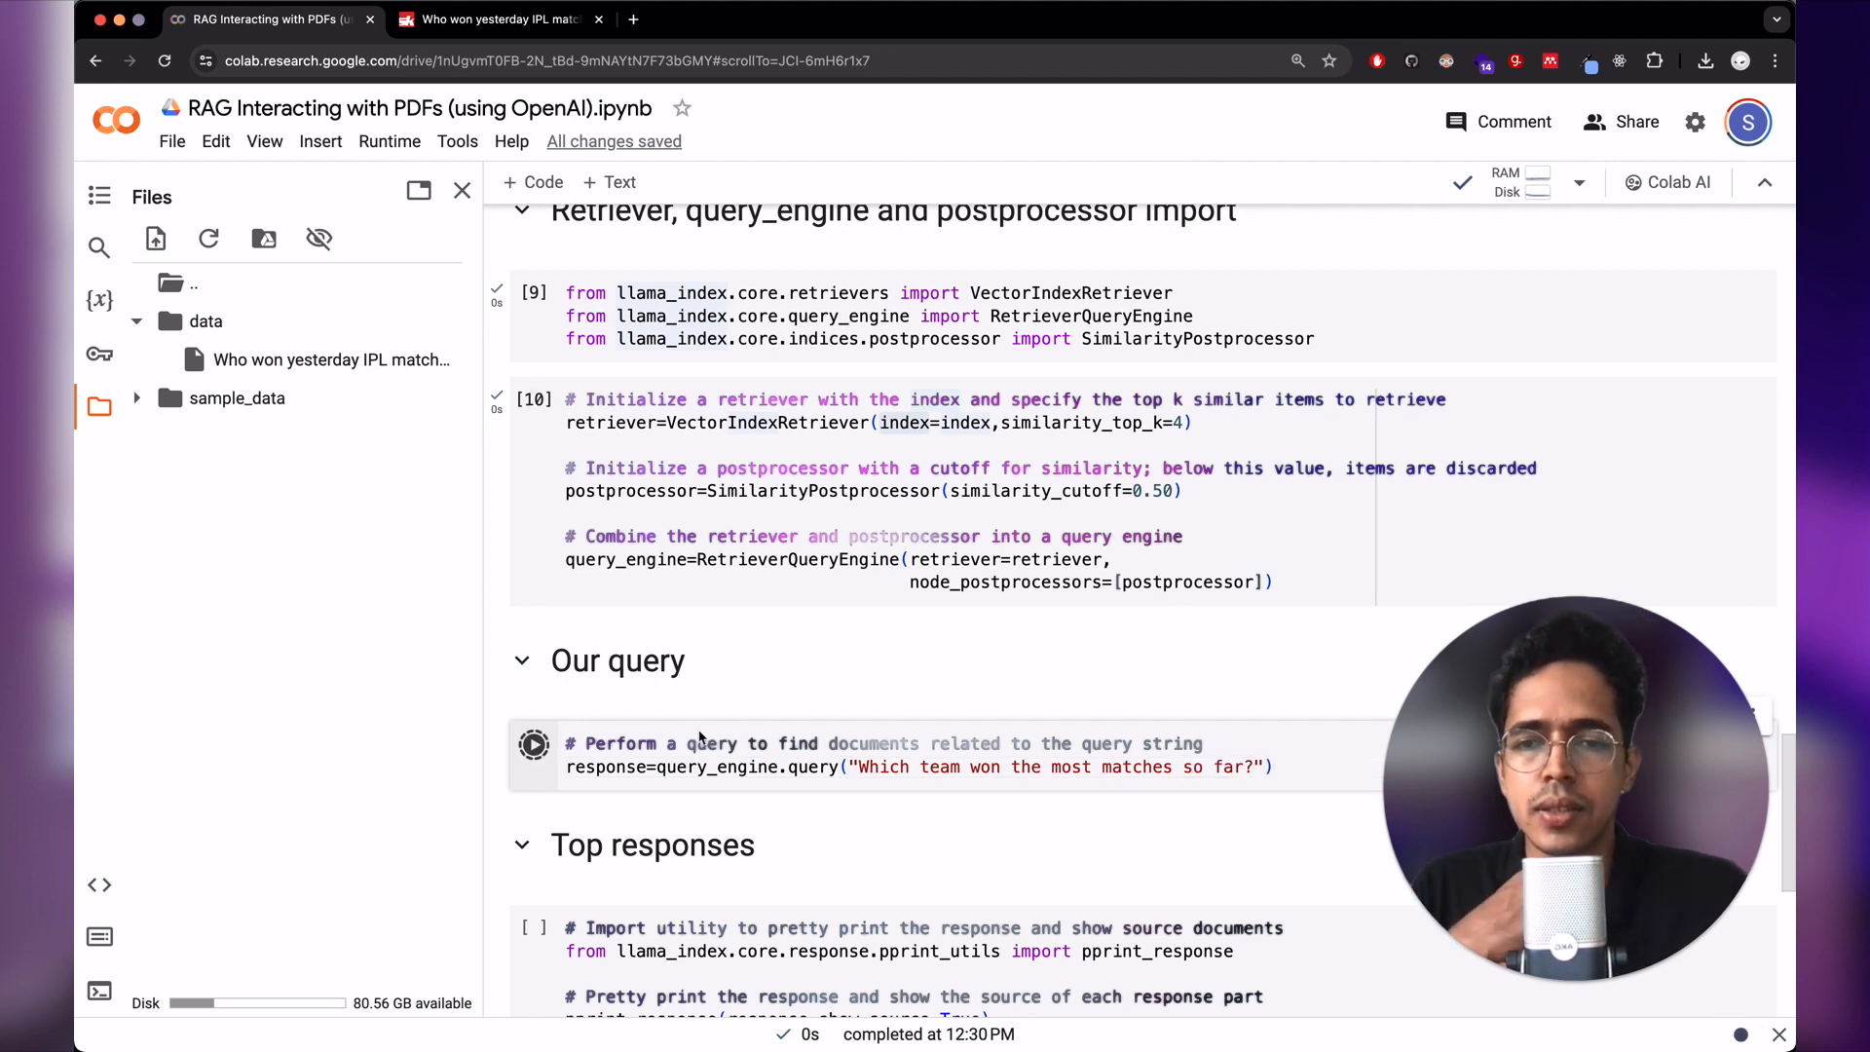
{"action": "left_click", "coordinate": [534, 744]}
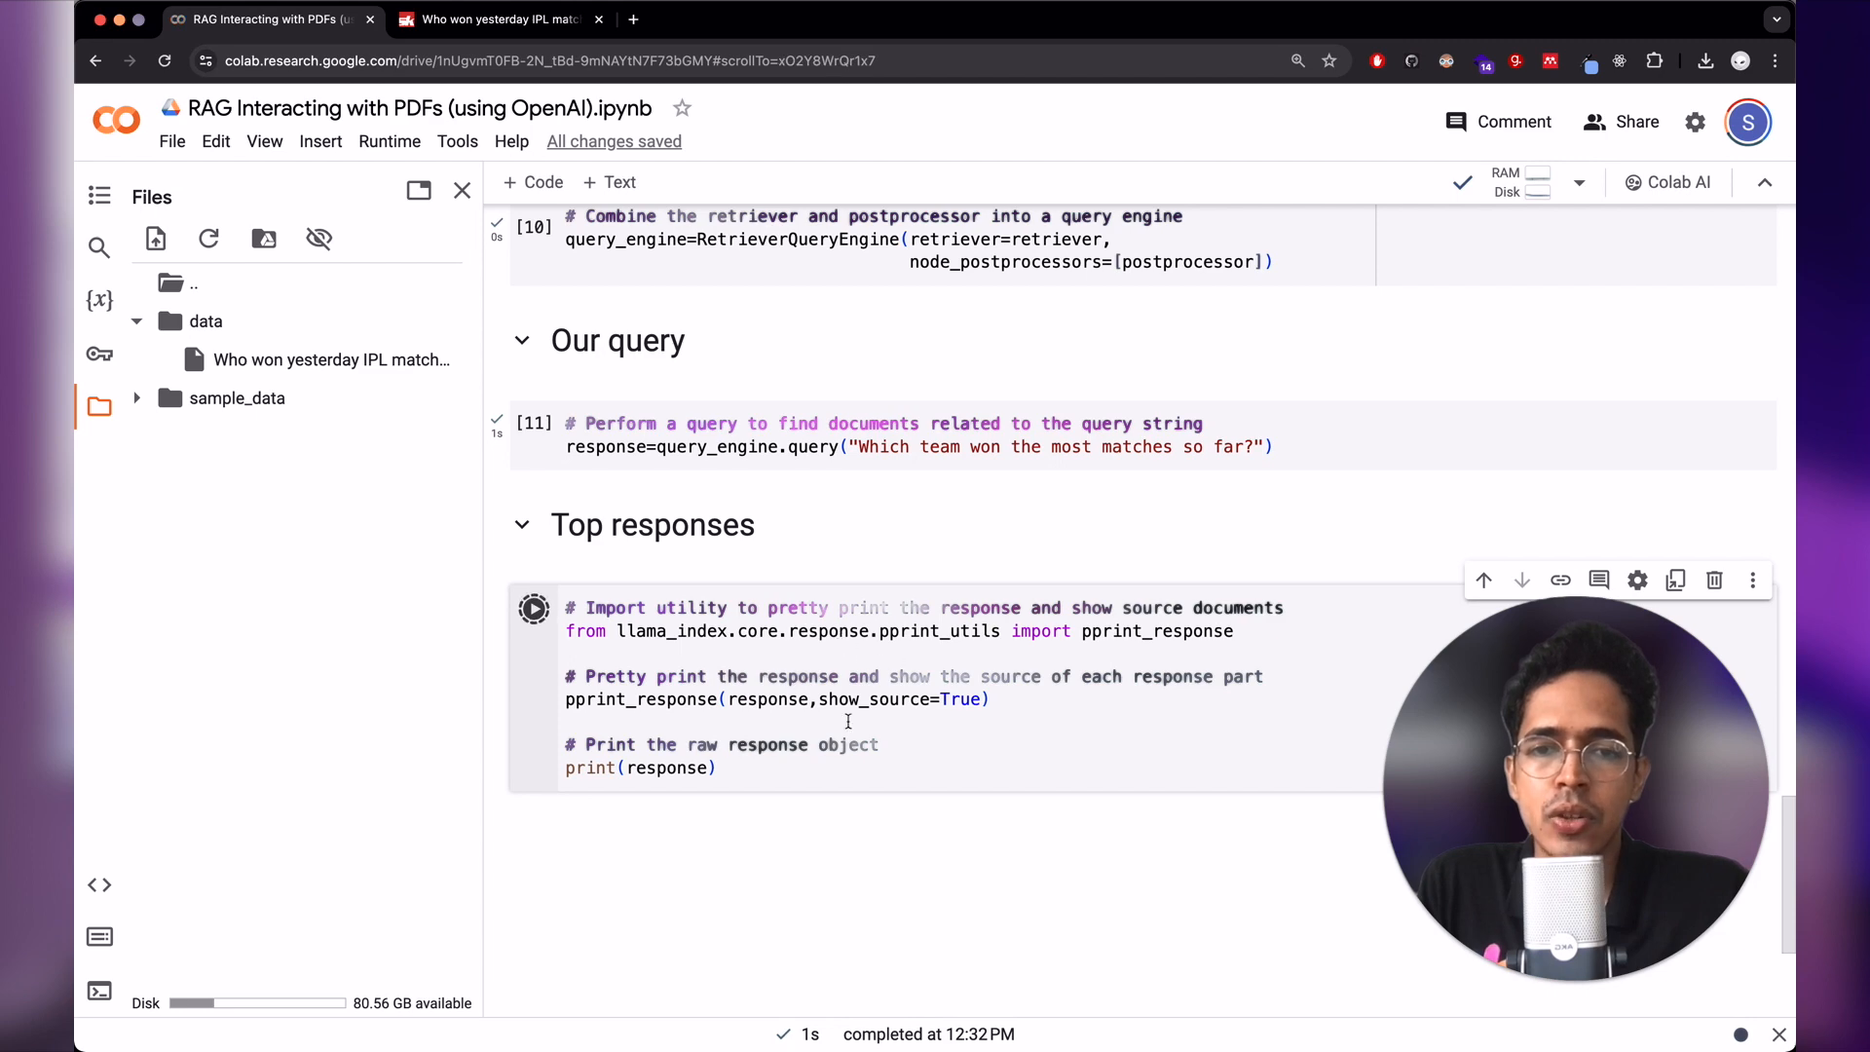
- Show the answer with pprint_response and highlight 'CSK won the most matches' among the four sources
{"action": "left_click", "coordinate": [534, 607]}
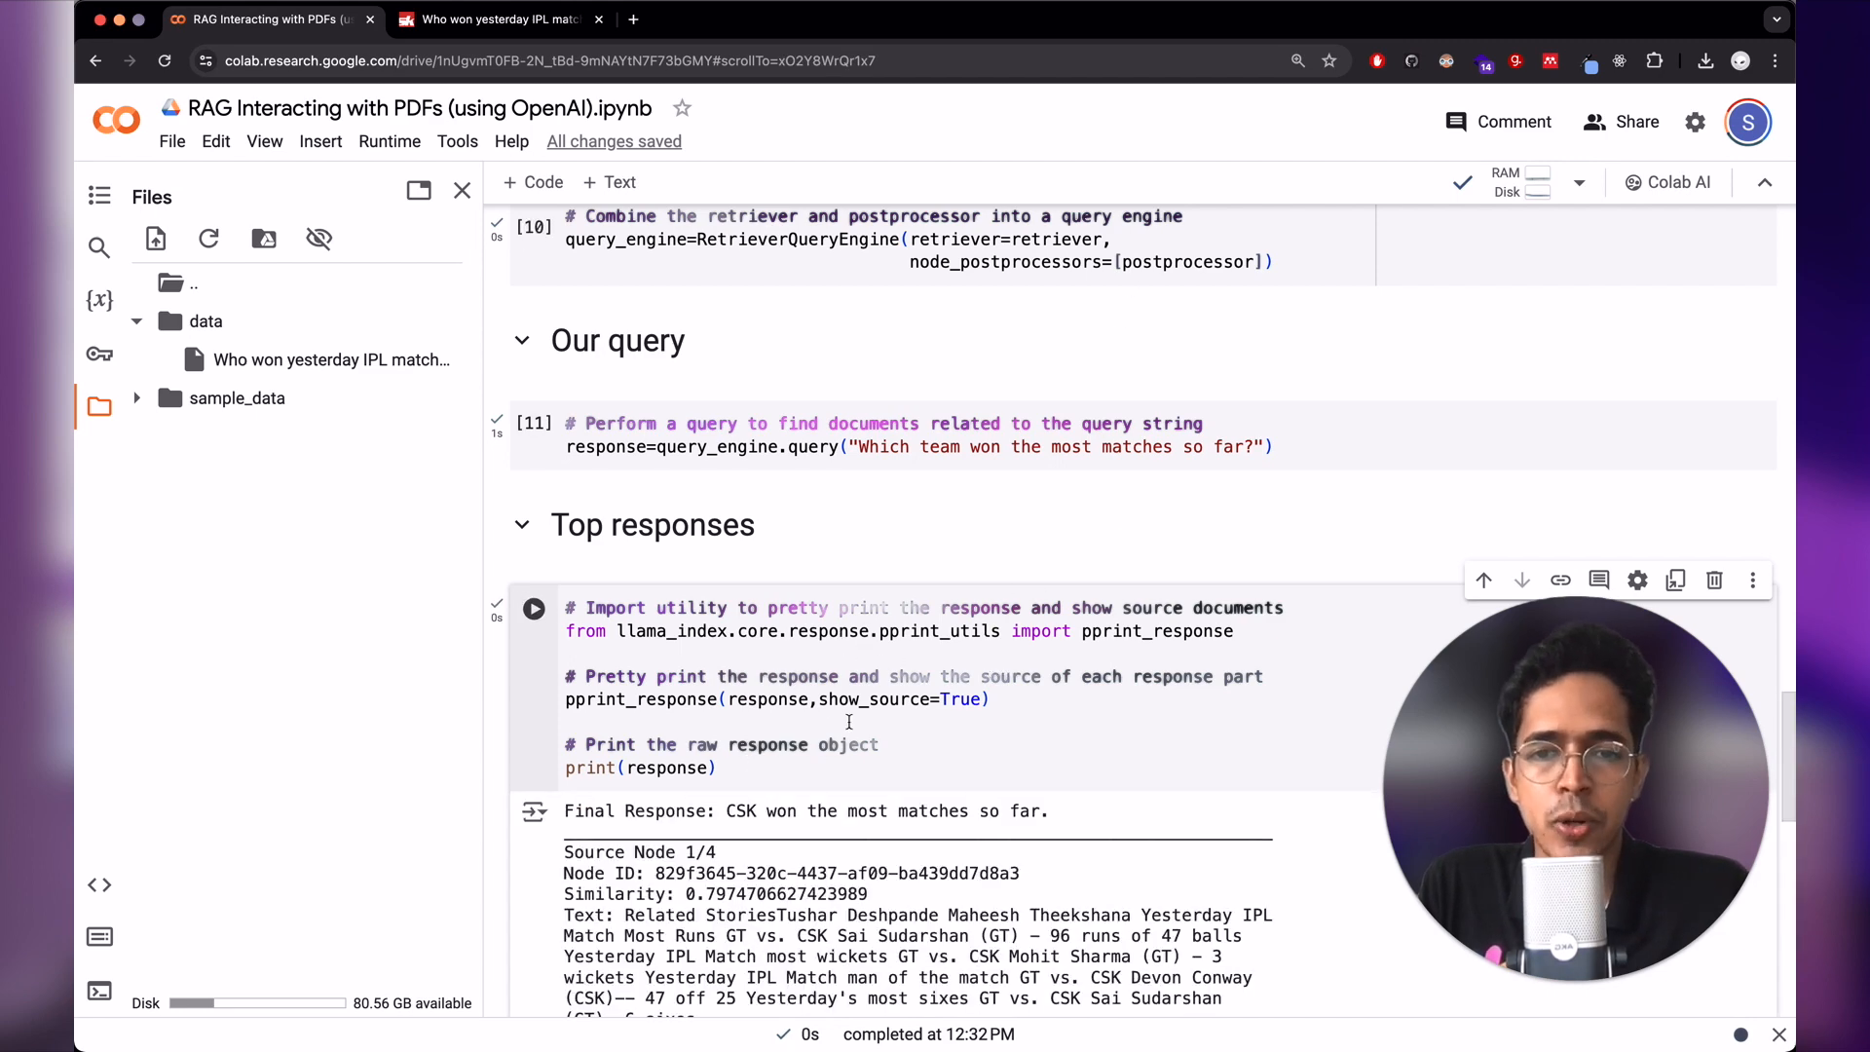
{"action": "scroll", "scroll_direction": "down", "scroll_amount": 3}
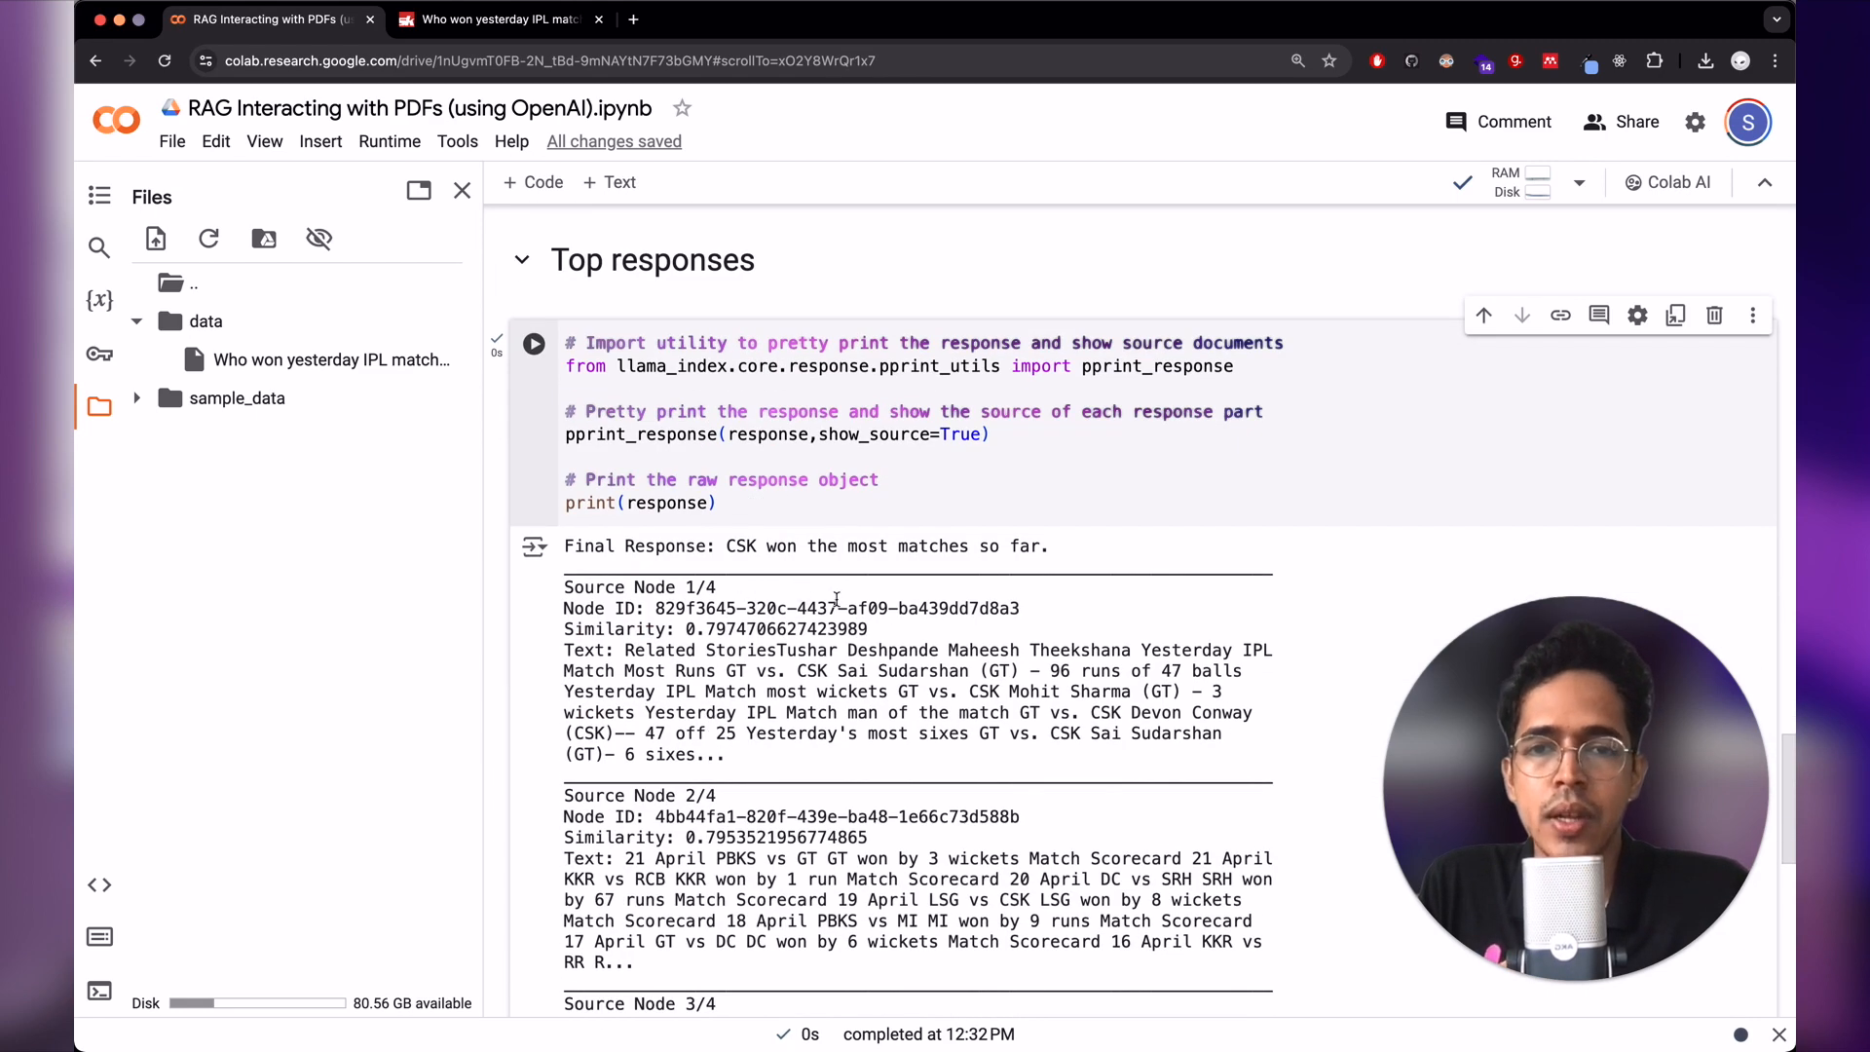
{"action": "scroll", "scroll_direction": "down", "scroll_amount": 3}
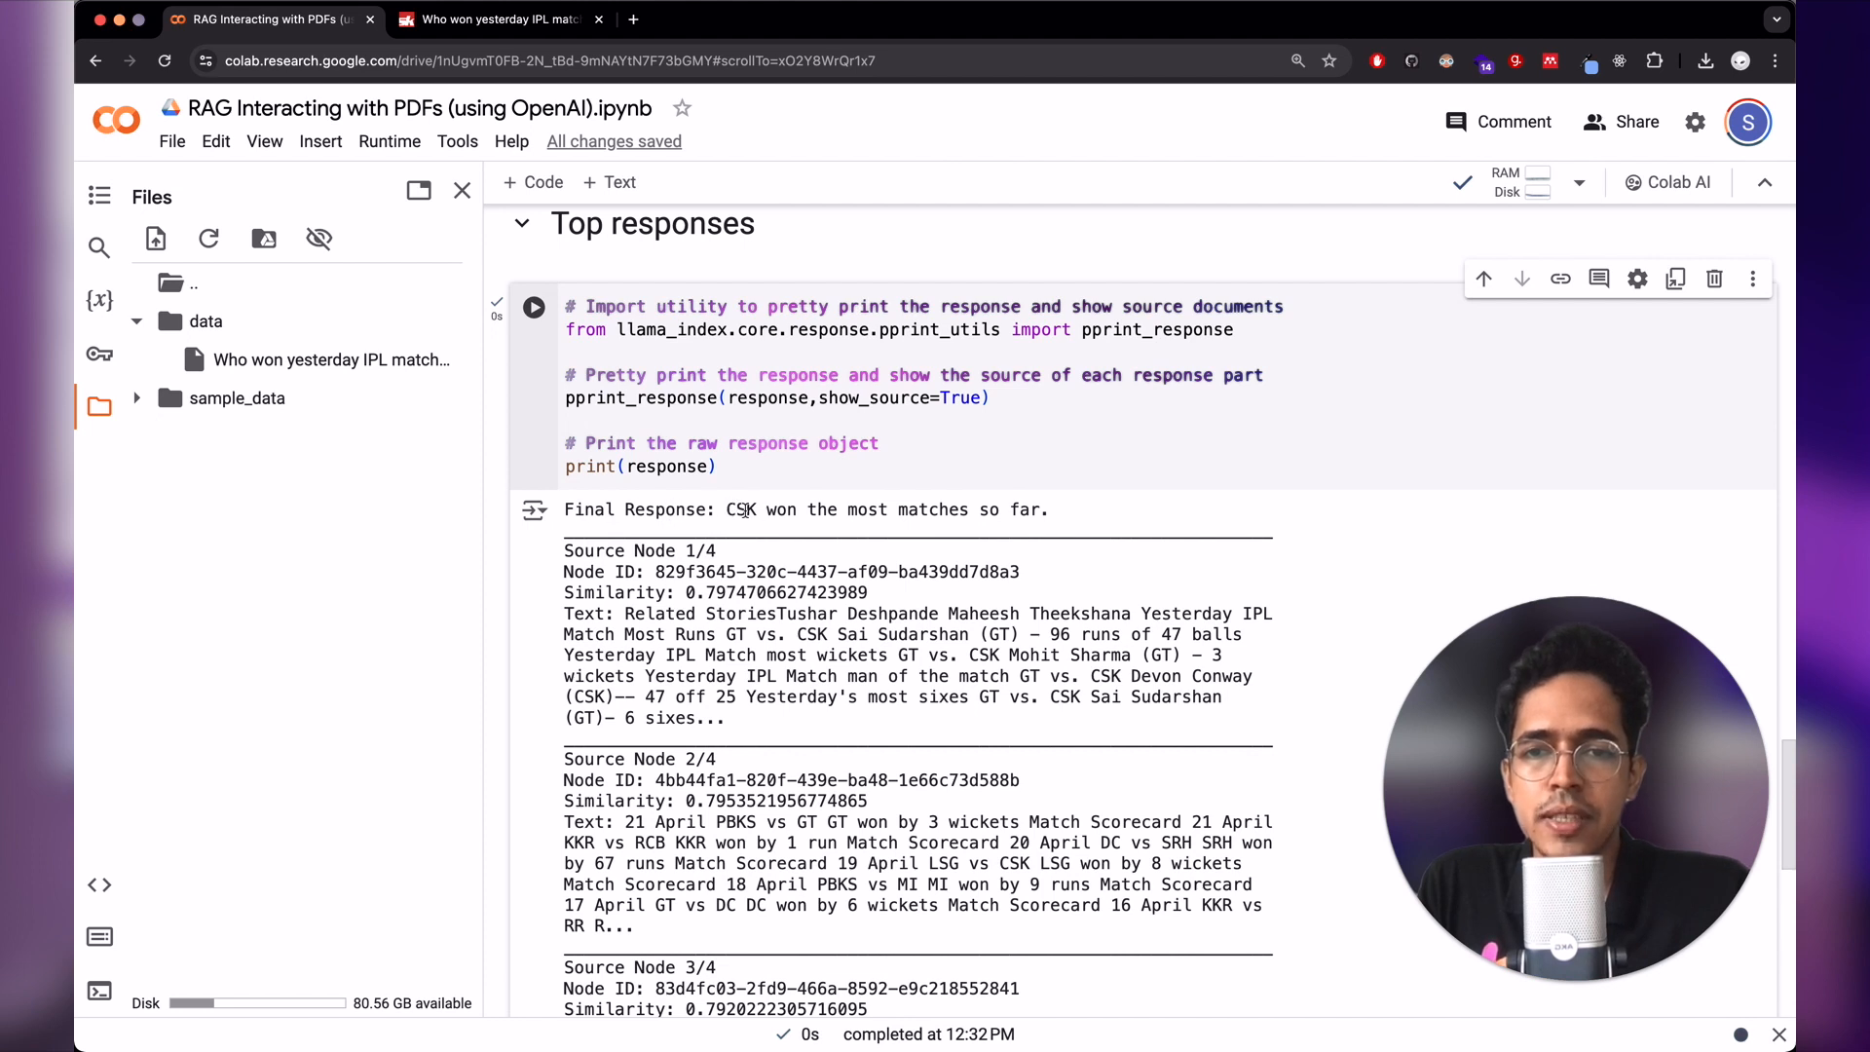
{"action": "left_click_drag", "start_coordinate": [725, 508], "coordinate": [1048, 508]}
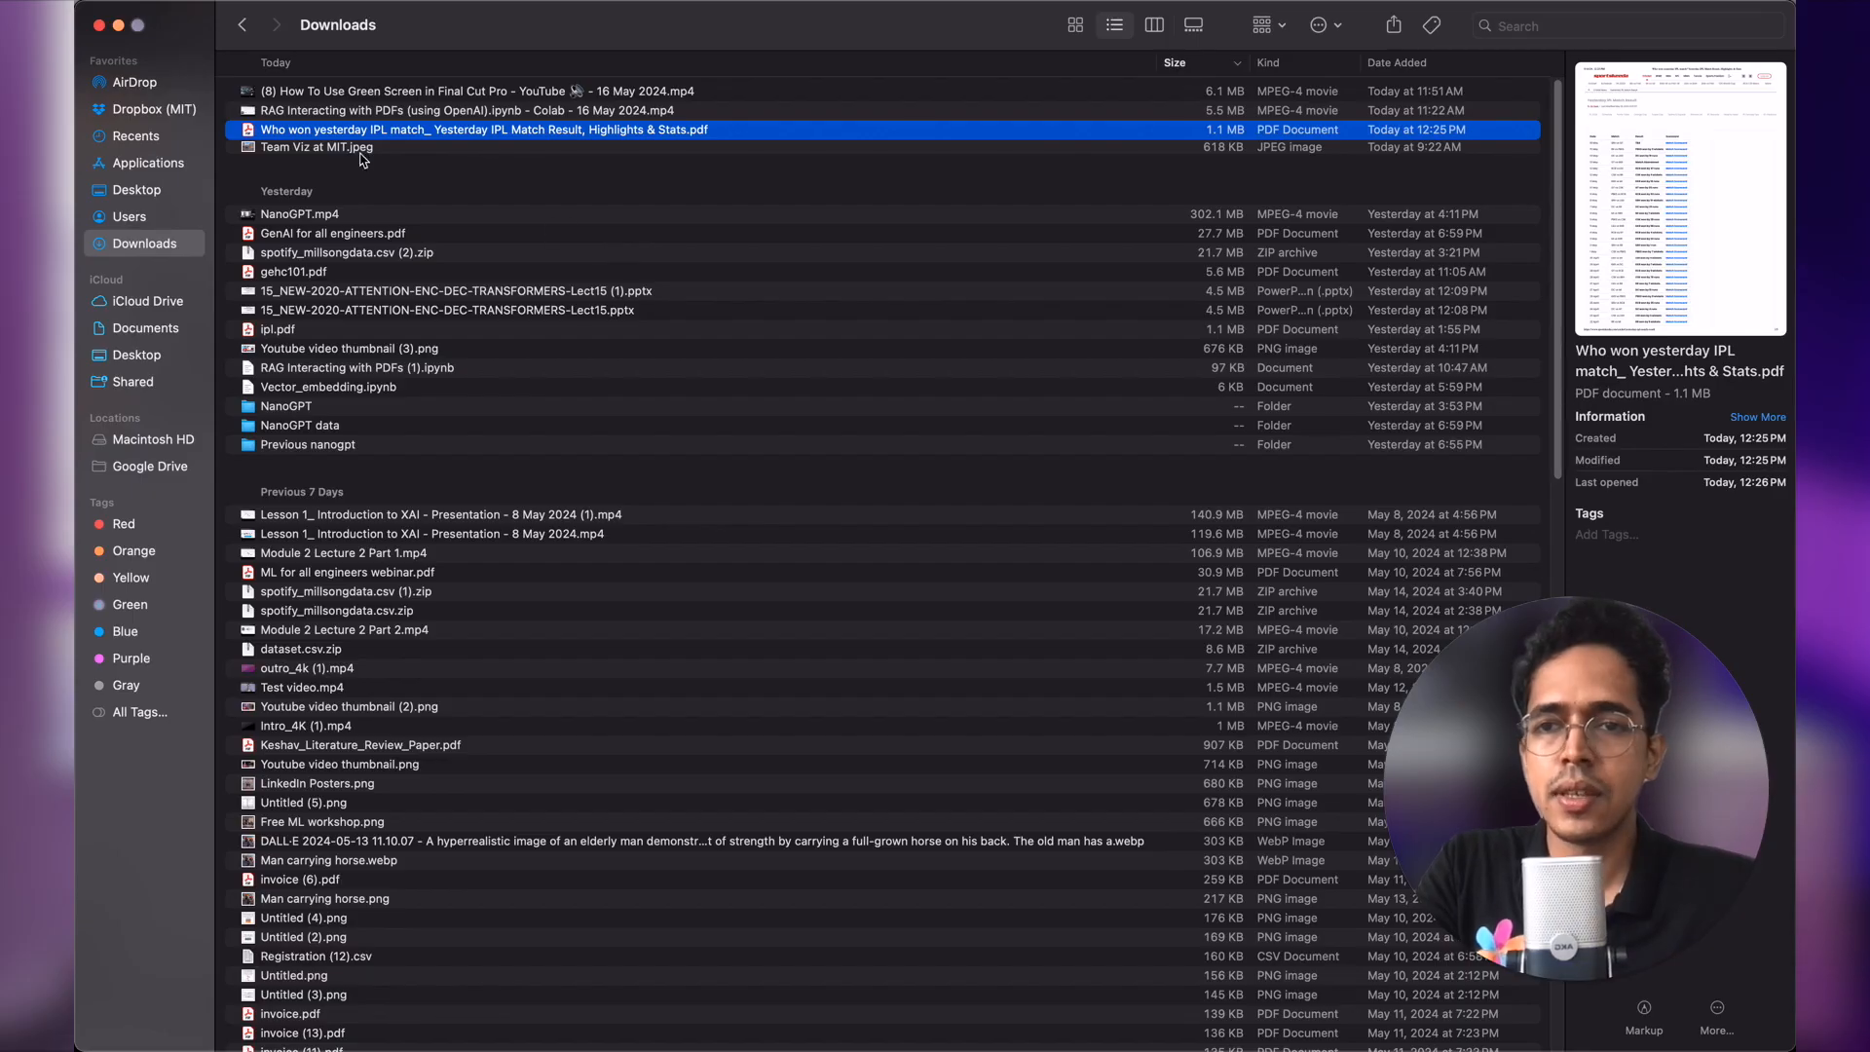
- Open the downloaded IPL match result PDF from Downloads in Google Chrome
{"action": "right_click", "coordinate": [483, 128]}
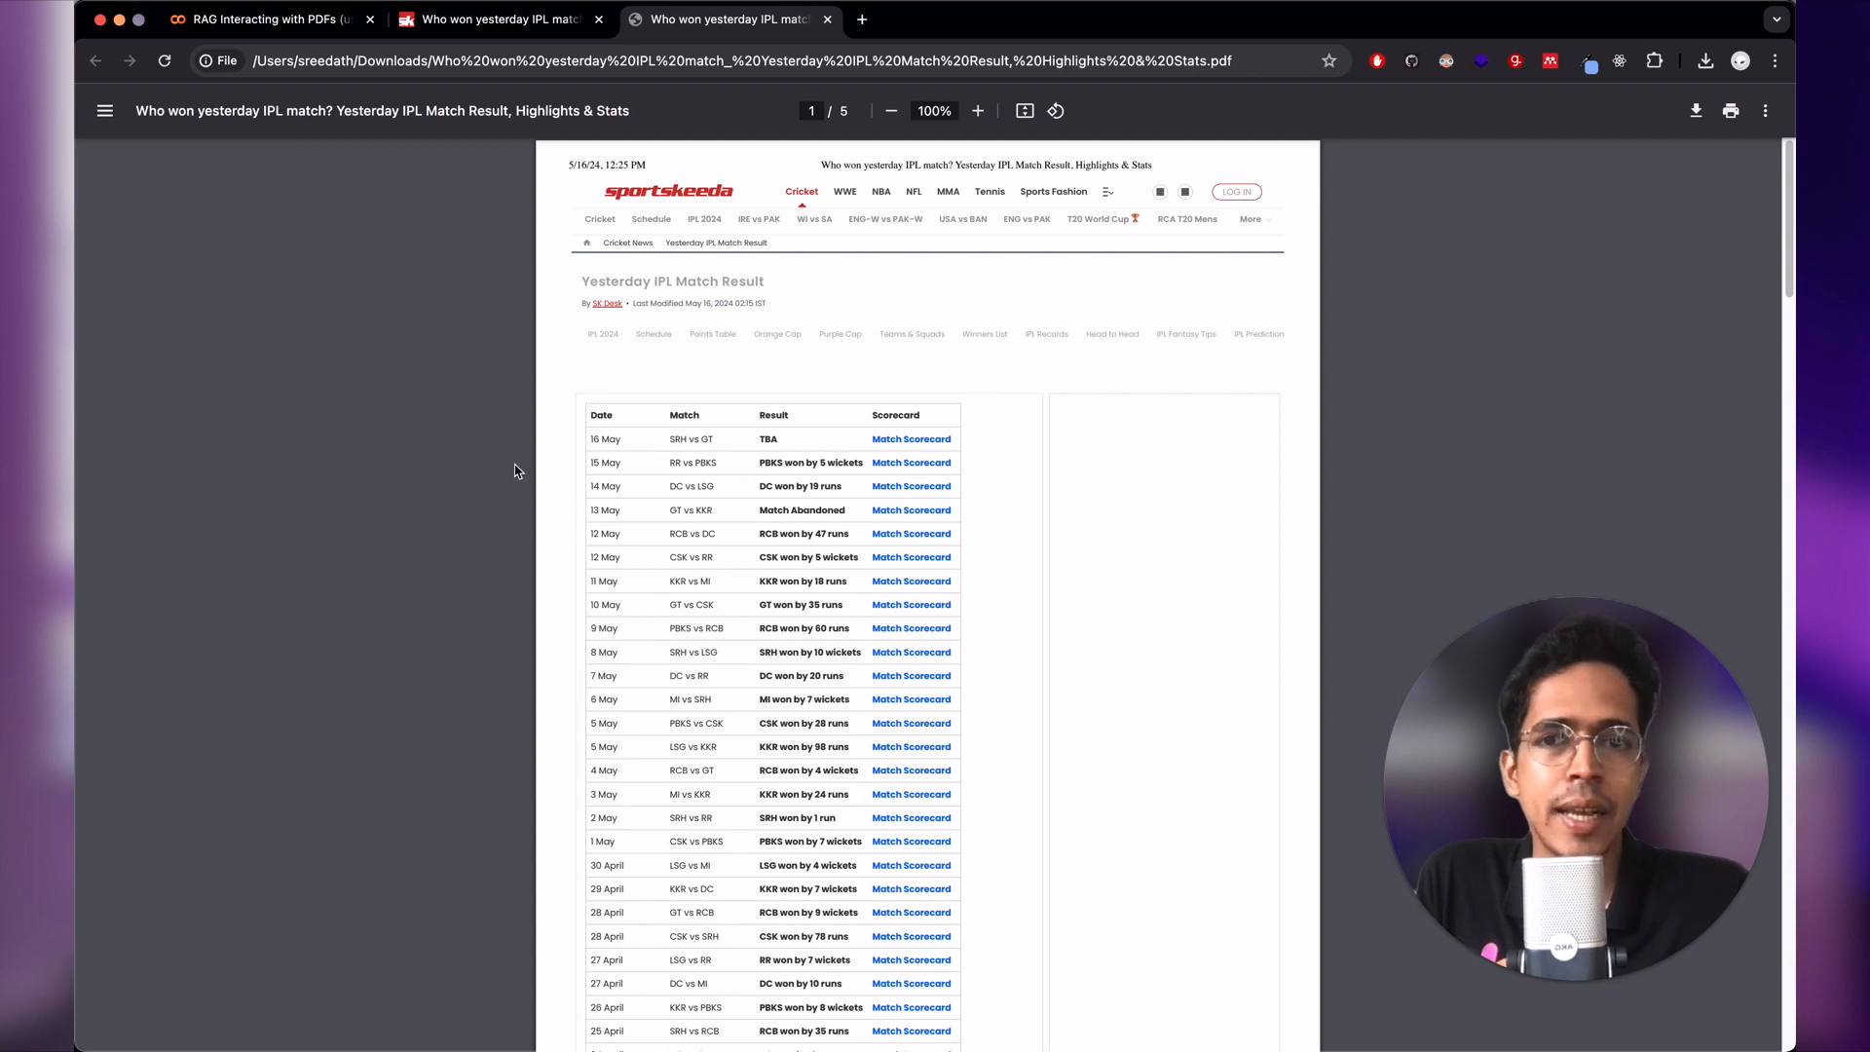
- Scroll the PDF to 'Who won Yesterday's IPL Match?' (GT 214/4, CSK 171/5) and return to the notebook
{"action": "scroll", "scroll_direction": "down", "scroll_amount": 3}
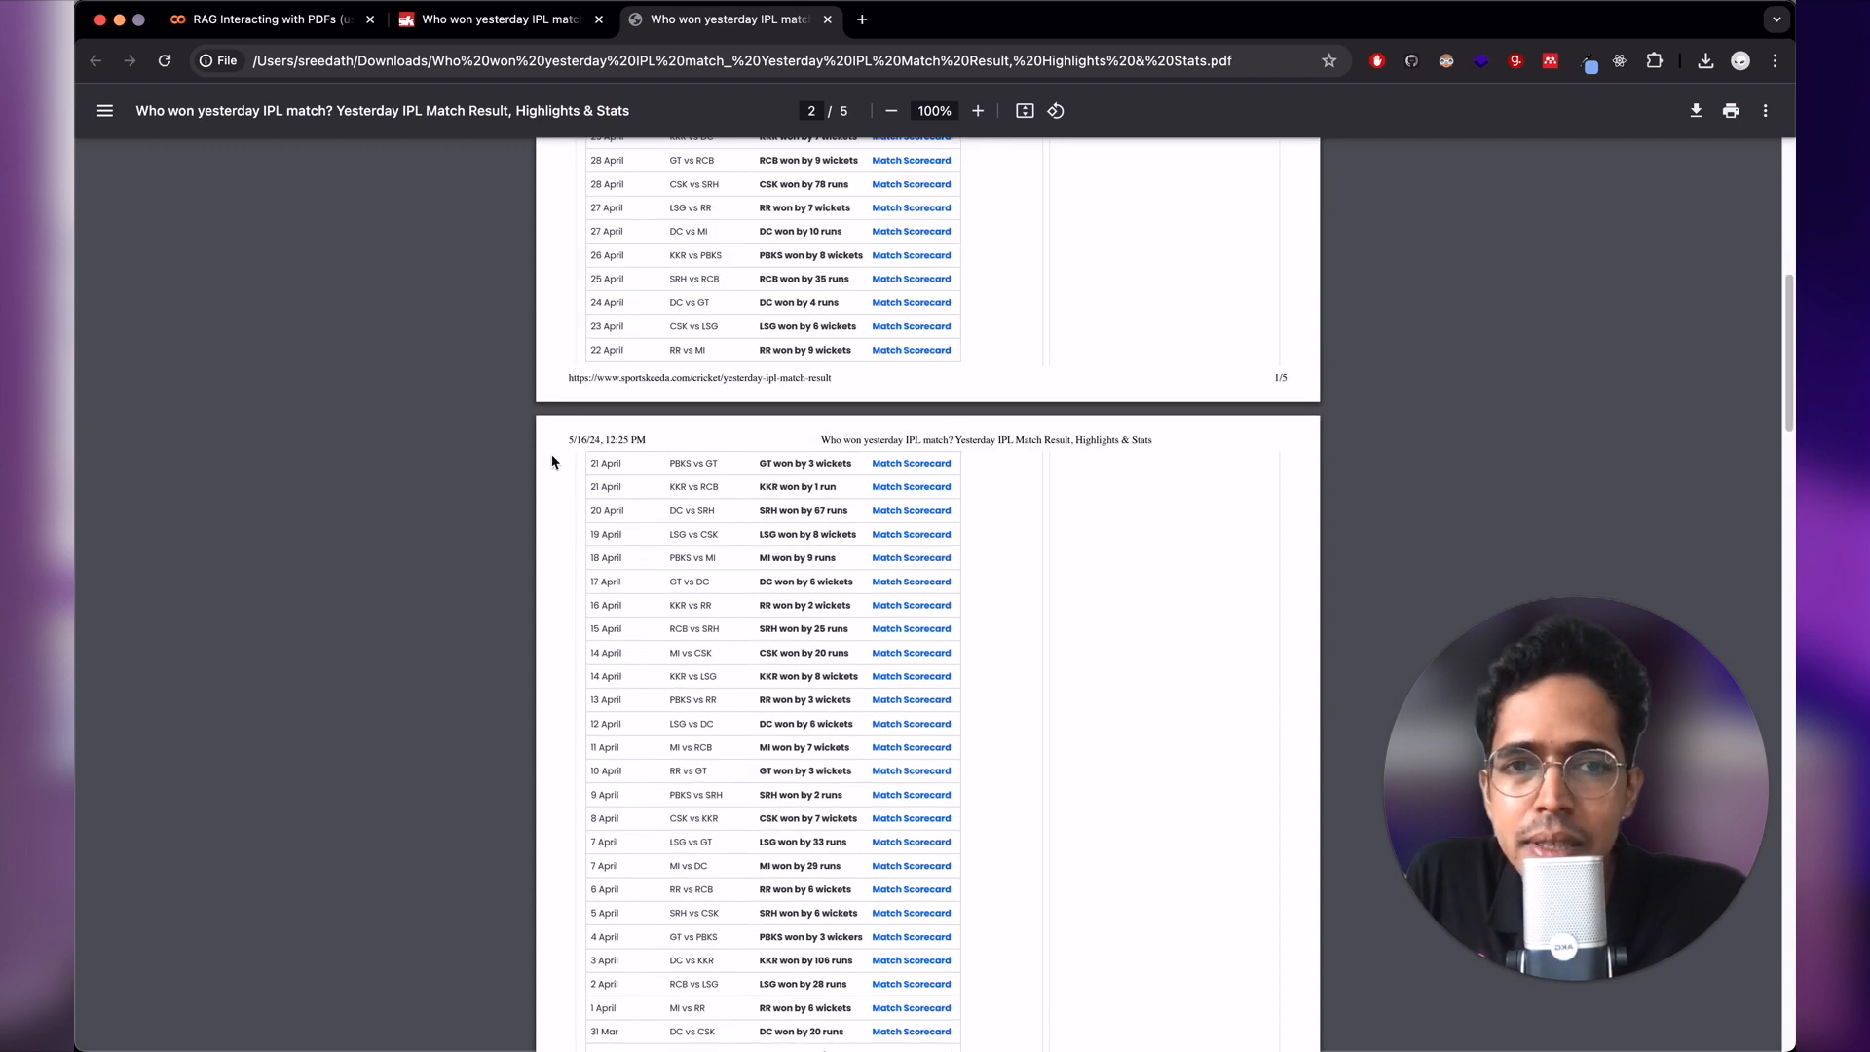
{"action": "scroll", "scroll_direction": "down", "scroll_amount": 3}
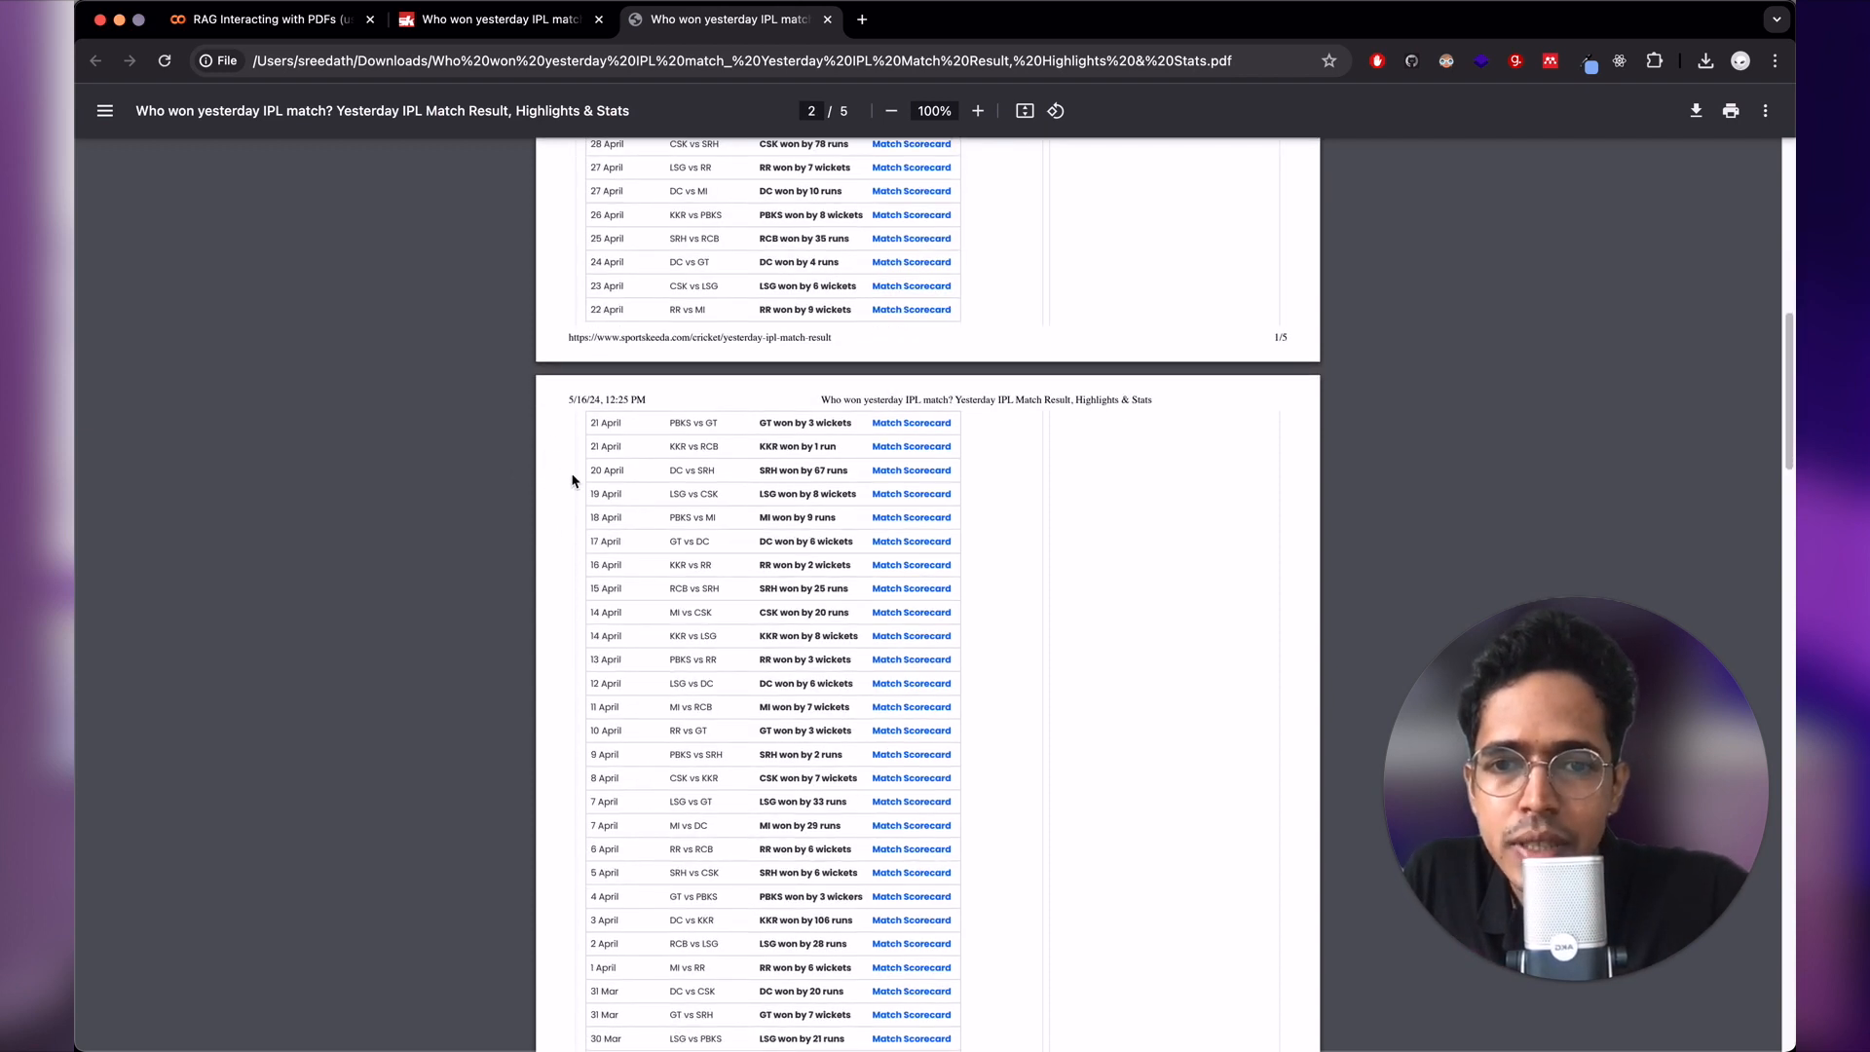
{"action": "scroll", "scroll_direction": "down", "scroll_amount": 3}
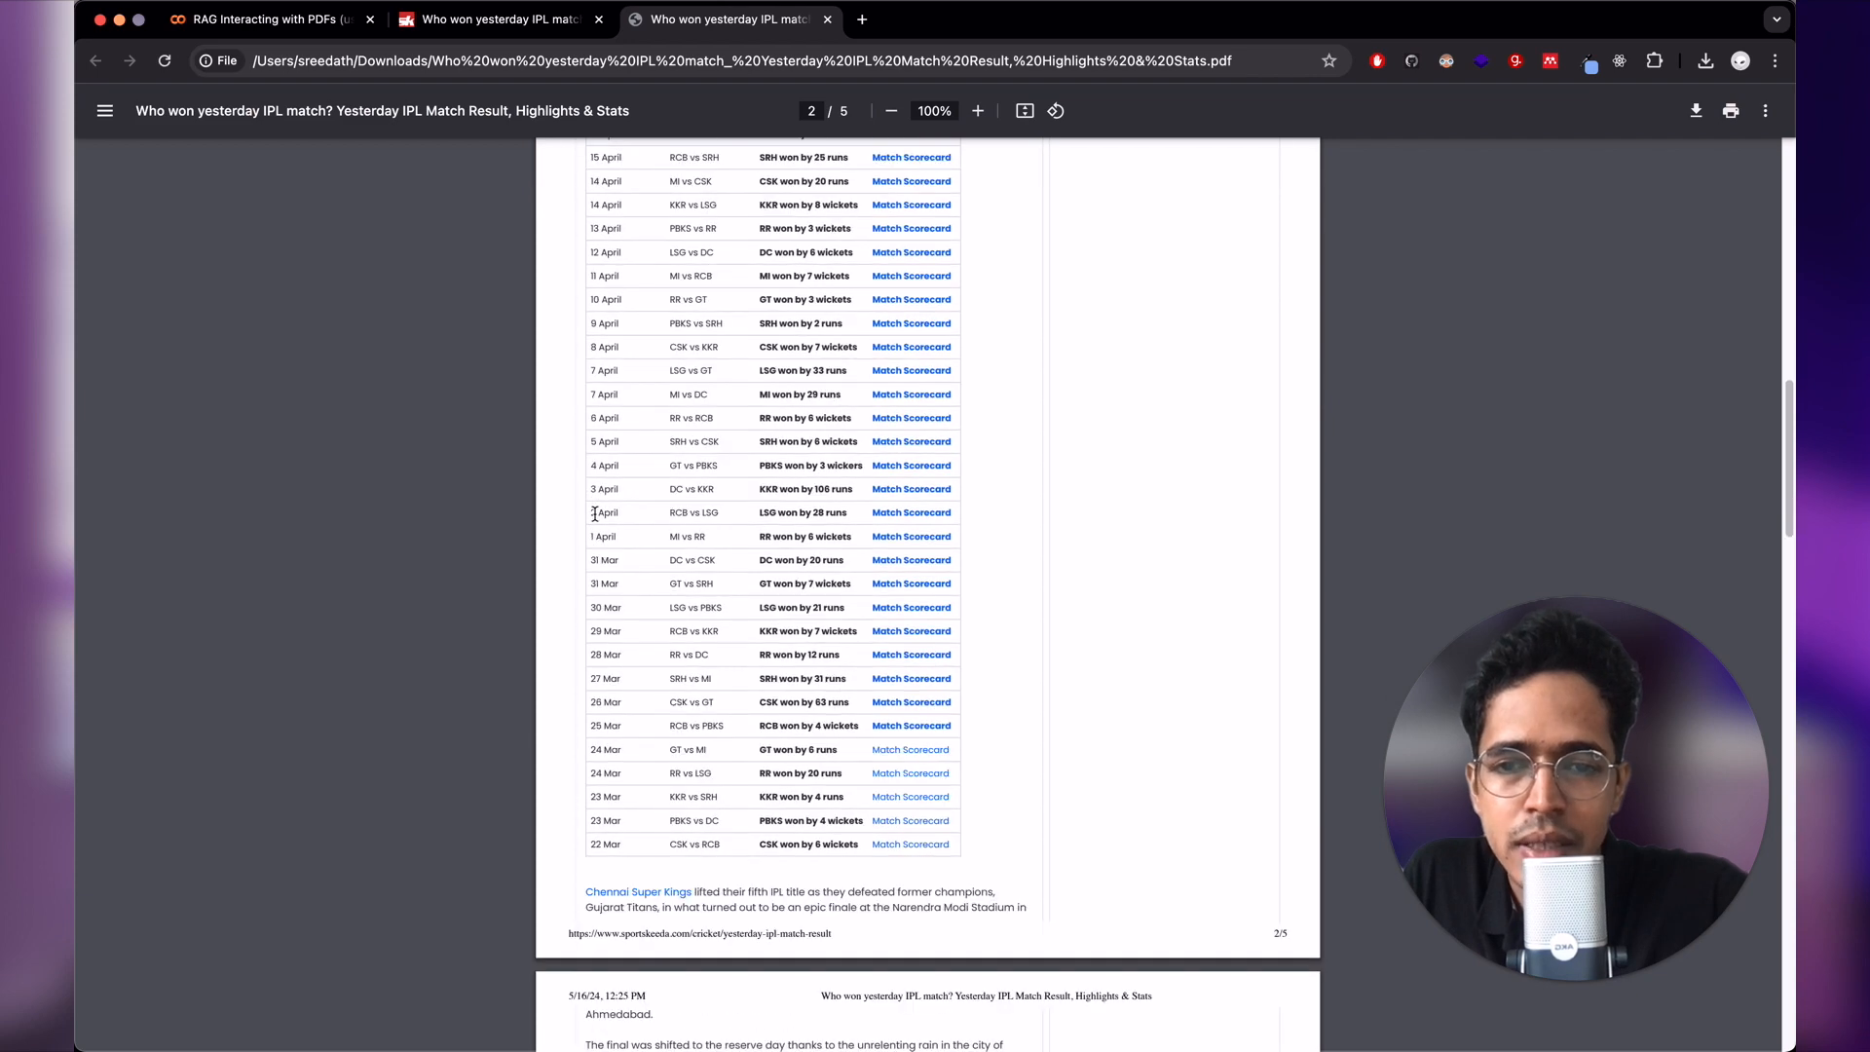
{"action": "scroll", "scroll_direction": "down", "scroll_amount": 3}
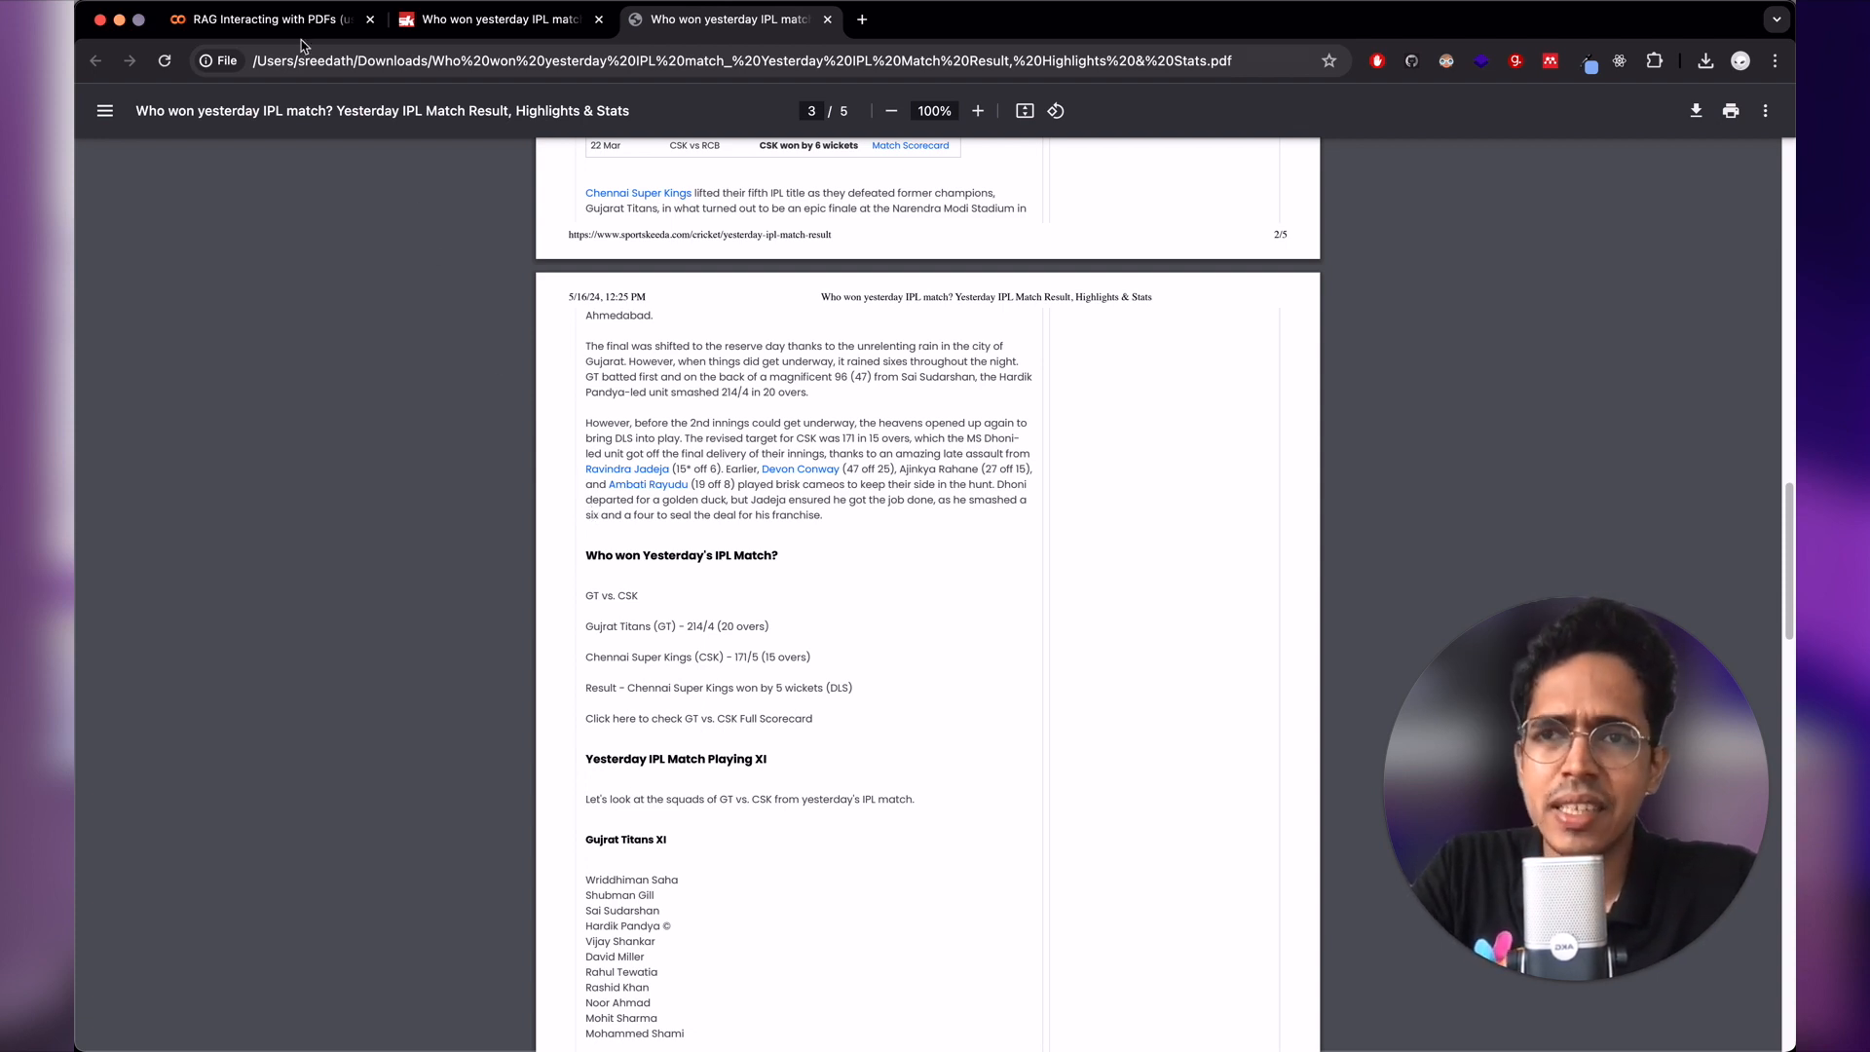
{"action": "left_click", "coordinate": [263, 20]}
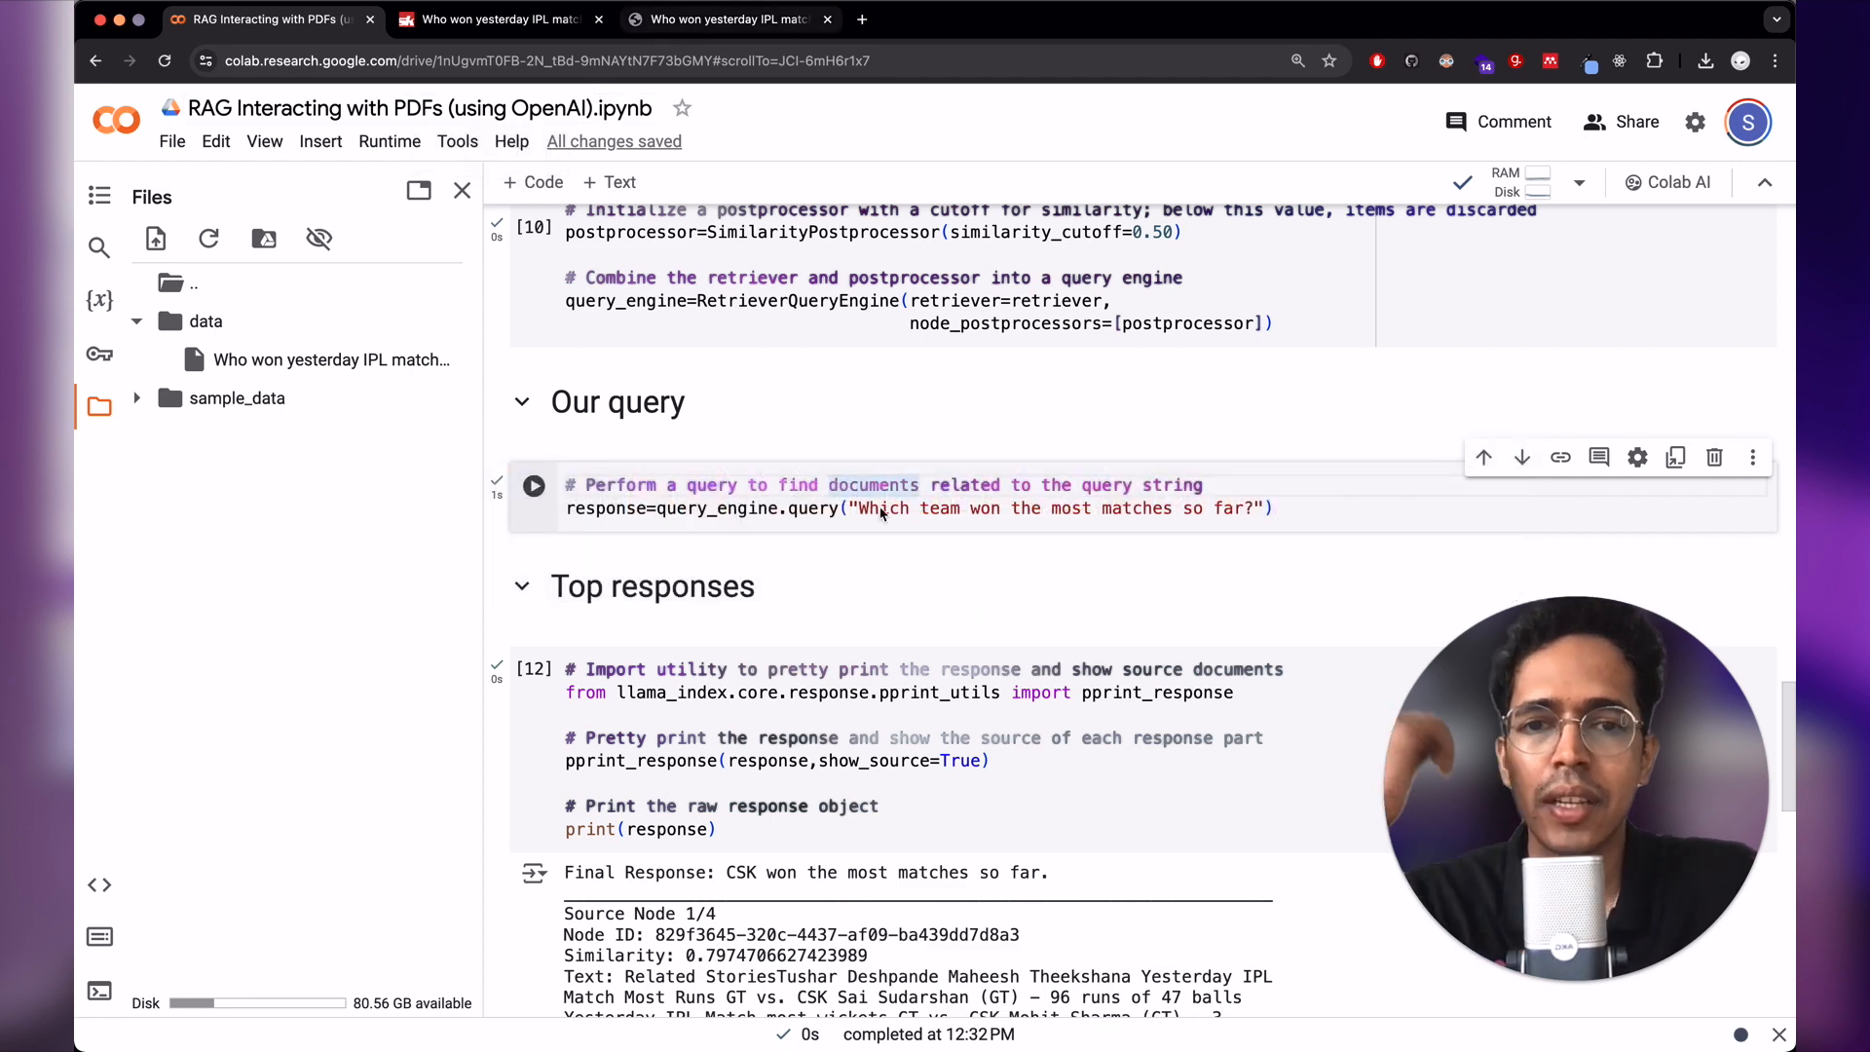
{"action": "left_click", "coordinate": [726, 20]}
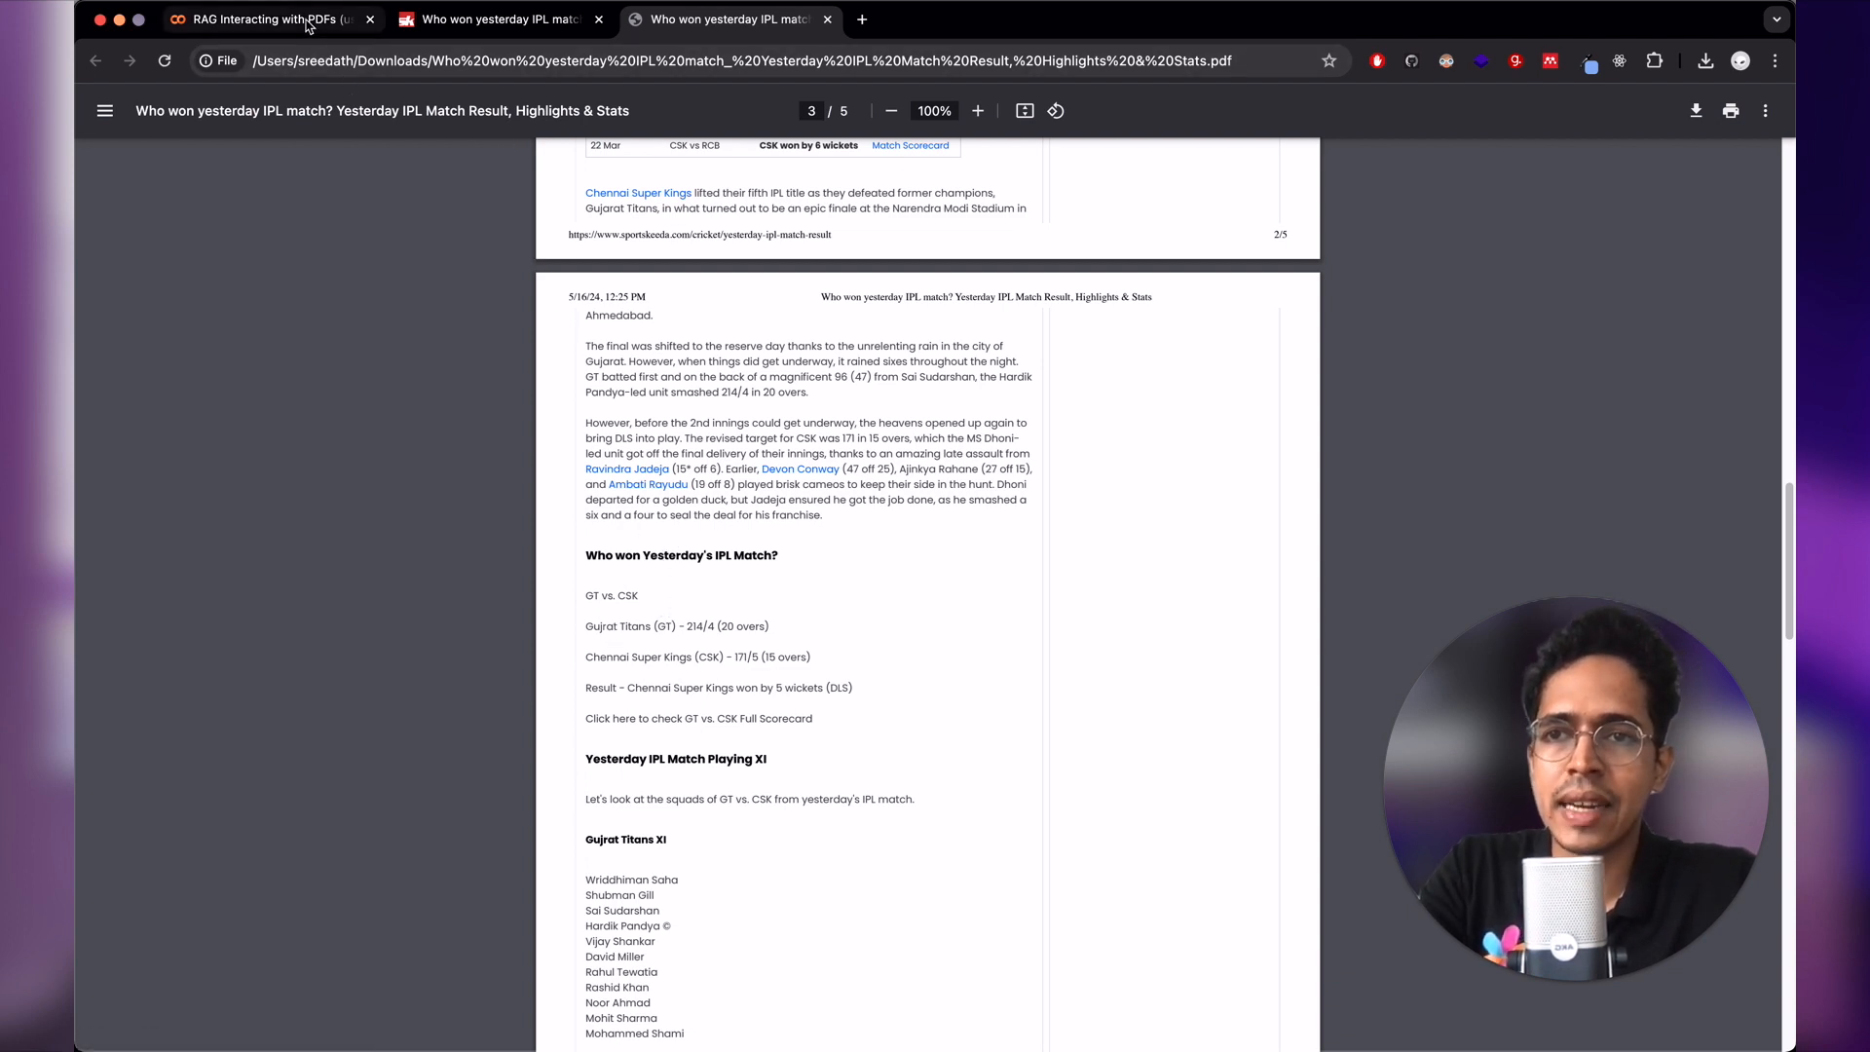
- Return from the PDF's GT versus CSK summary to the RAG notebook tab
{"action": "left_click", "coordinate": [265, 19]}
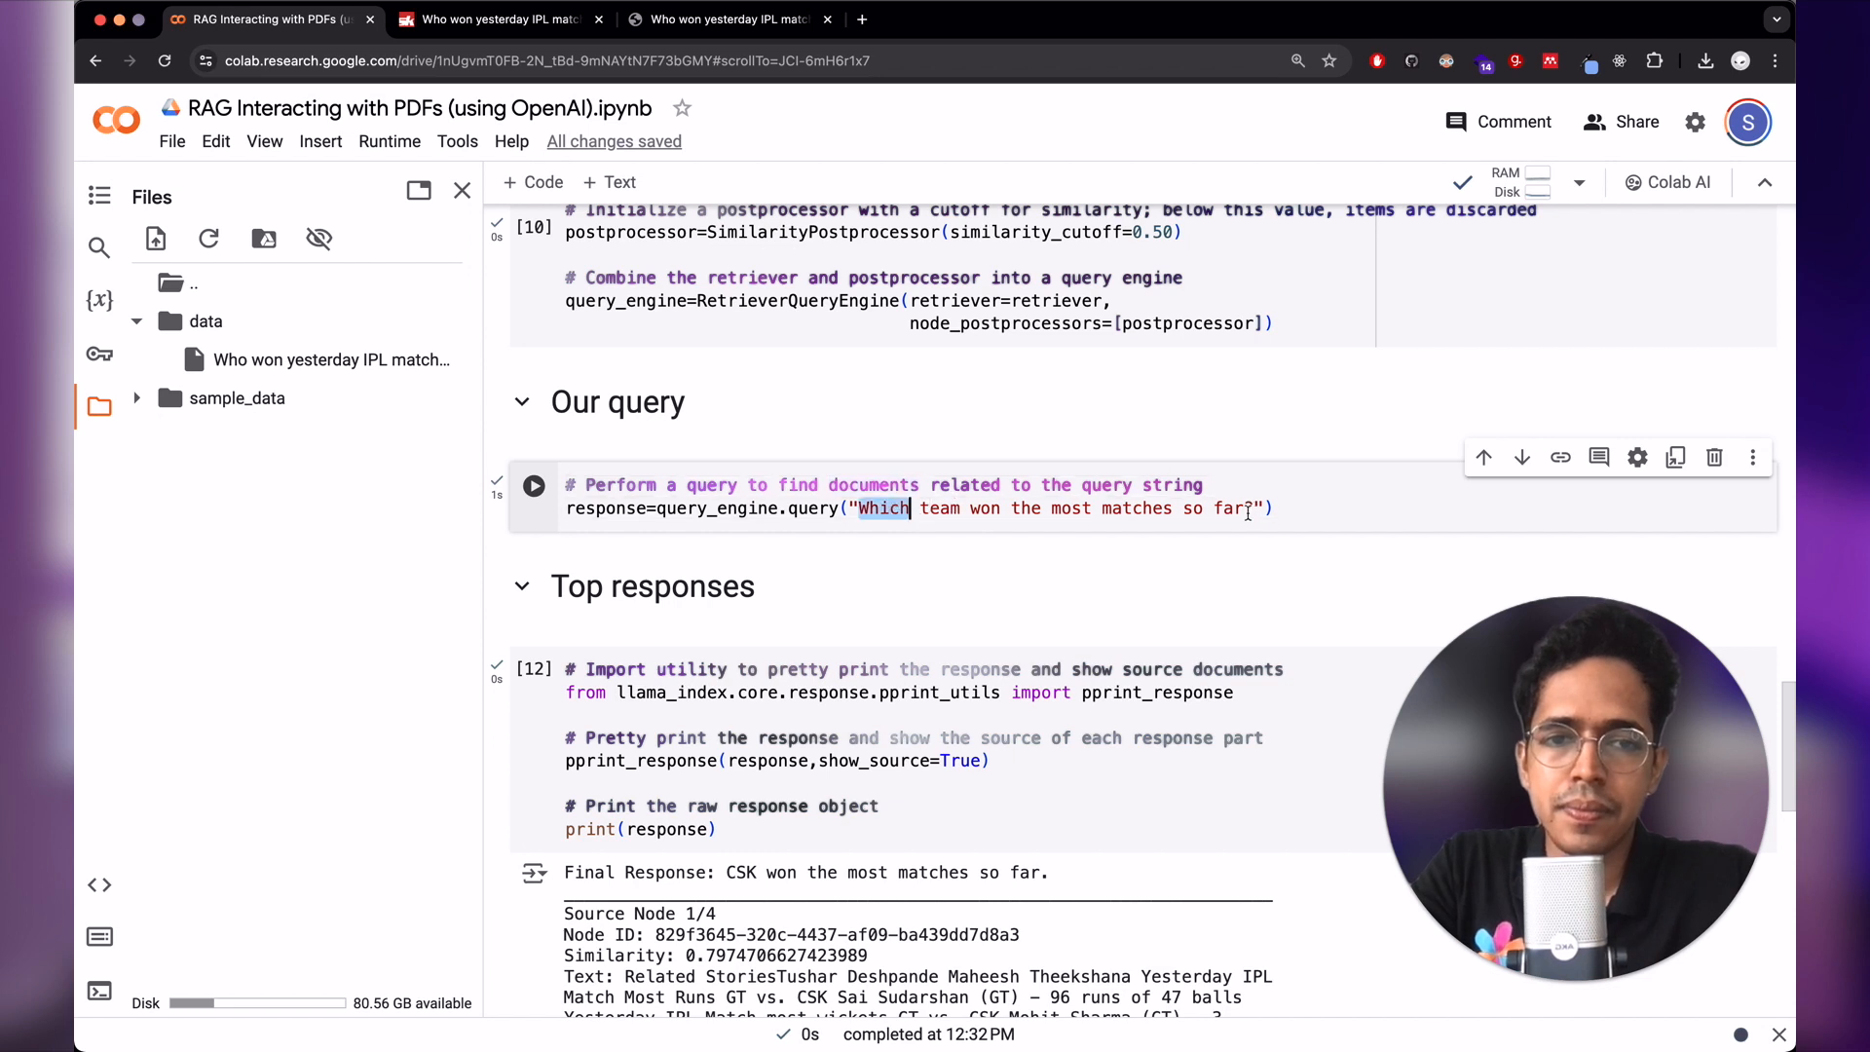
- Reword the query to ask how many runs GT scored for how many wickets yesterday
{"action": "type", "text": "In yesterday'"}
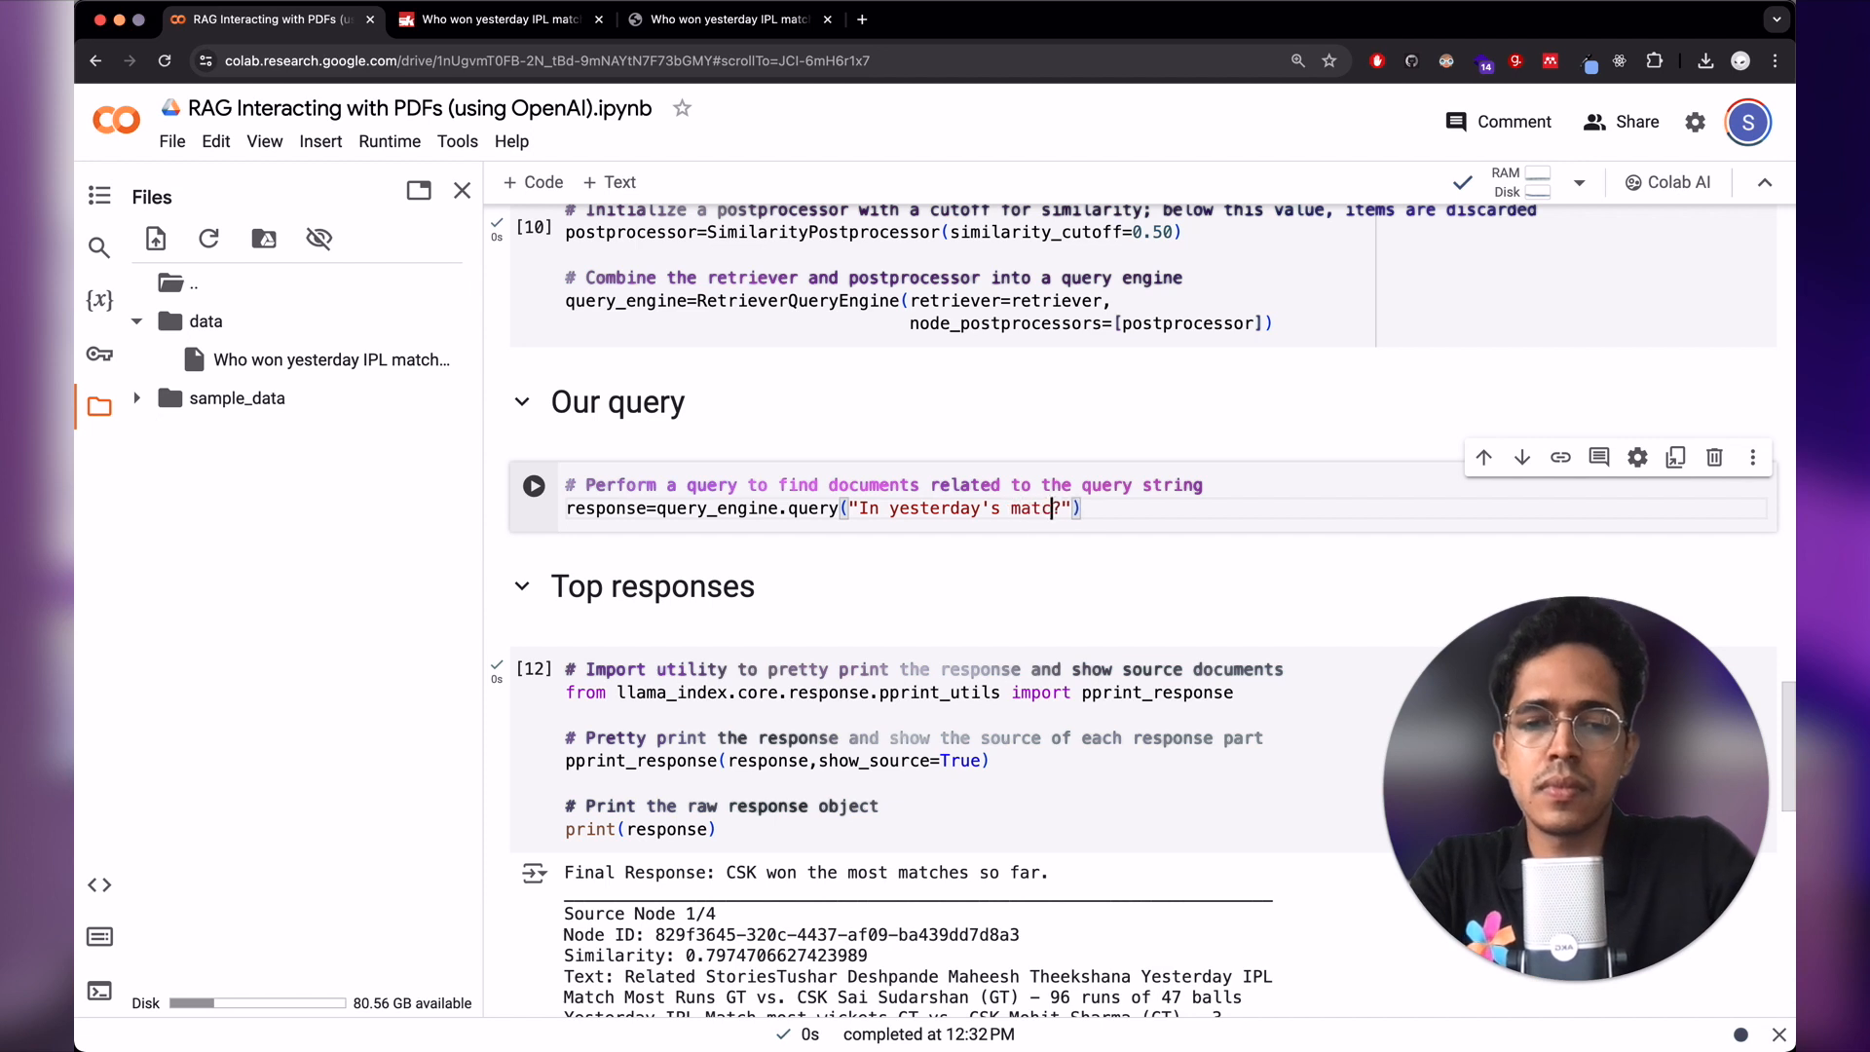
{"action": "type", "text": "how many"}
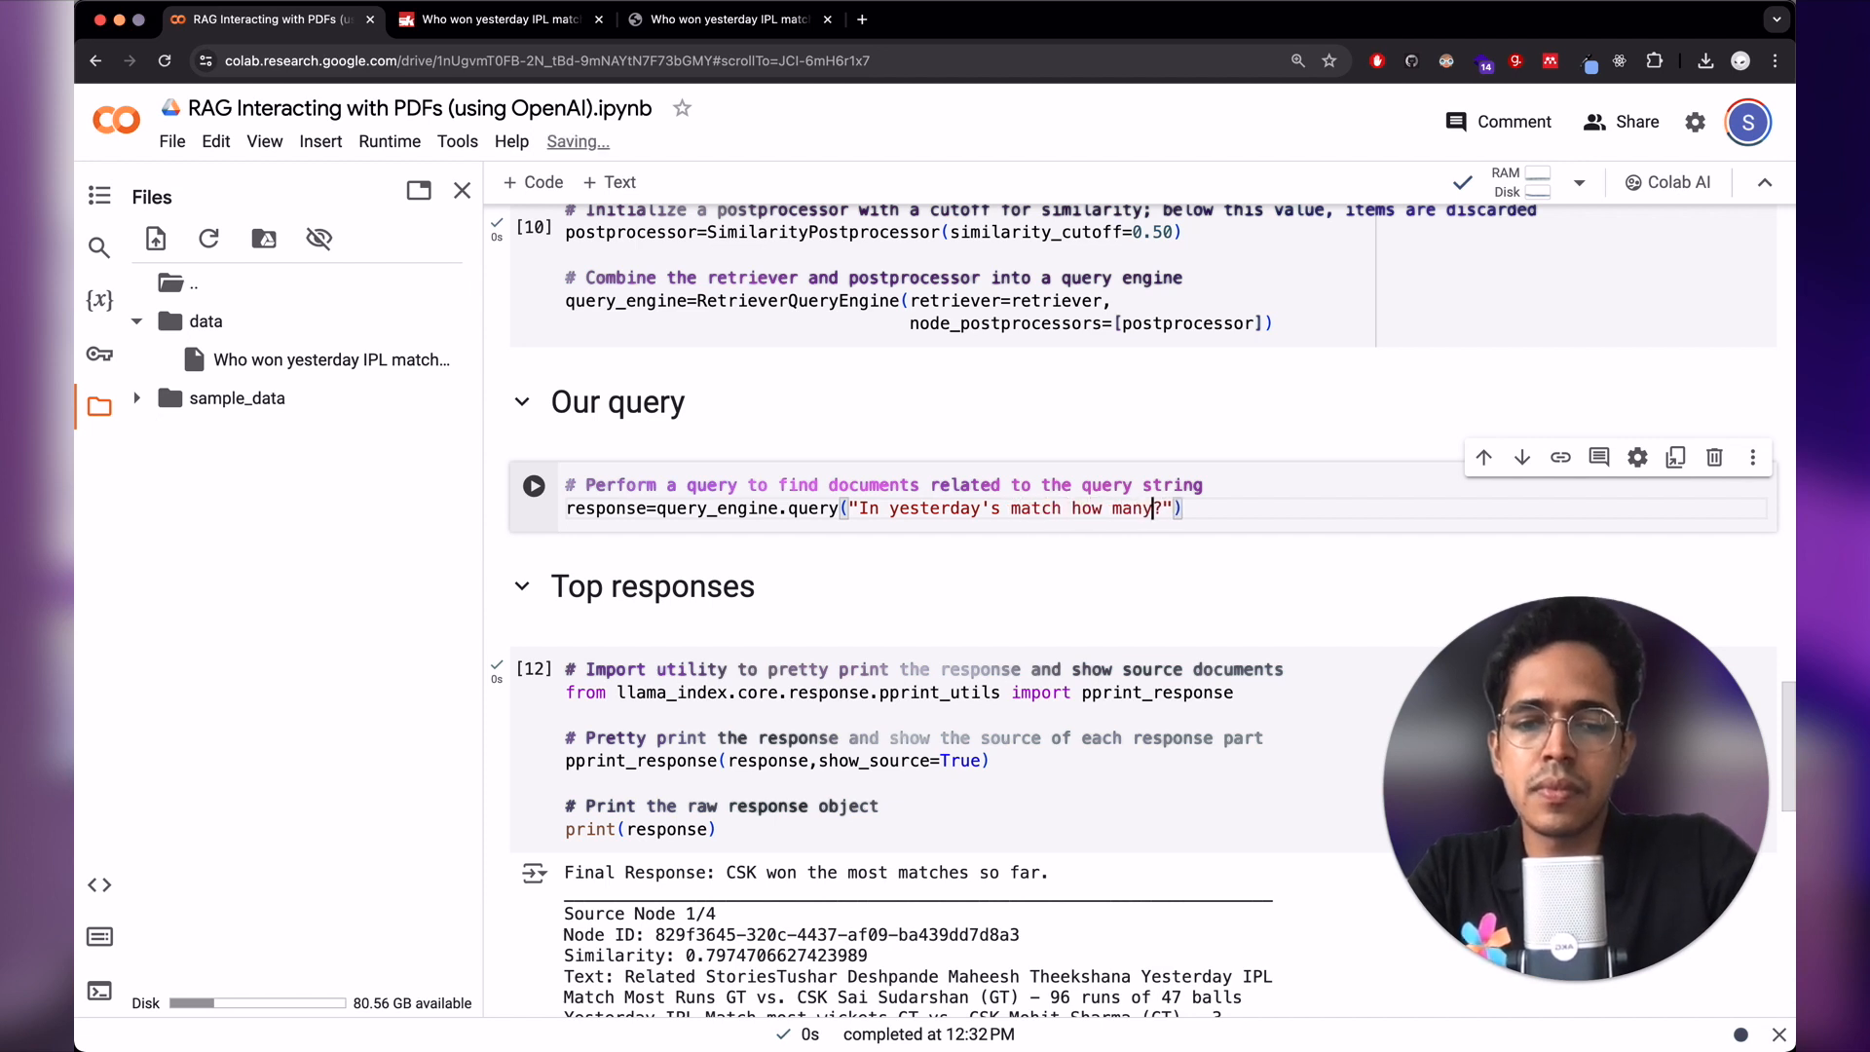
{"action": "type", "text": "runs d"}
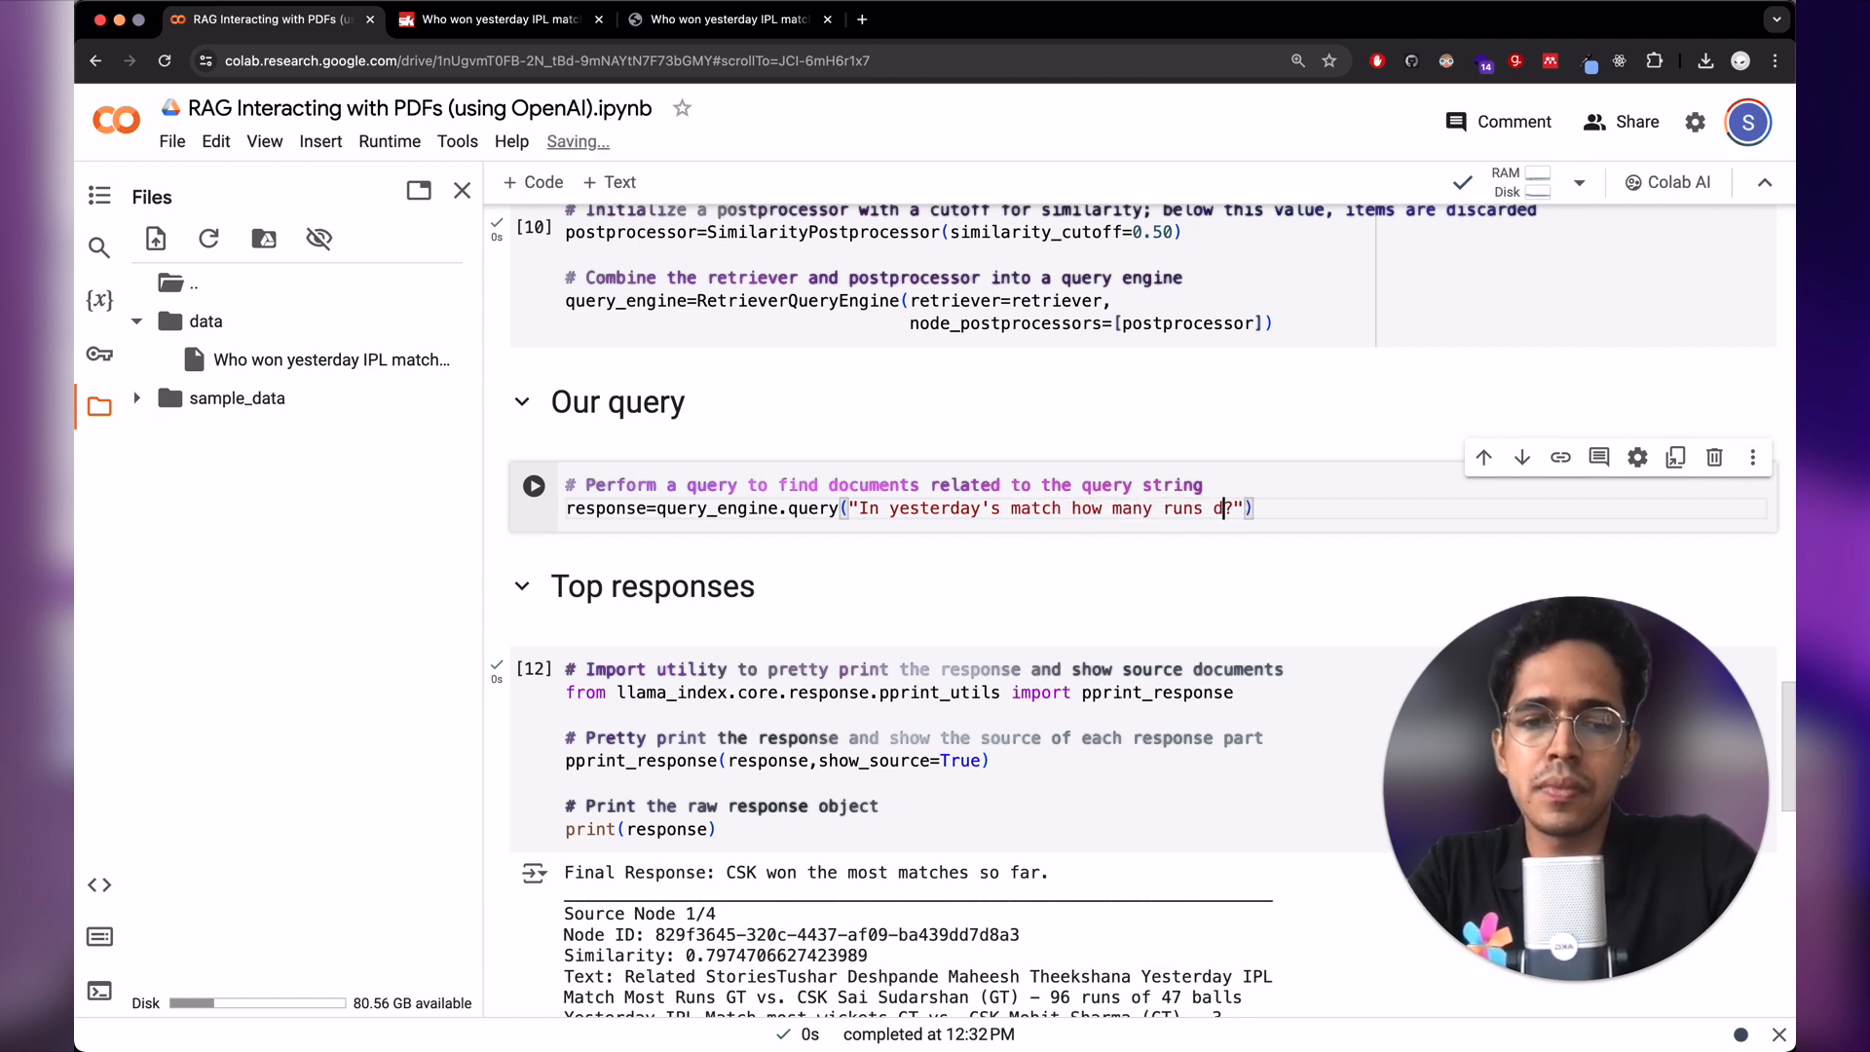
{"action": "type", "text": "id GT score for how may"}
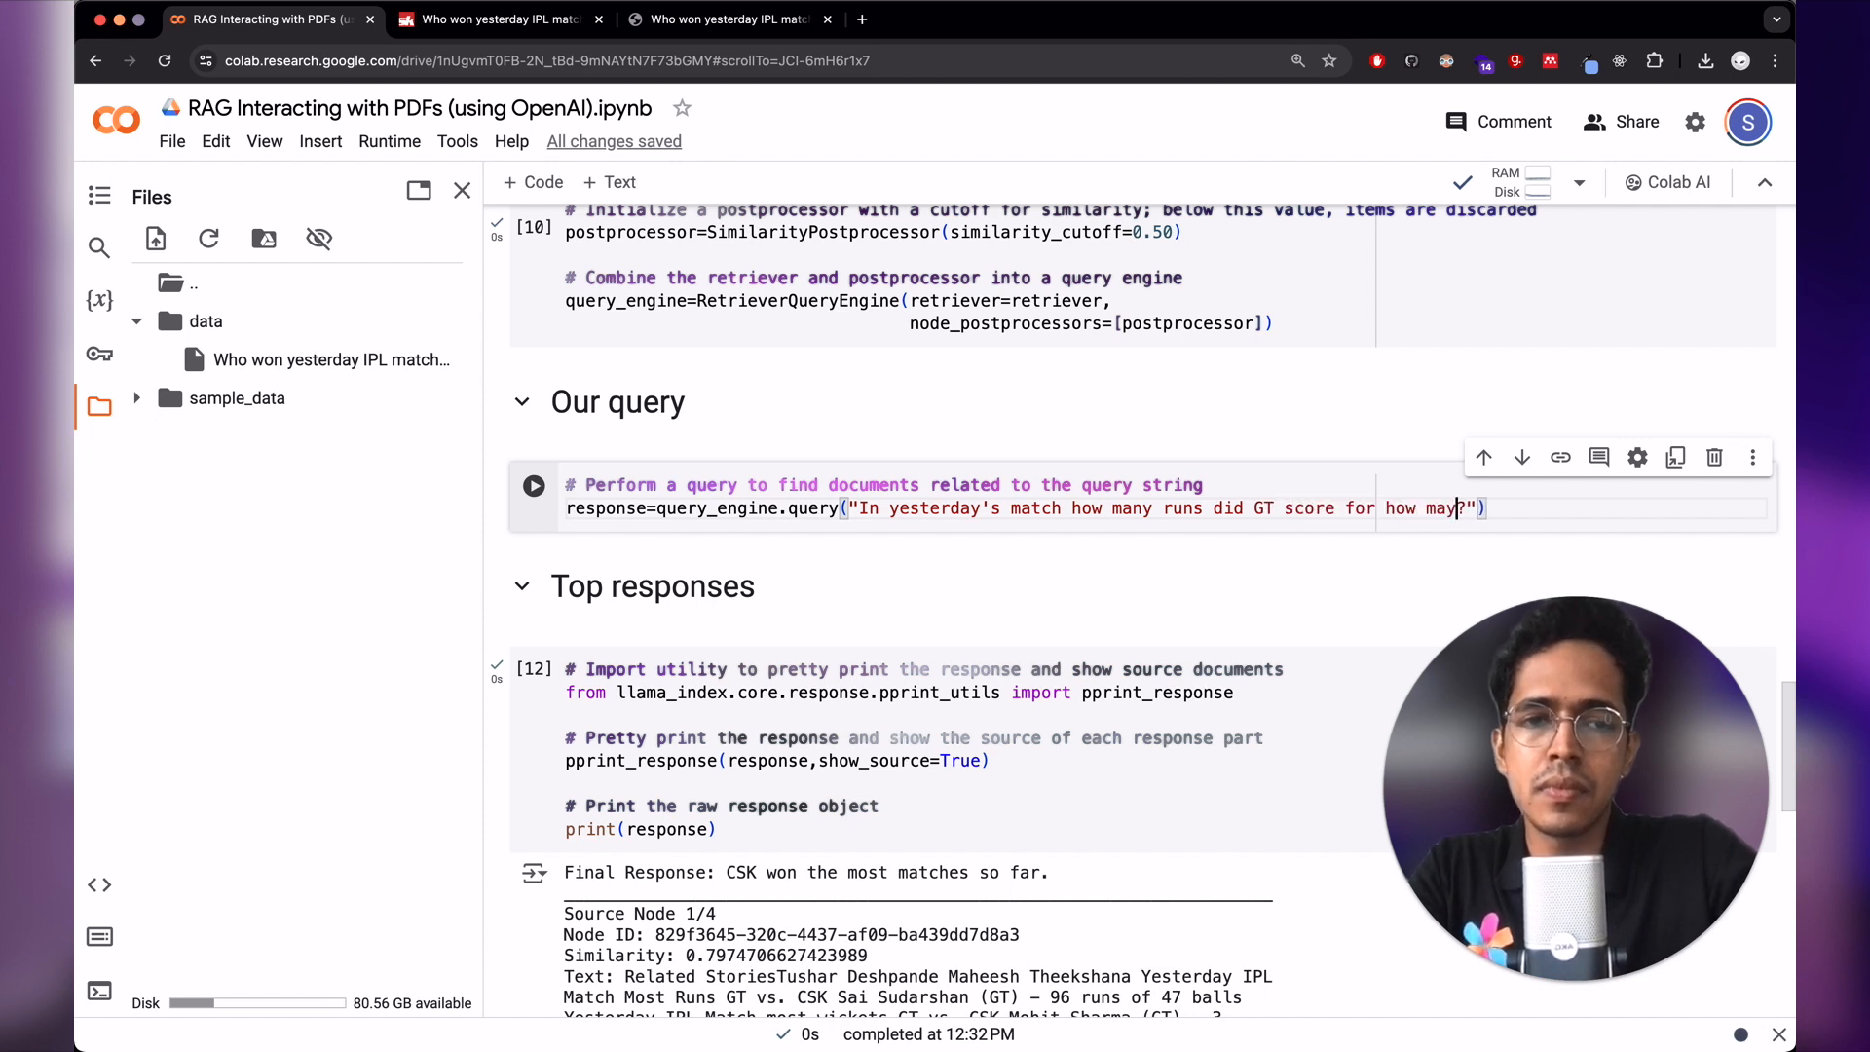
{"action": "type", "text": "wickets"}
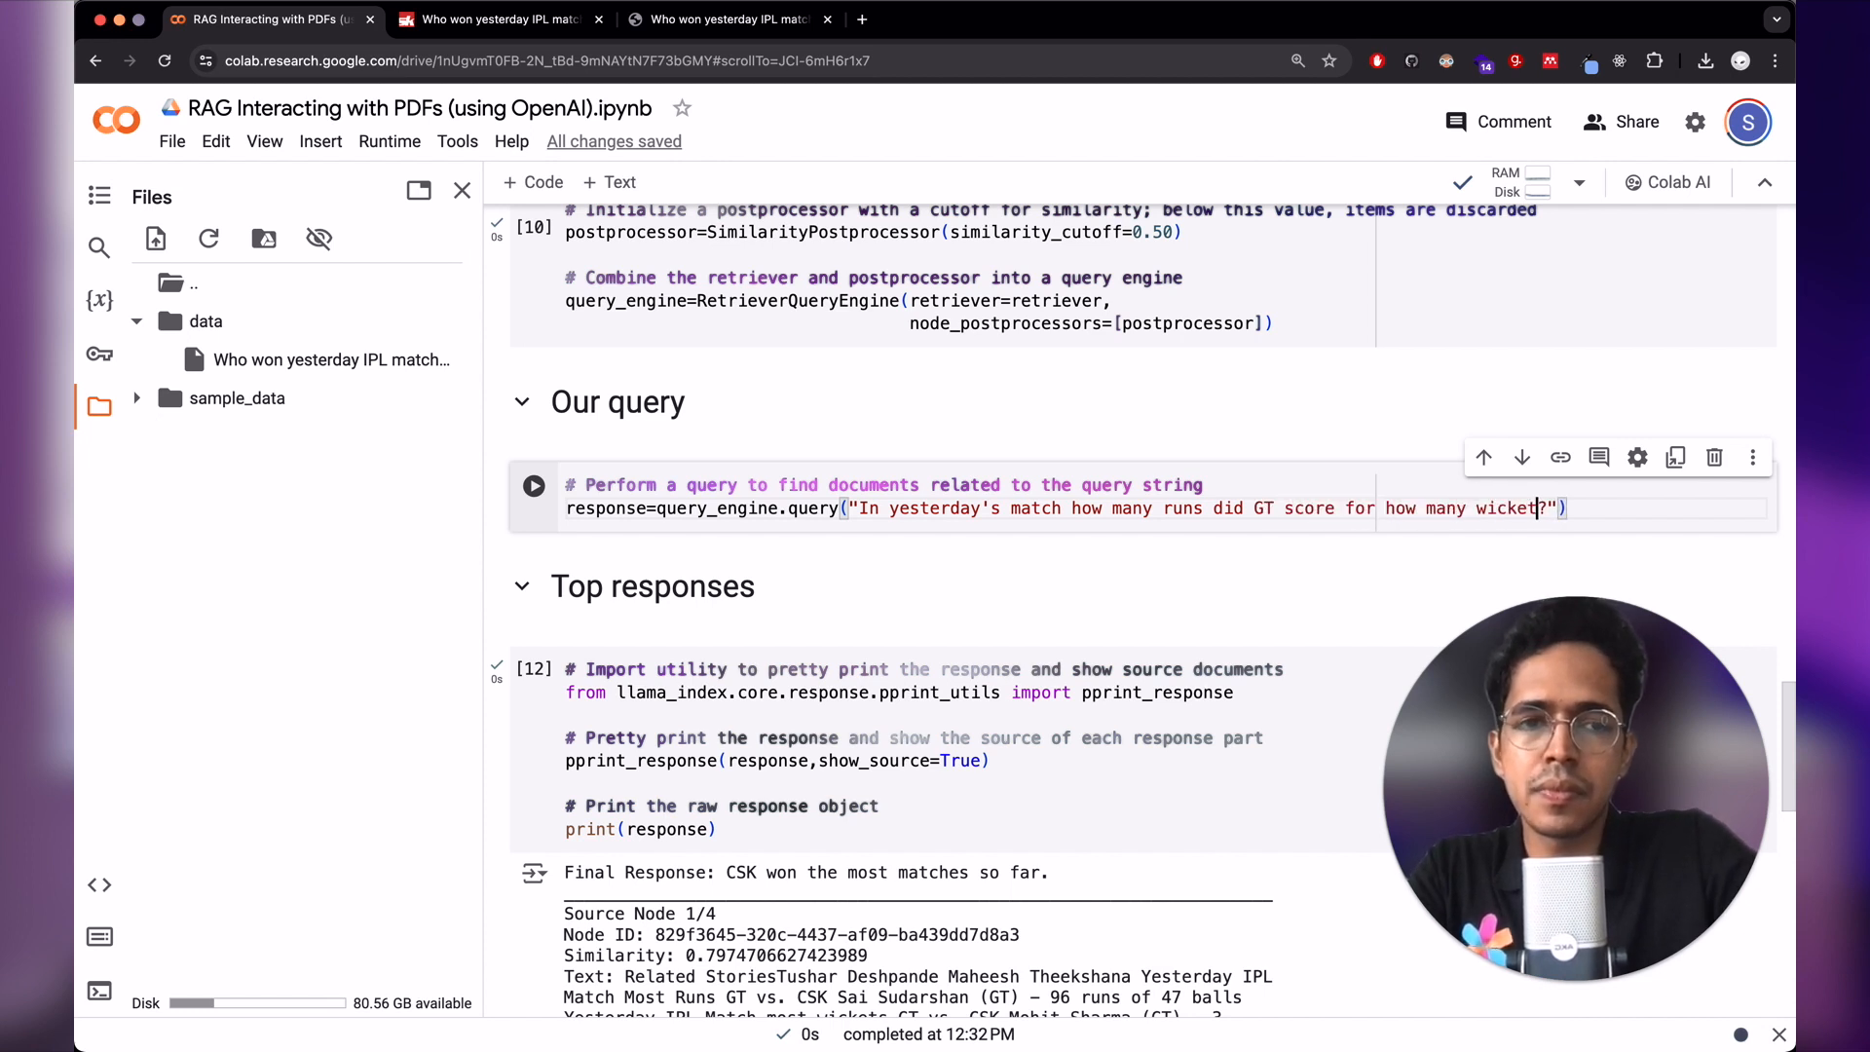
{"action": "type", "text": "s"}
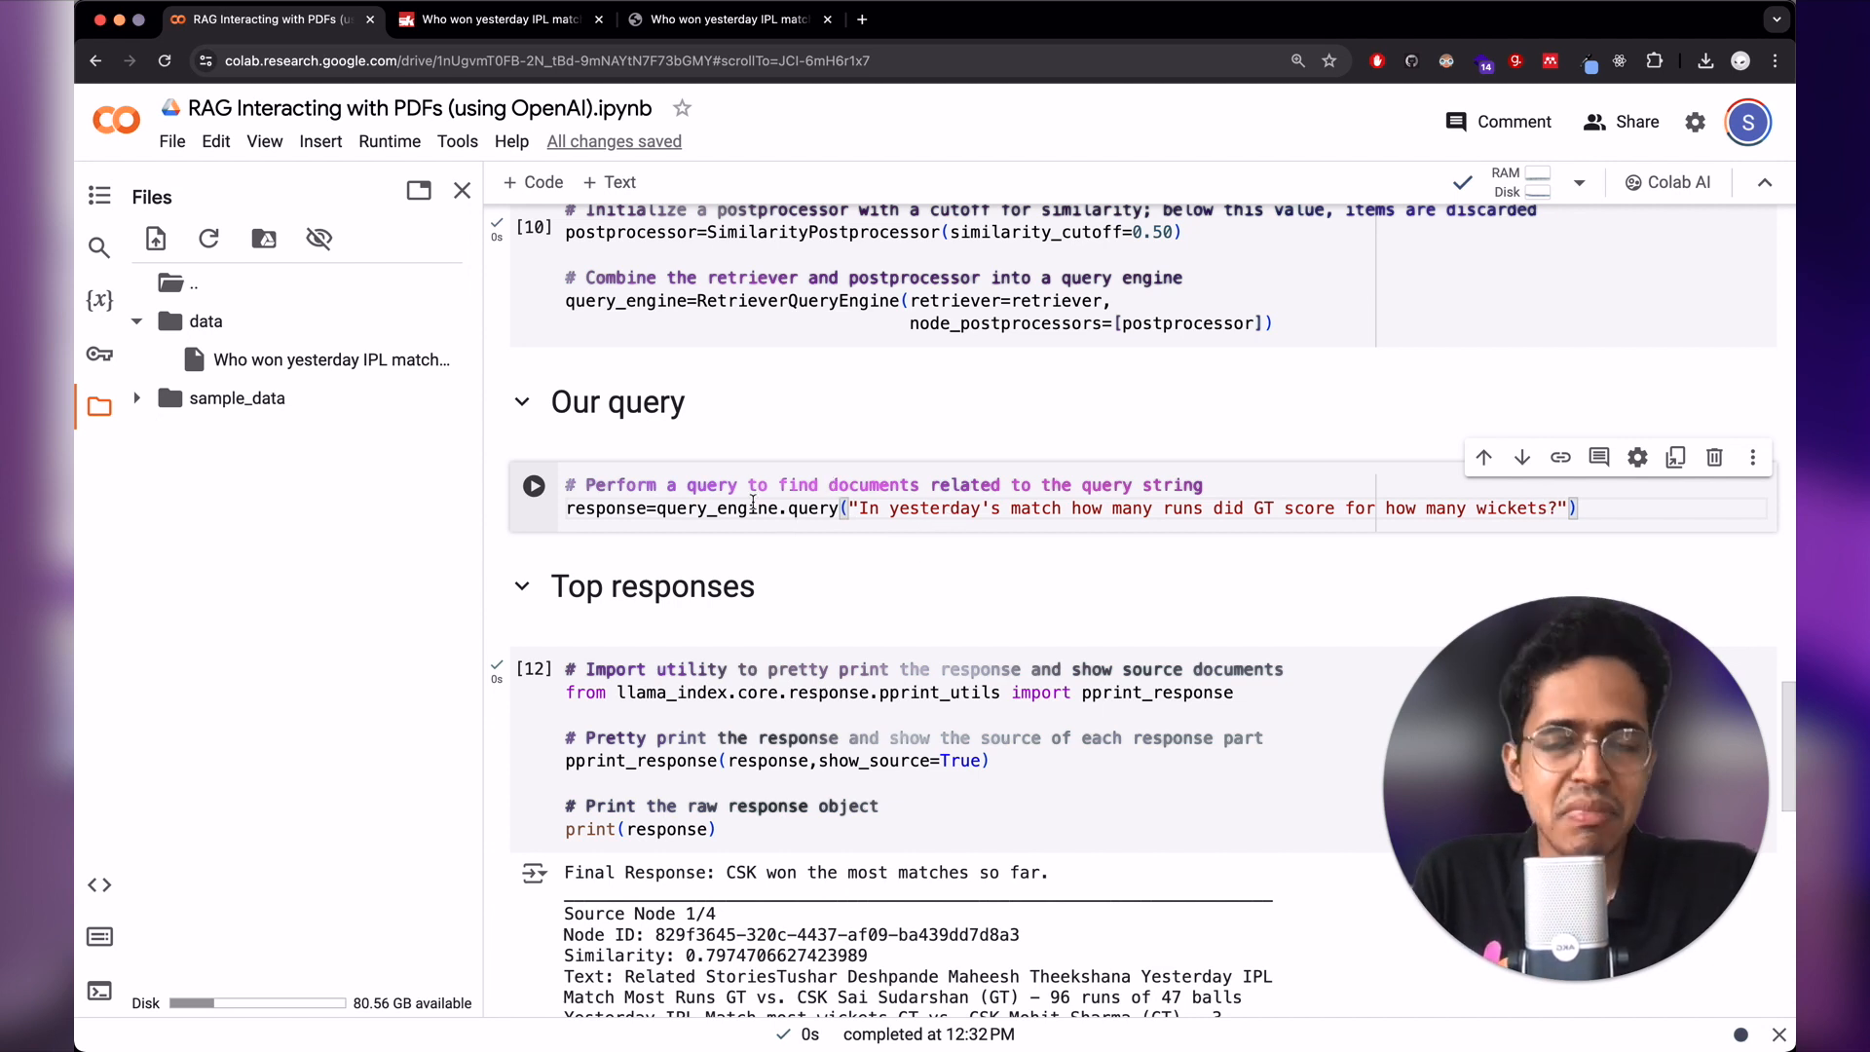
- Run the query and print the answer 'GT scored 214 runs for the loss of 4 wickets' with sources
{"action": "left_click", "coordinate": [534, 485]}
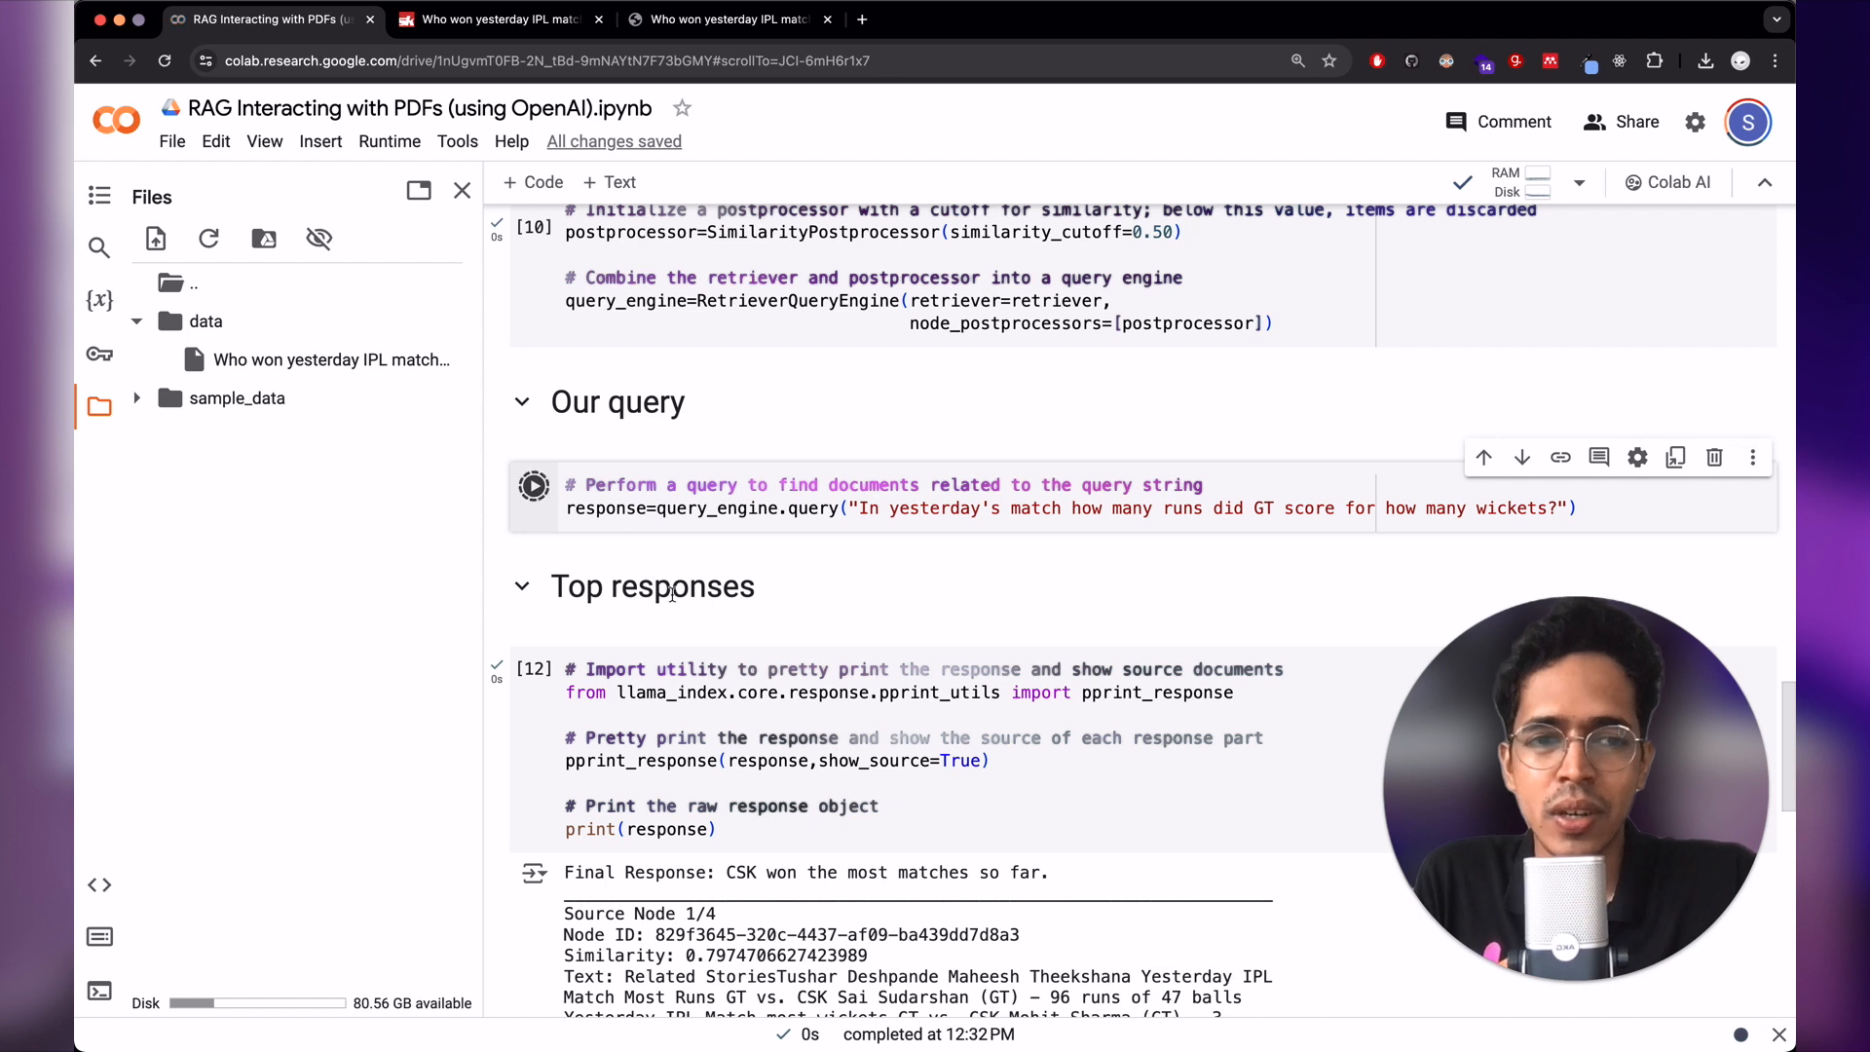
{"action": "left_click", "coordinate": [534, 485]}
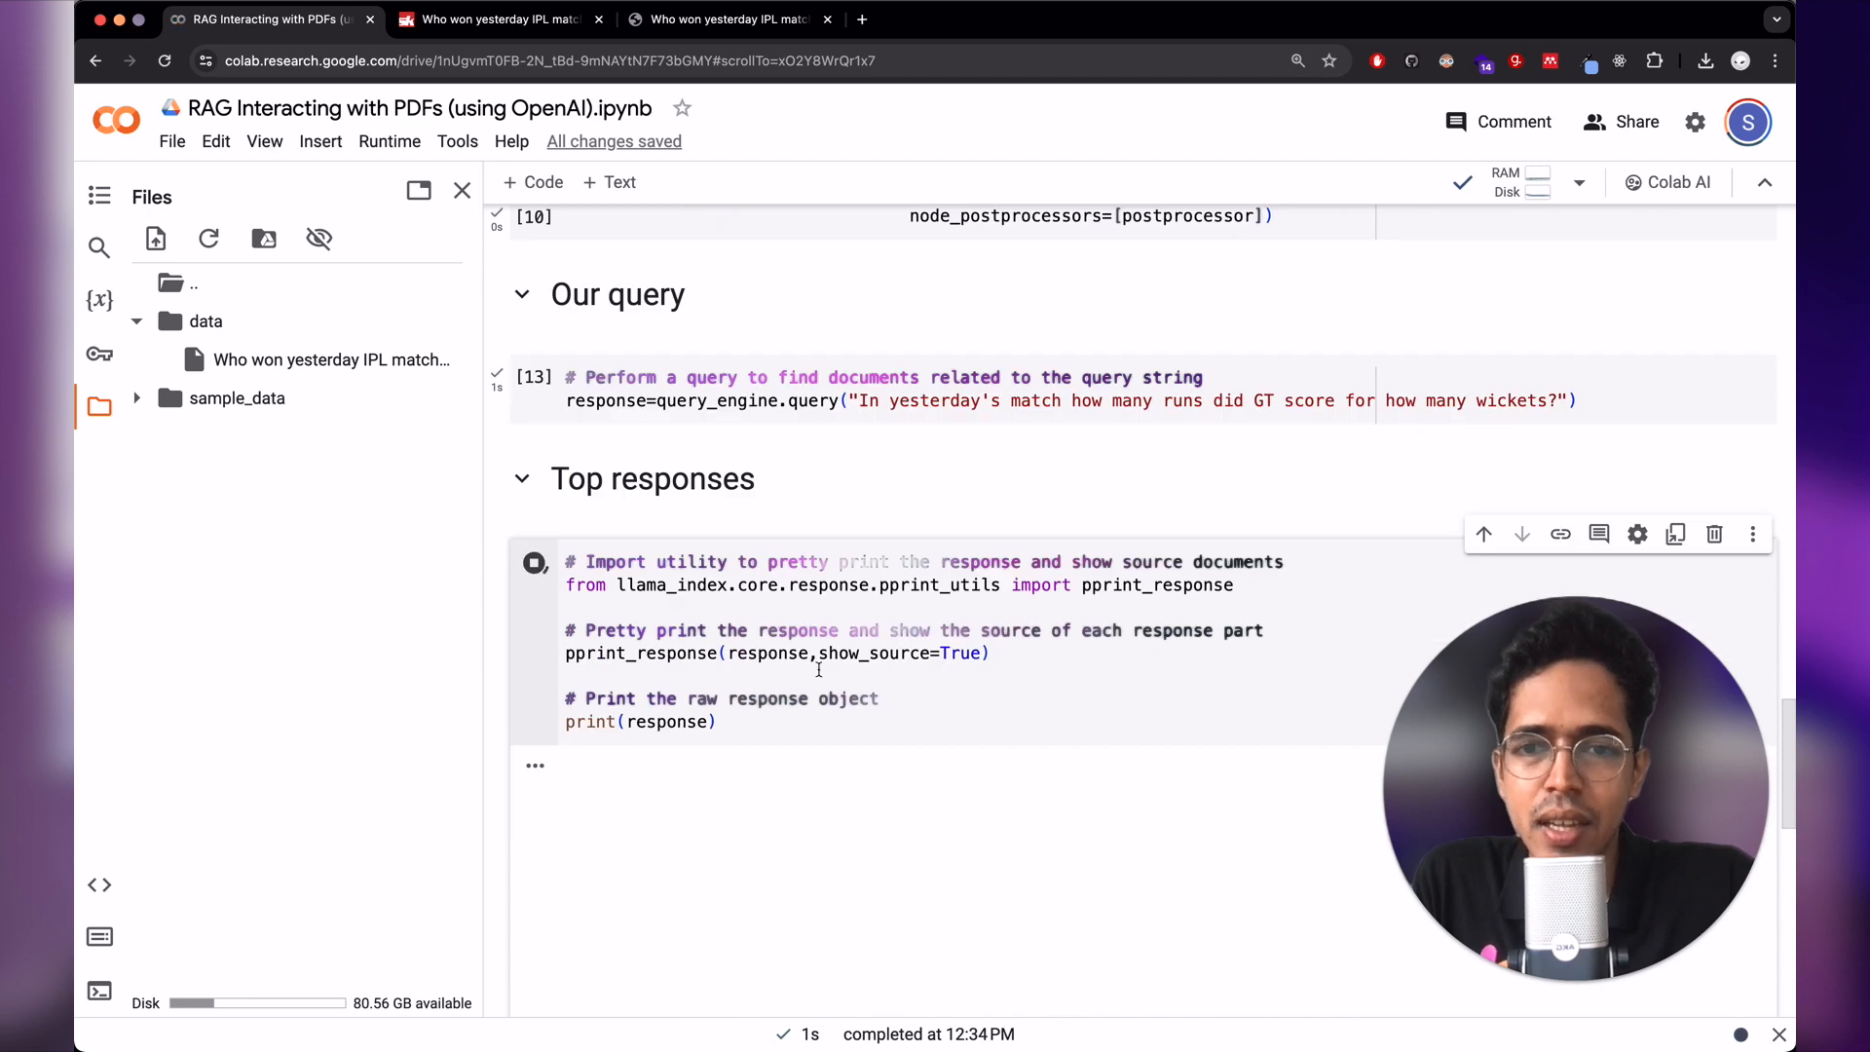
{"action": "left_click", "coordinate": [534, 561]}
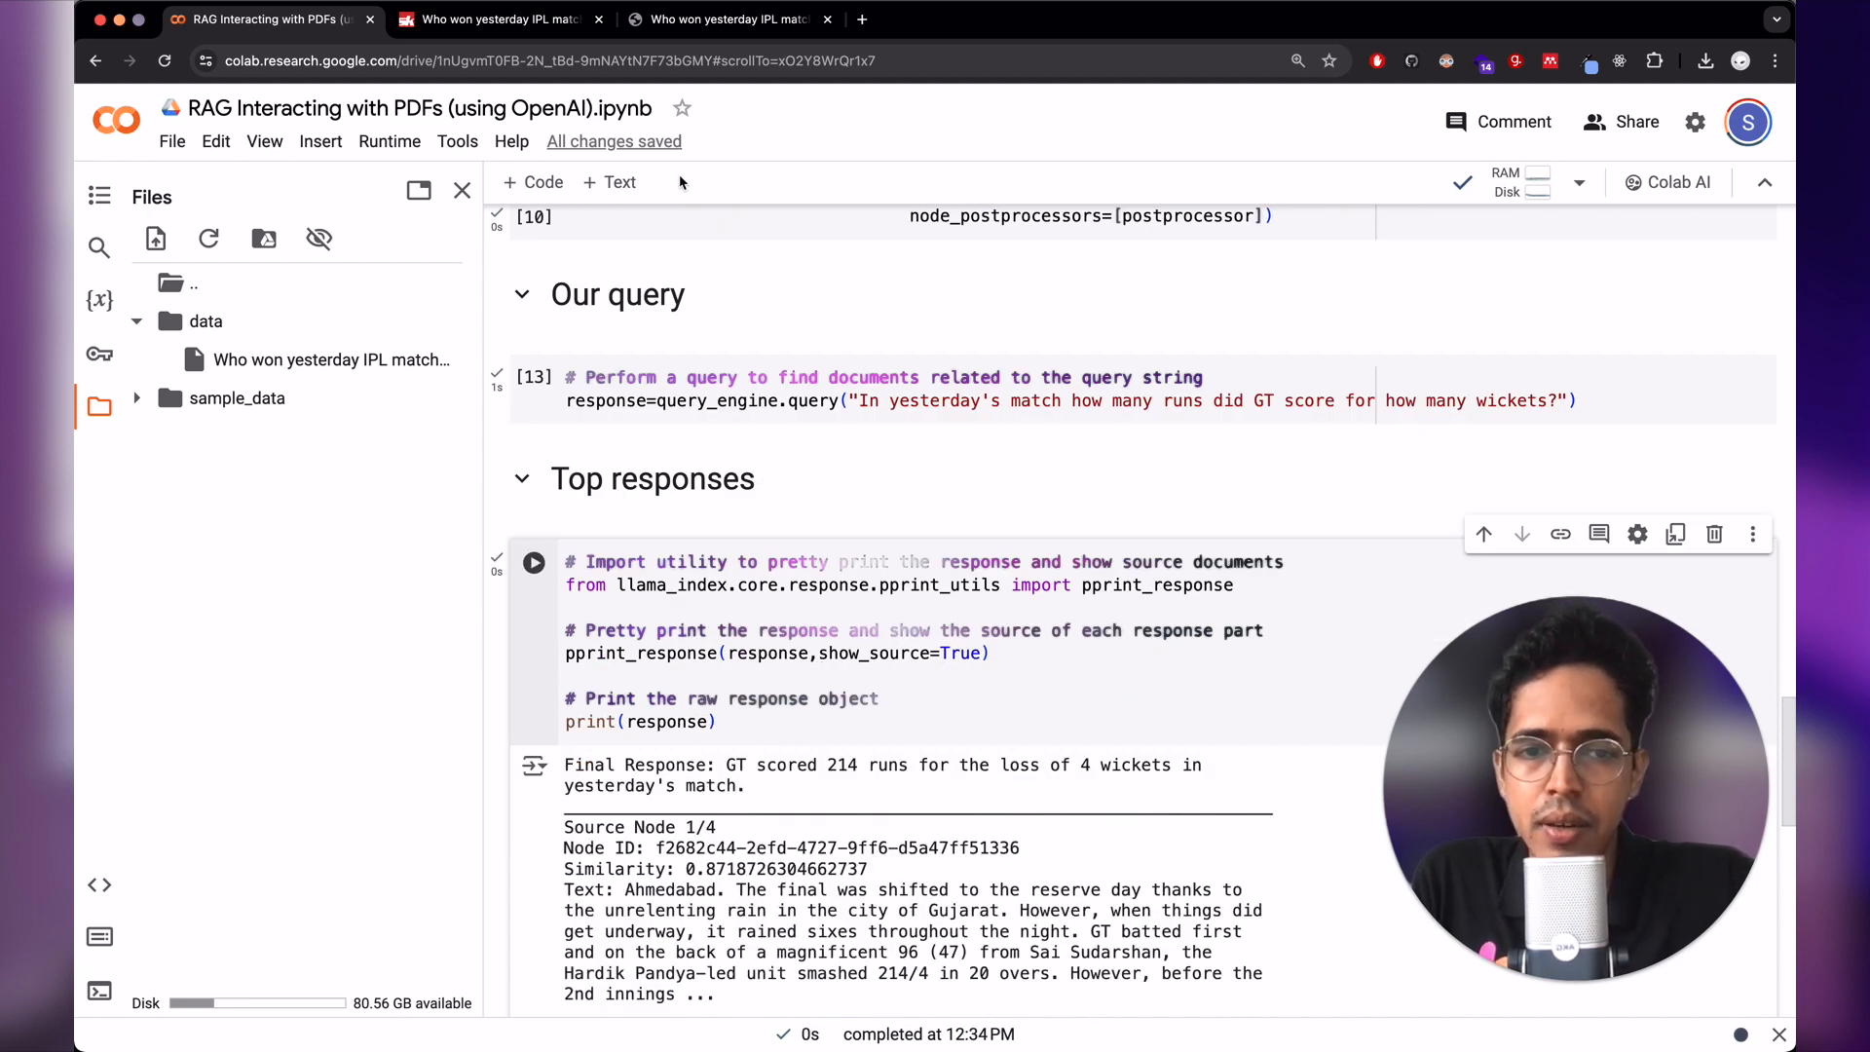
{"action": "left_click", "coordinate": [721, 20]}
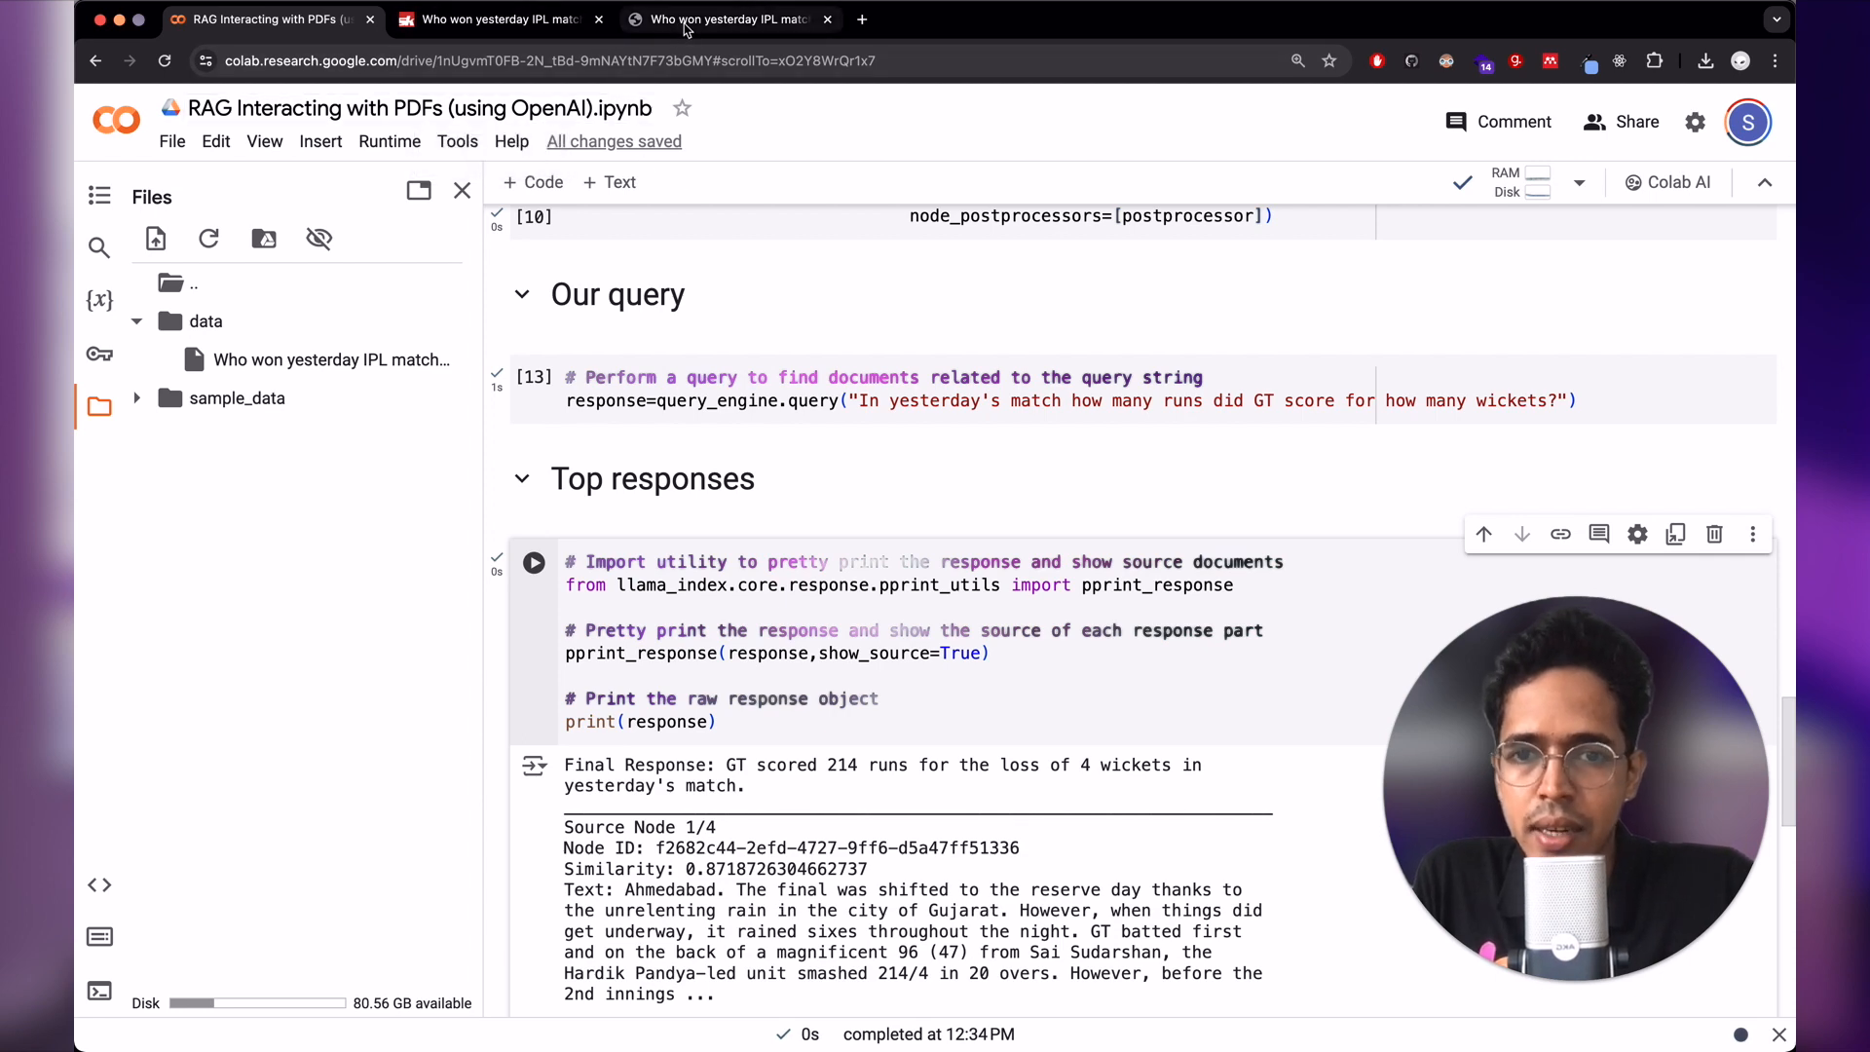
- Check the score passage in the IPL PDF tab, then return to the notebook's 214-for-4 answer
{"action": "left_click", "coordinate": [728, 19]}
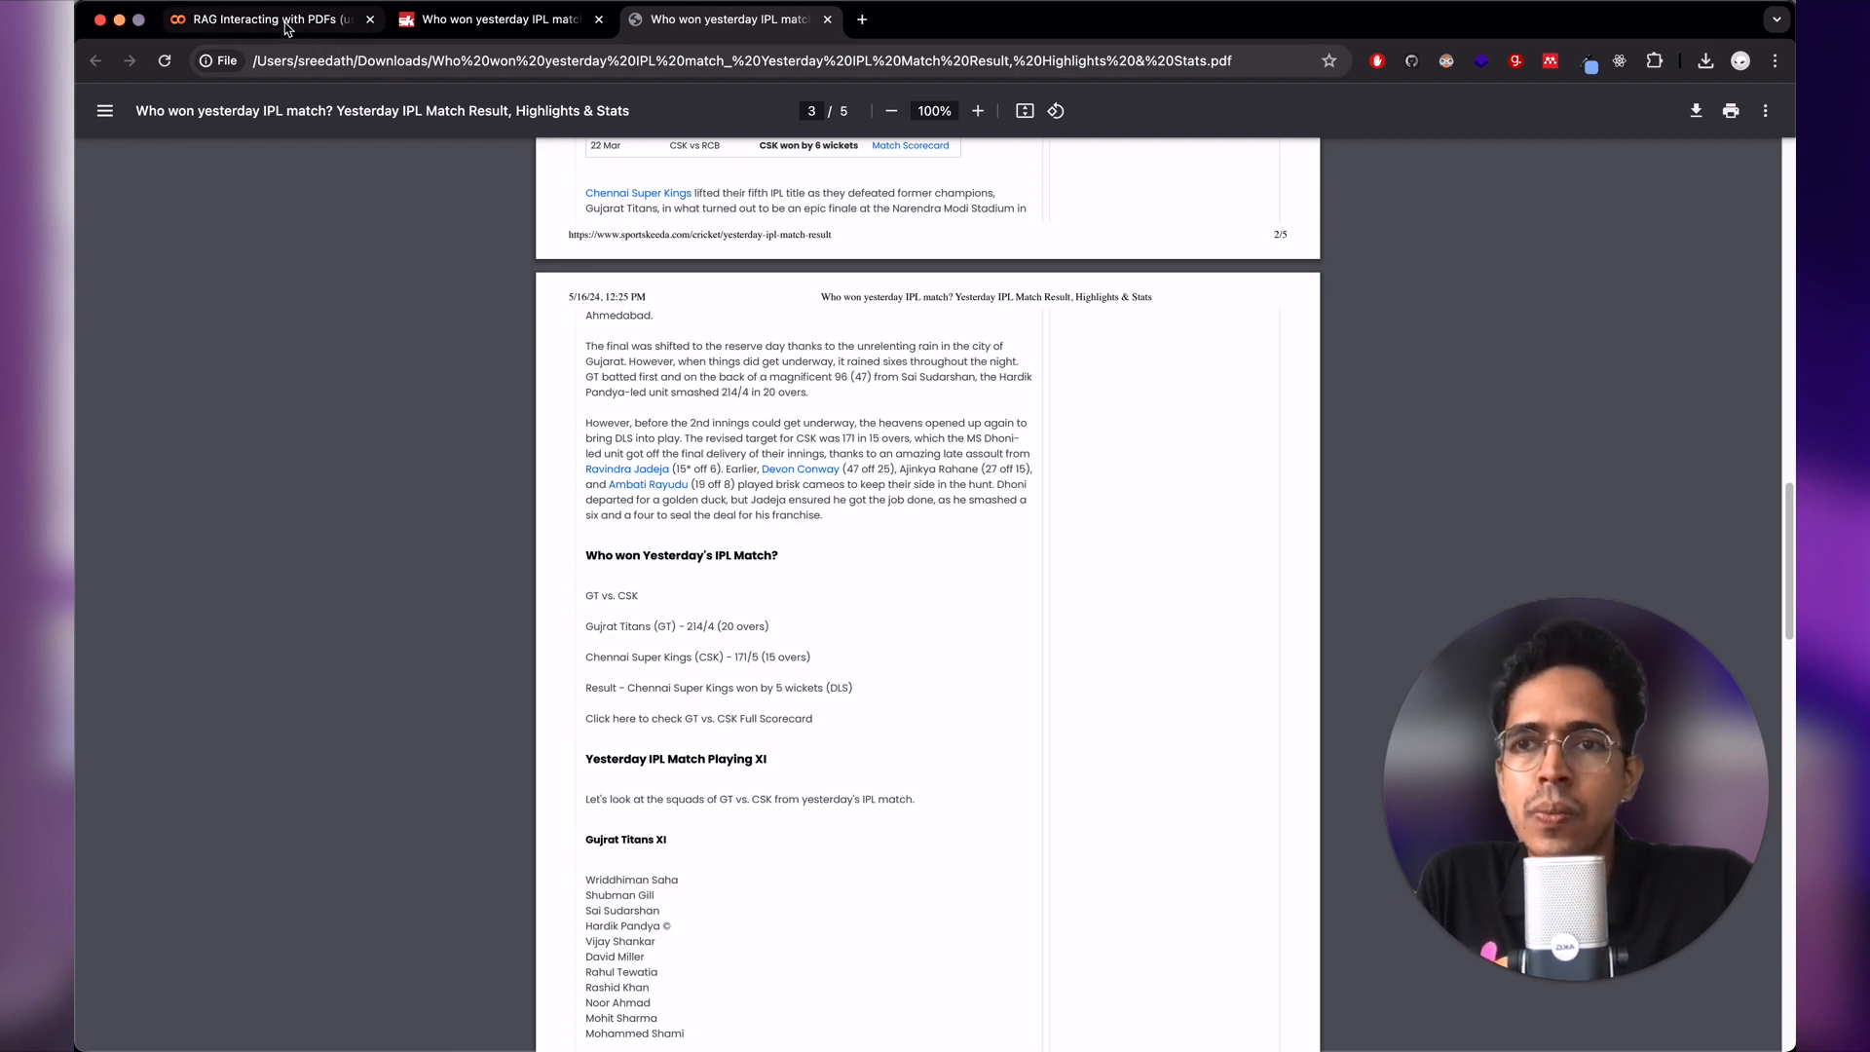
{"action": "left_click", "coordinate": [263, 20]}
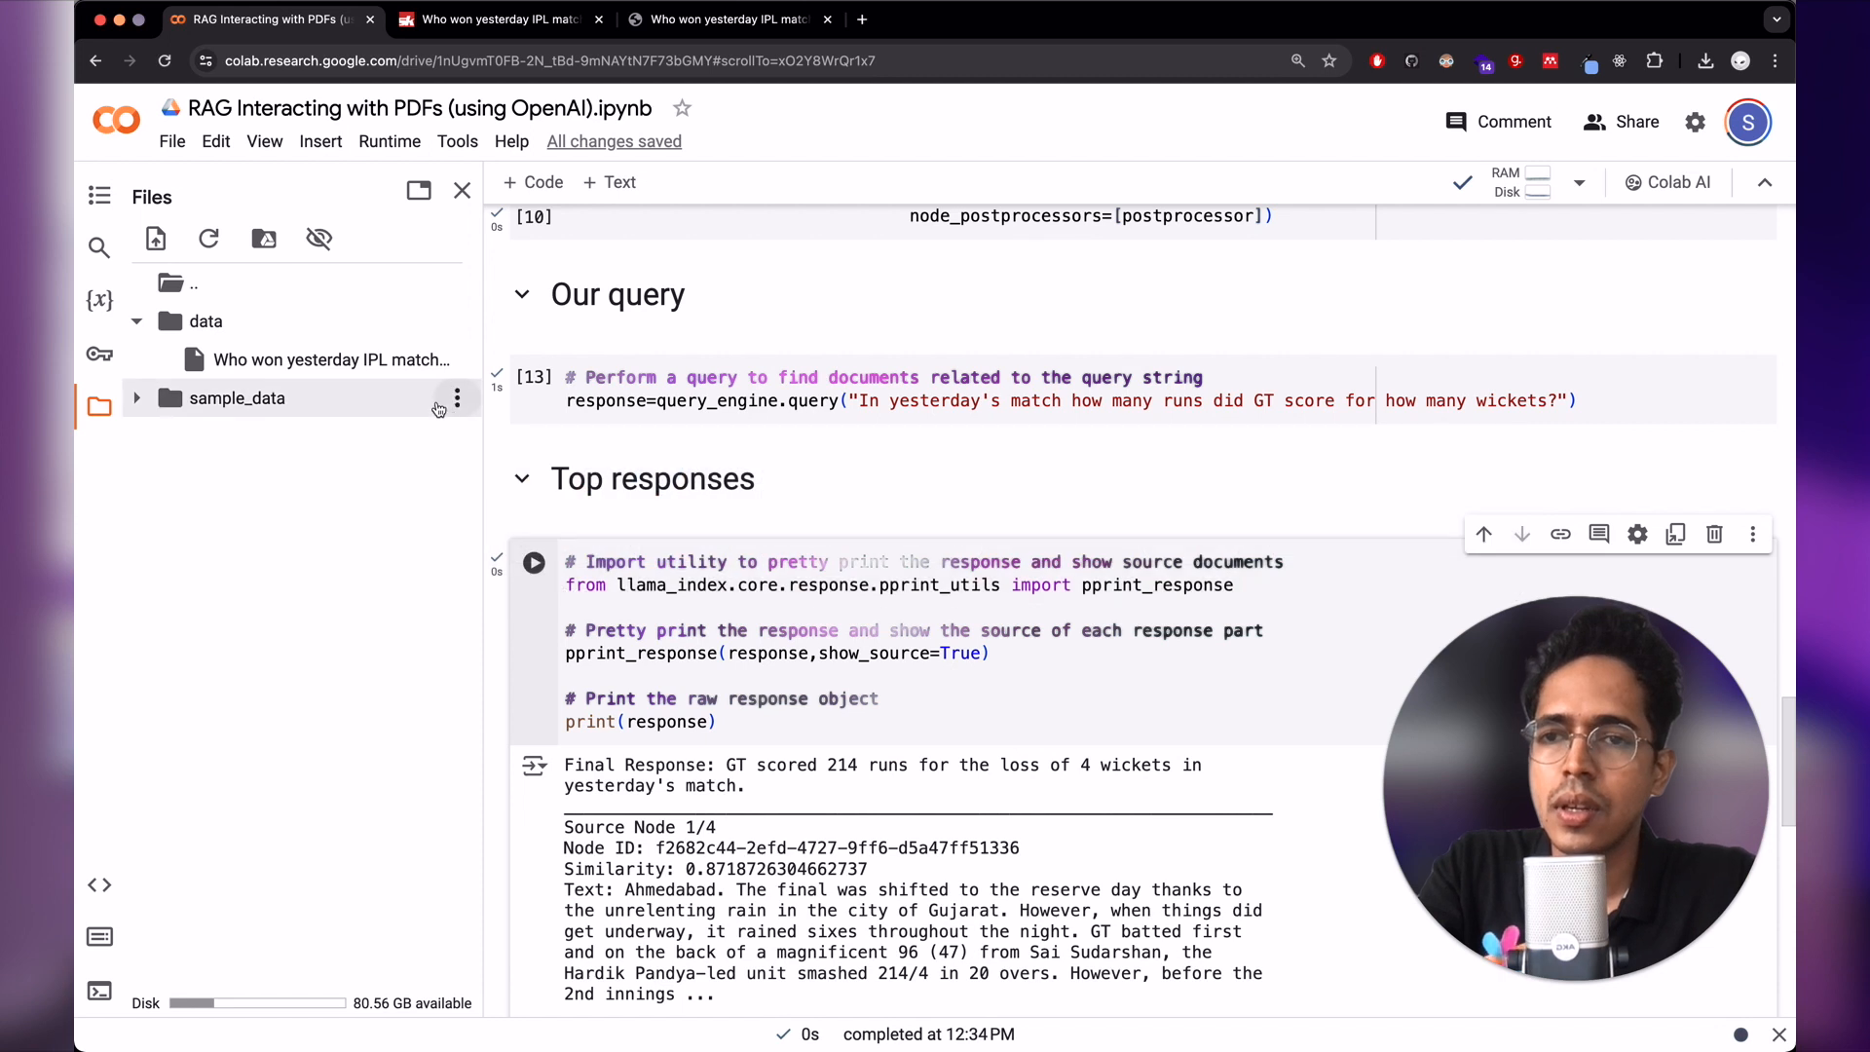
- Upload Harry.txt from Downloads > NanoGPT data into the notebook's data folder
{"action": "left_click", "coordinate": [455, 397]}
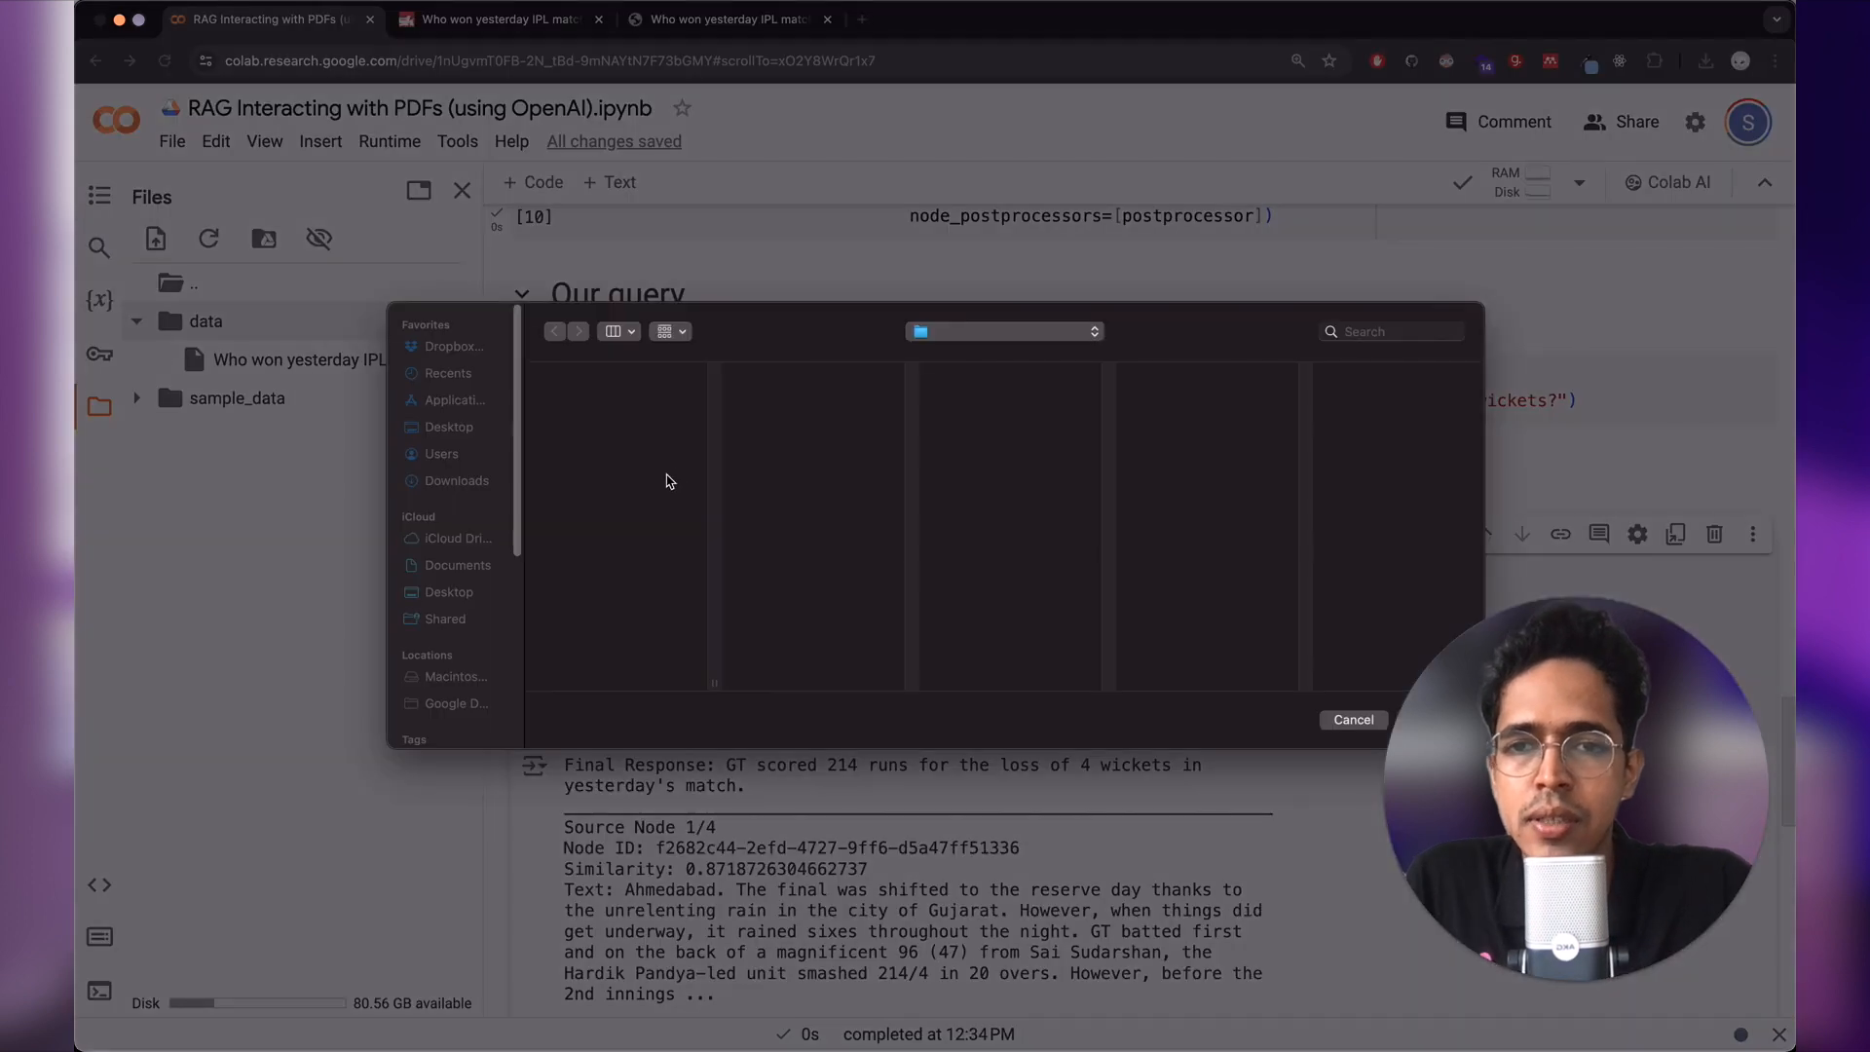
{"action": "left_click", "coordinate": [456, 479]}
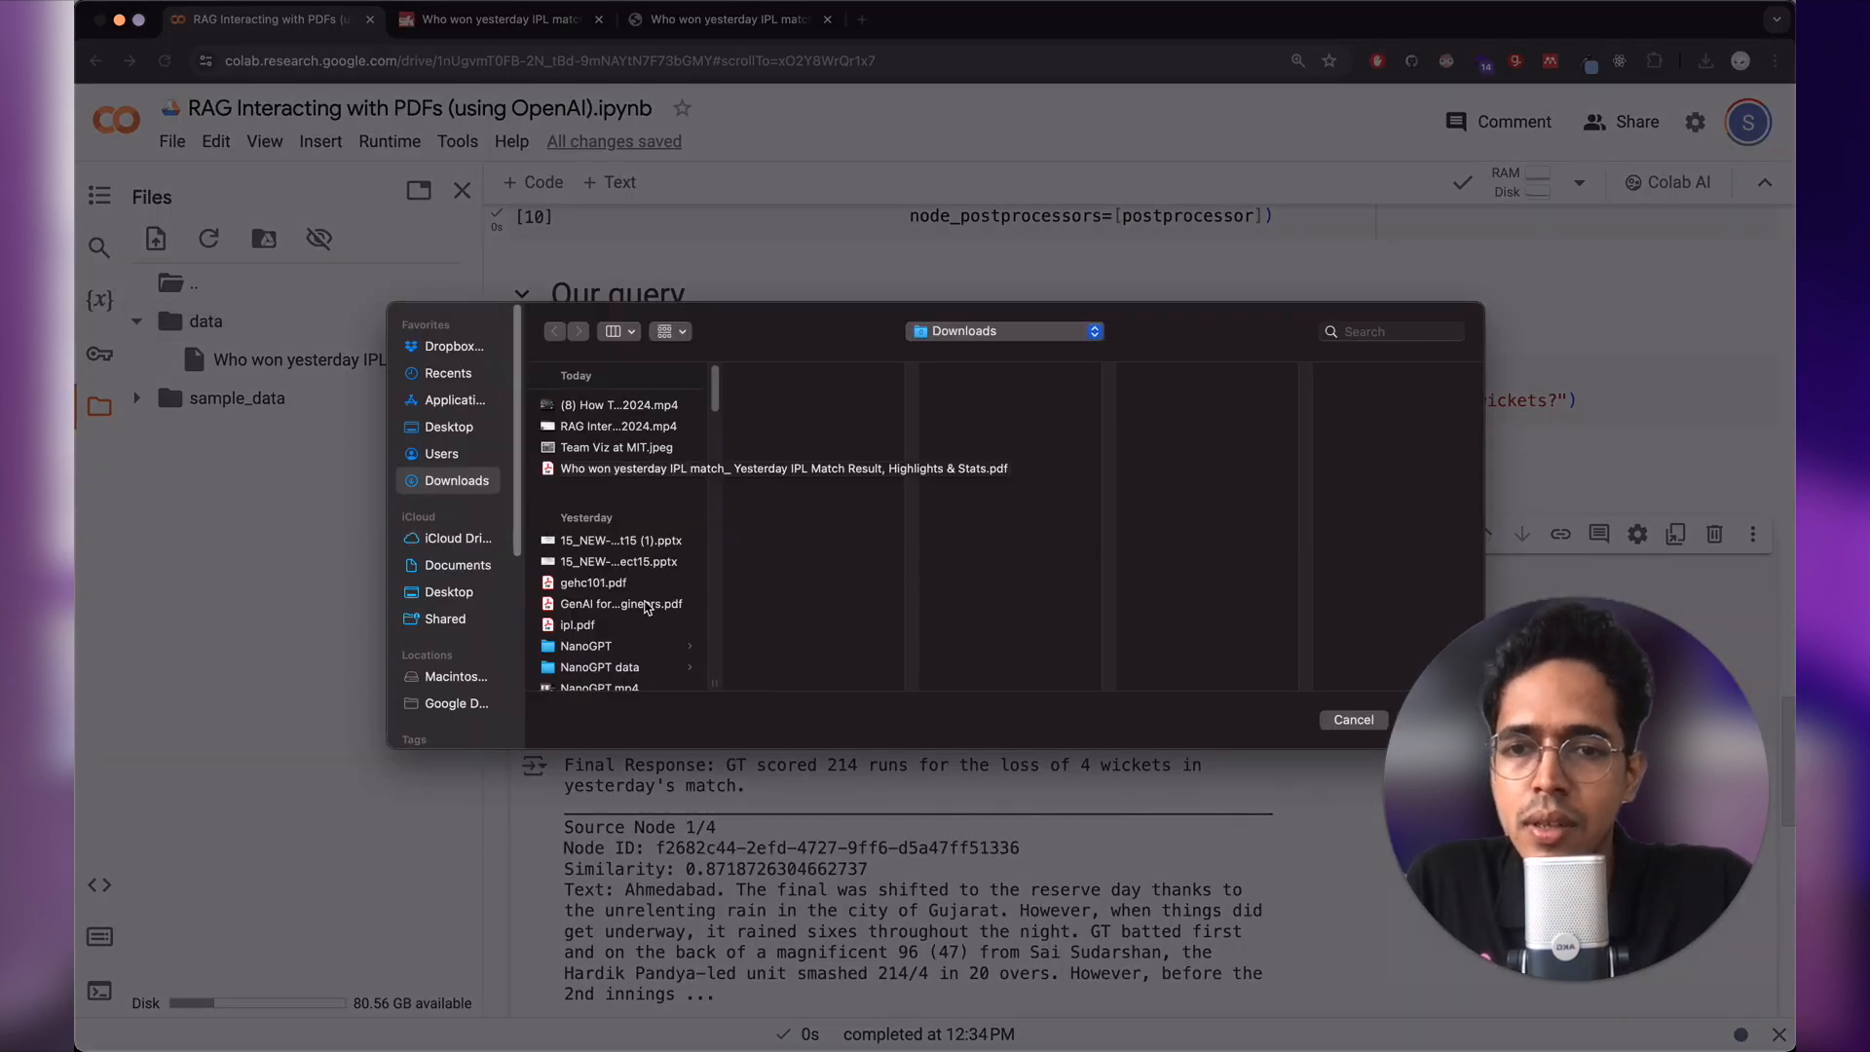
{"action": "scroll", "scroll_direction": "down", "scroll_amount": 3}
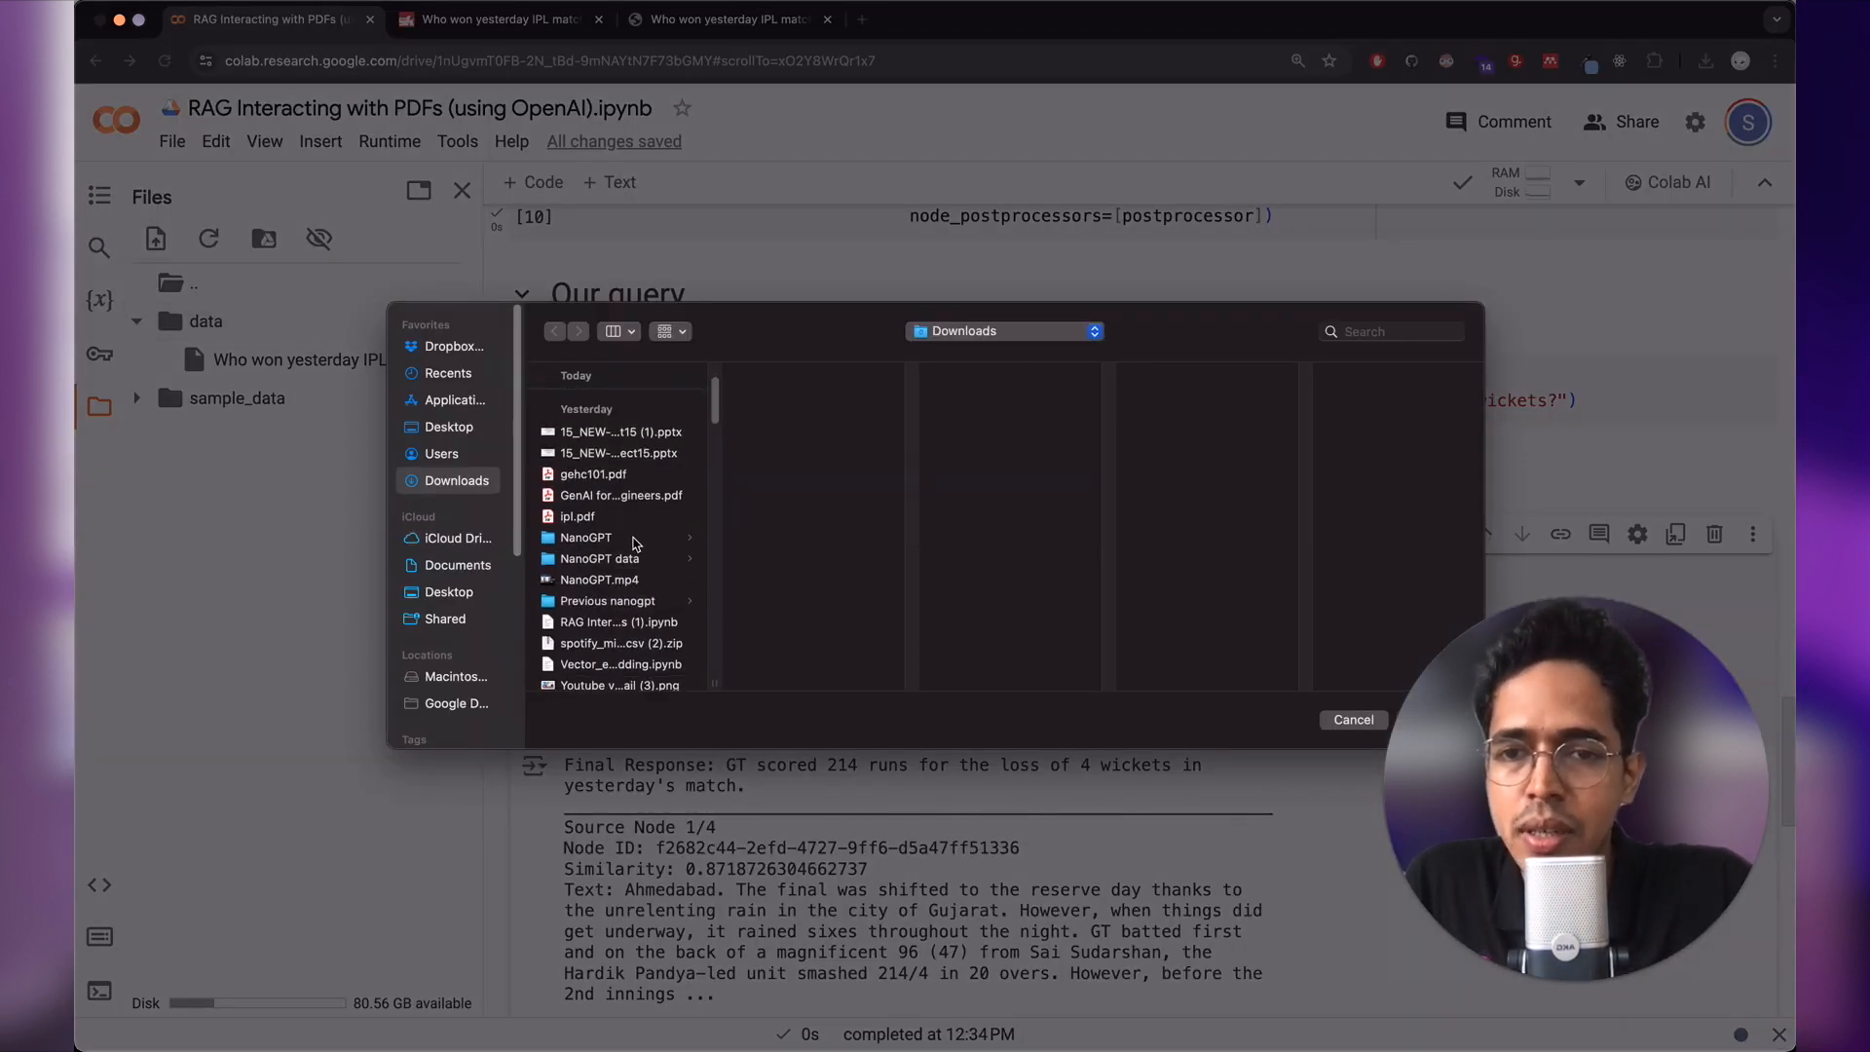
{"action": "left_click", "coordinate": [586, 537]}
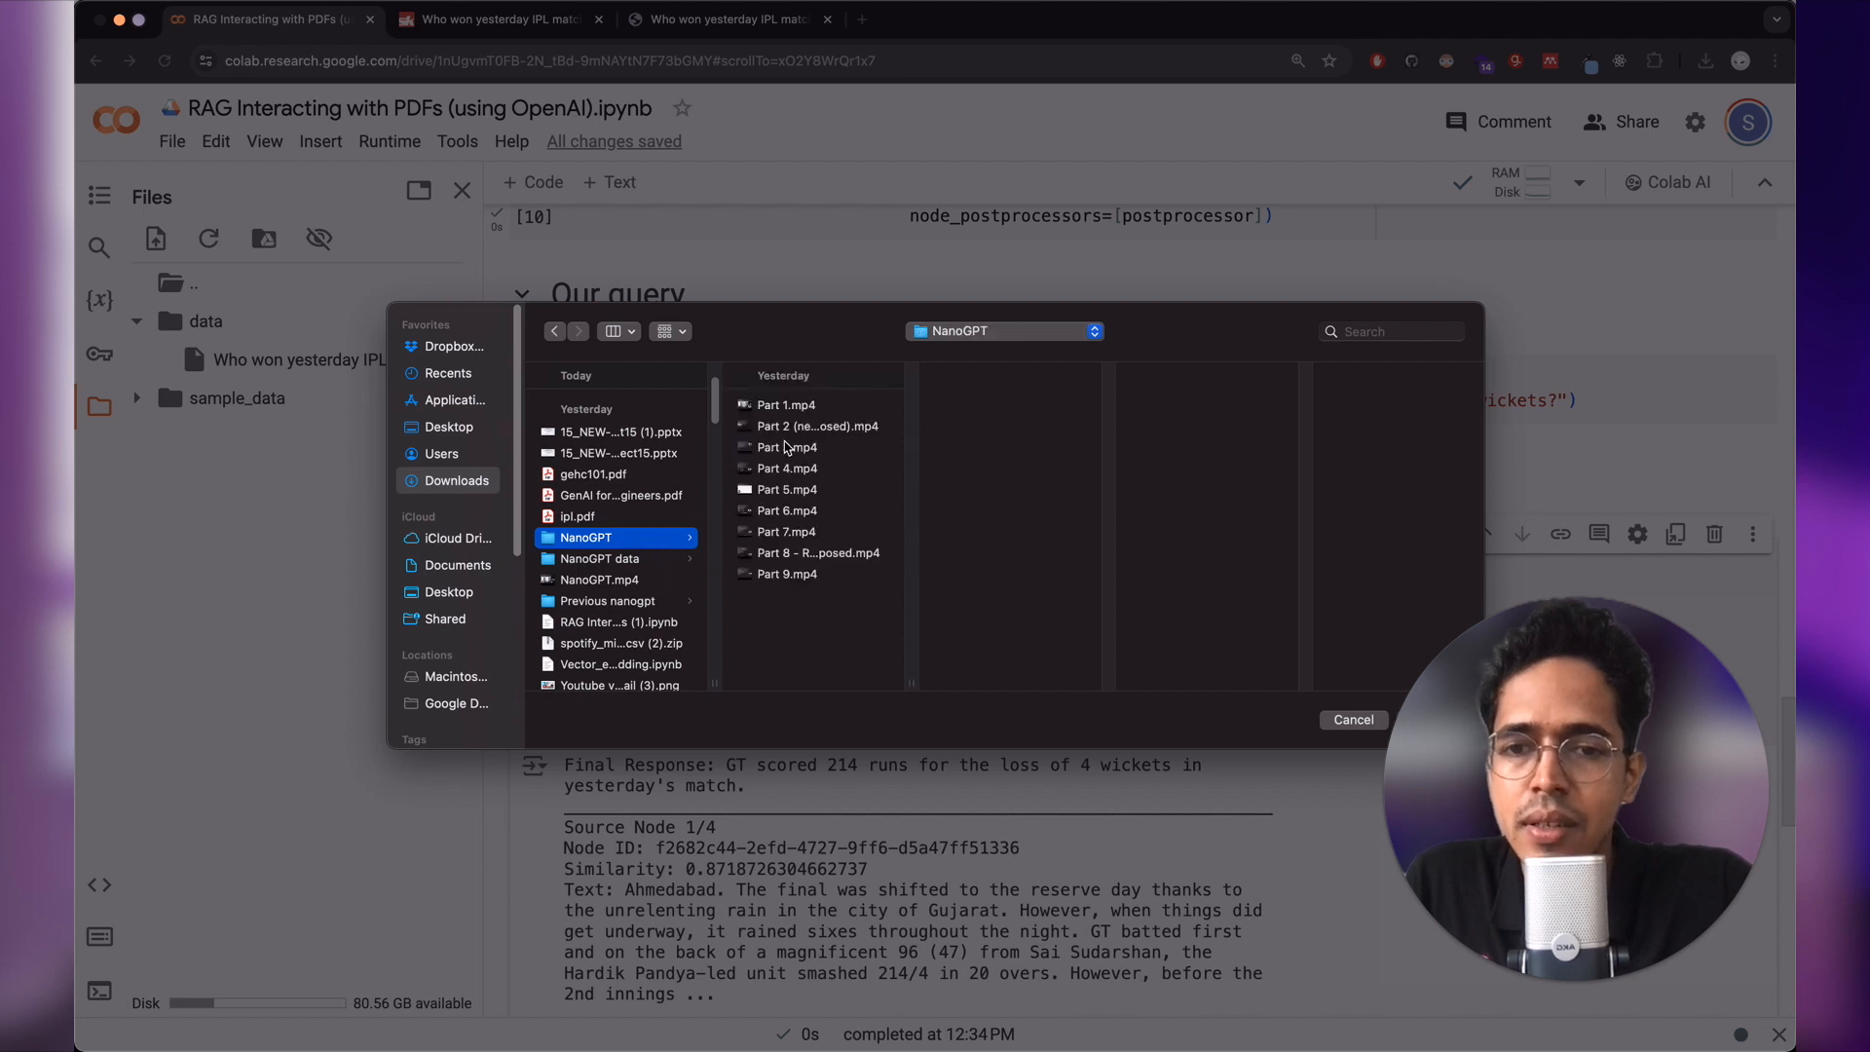
{"action": "left_click", "coordinate": [600, 559]}
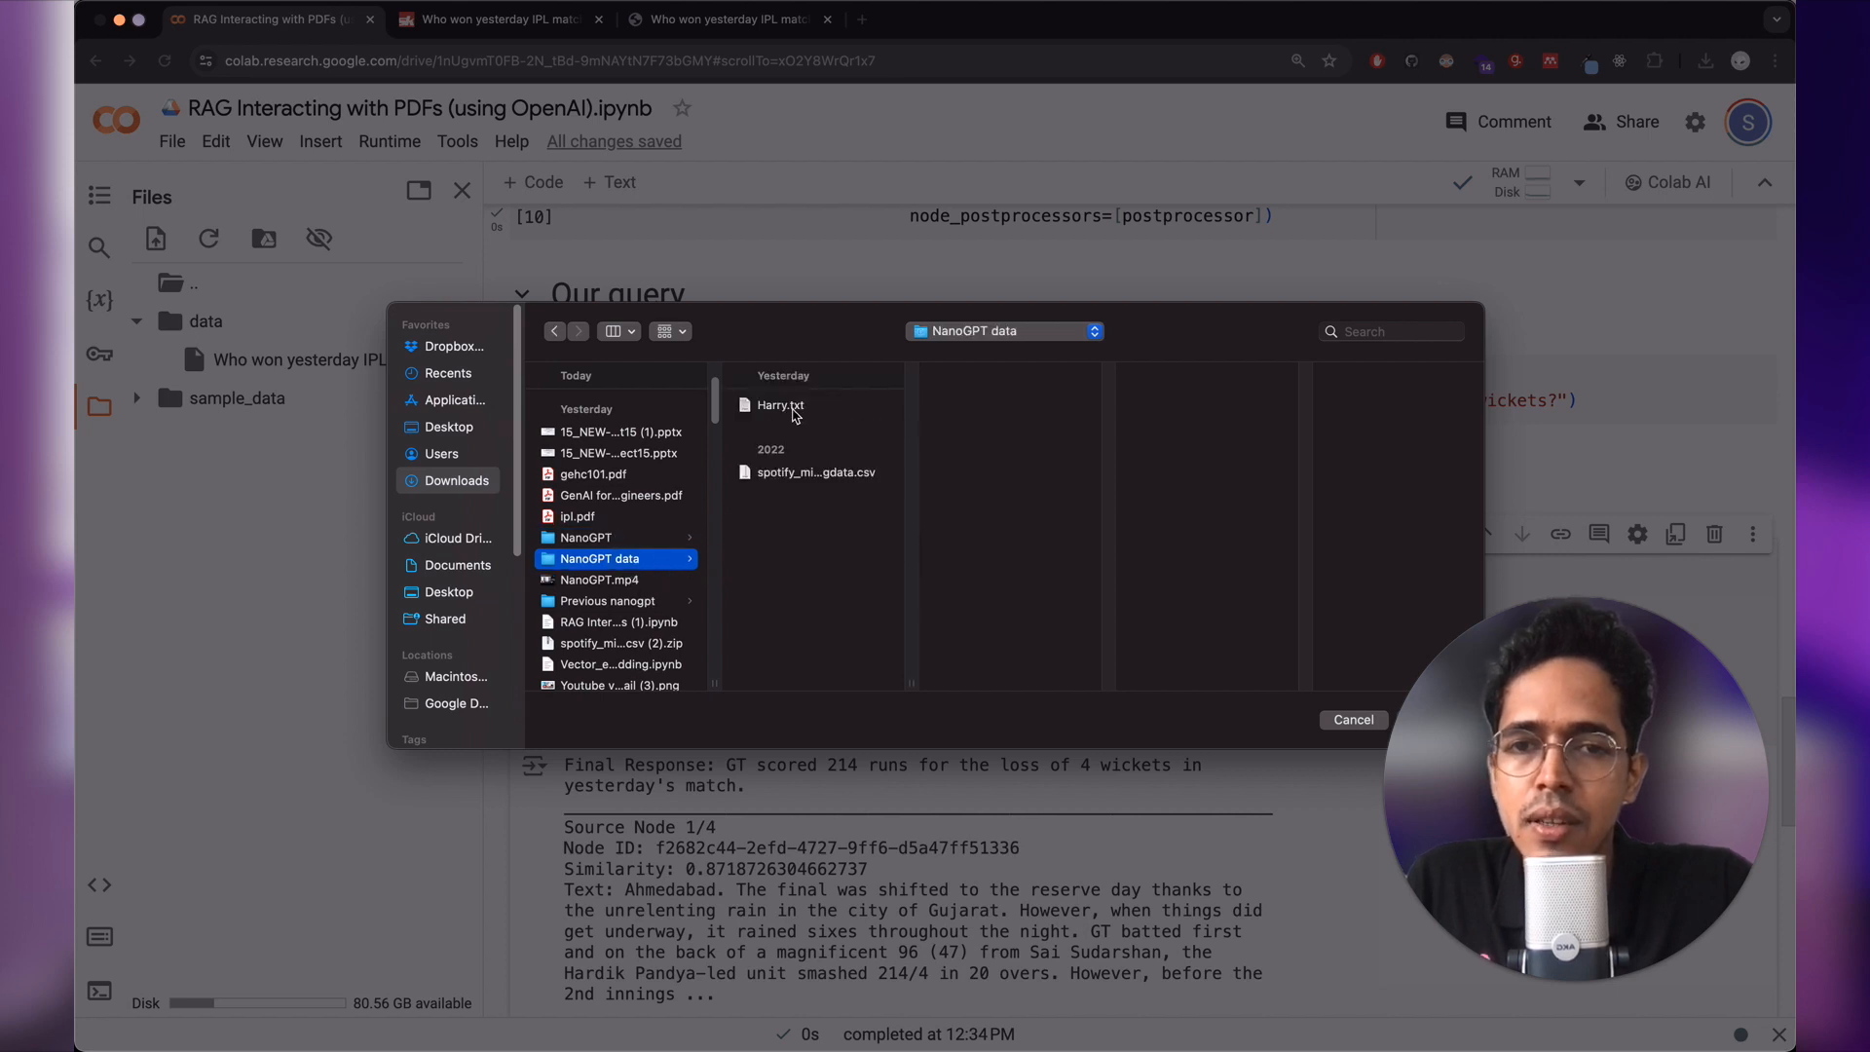
{"action": "left_click", "coordinate": [779, 405]}
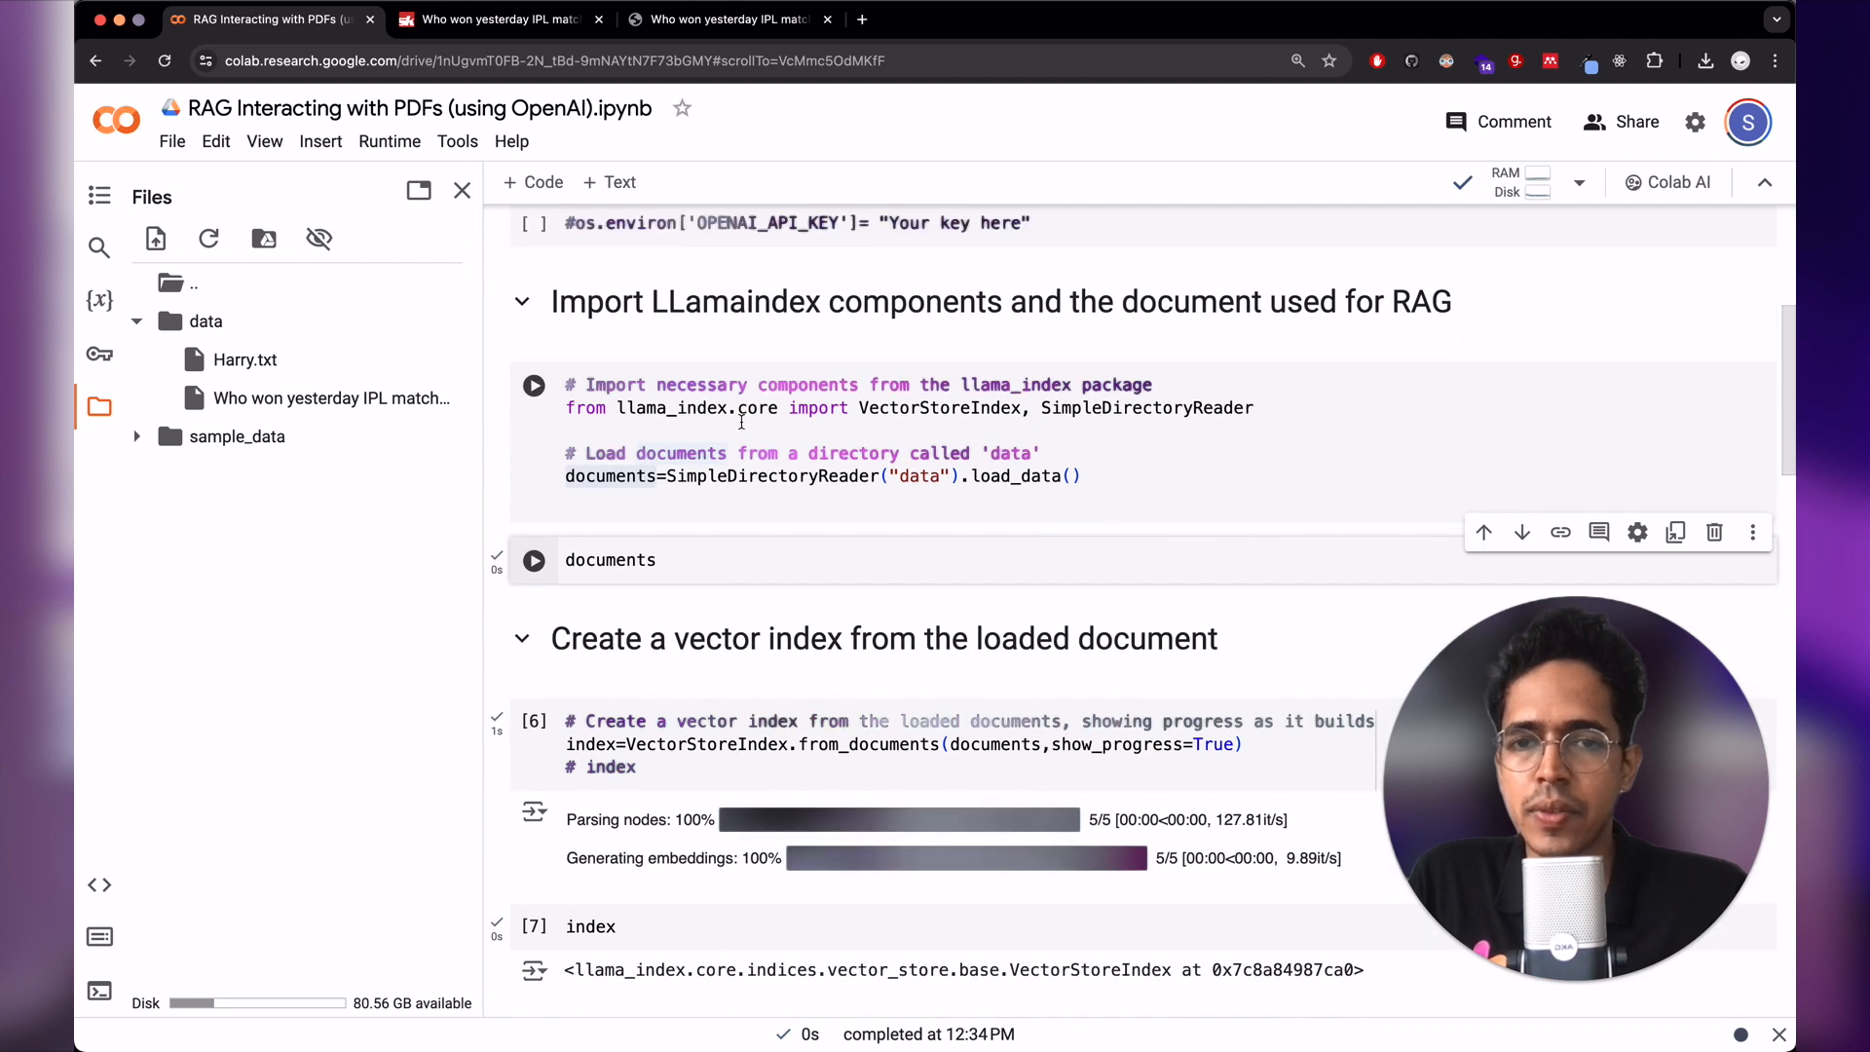
- Rerun SimpleDirectoryReader, view the documents now including Harry Potter text, then clear that output
{"action": "left_click", "coordinate": [533, 384]}
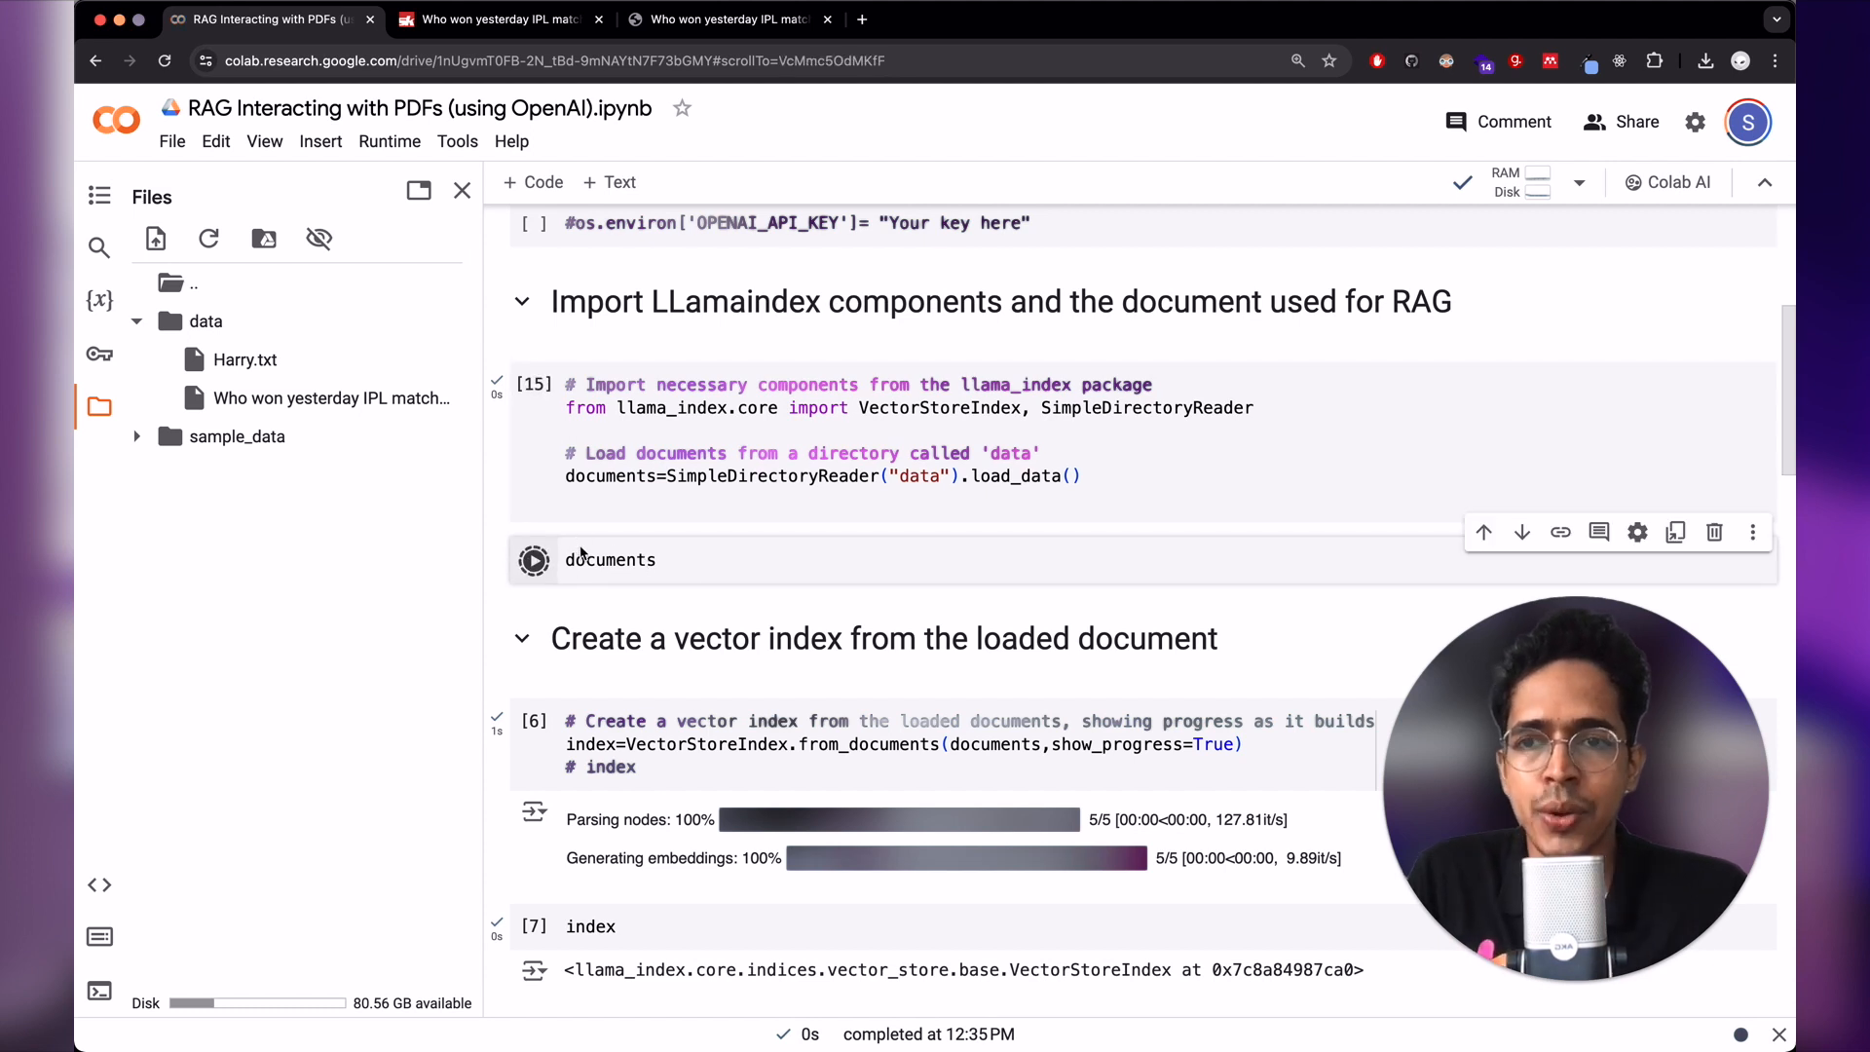
{"action": "left_click", "coordinate": [534, 559]}
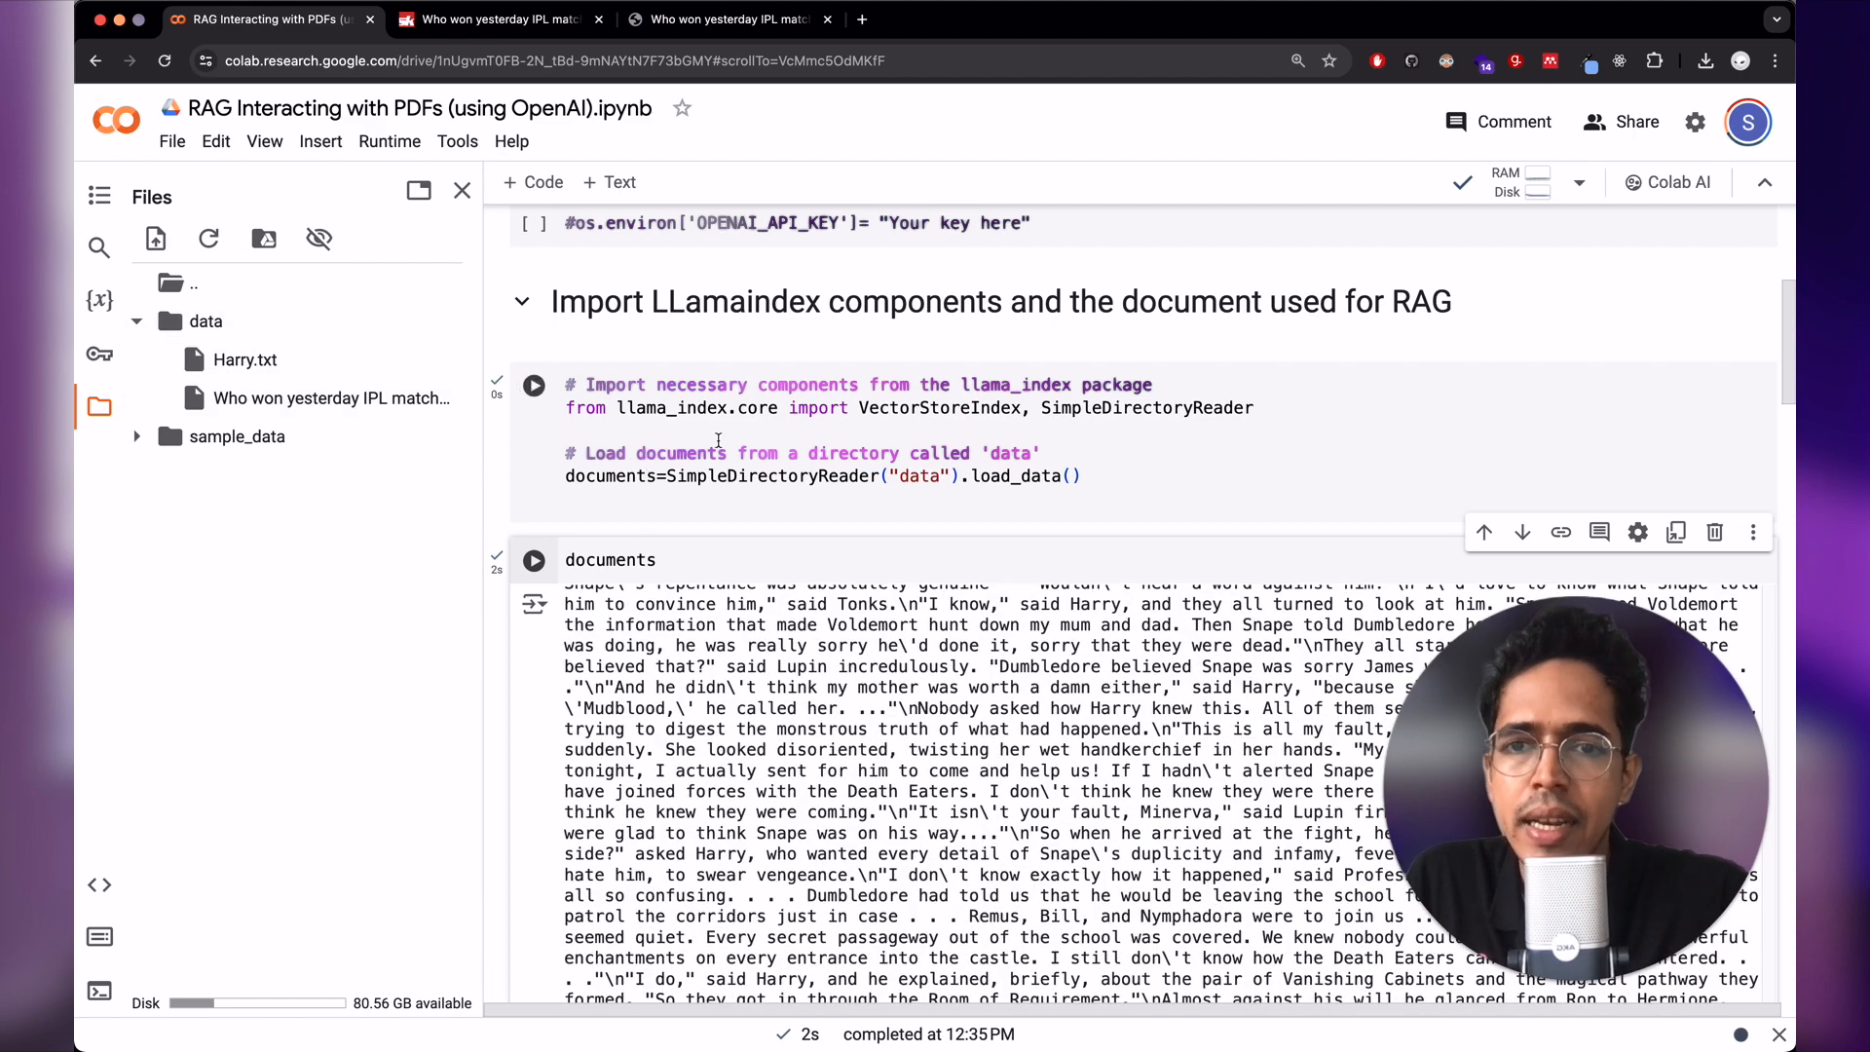
{"action": "left_click", "coordinate": [533, 604]}
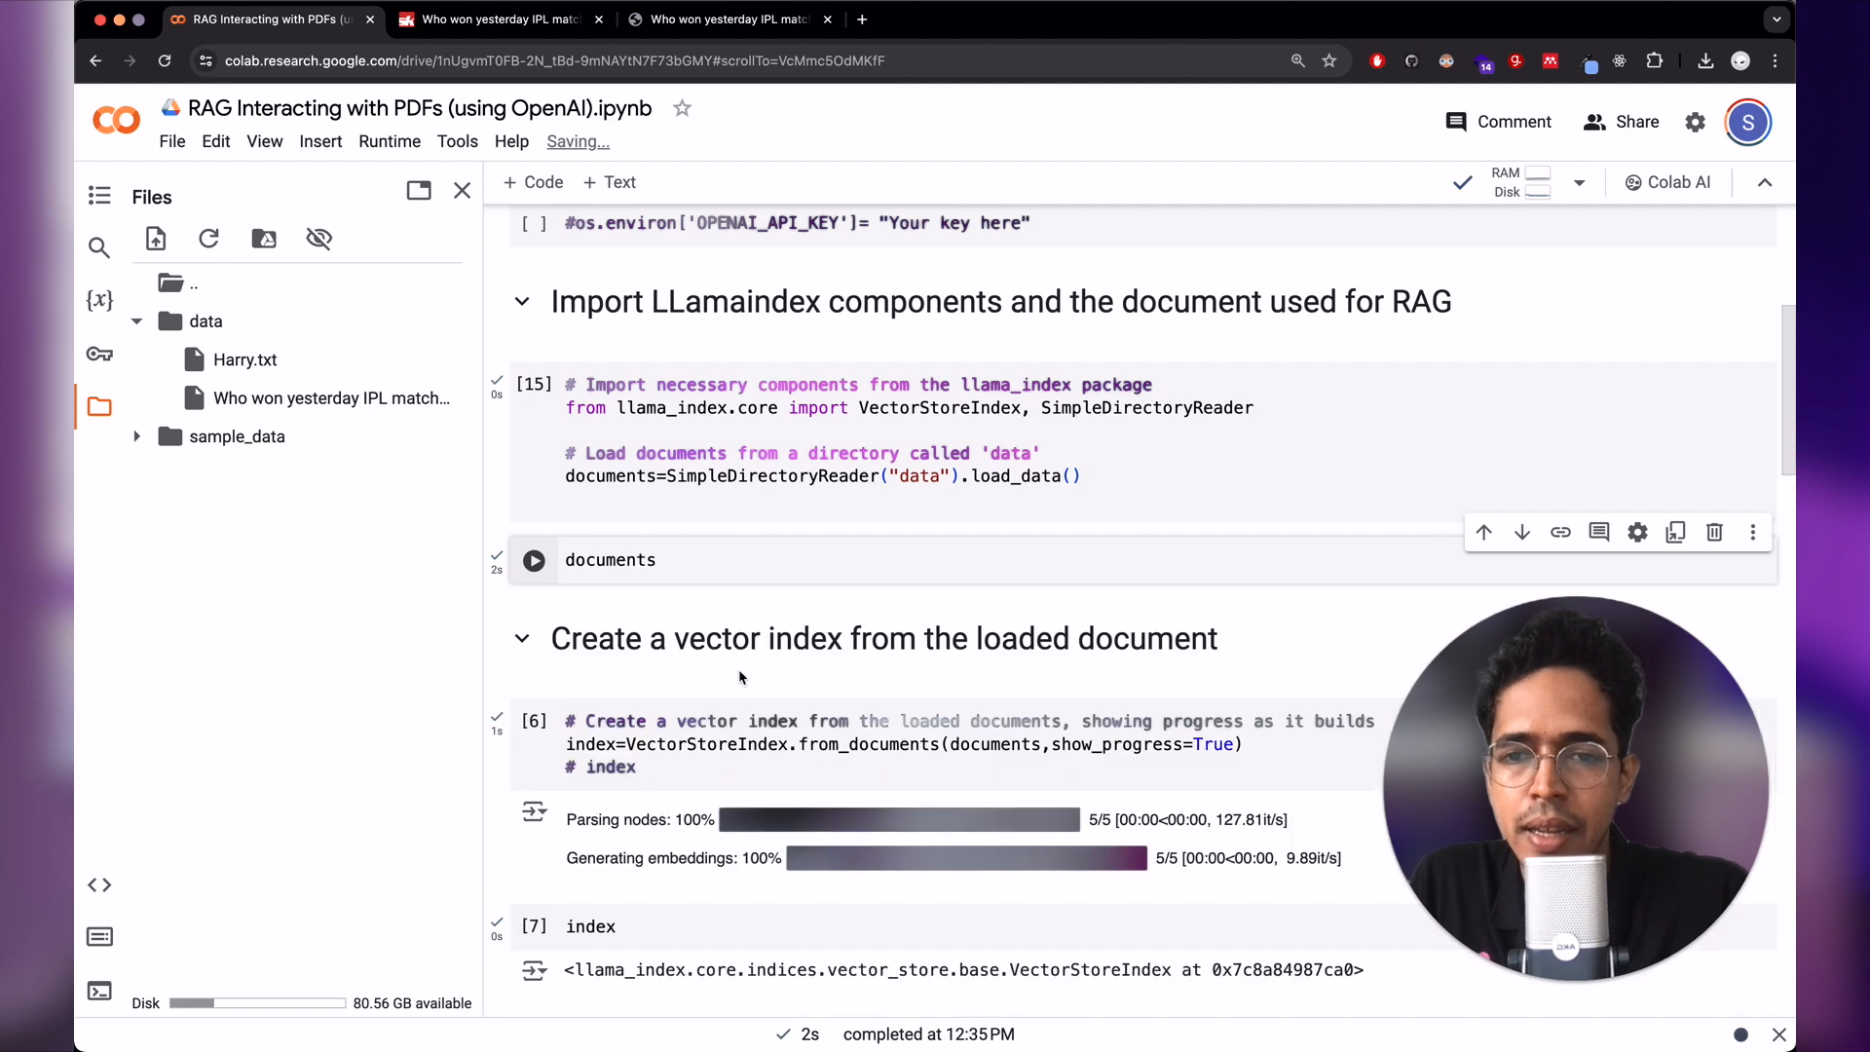
{"action": "scroll", "scroll_direction": "down", "scroll_amount": 3}
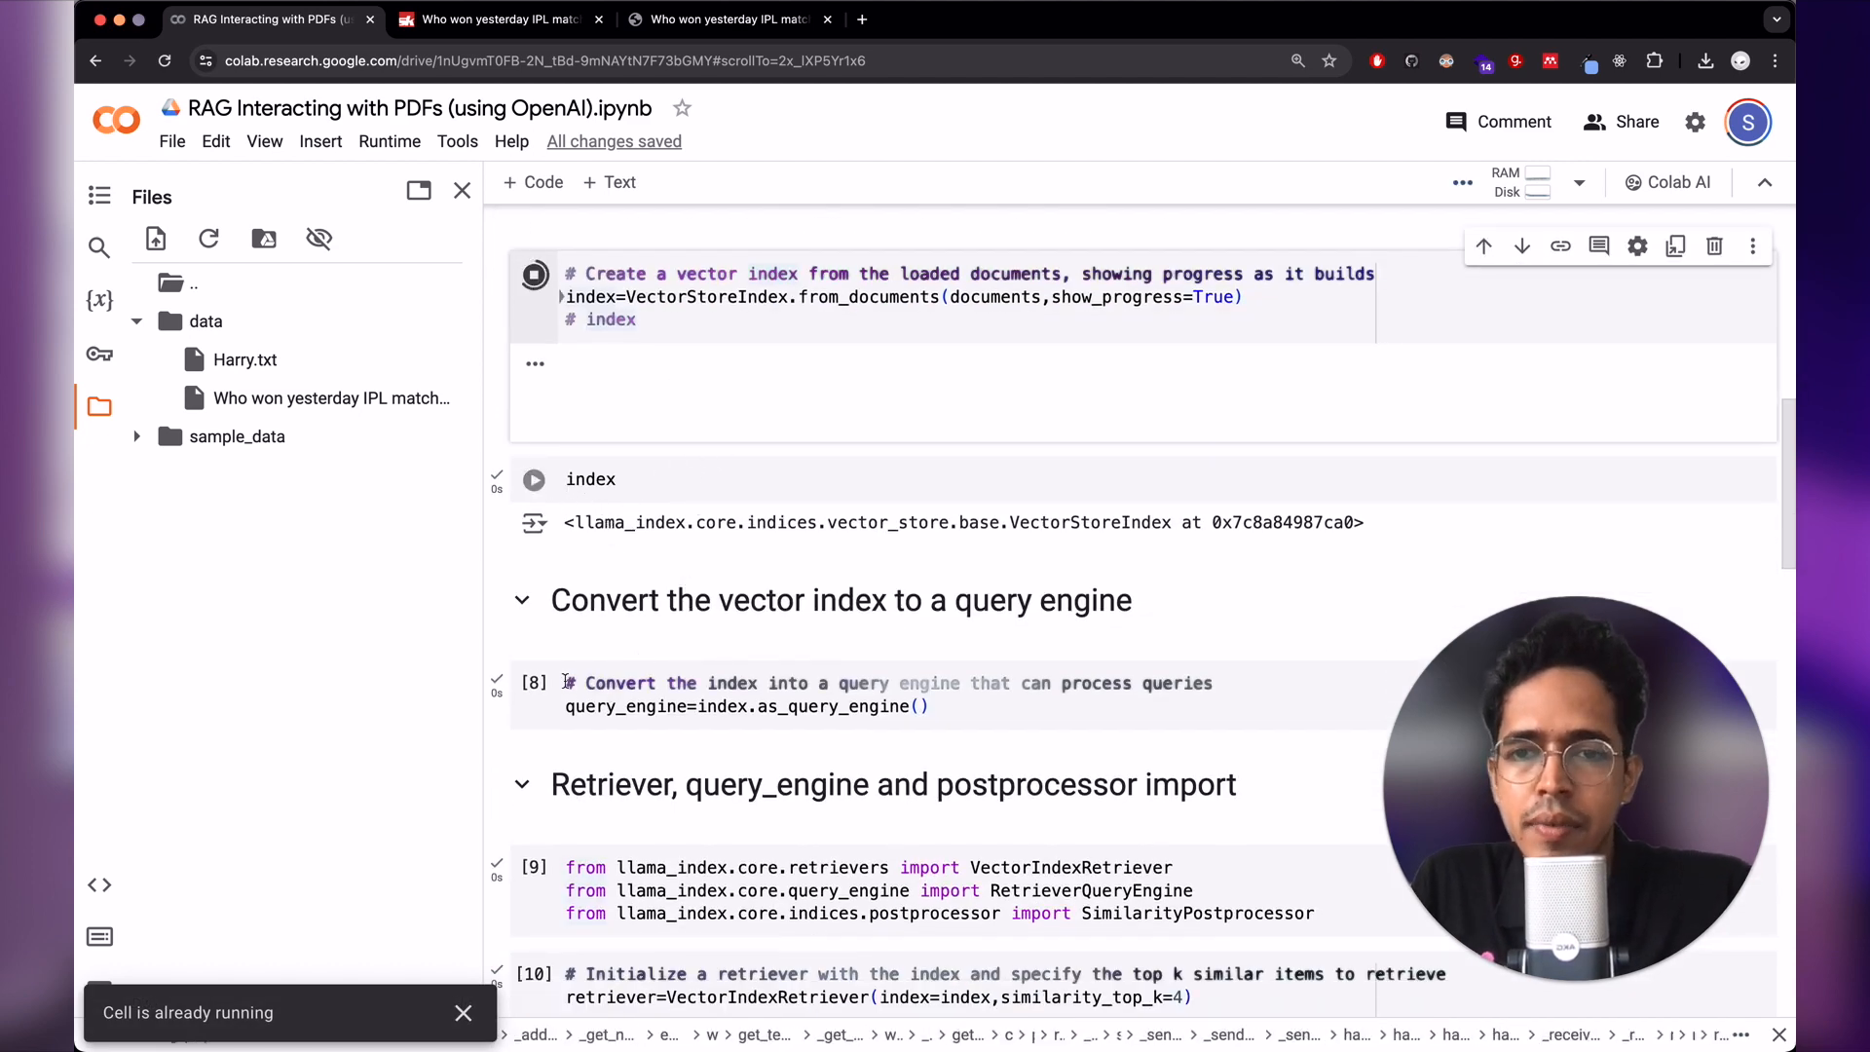
- Rebuild VectorStoreIndex over both documents and rerun the as_query_engine and retriever cells
{"action": "left_click", "coordinate": [533, 681]}
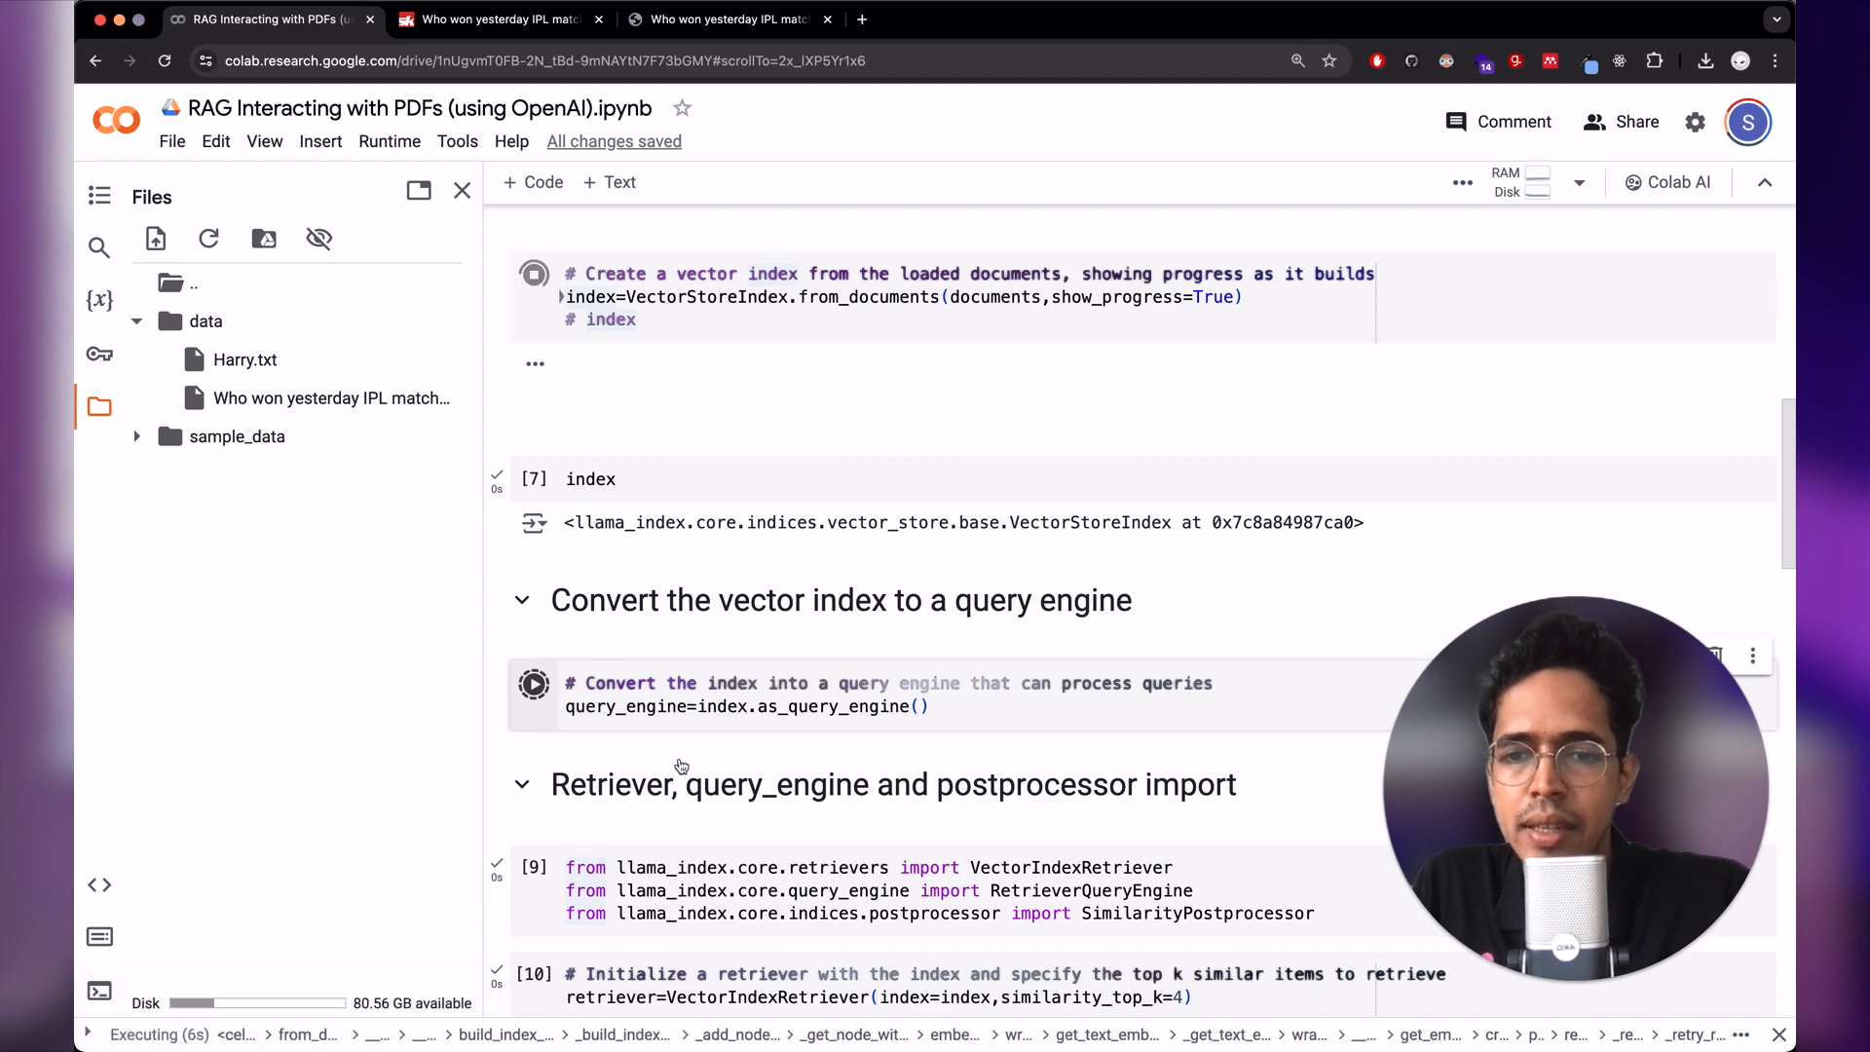
{"action": "scroll", "scroll_direction": "down", "scroll_amount": 3}
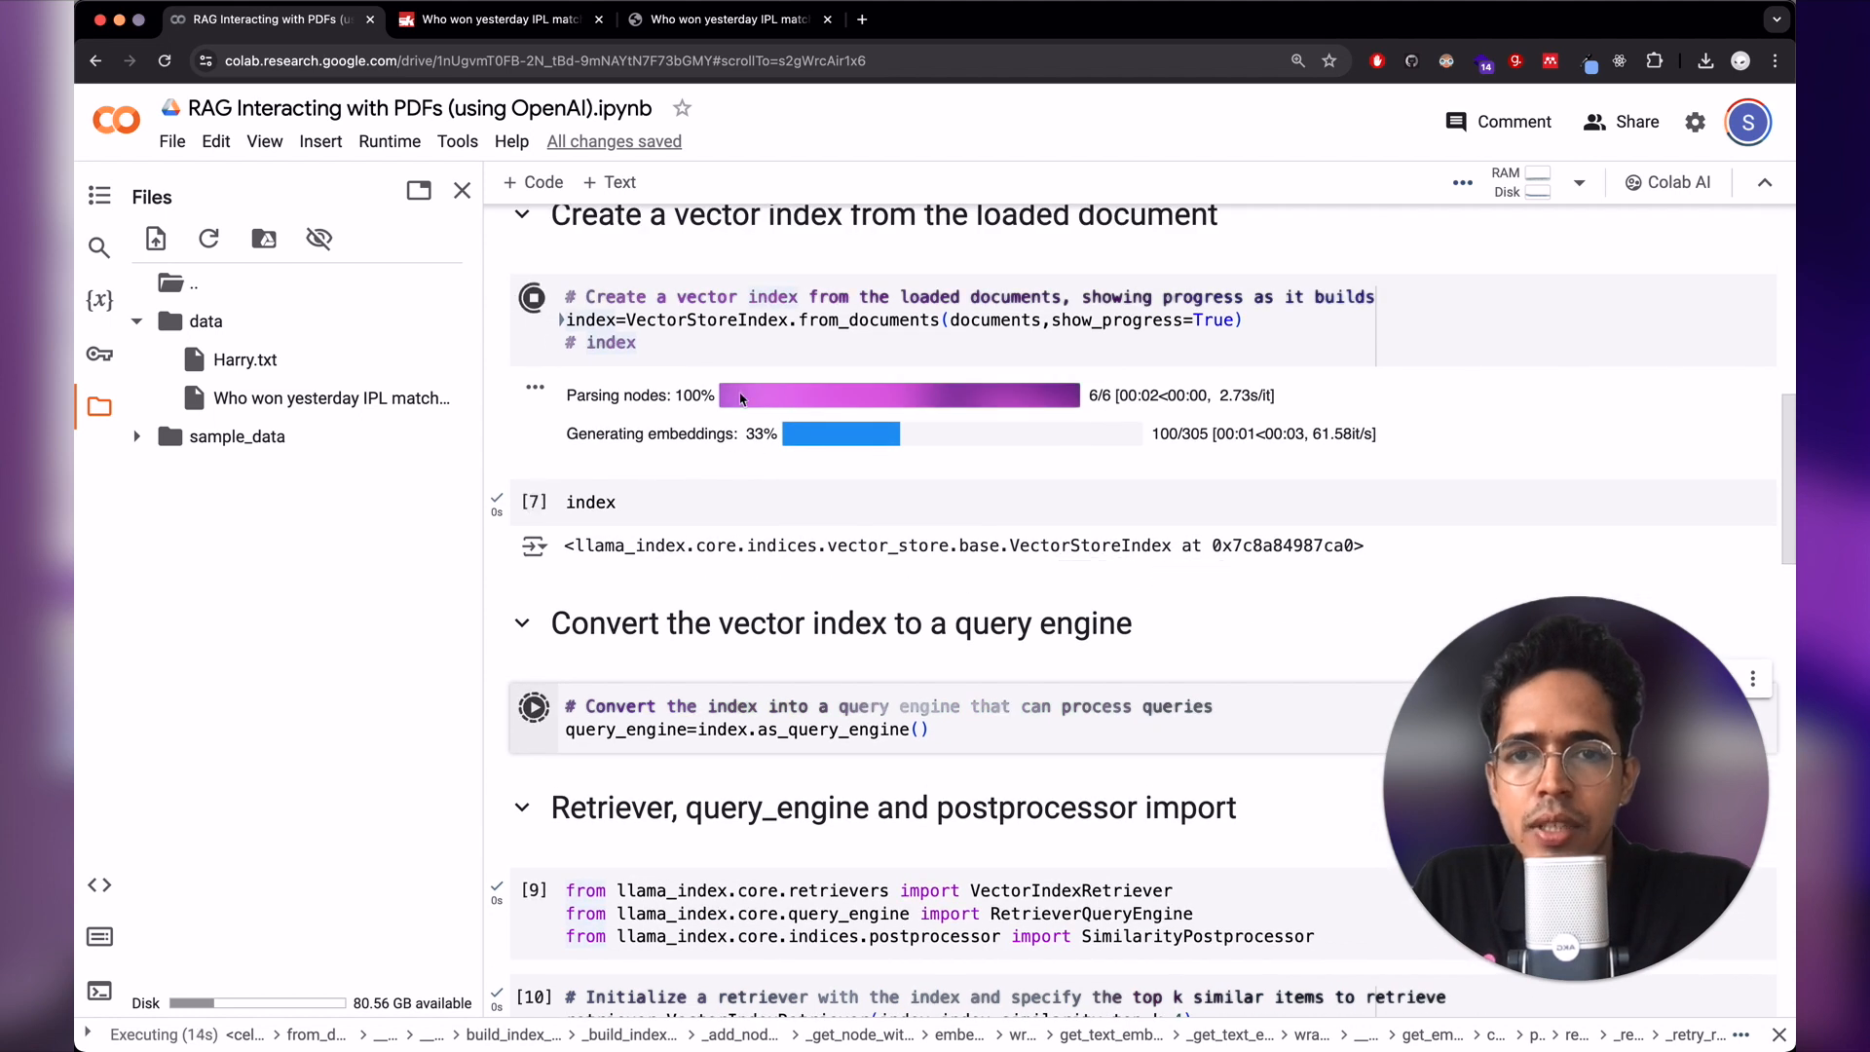
{"action": "mouse_move", "coordinate": [798, 455]}
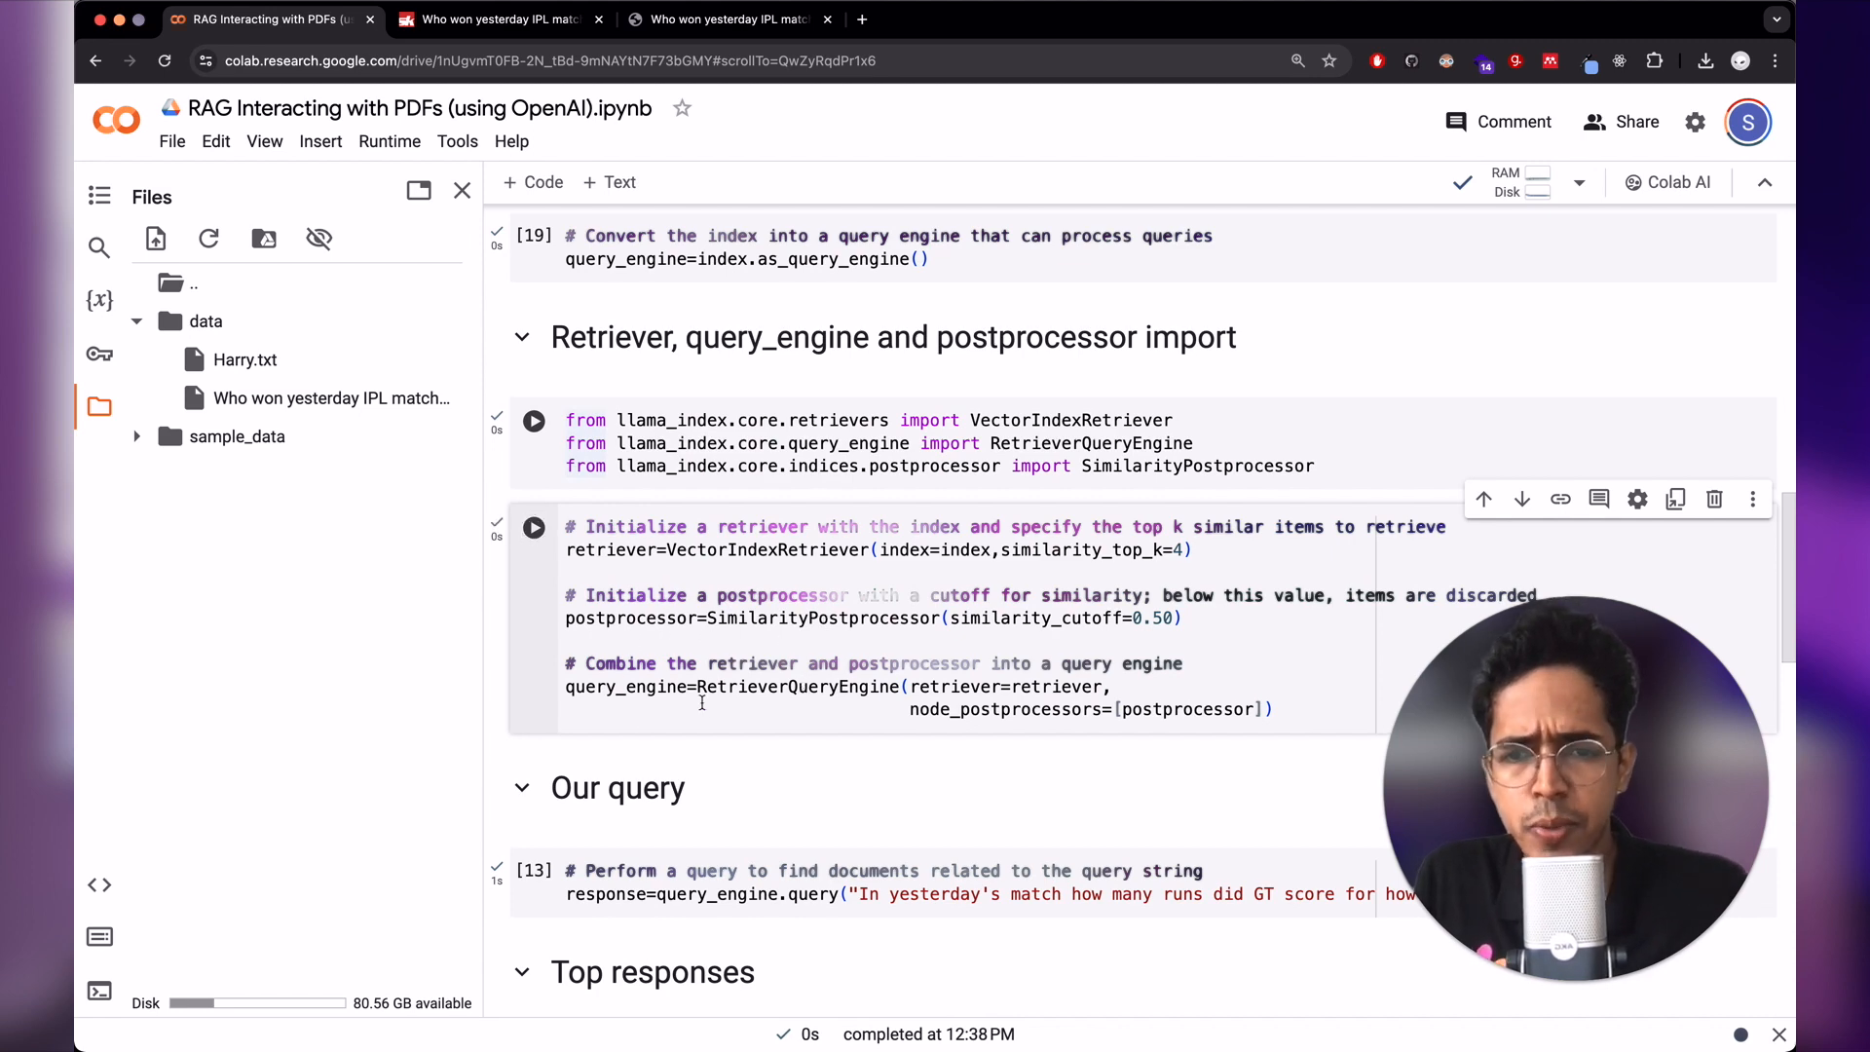
{"action": "scroll", "scroll_direction": "down", "scroll_amount": 3}
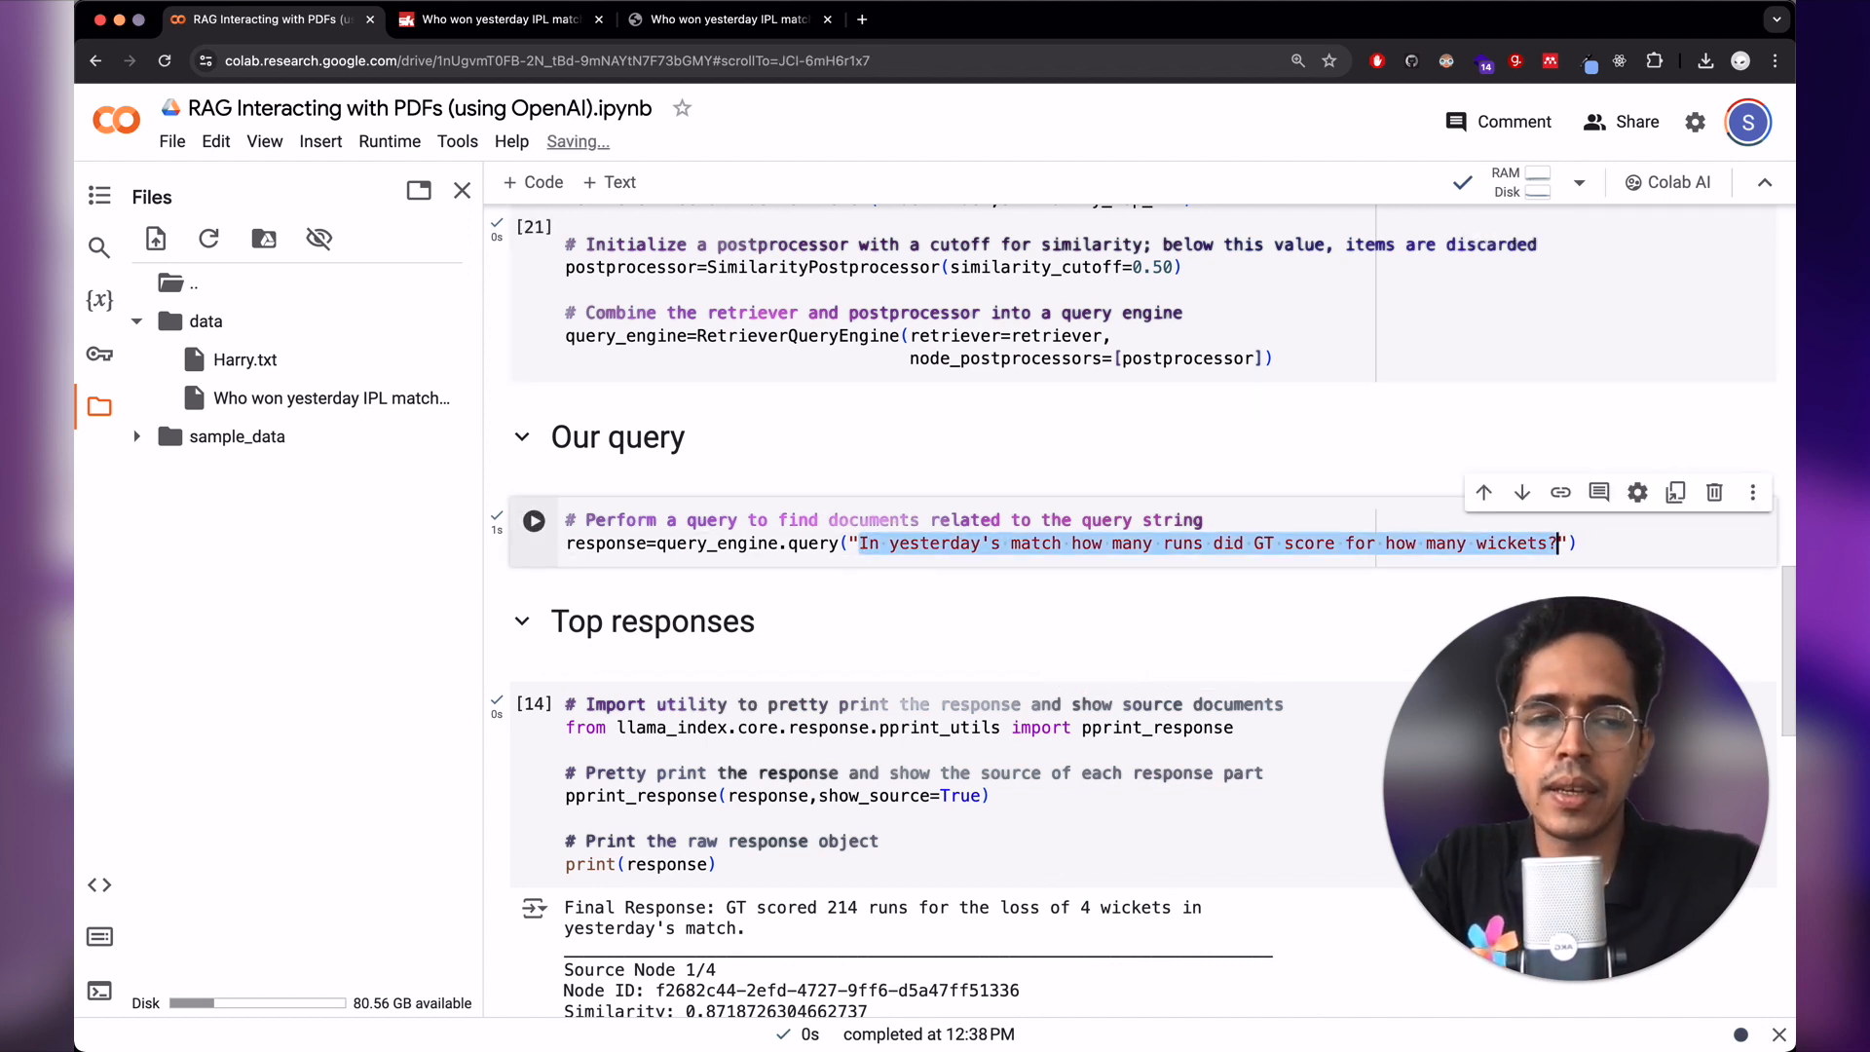
- Change the query to 'Summarize the Harry Potter story' and run it
{"action": "type", "text": "Summarize t\")"}
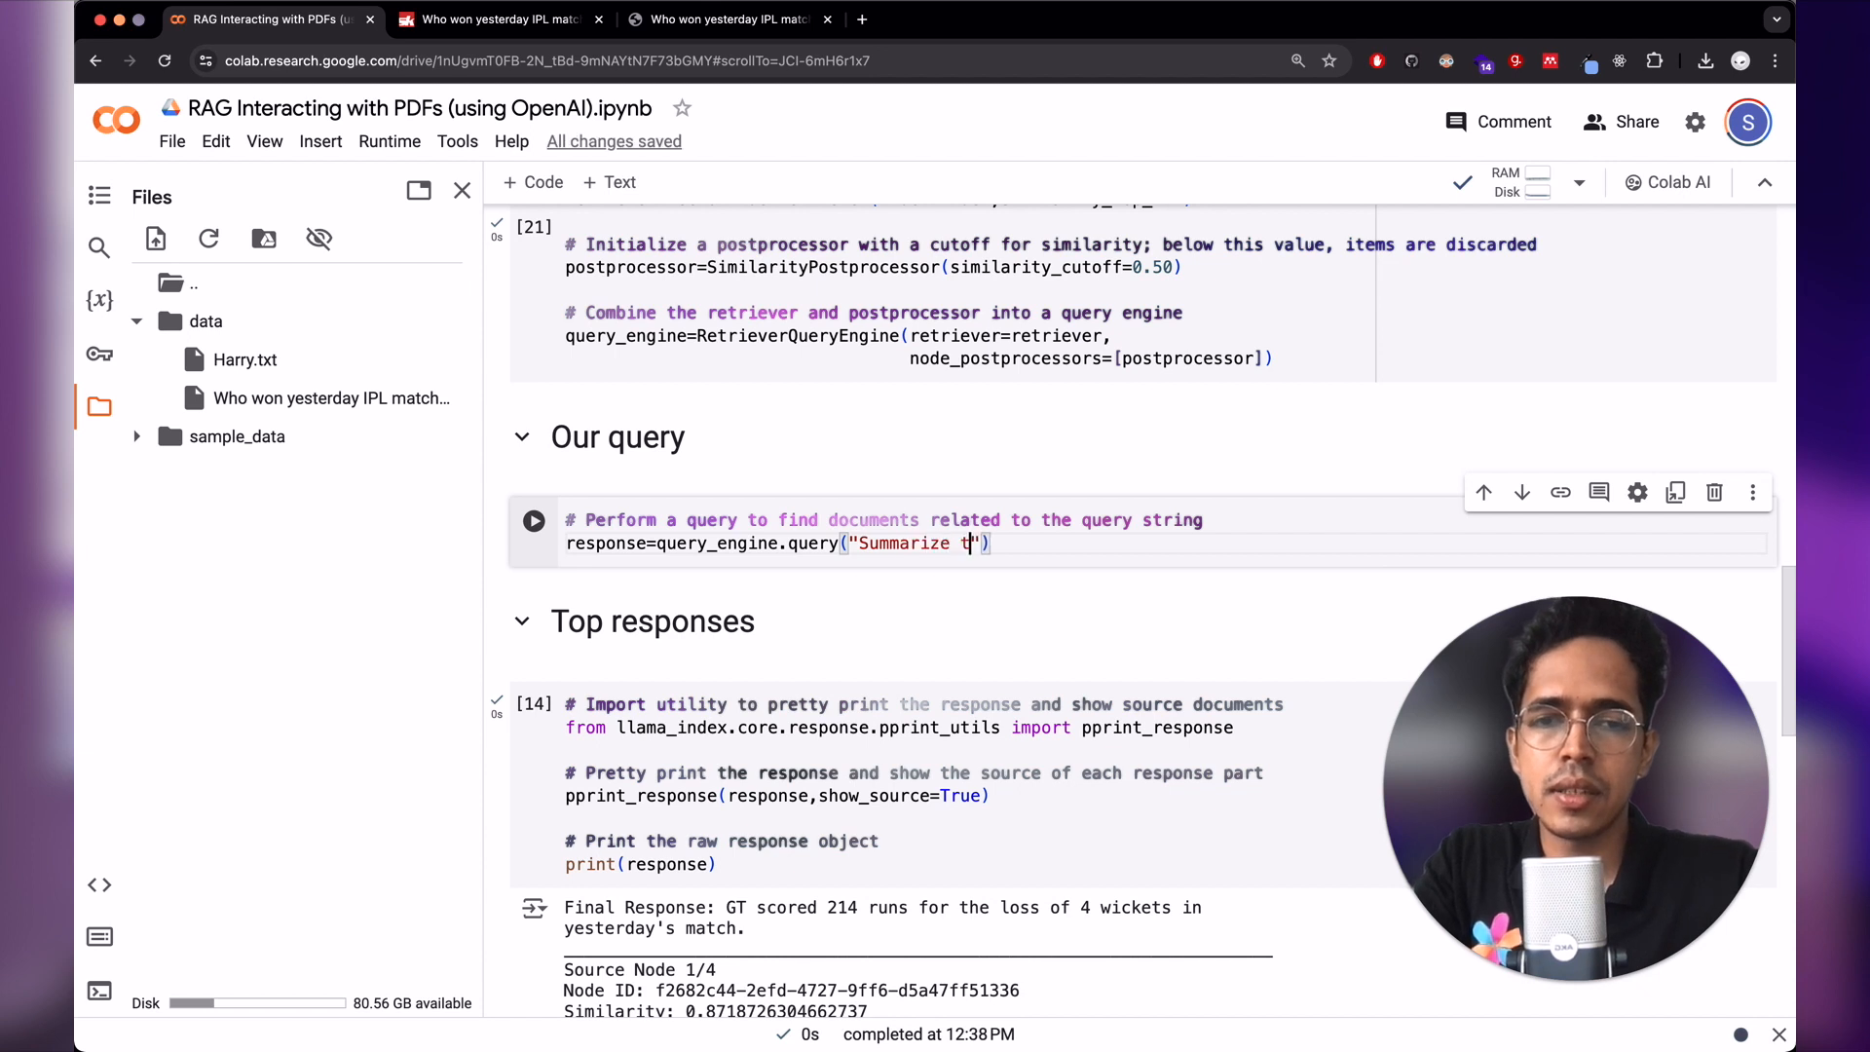
{"action": "type", "text": "he Harry potter"}
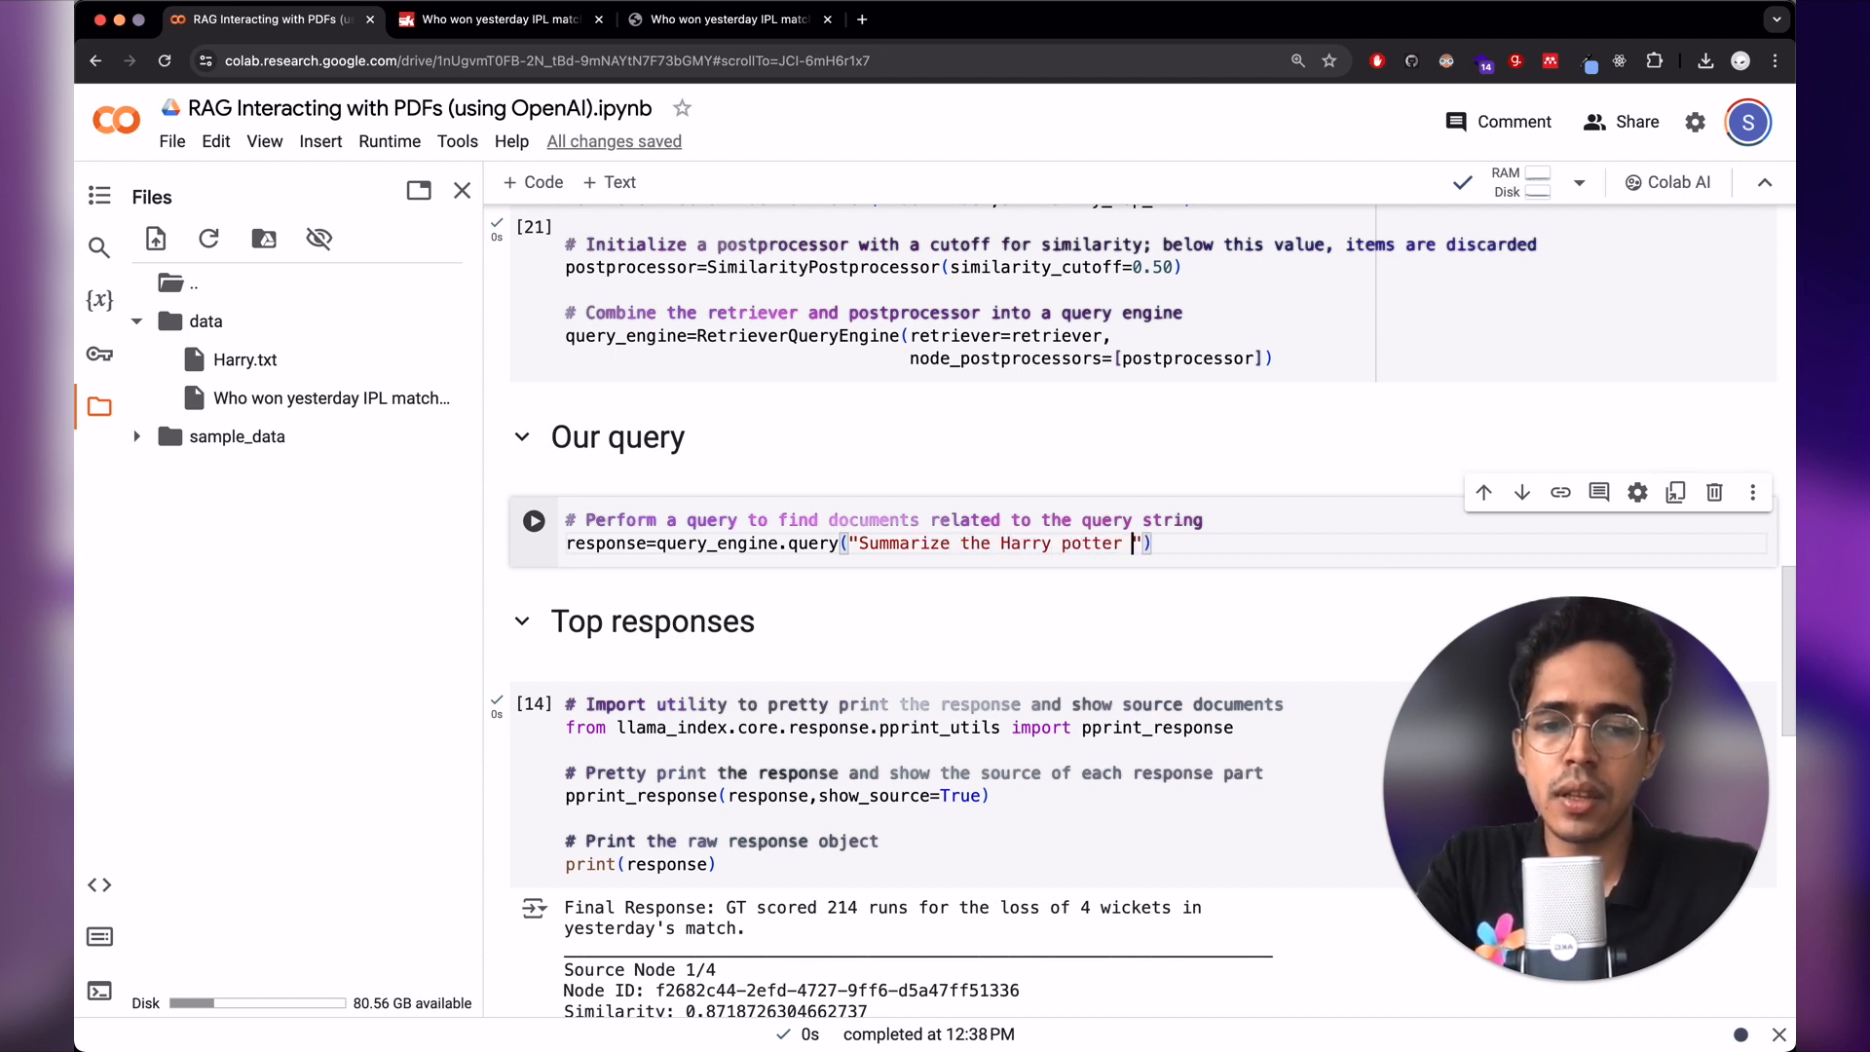
{"action": "type", "text": "story"}
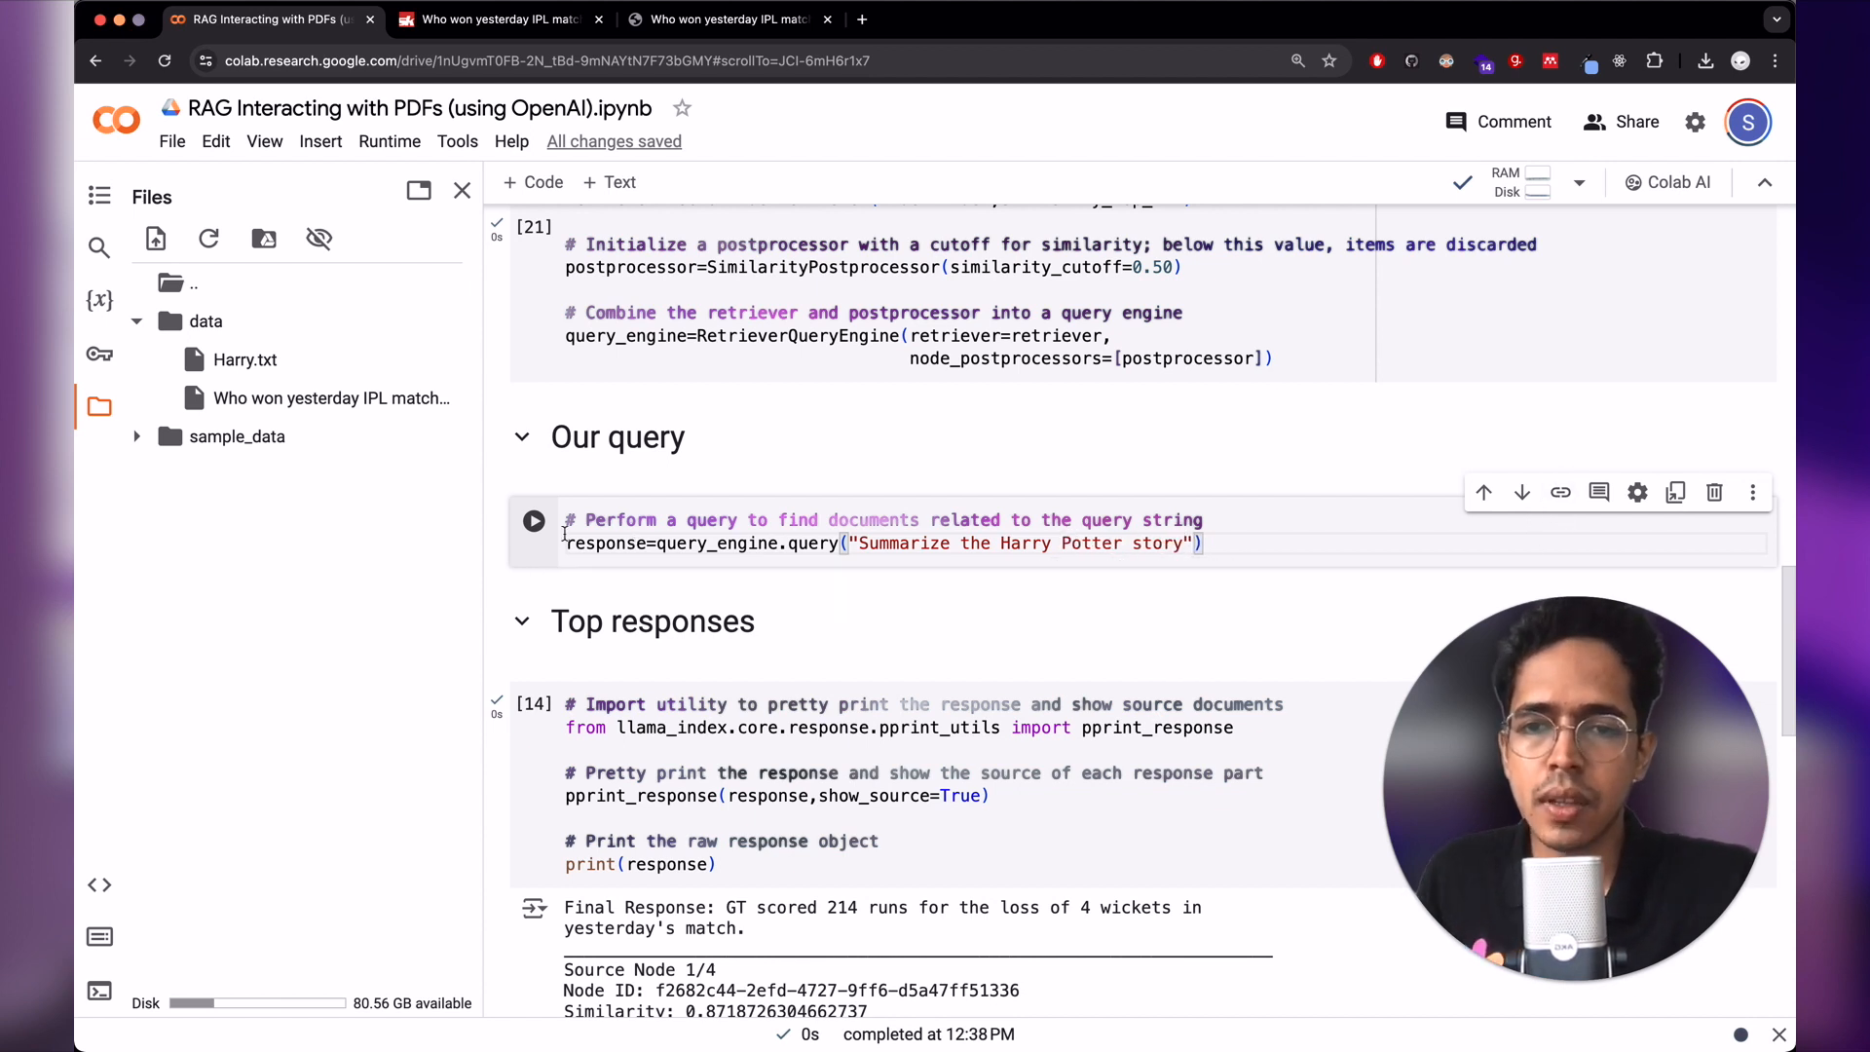
{"action": "left_click", "coordinate": [534, 518]}
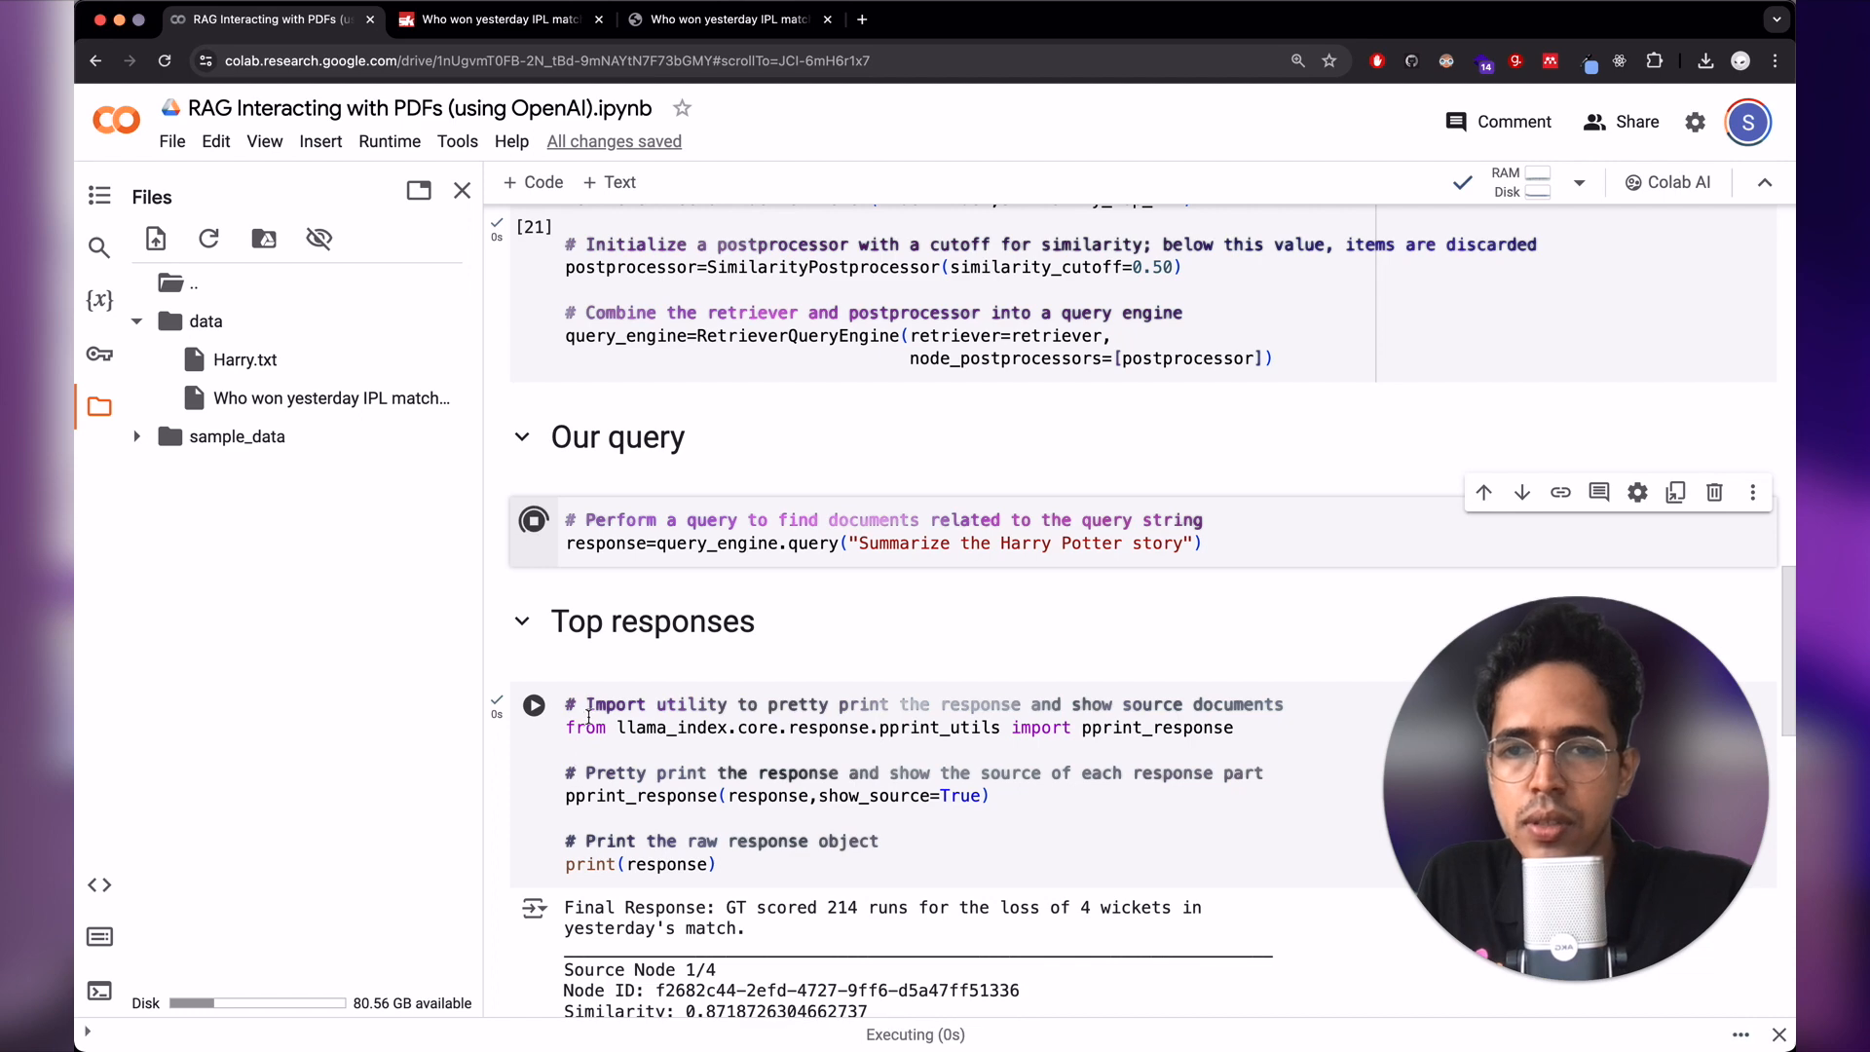
- Print the summary answer with its four Harry Potter source passages via pprint_response
{"action": "left_click", "coordinate": [533, 518]}
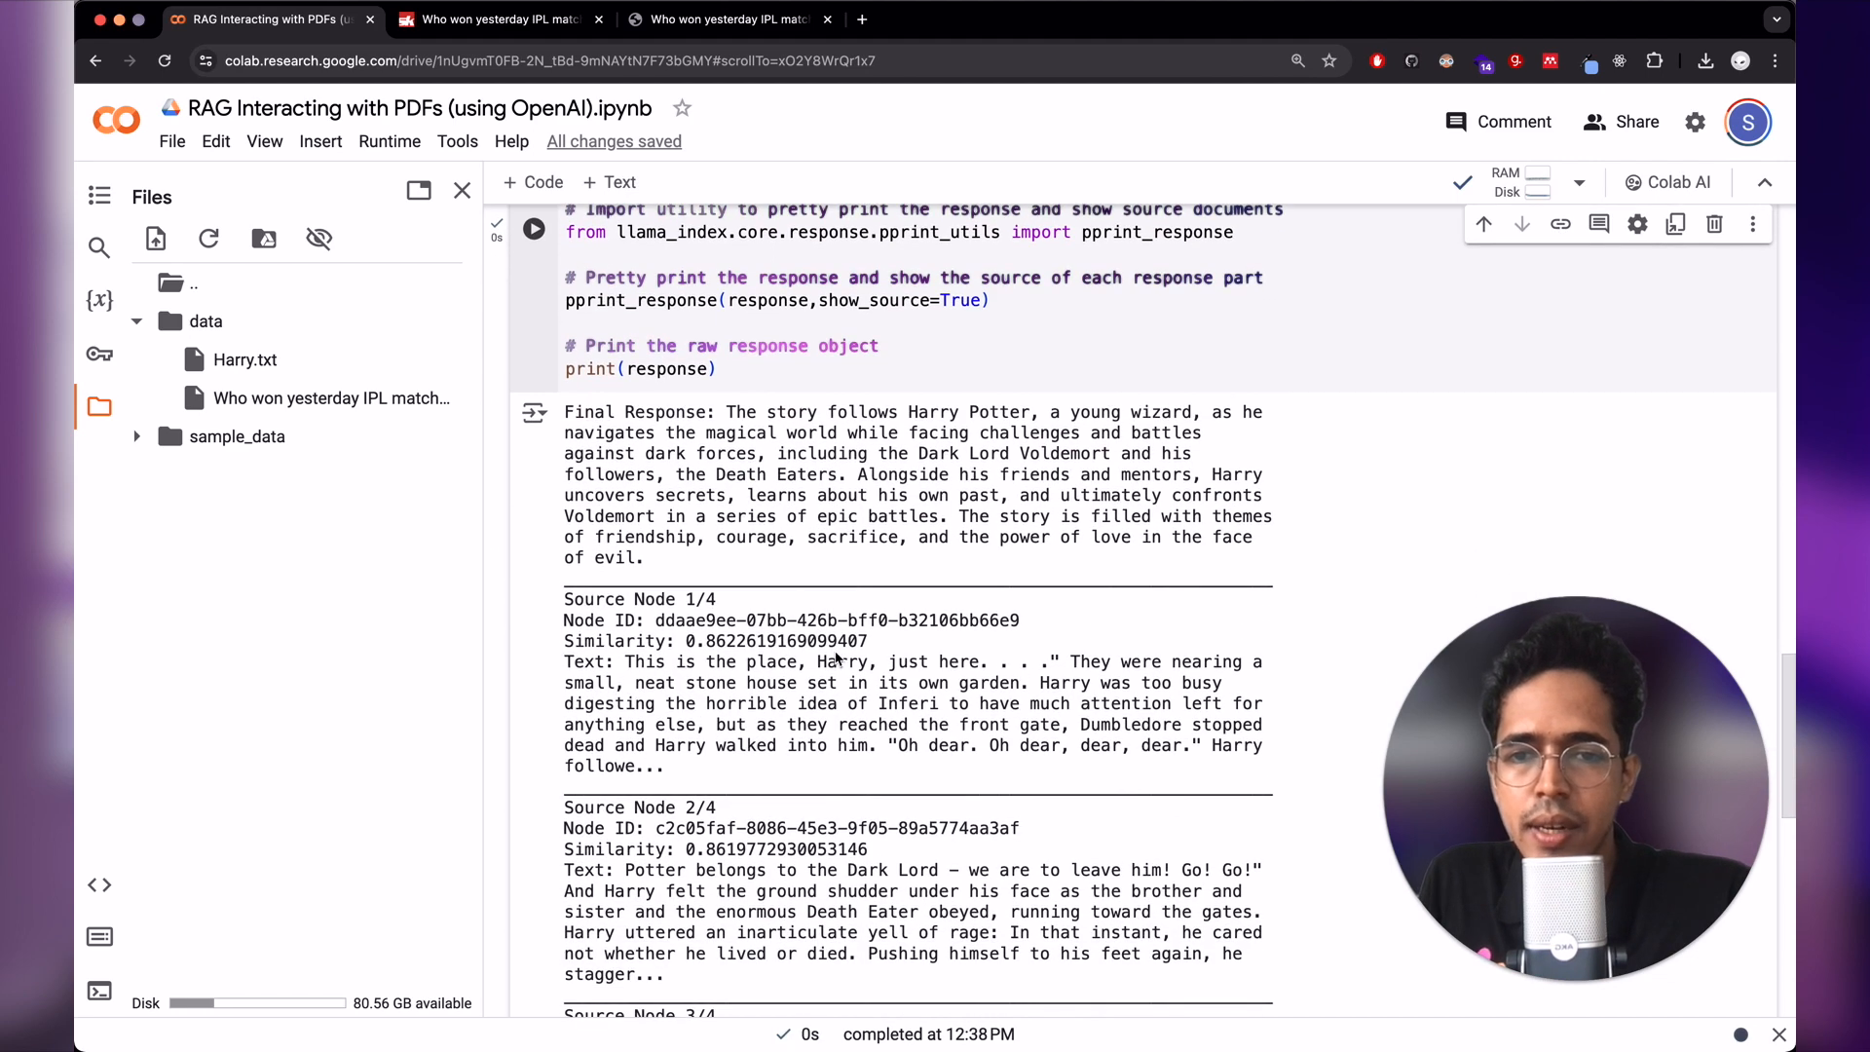
{"action": "scroll", "scroll_direction": "down", "scroll_amount": 3}
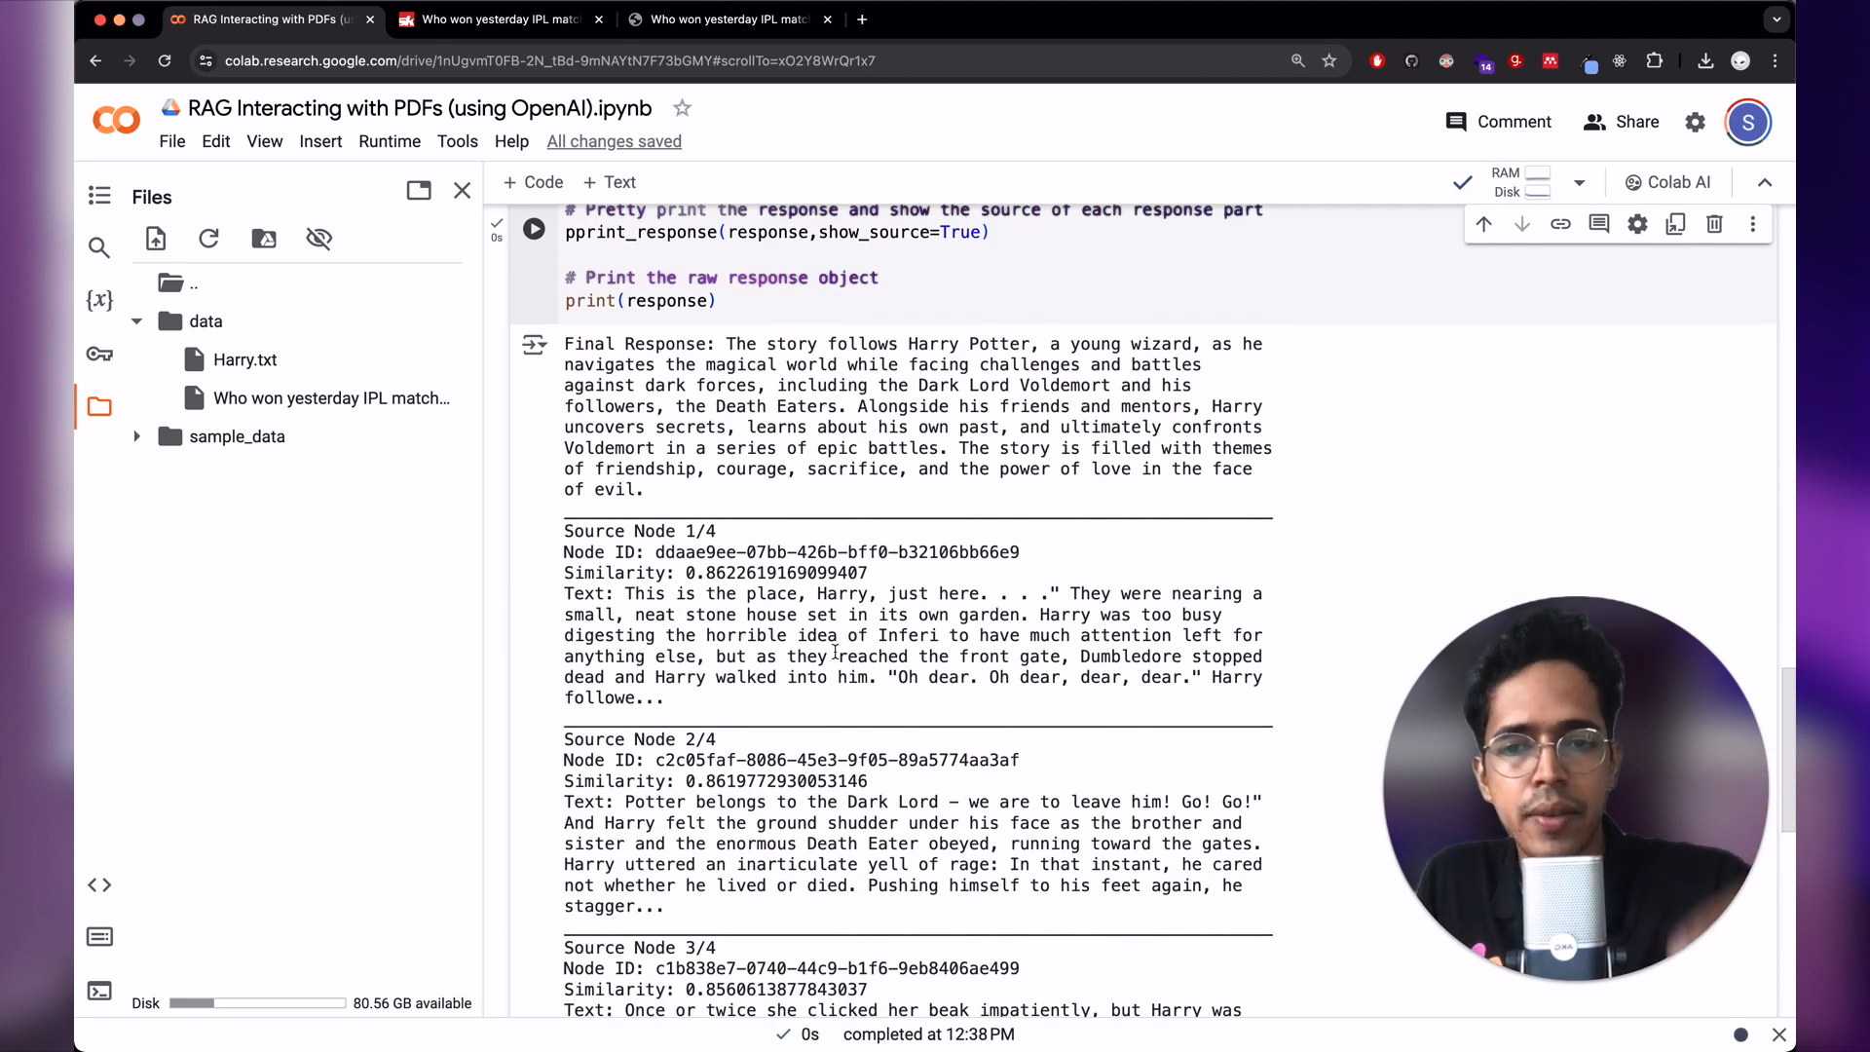
{"action": "double_click", "coordinate": [776, 572]}
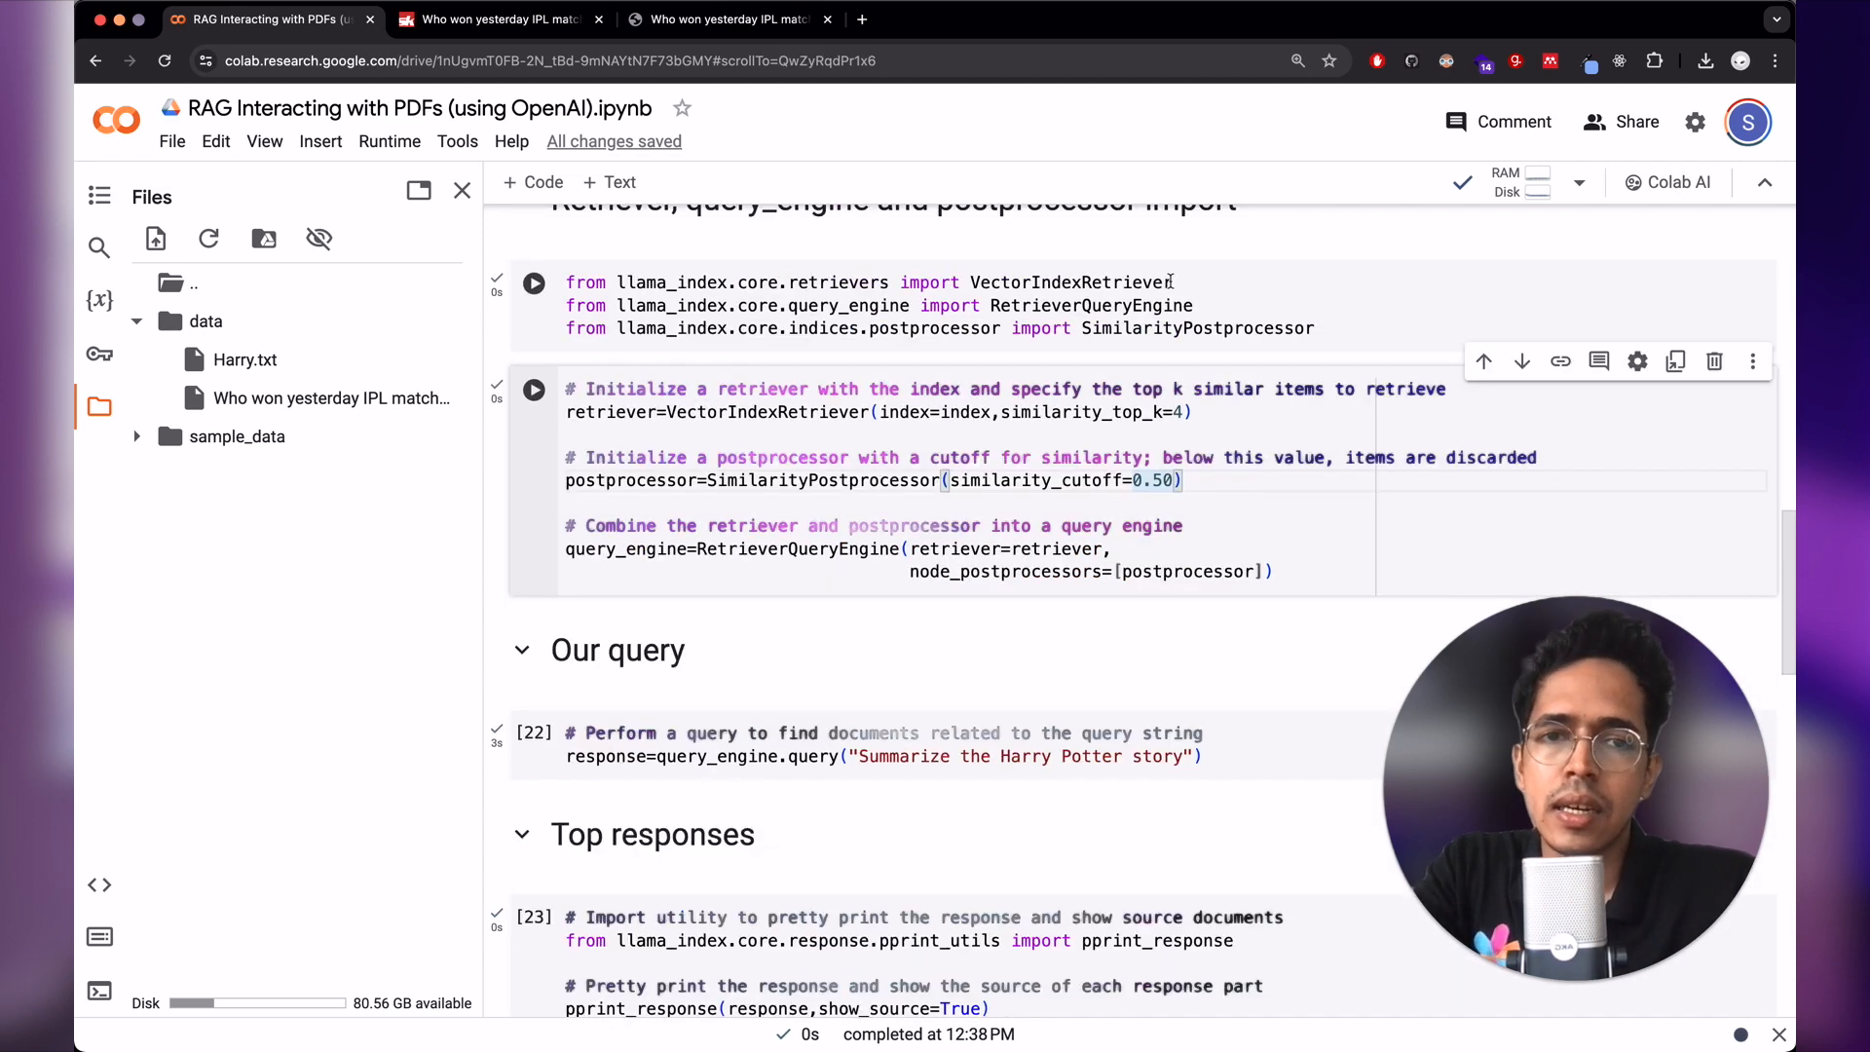
- Set the retriever to similarity_top_k=10 and rerun the summary, now citing ten source passages
{"action": "left_click", "coordinate": [1178, 411]}
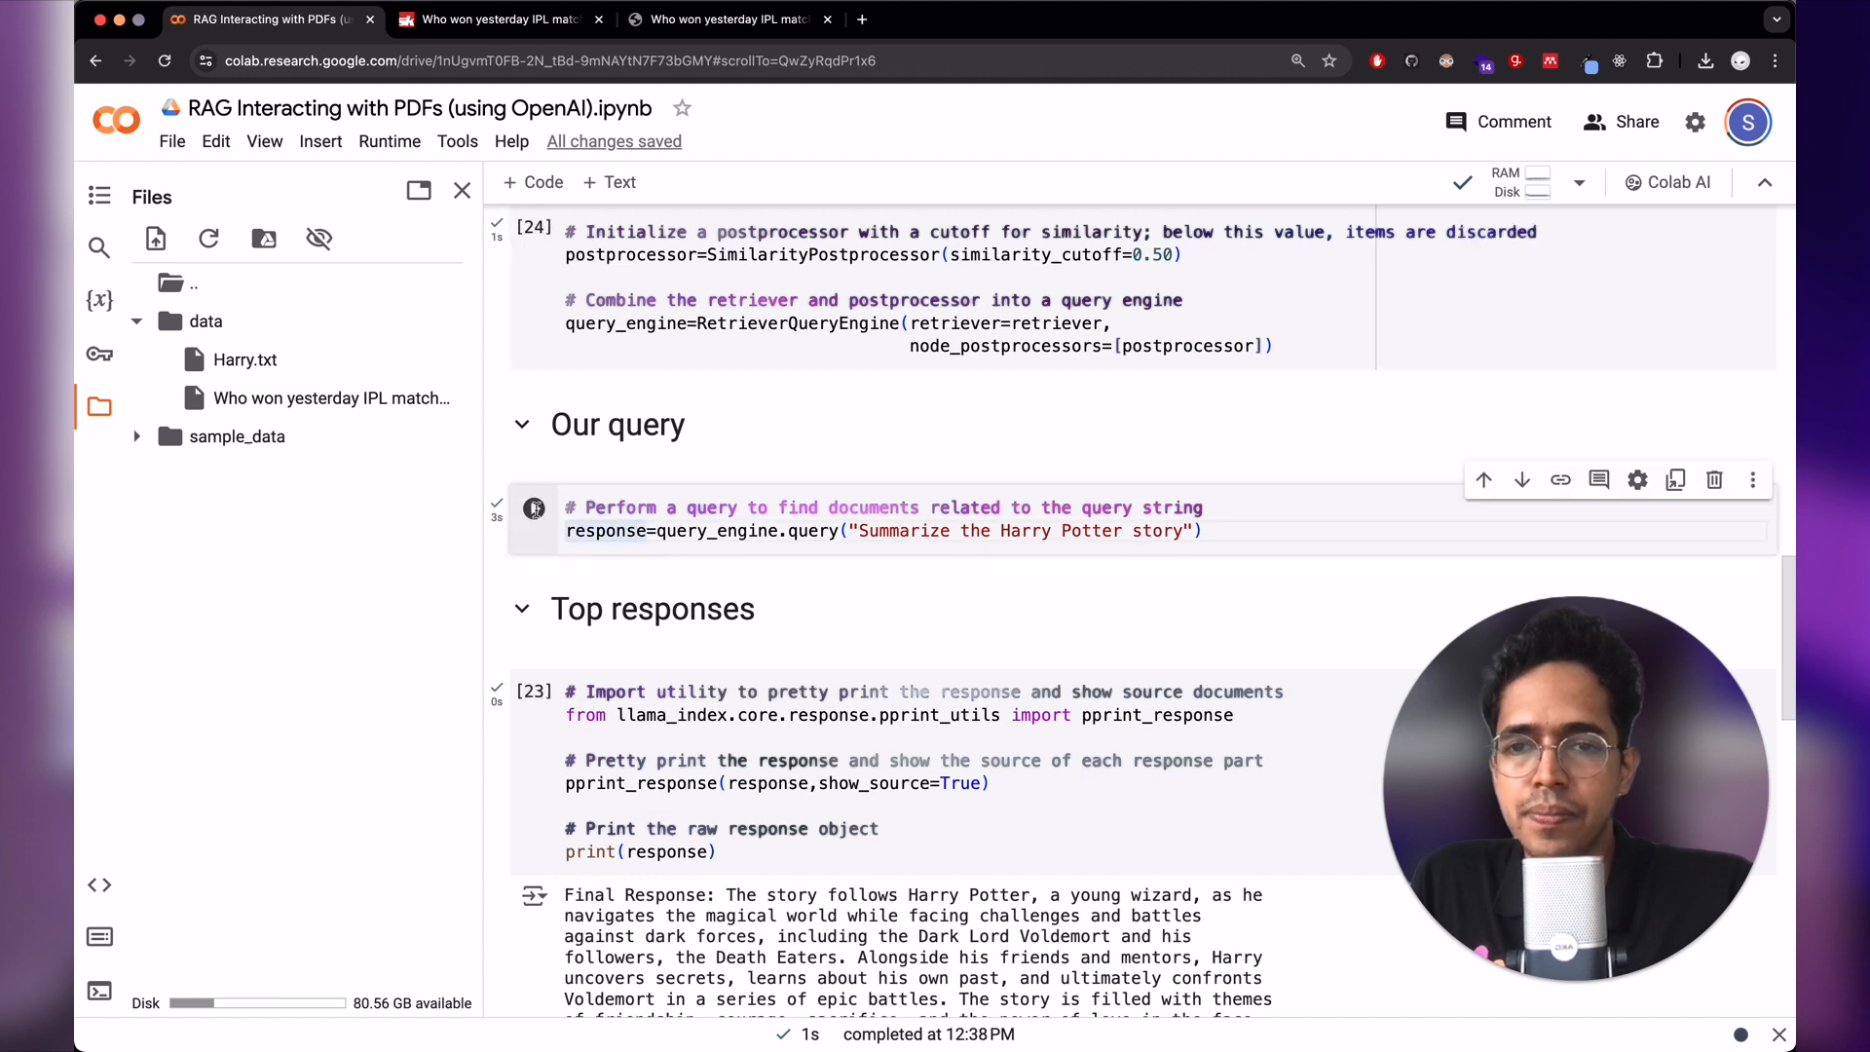
{"action": "left_click", "coordinate": [534, 691]}
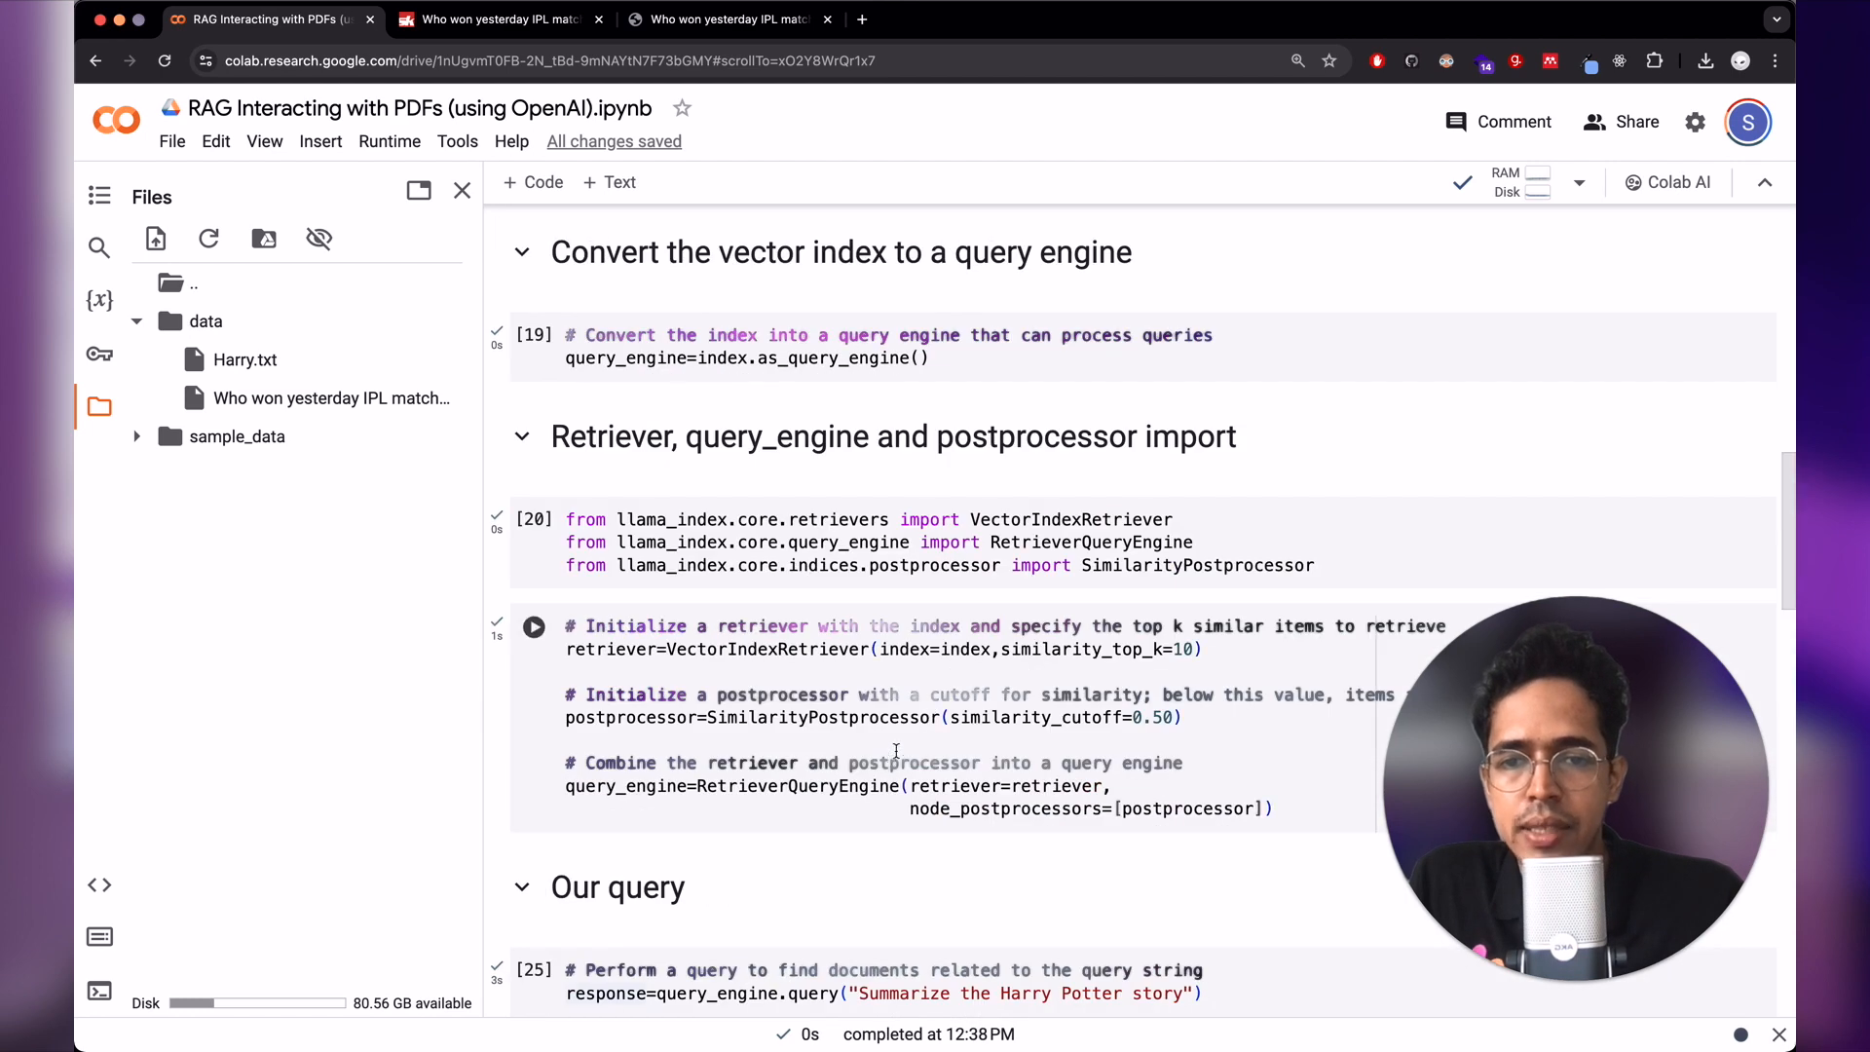
{"action": "scroll", "scroll_direction": "down", "scroll_amount": 3}
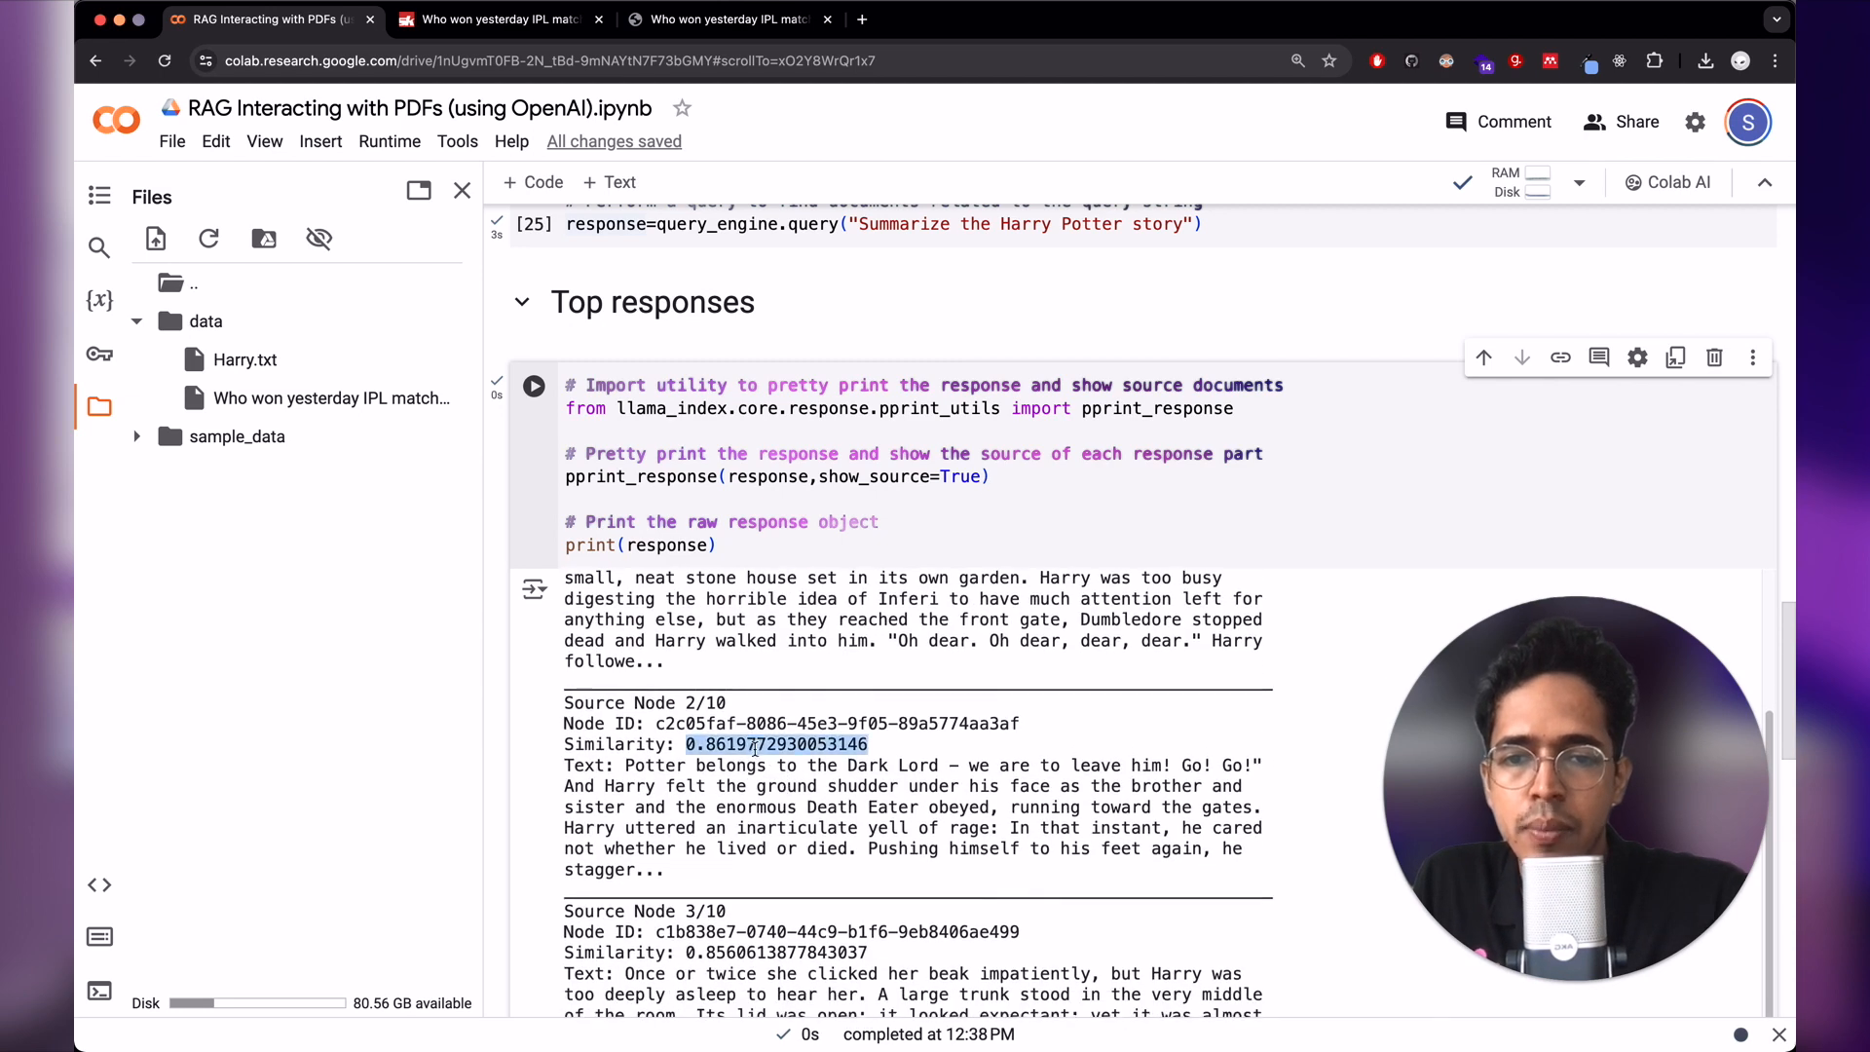
{"action": "scroll", "scroll_direction": "down", "scroll_amount": 3}
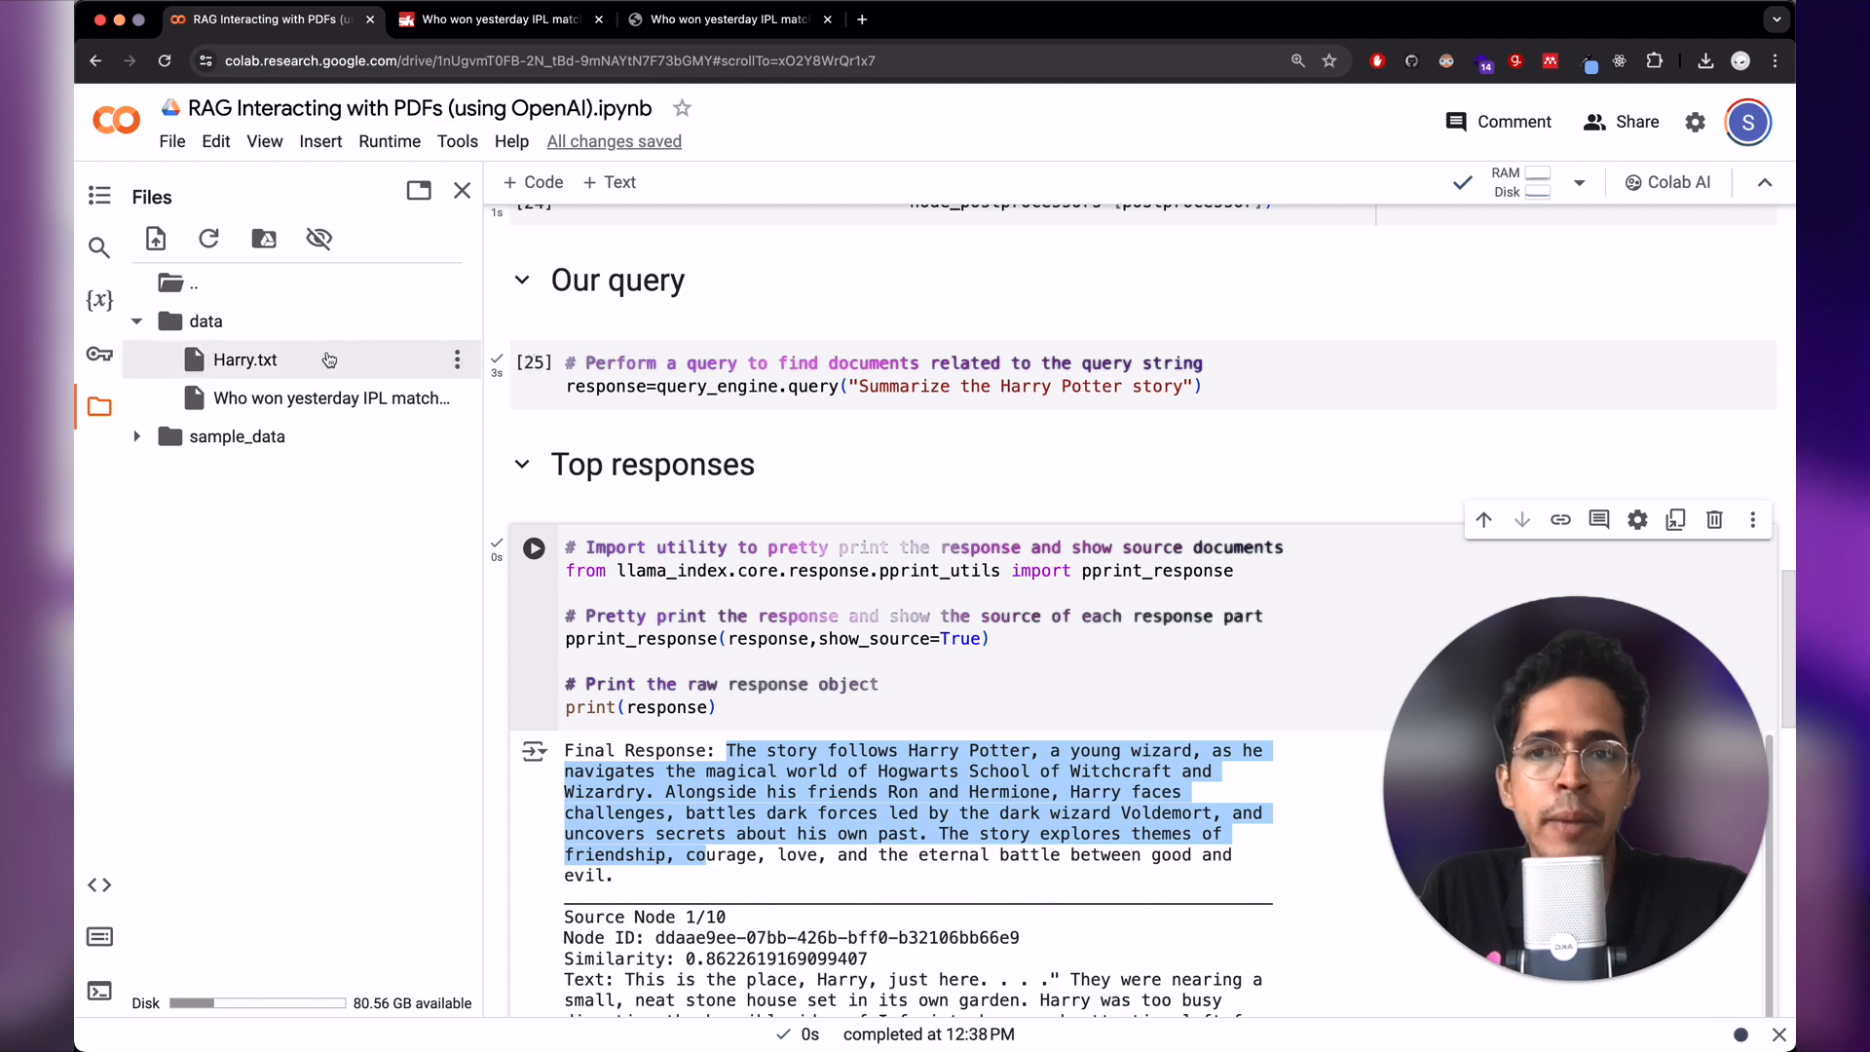
{"action": "scroll", "scroll_direction": "down", "scroll_amount": 3}
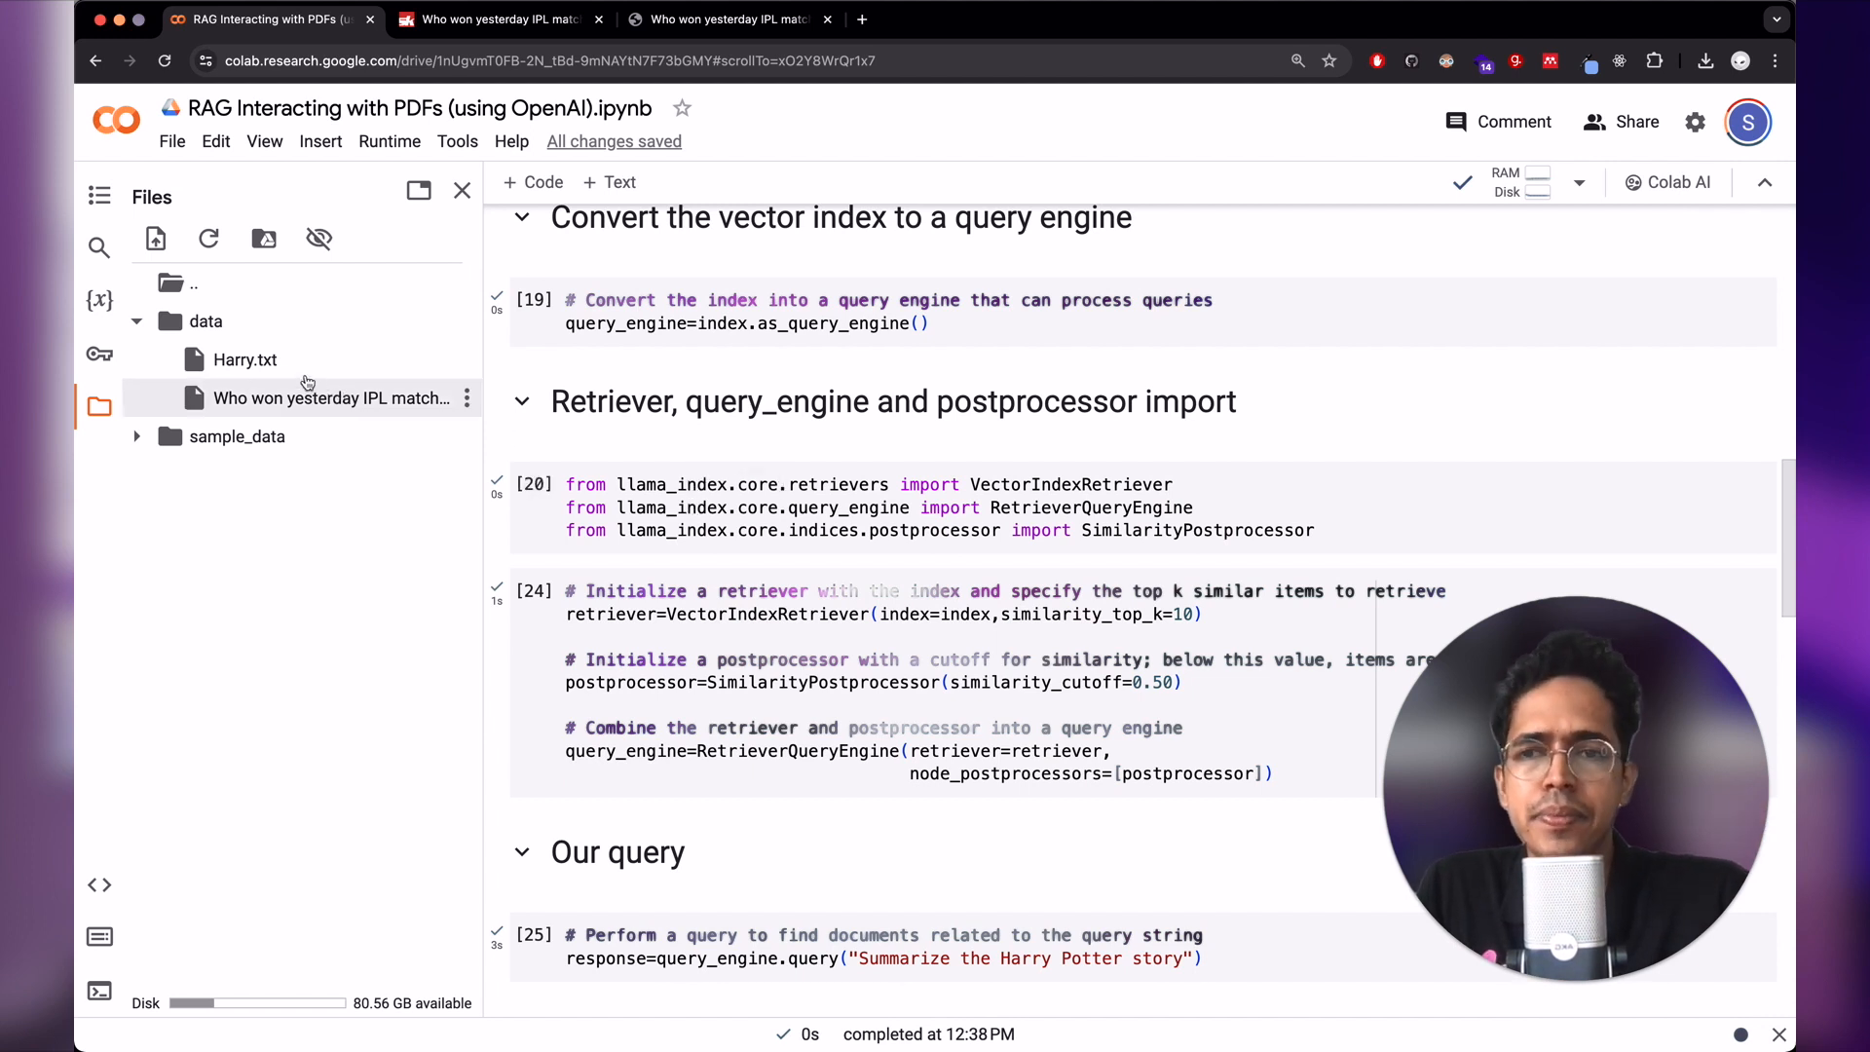
{"action": "mouse_move", "coordinate": [243, 359]}
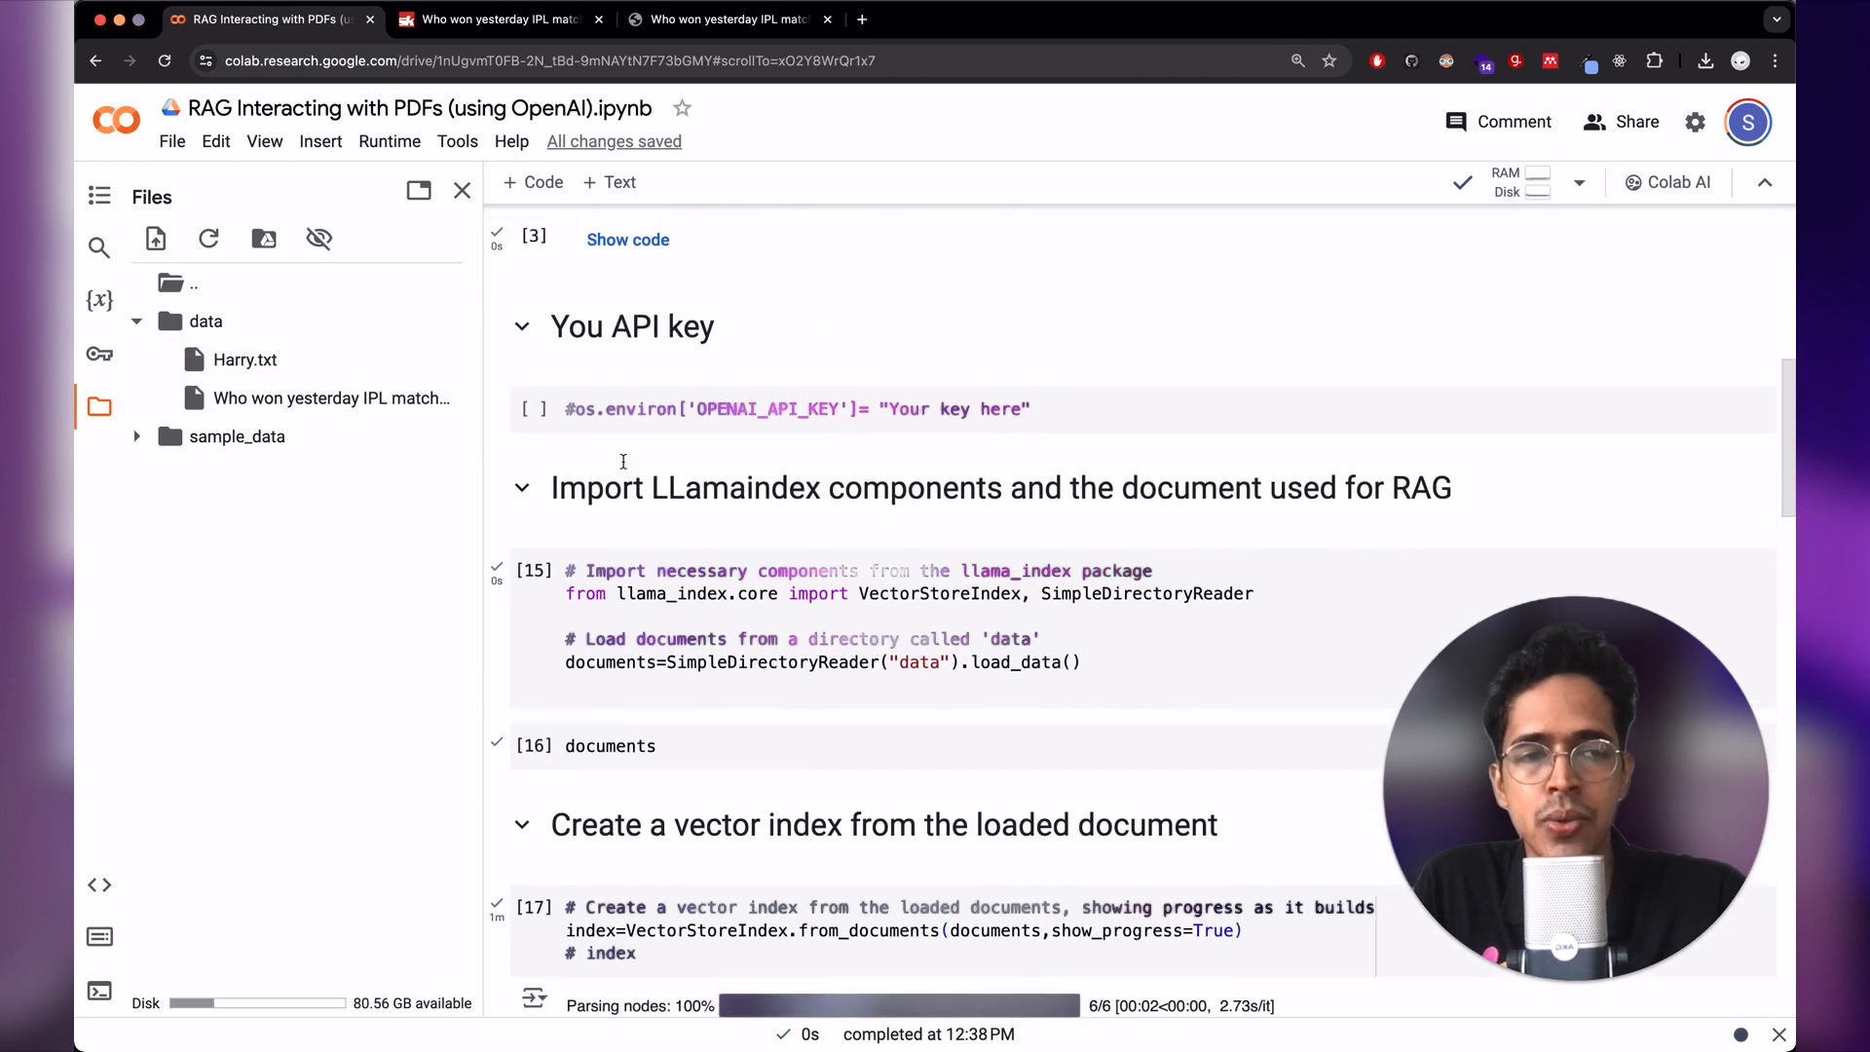
{"action": "scroll", "scroll_direction": "down", "scroll_amount": 3}
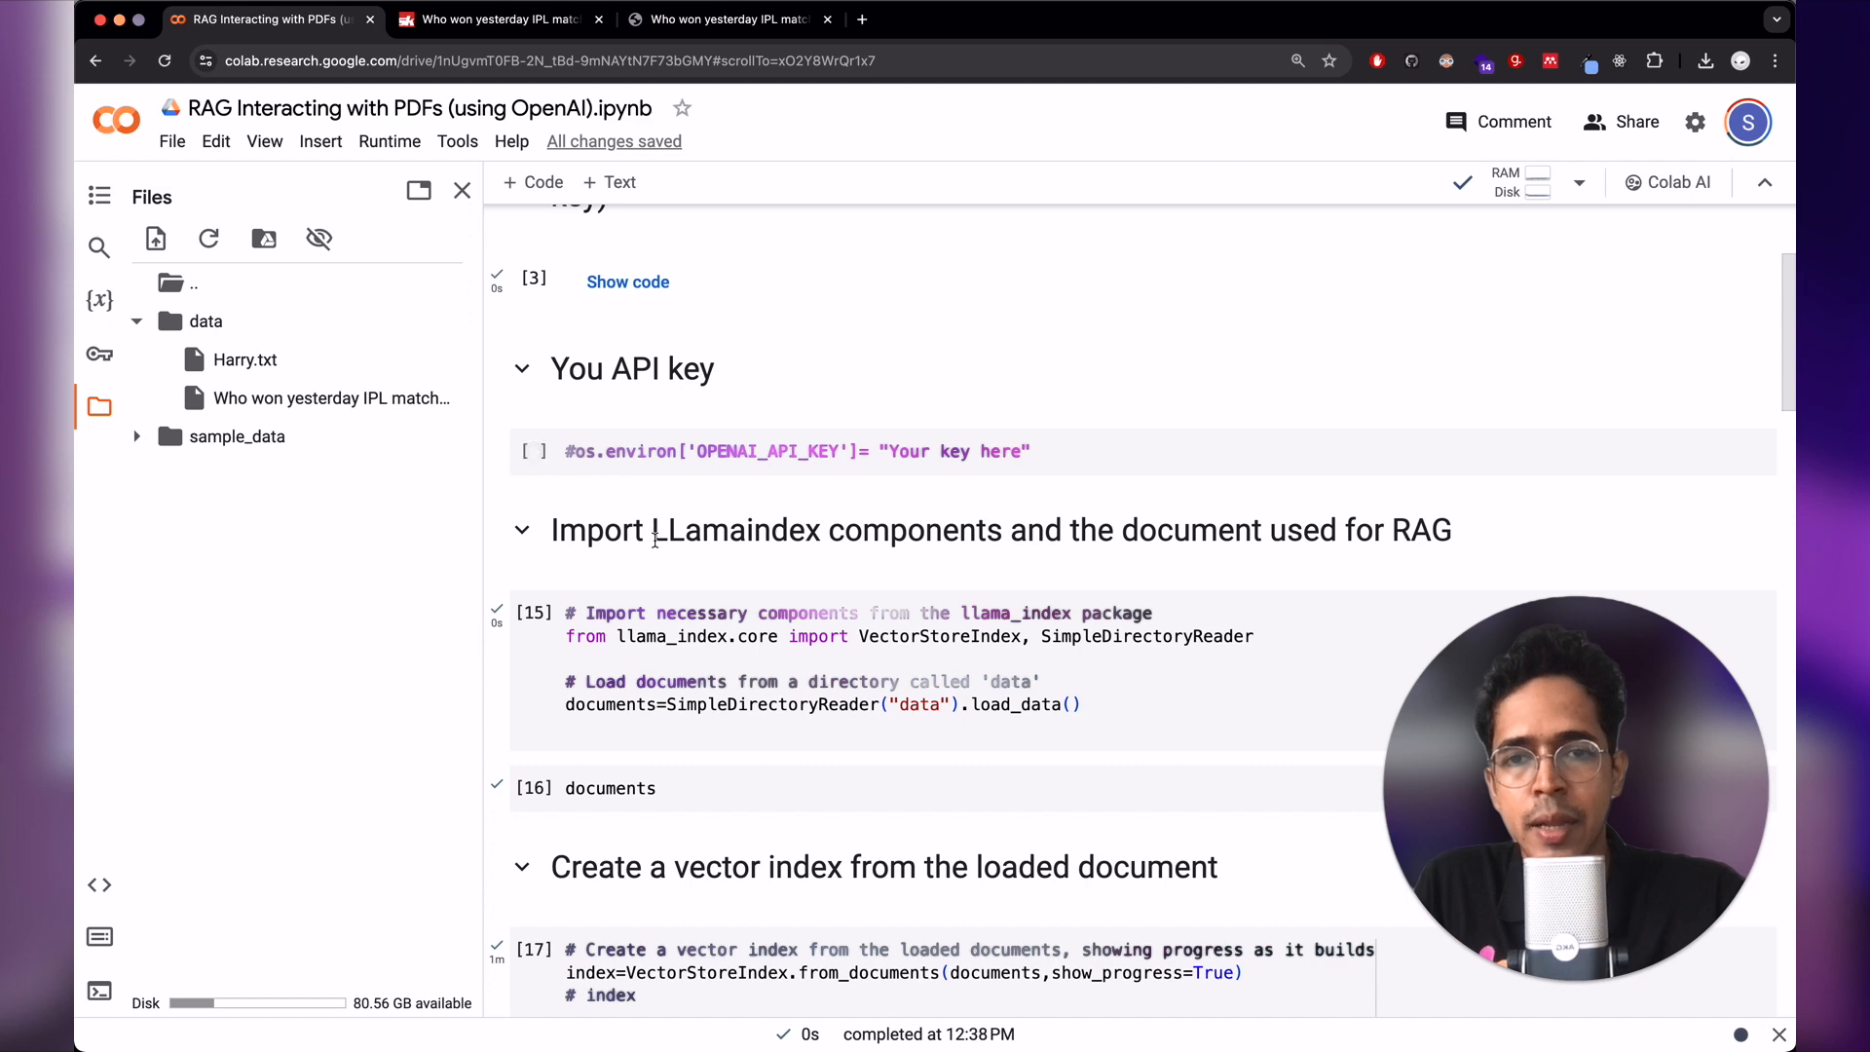